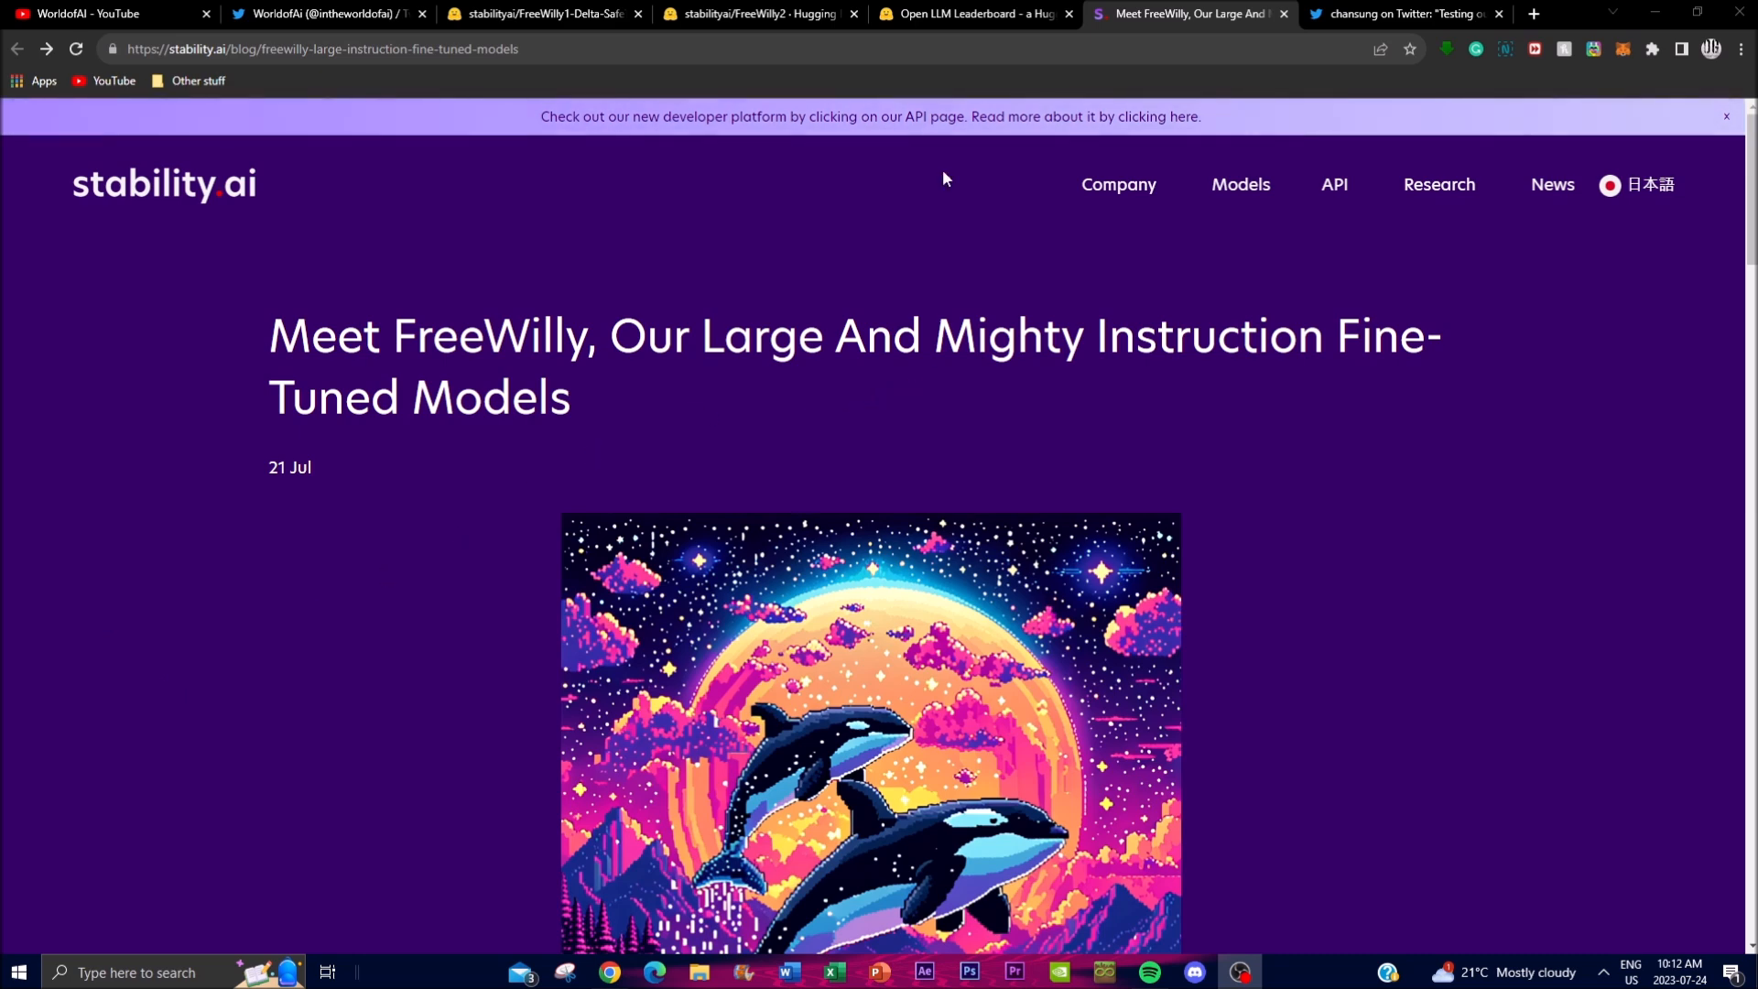
Bring up the Hugging Face Open LLM Leaderboard with stabilityai/FreeWilly2 ranked first at 71.4 average
click(972, 13)
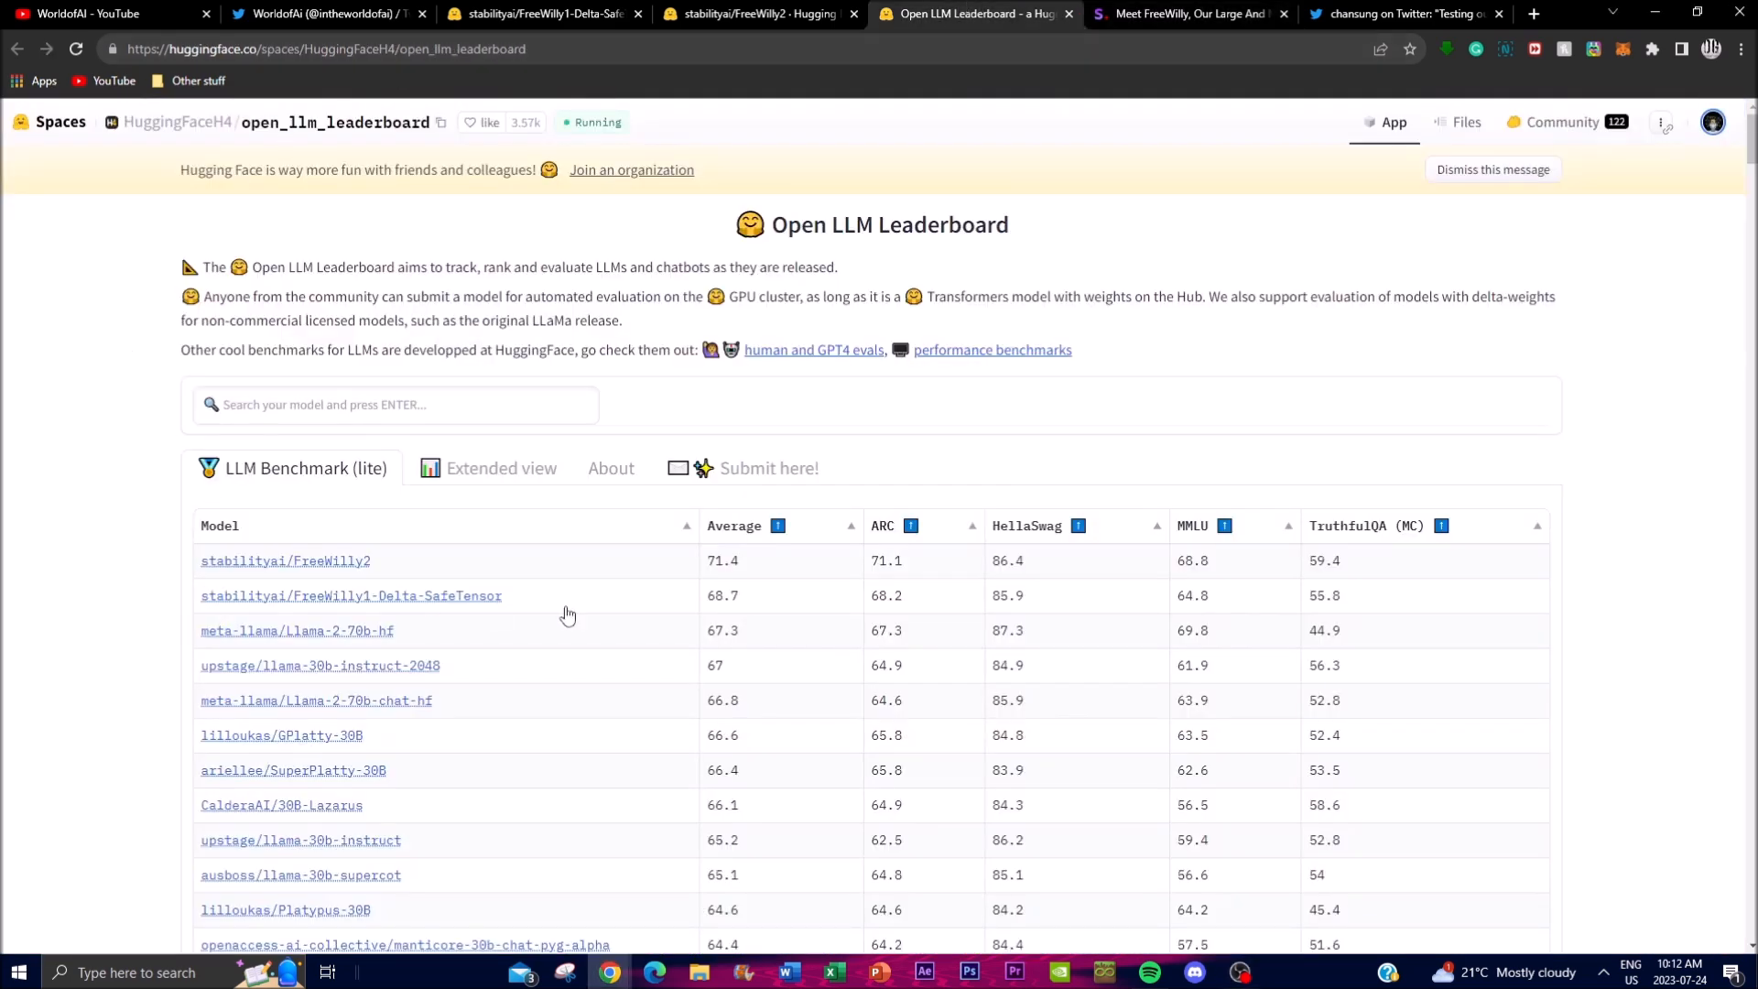
mouse_move(1273, 585)
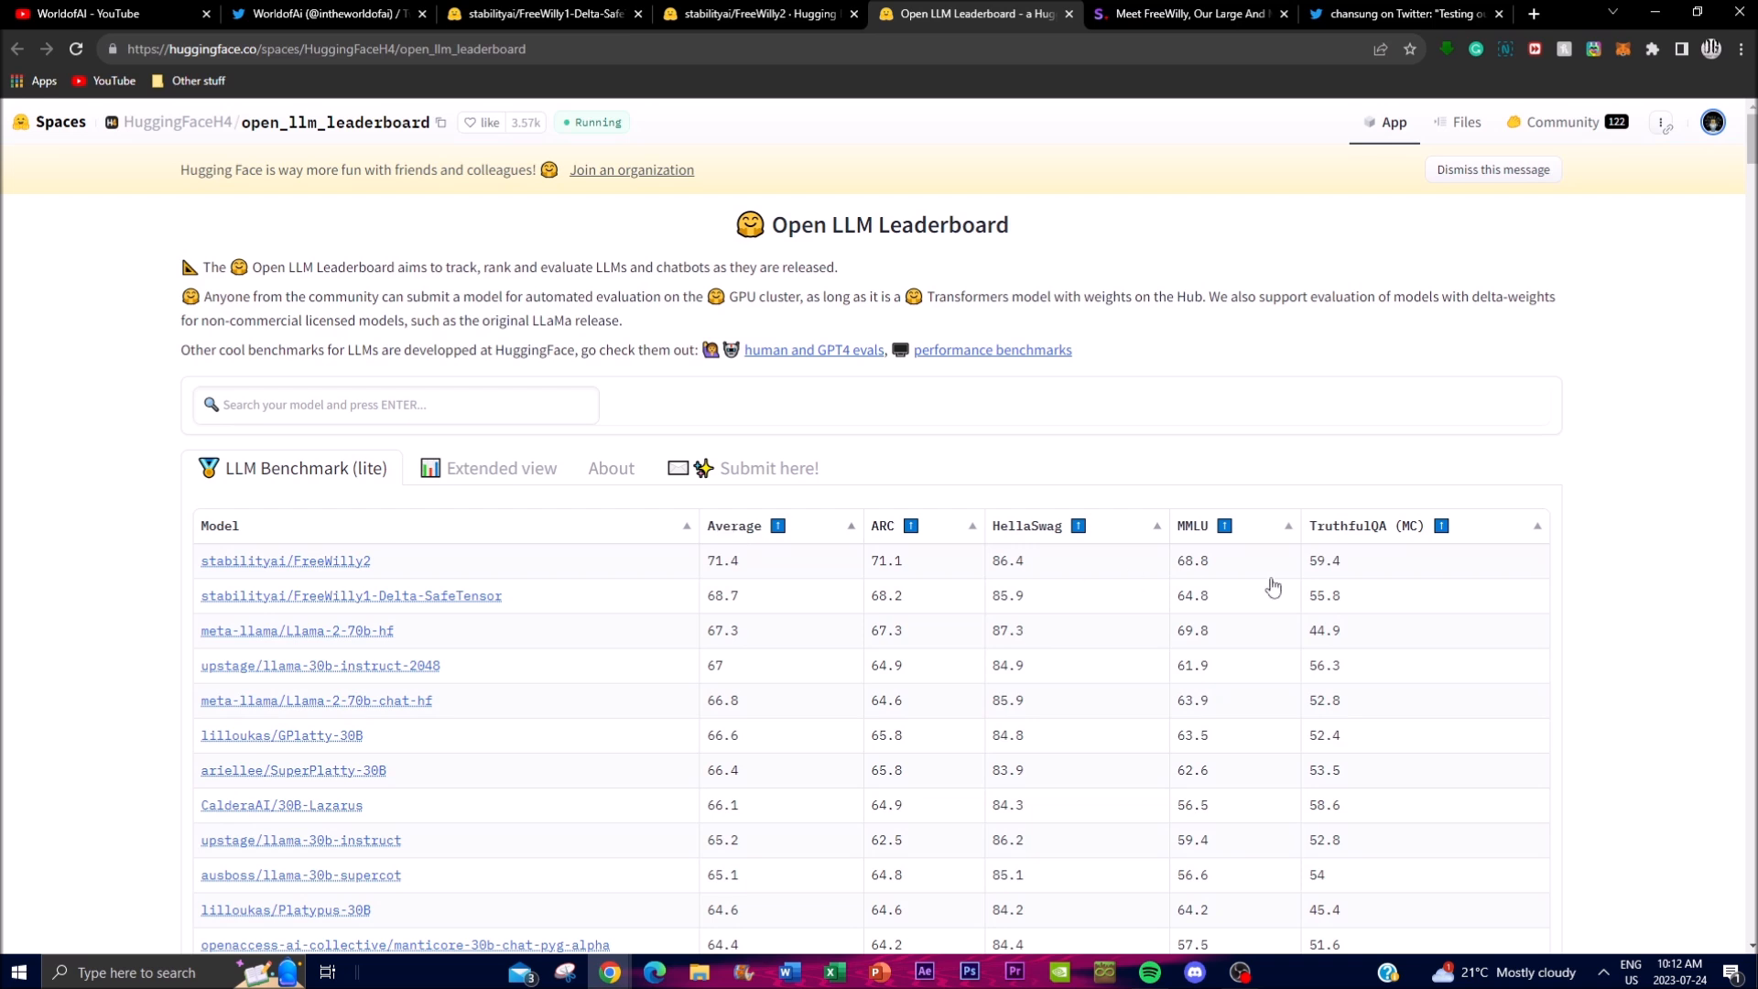
mouse_move(166, 668)
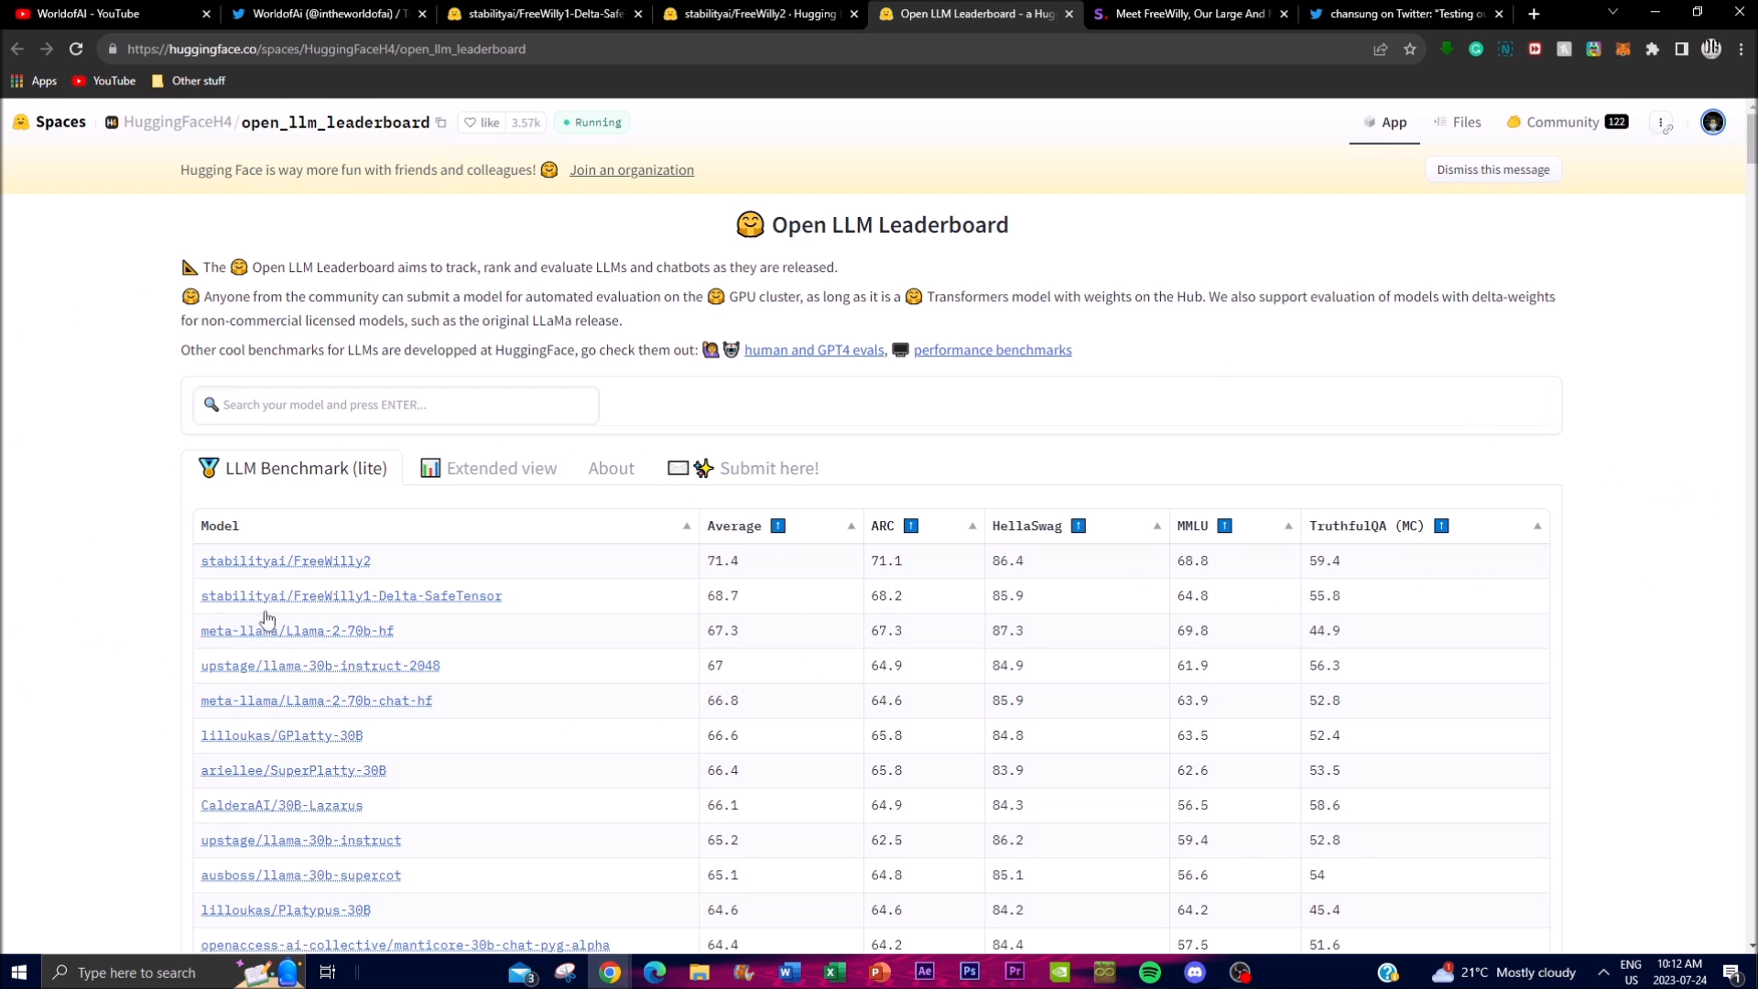
mouse_move(801, 683)
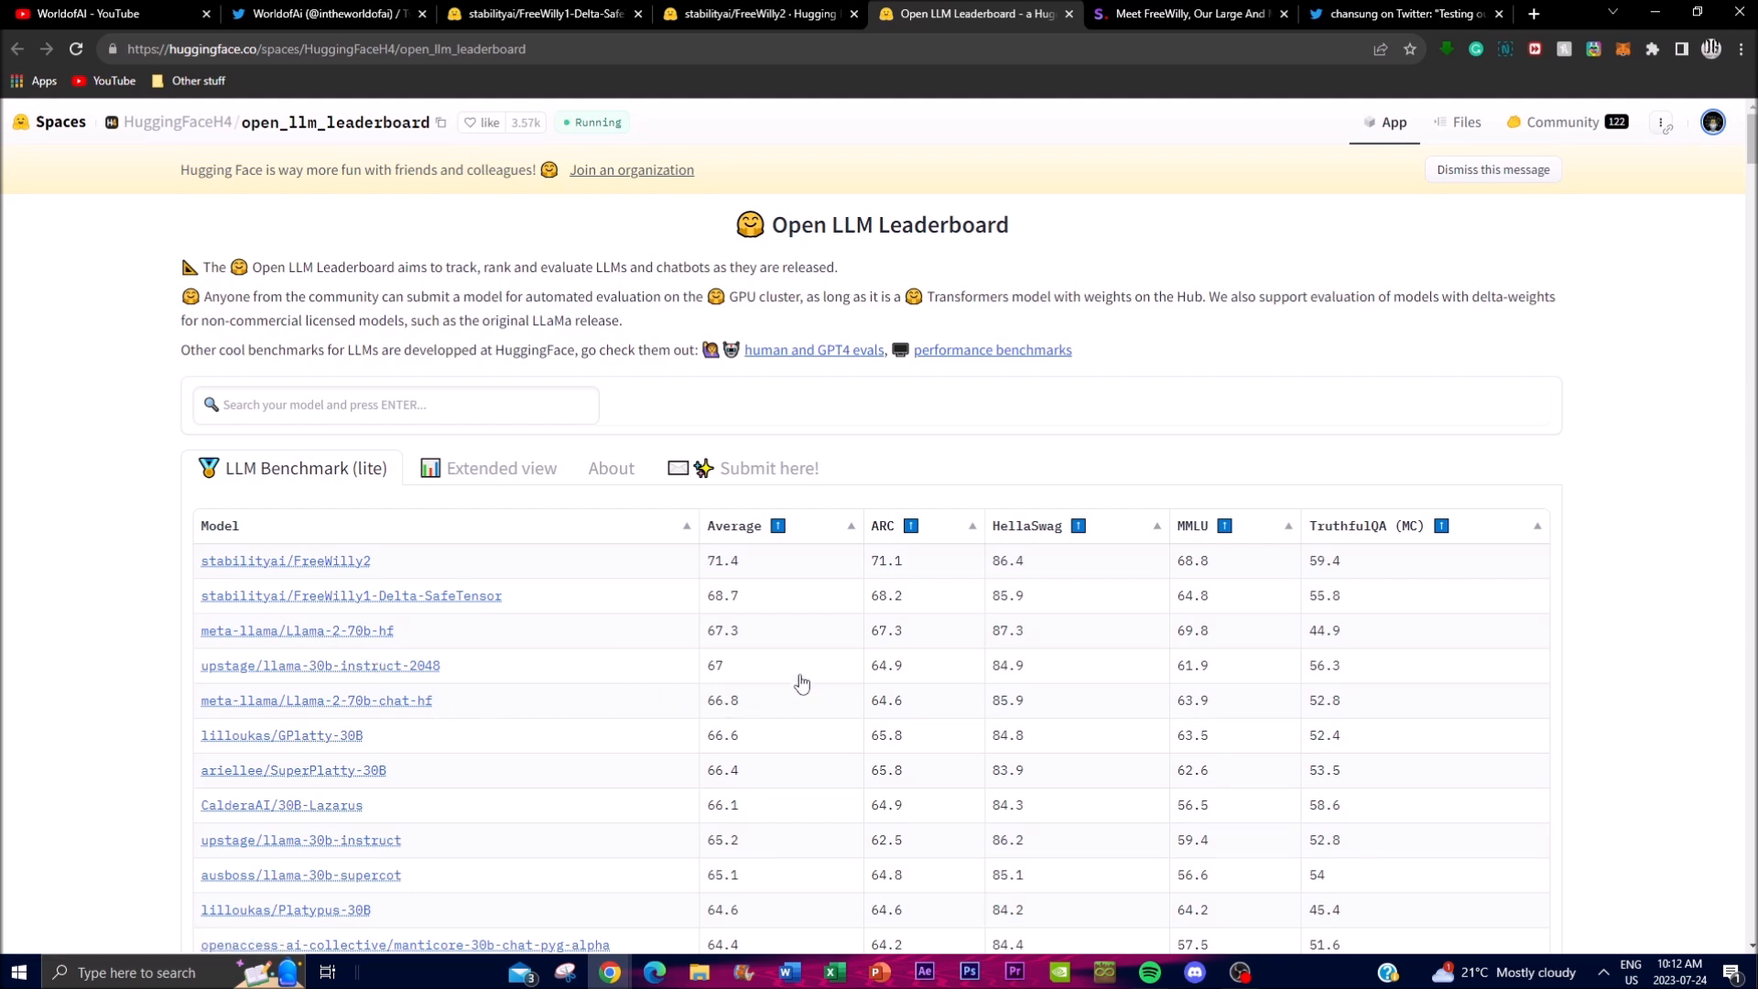
mouse_move(548, 165)
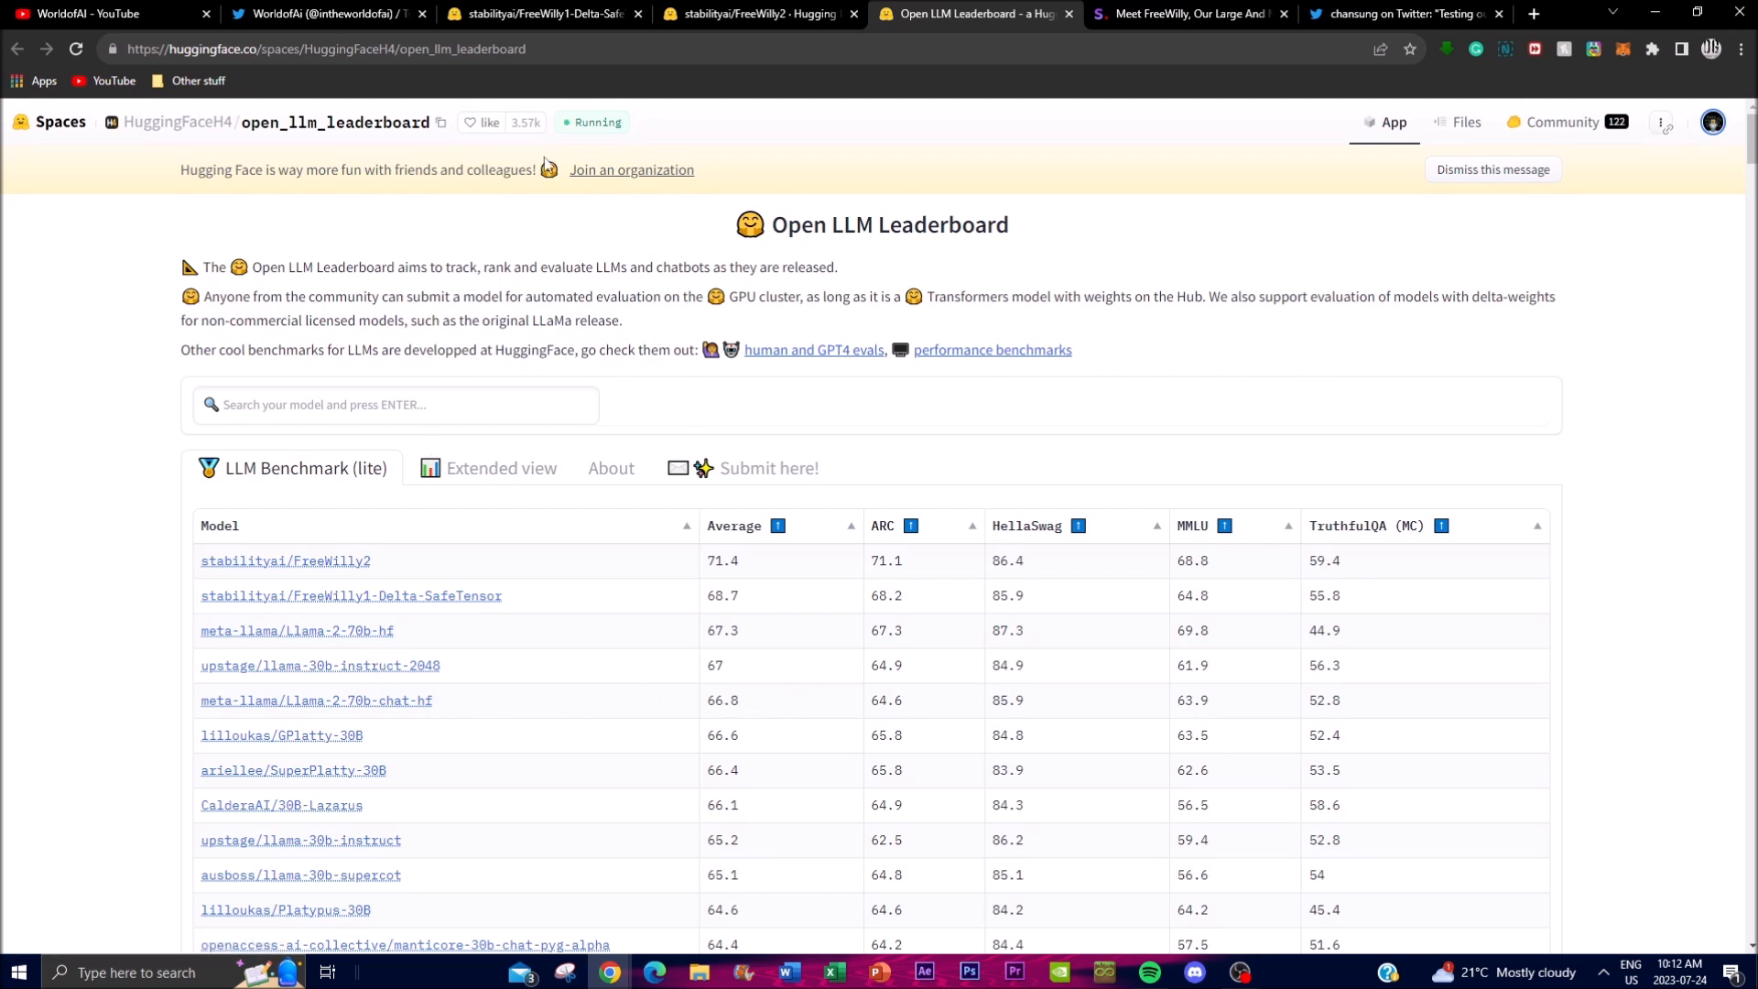
mouse_move(1135, 548)
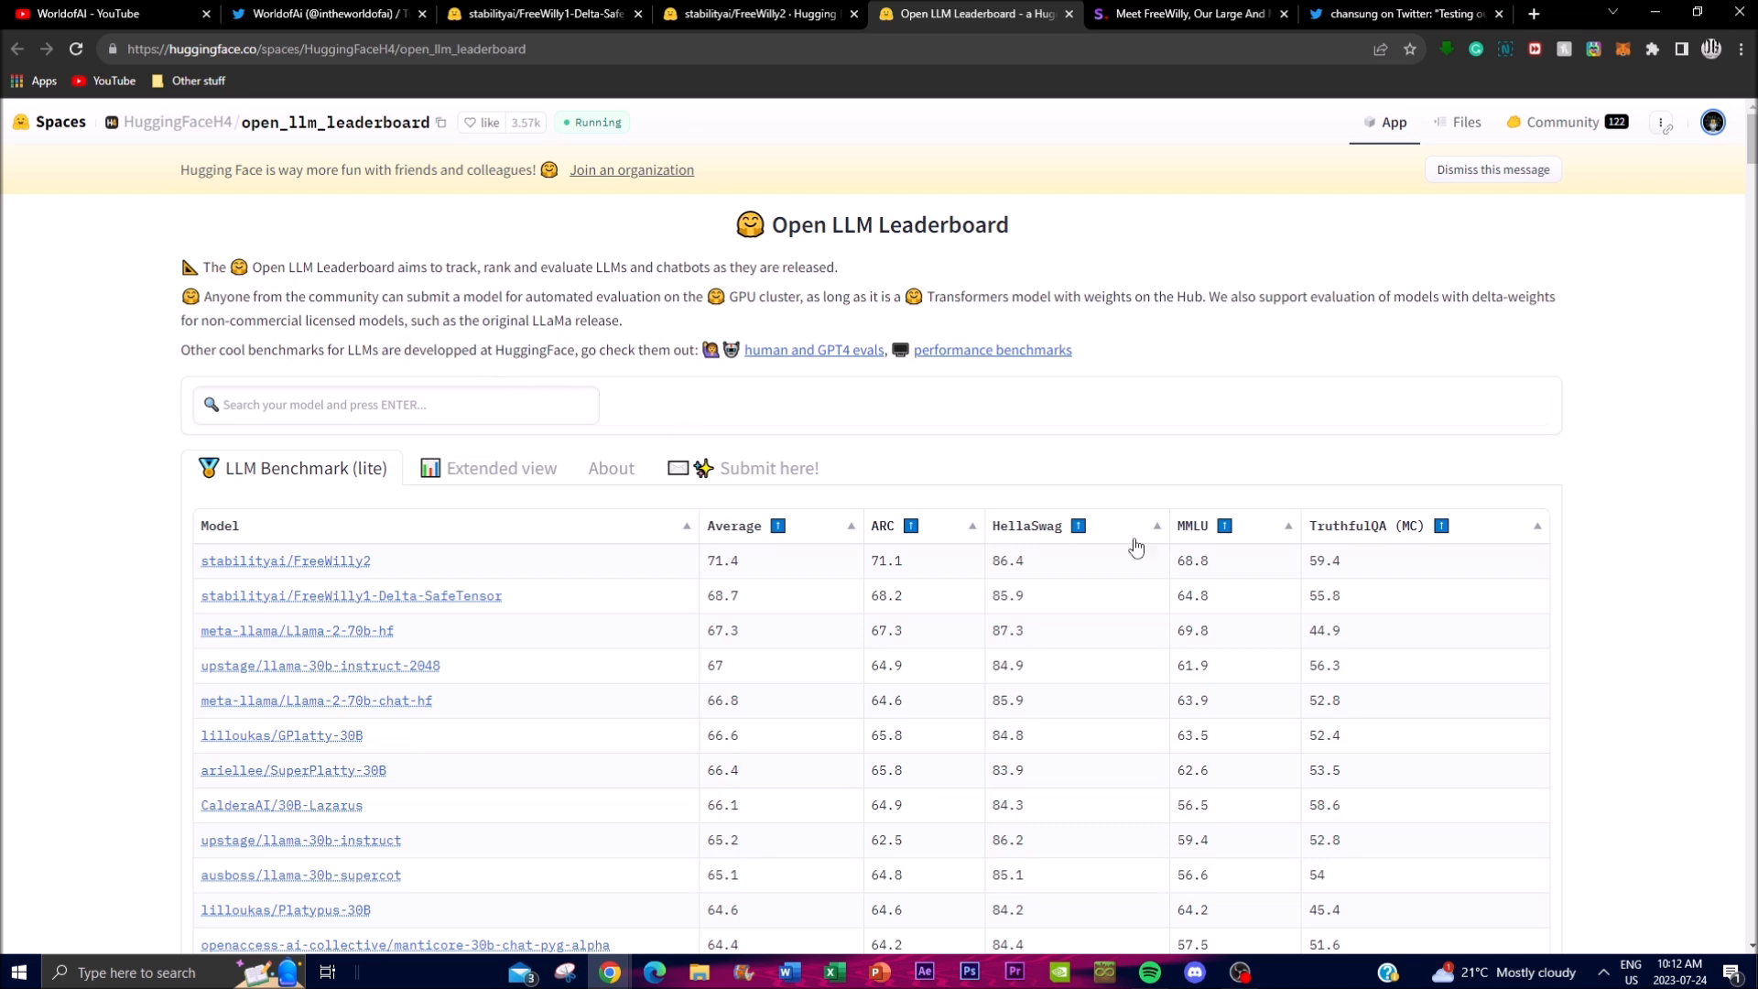
mouse_move(425, 563)
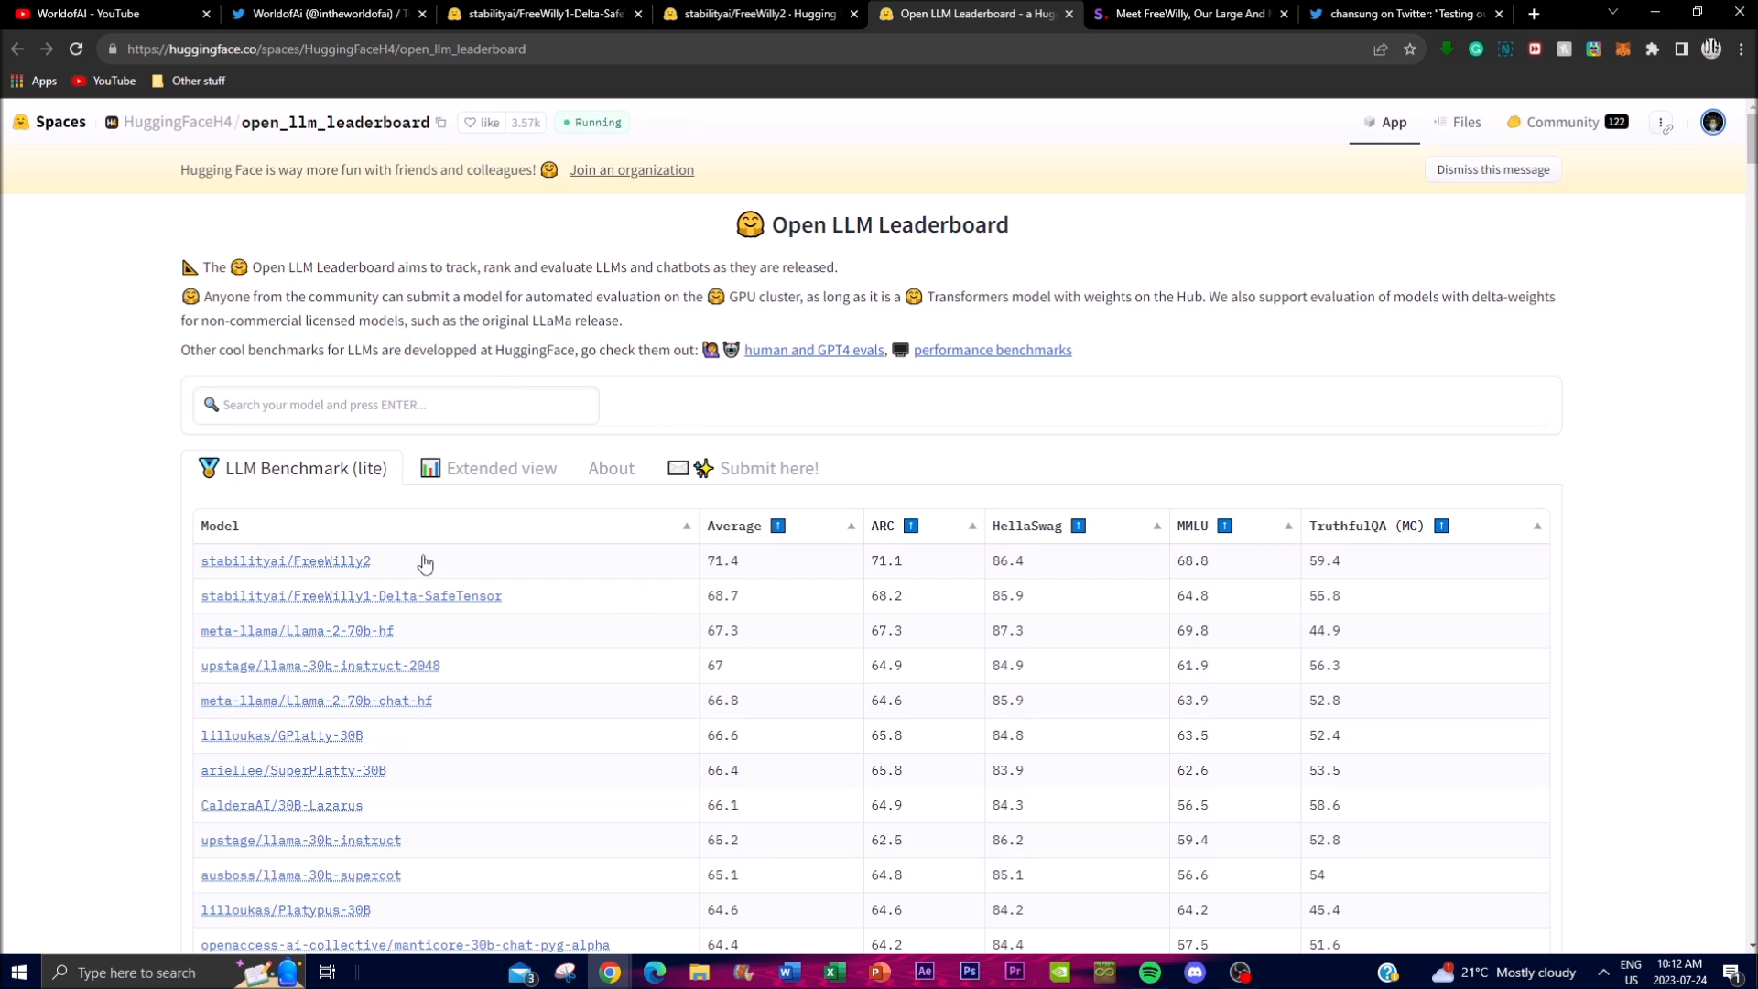
mouse_move(617, 658)
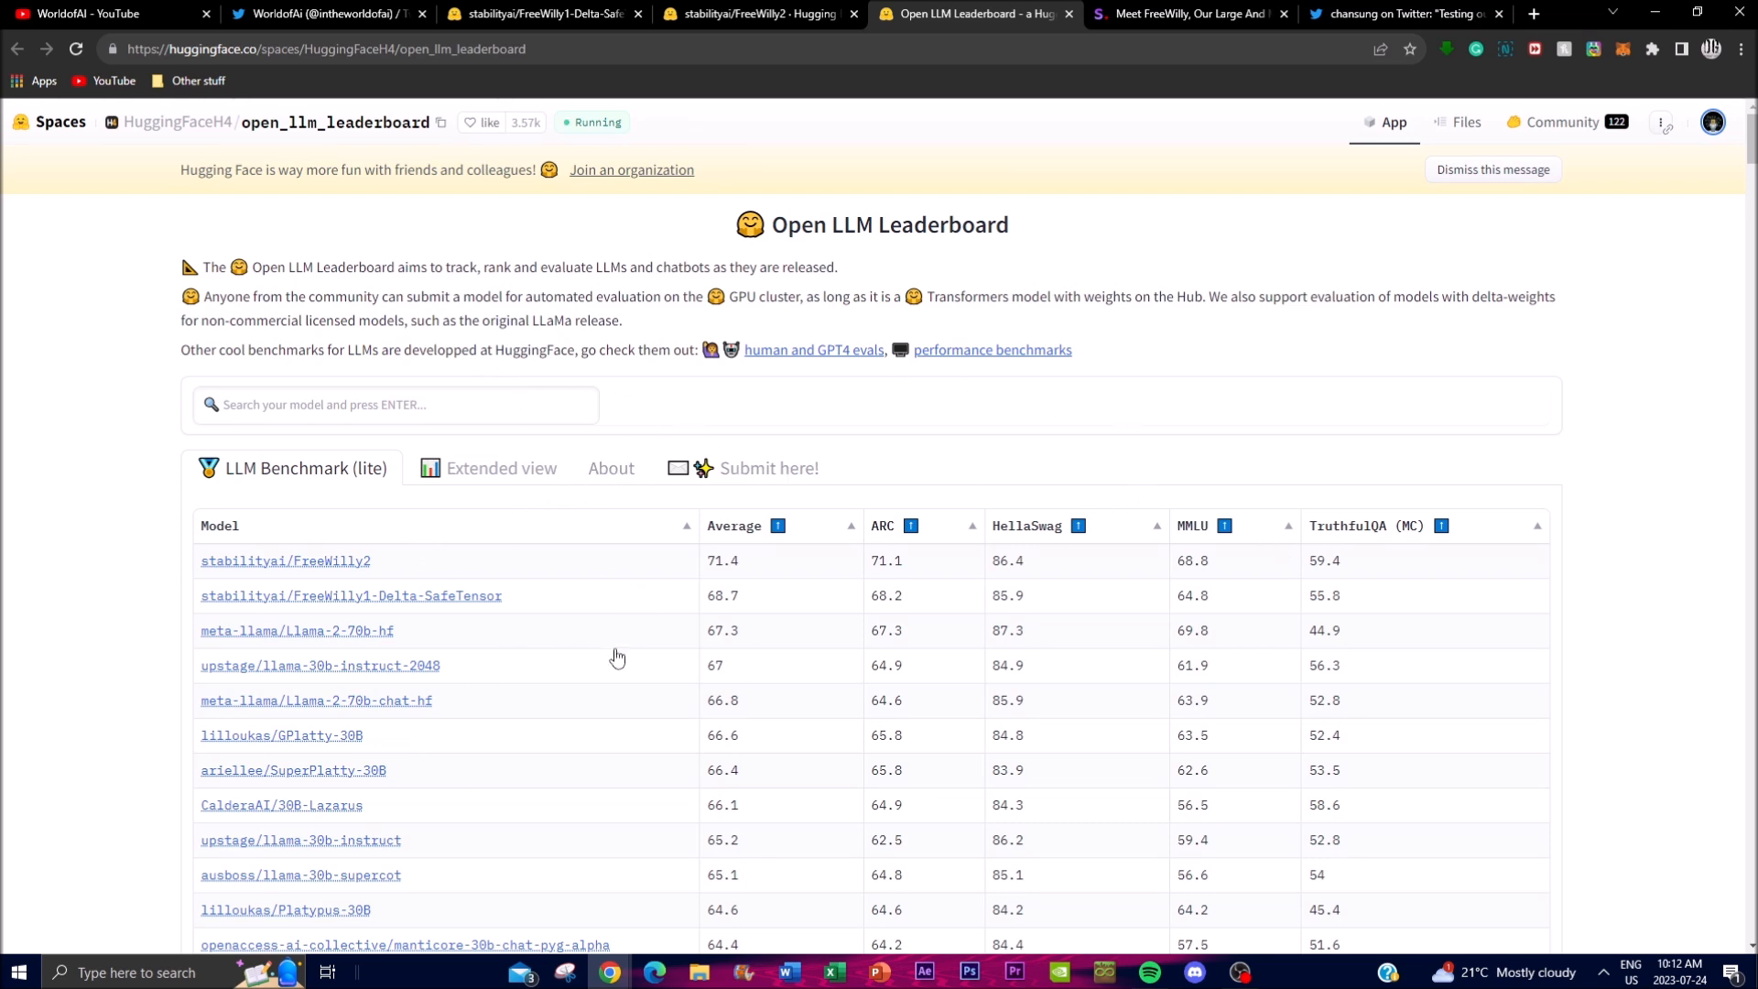
mouse_move(831, 778)
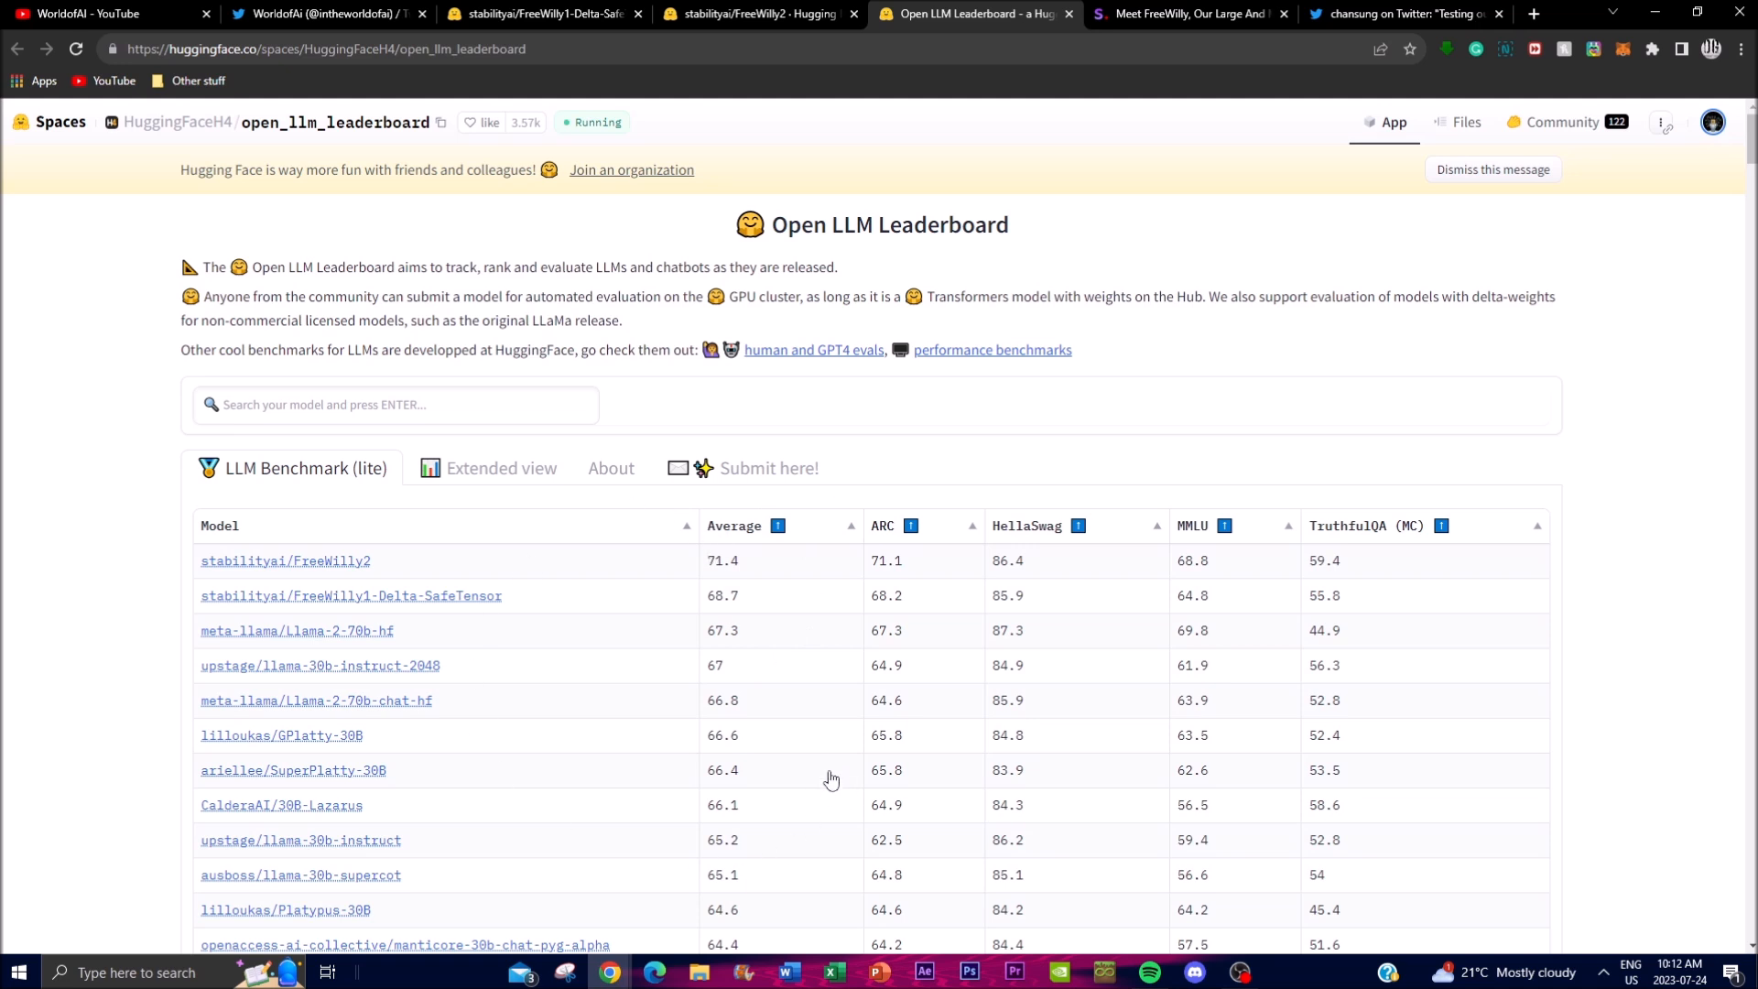
mouse_move(1573, 636)
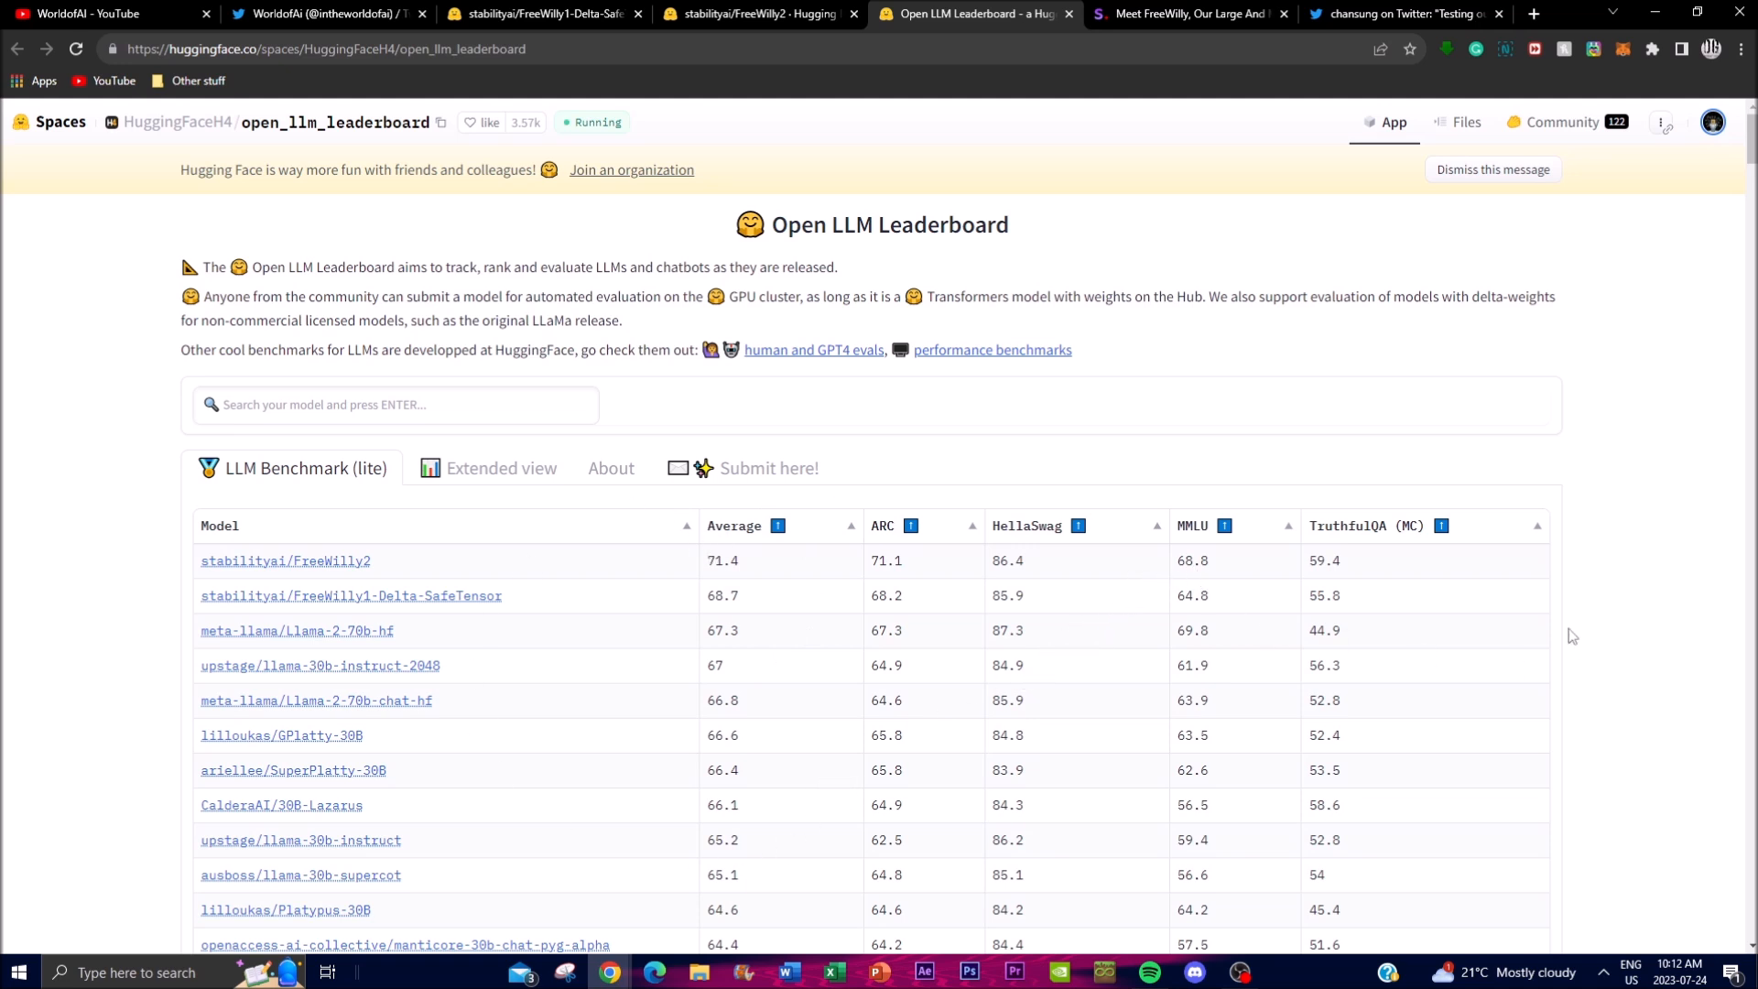
Return to the 'Meet FreeWilly' blog post and scroll to its benchmark table showing FreeWilly 2 at 71.4%
click(1187, 13)
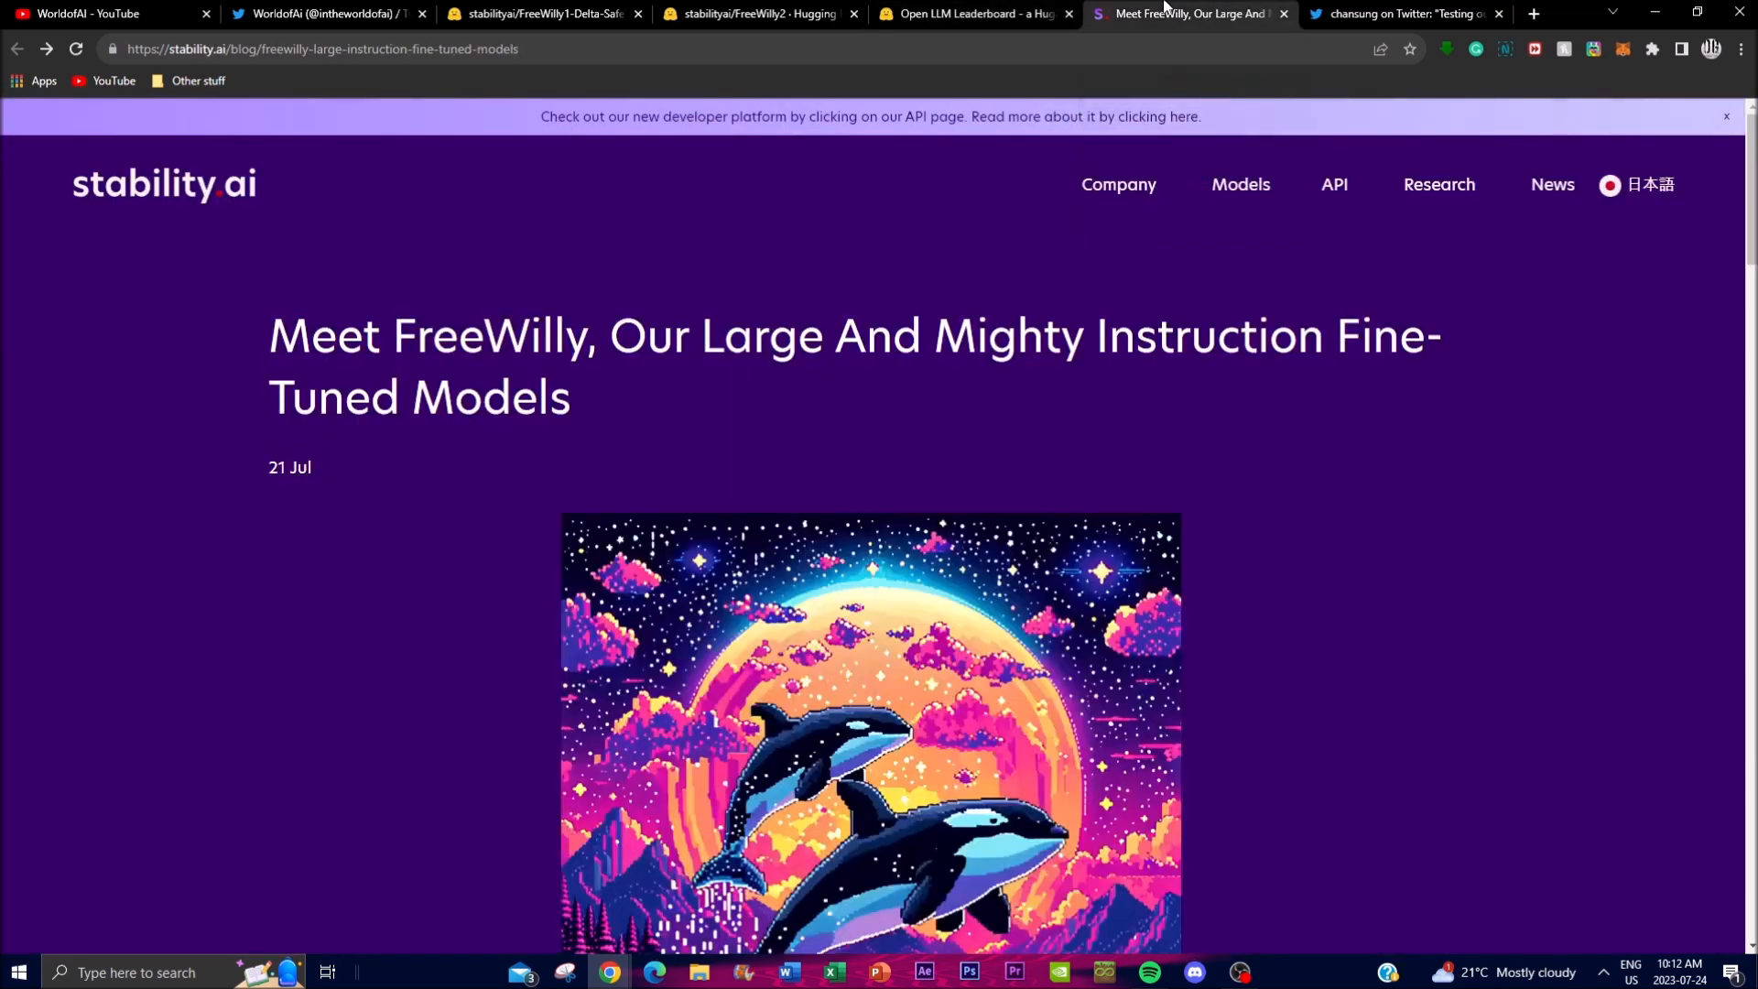
scroll(down, 3)
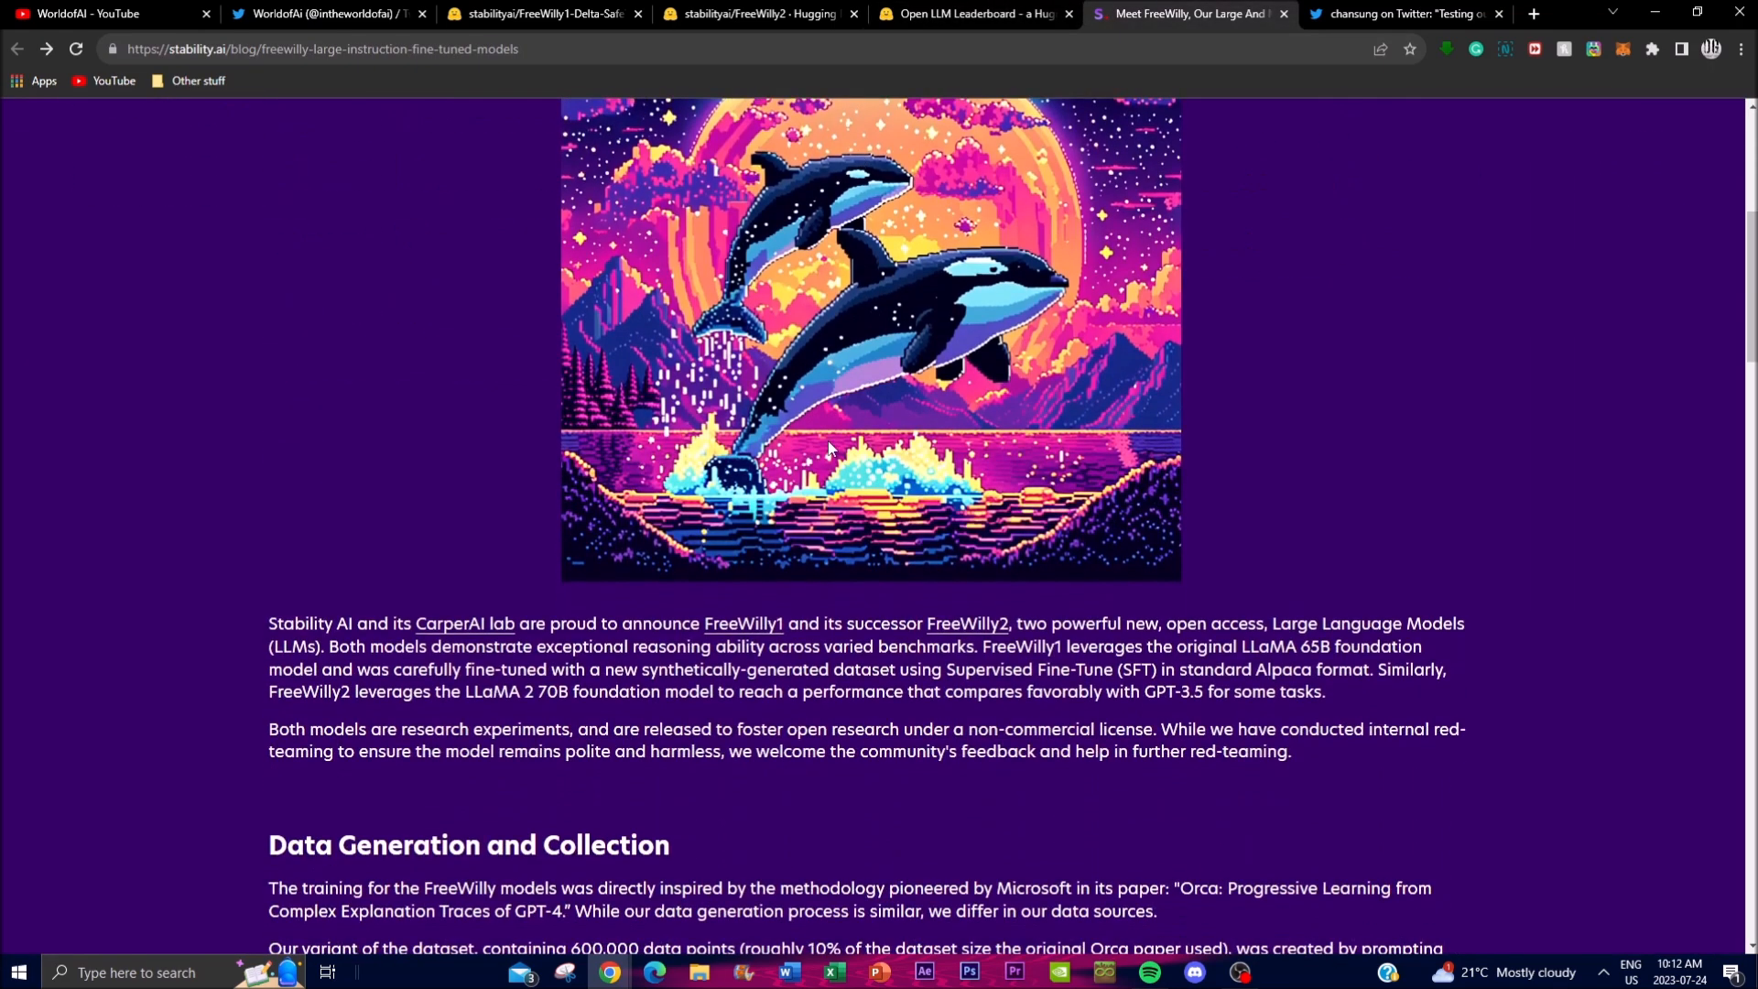
scroll(down, 3)
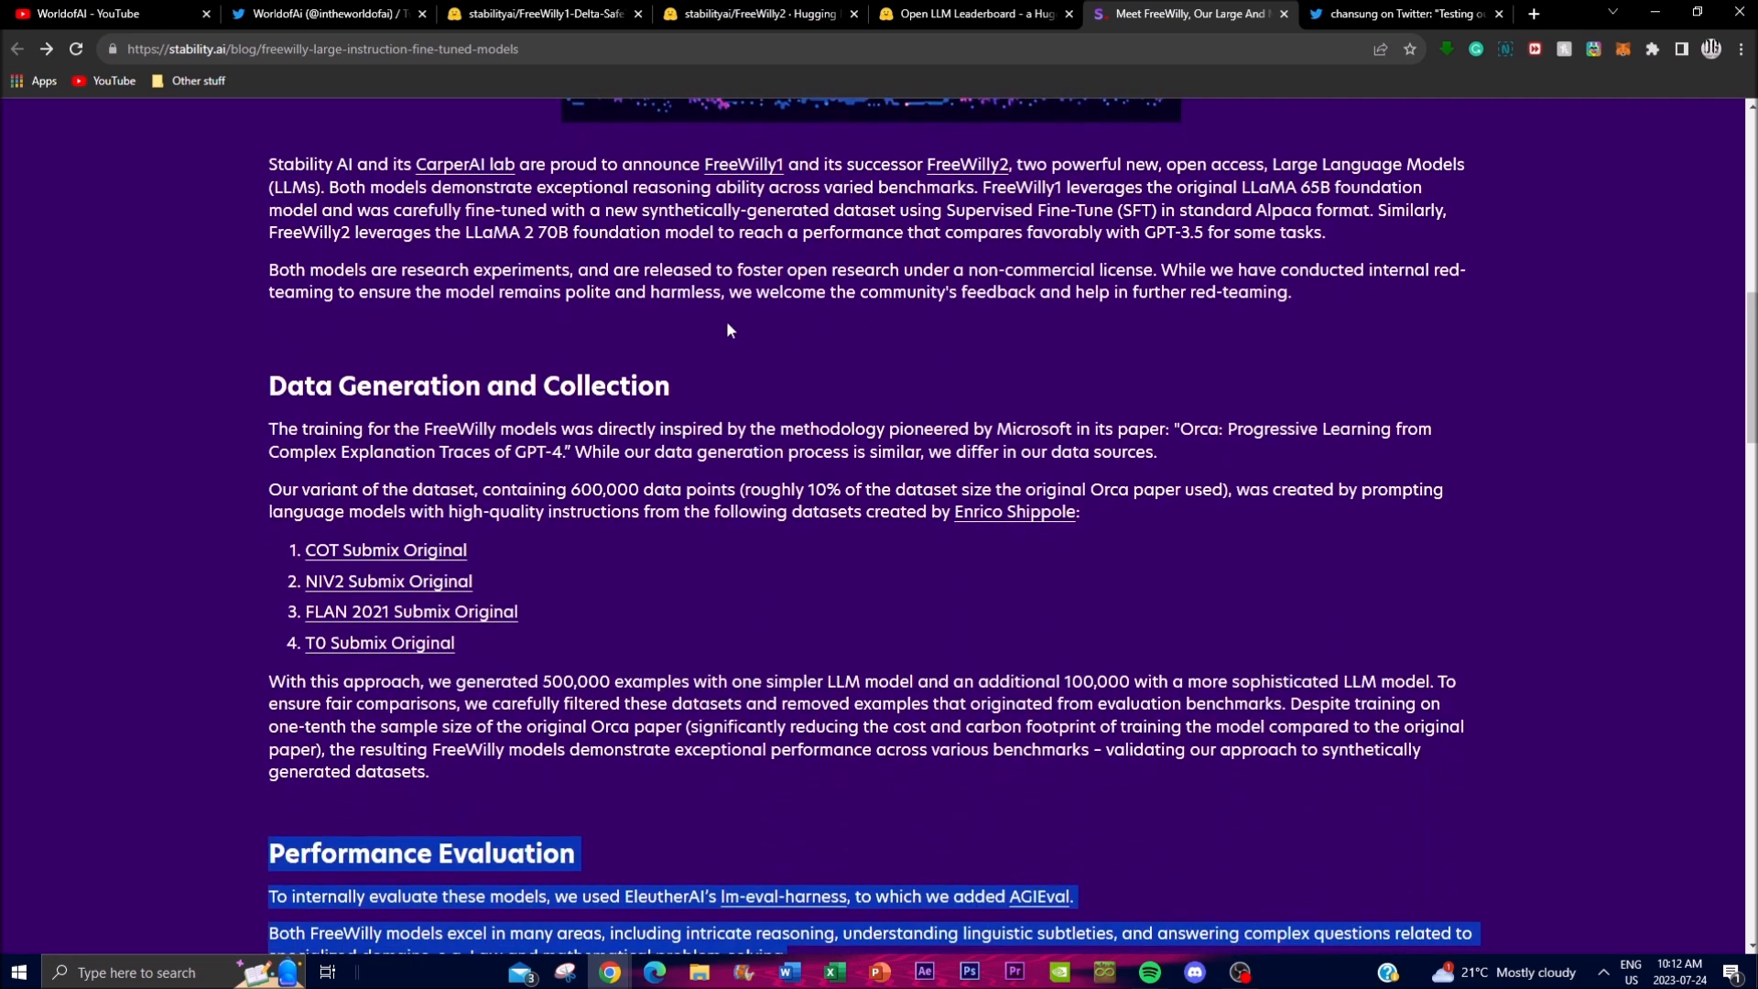
scroll(down, 3)
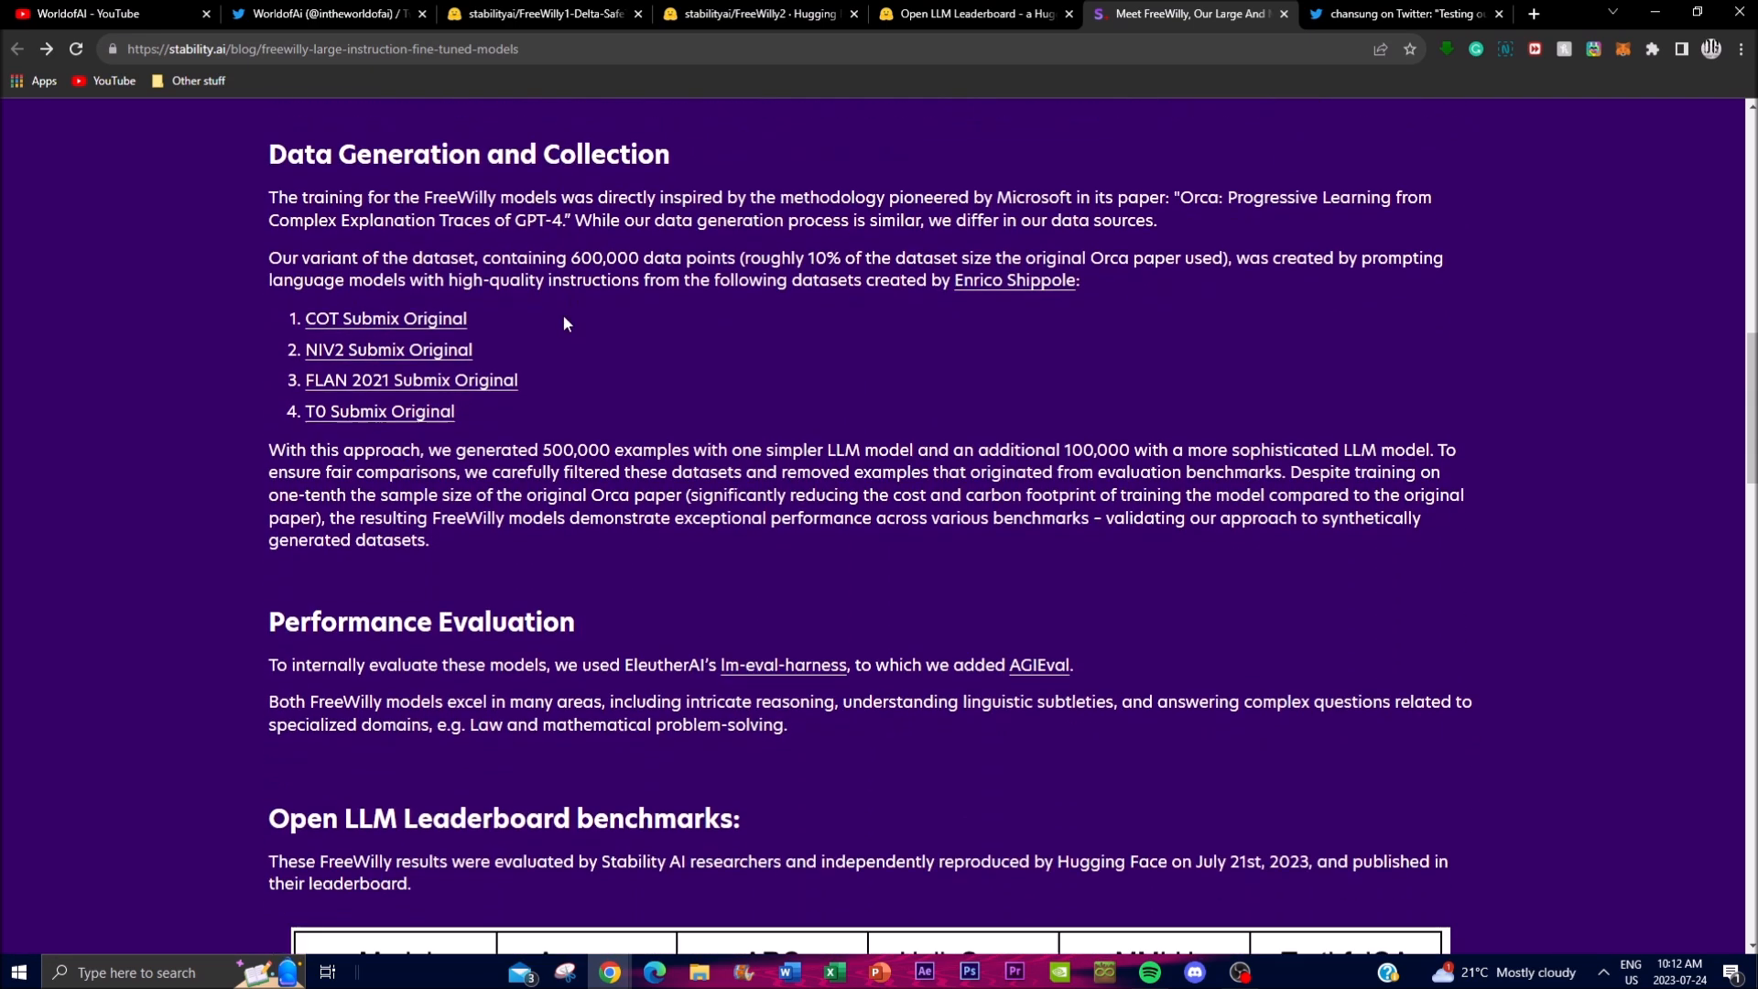
scroll(down, 3)
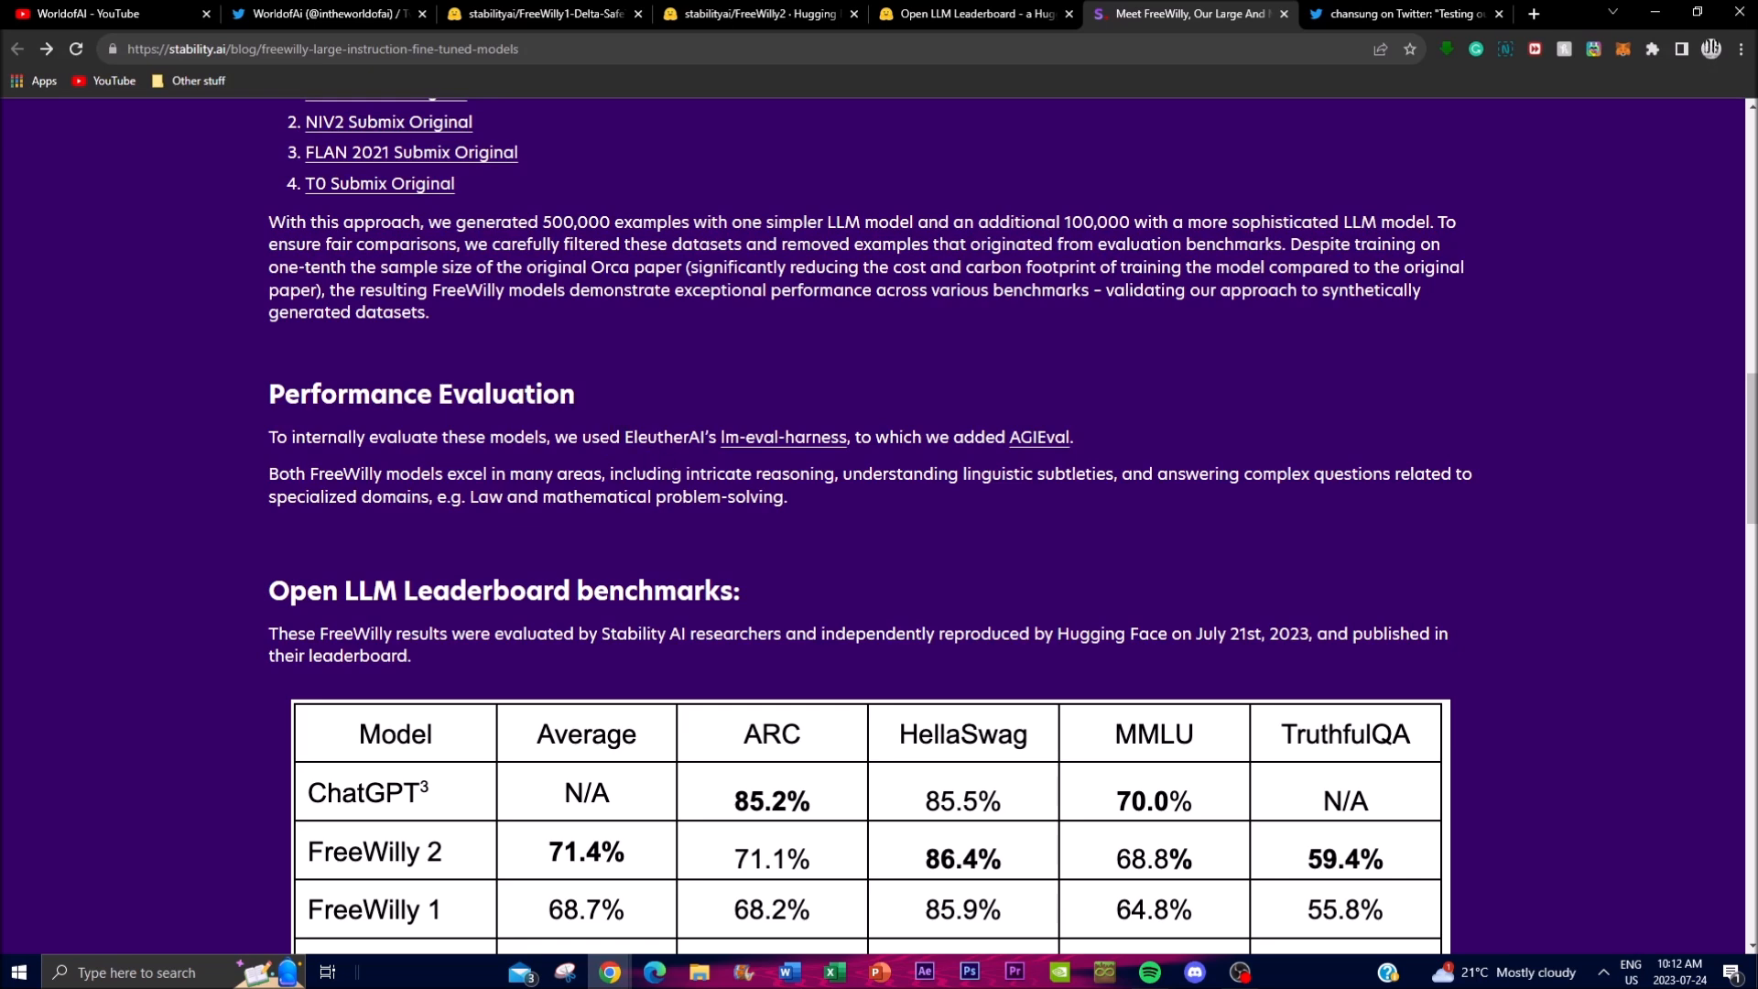
mouse_move(1110, 566)
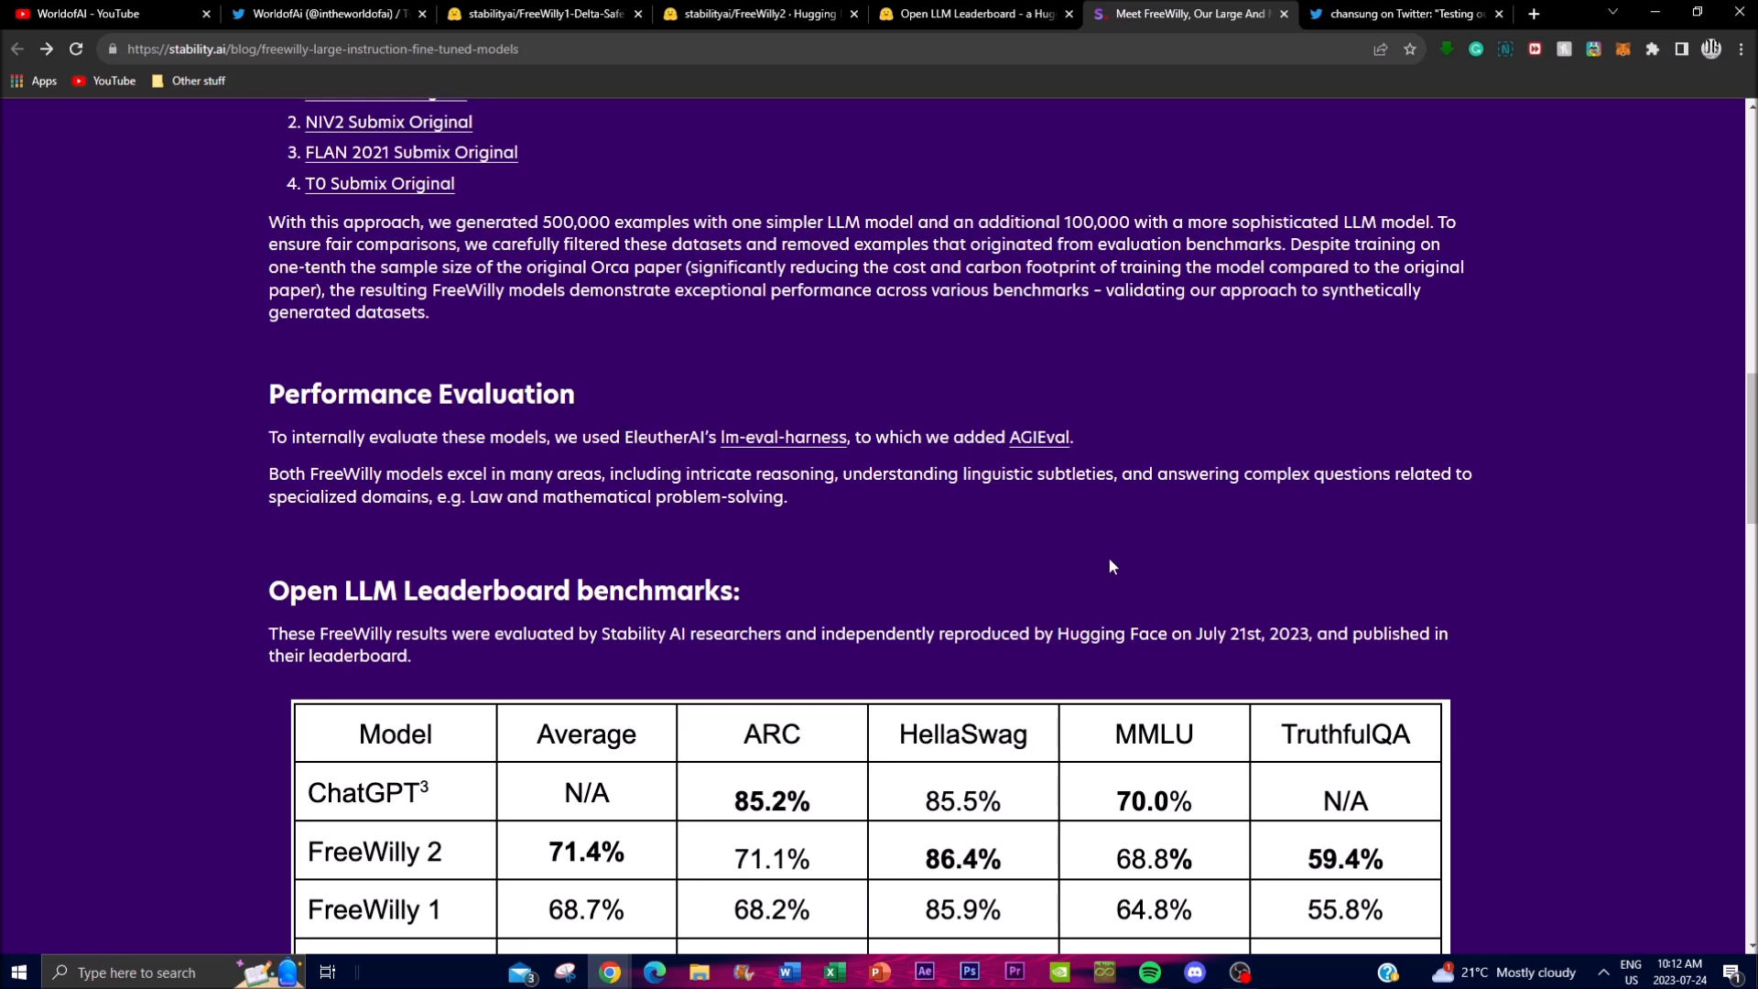
mouse_move(491, 518)
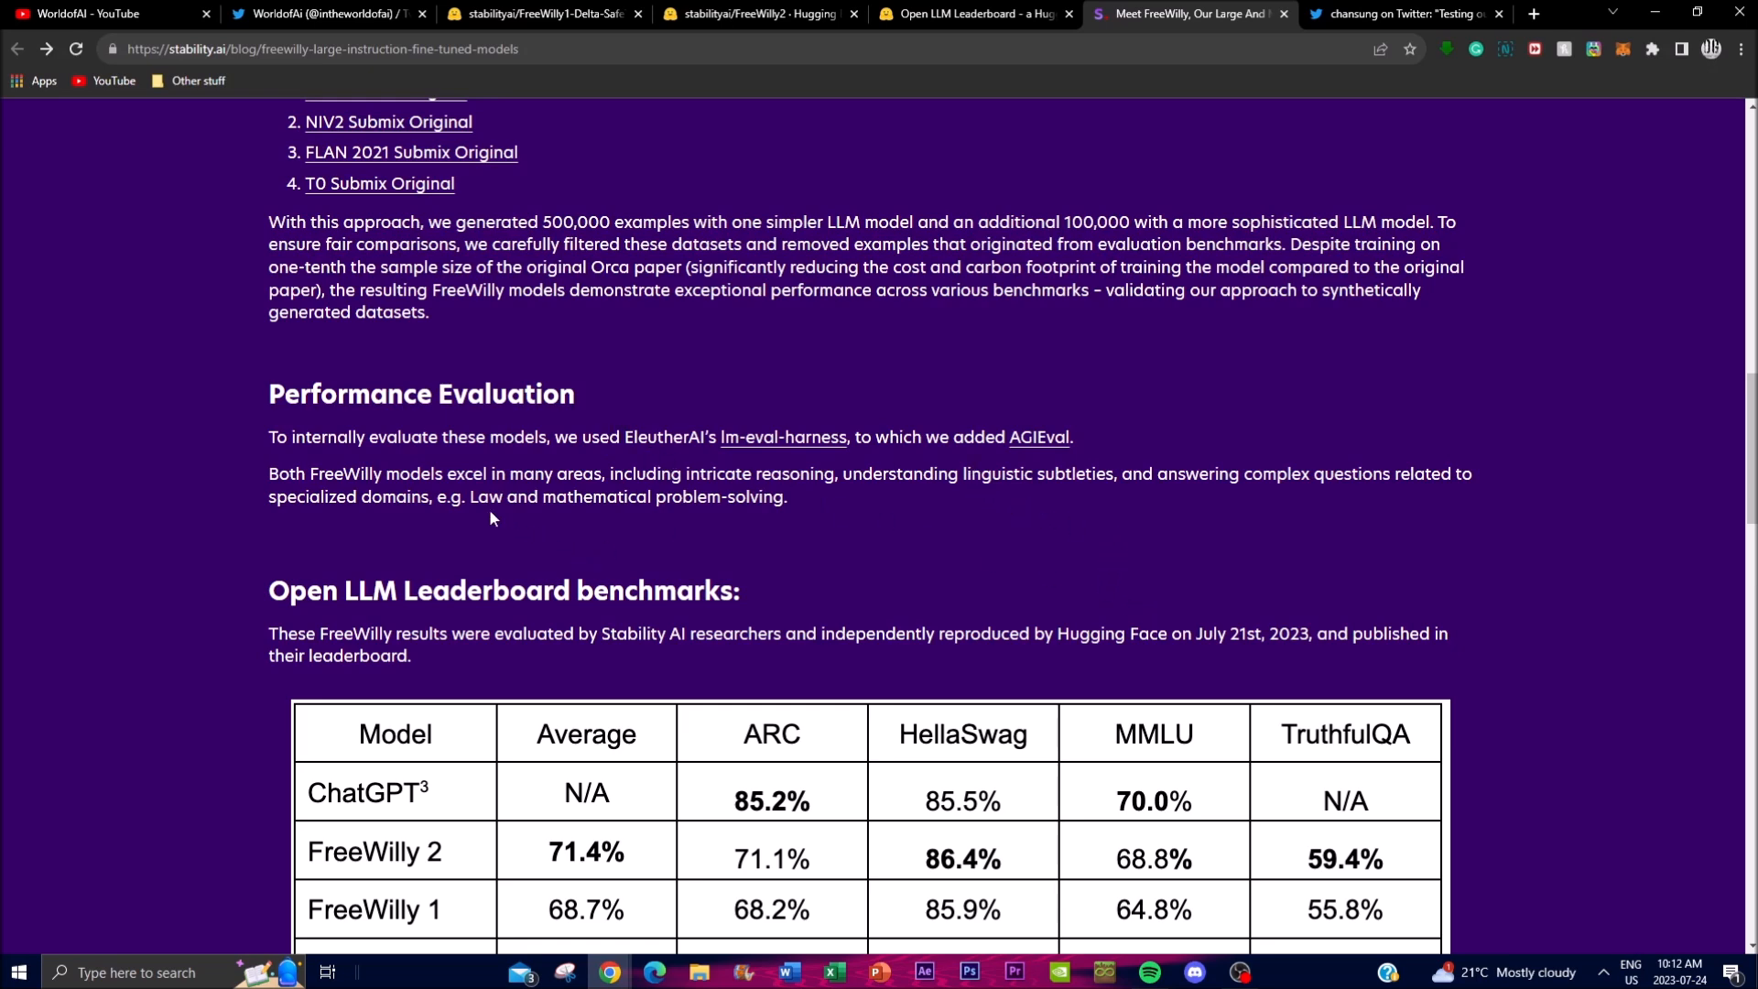
mouse_move(969, 333)
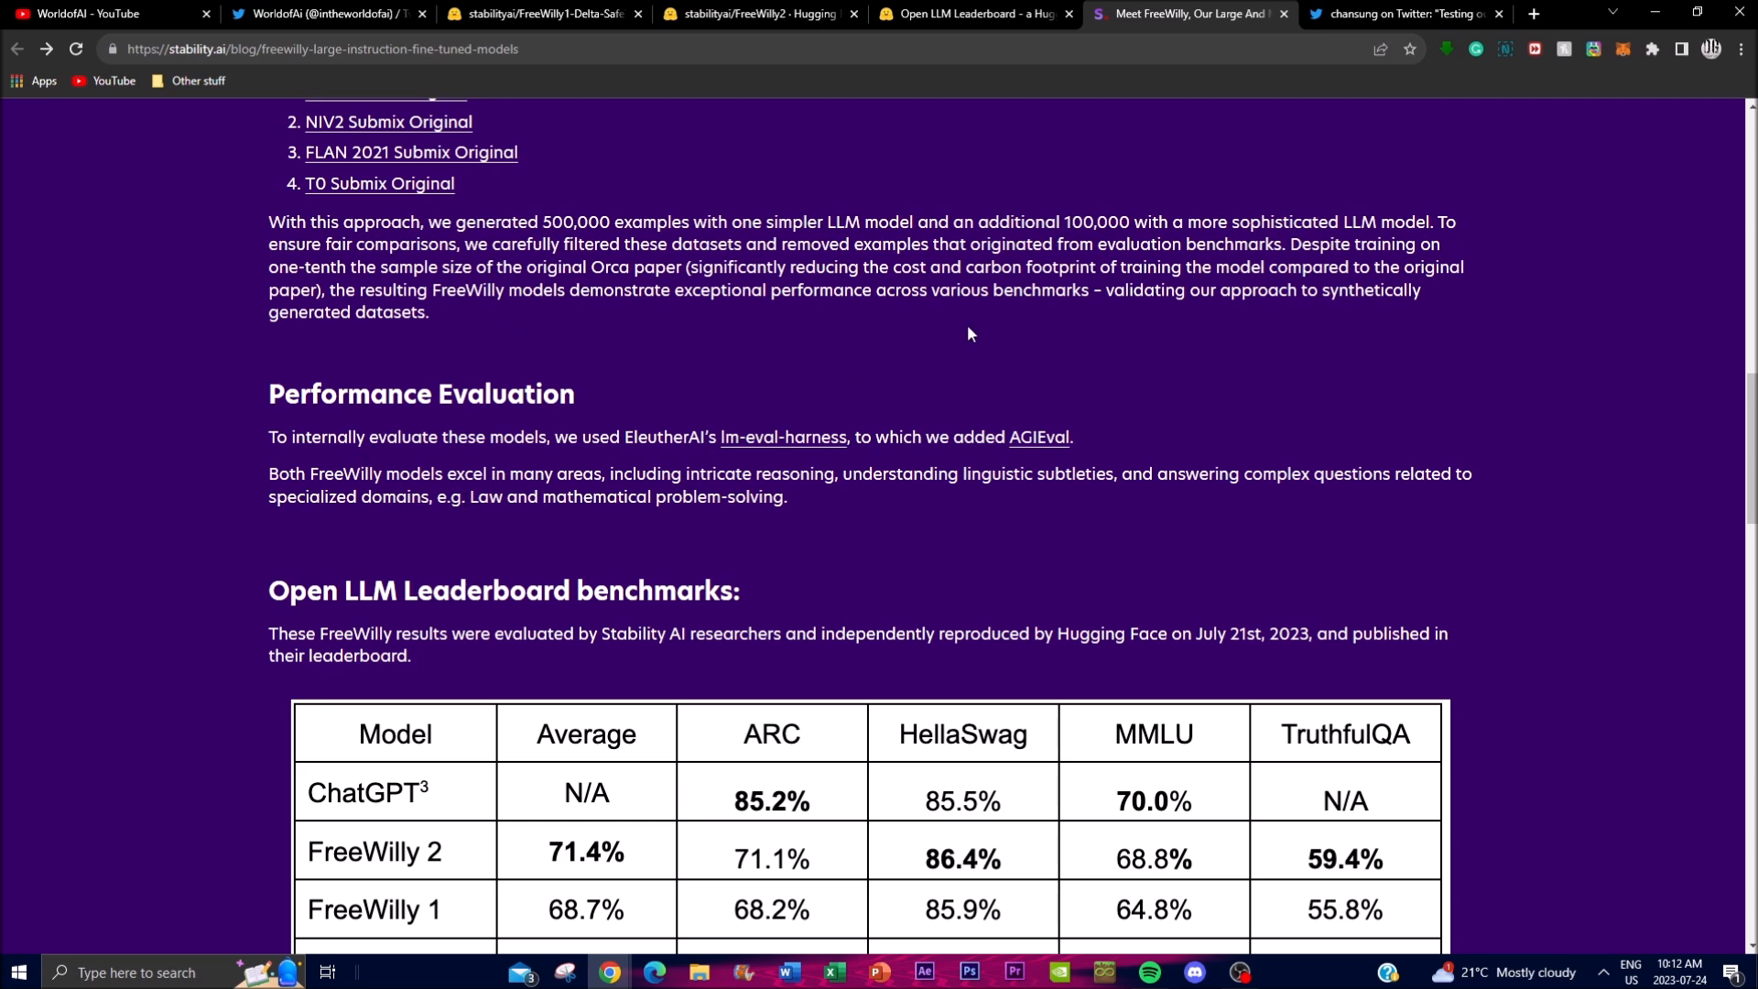
scroll(down, 3)
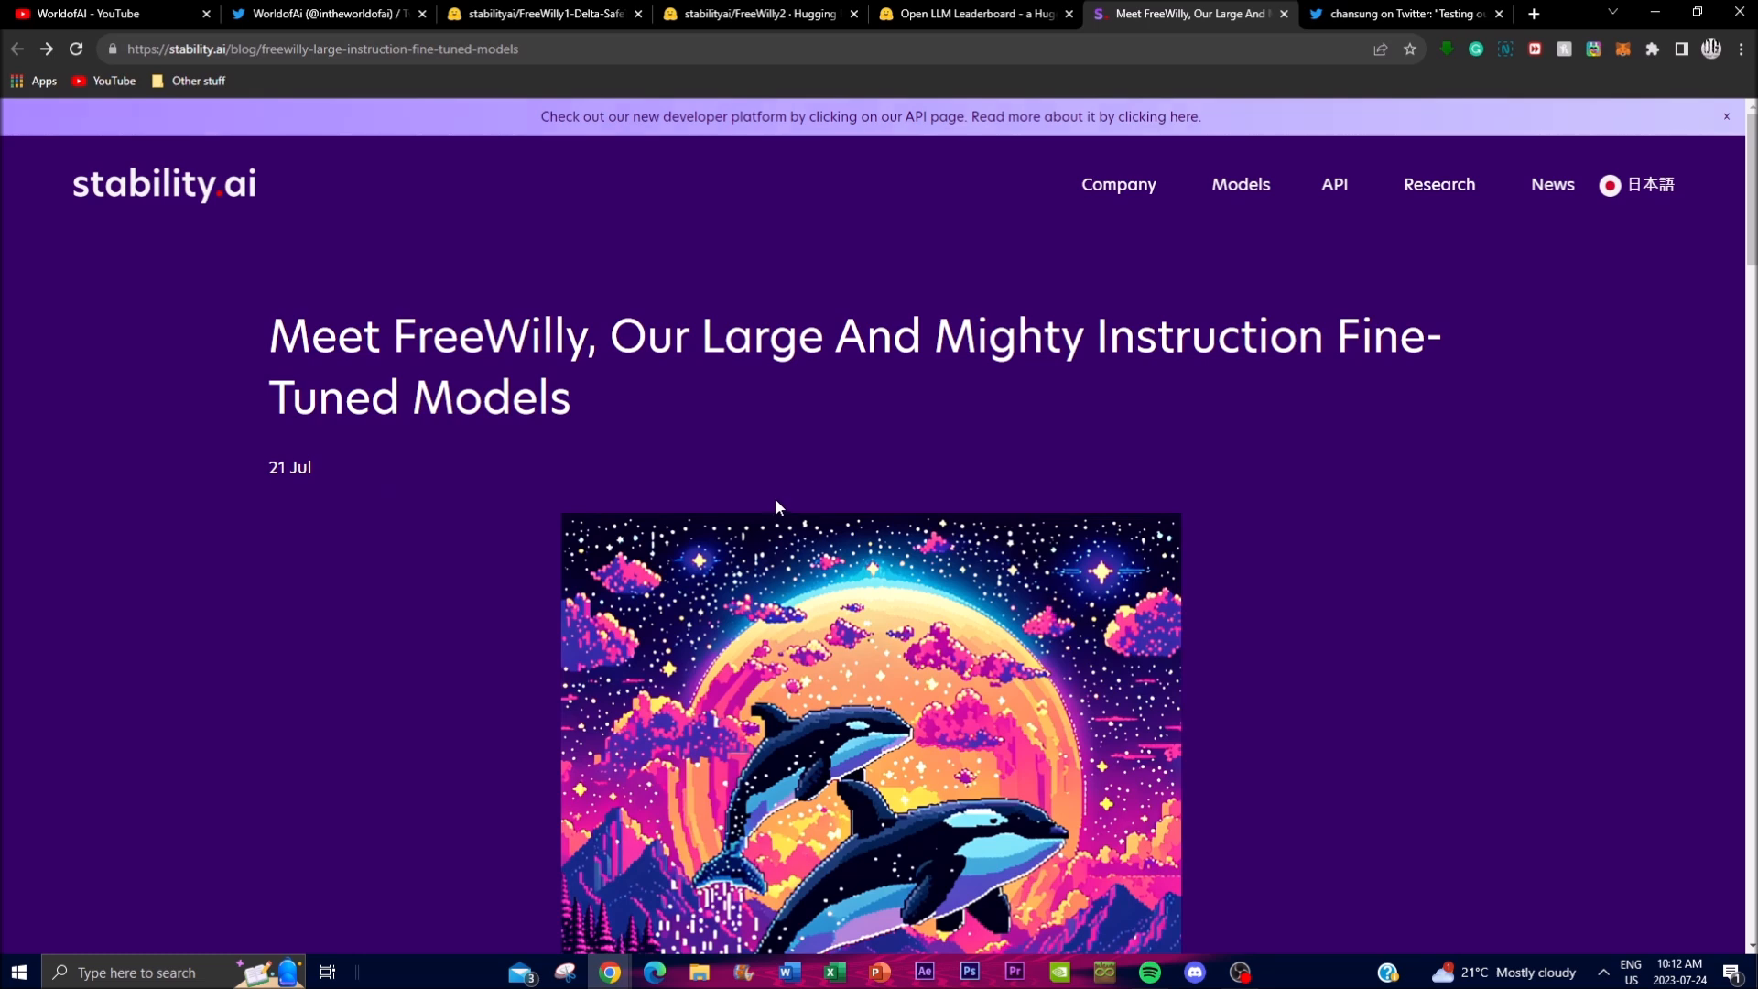
mouse_move(813, 412)
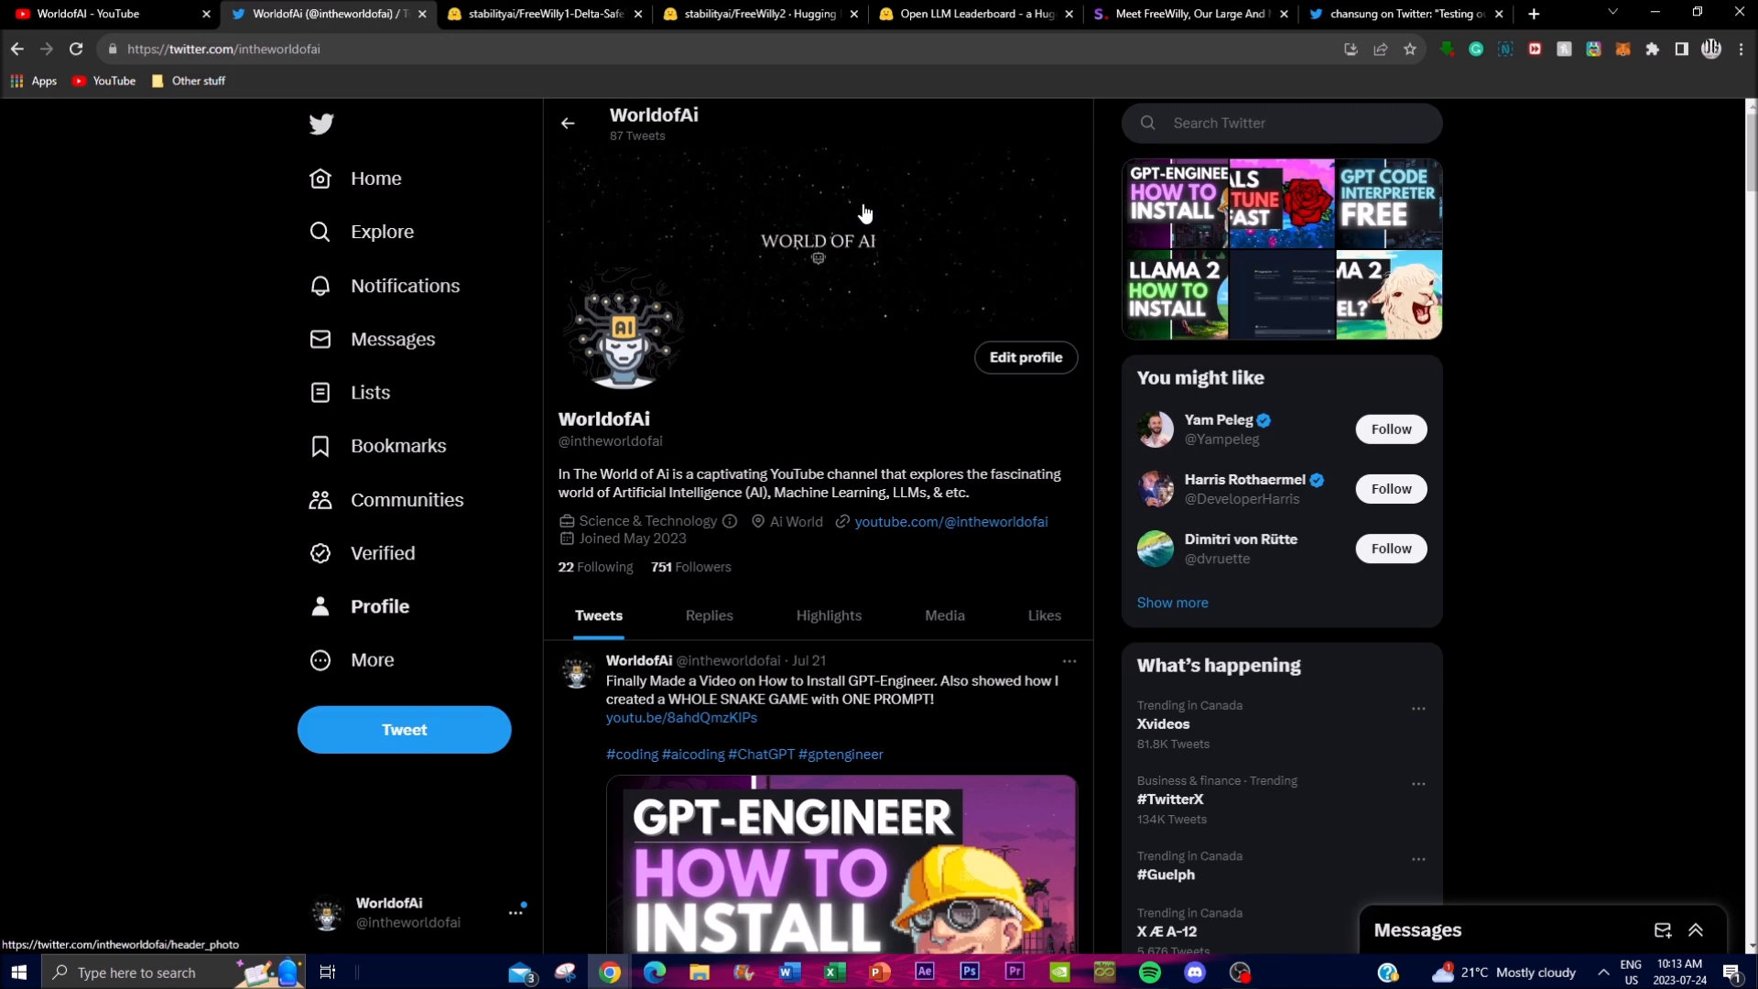
mouse_move(835, 137)
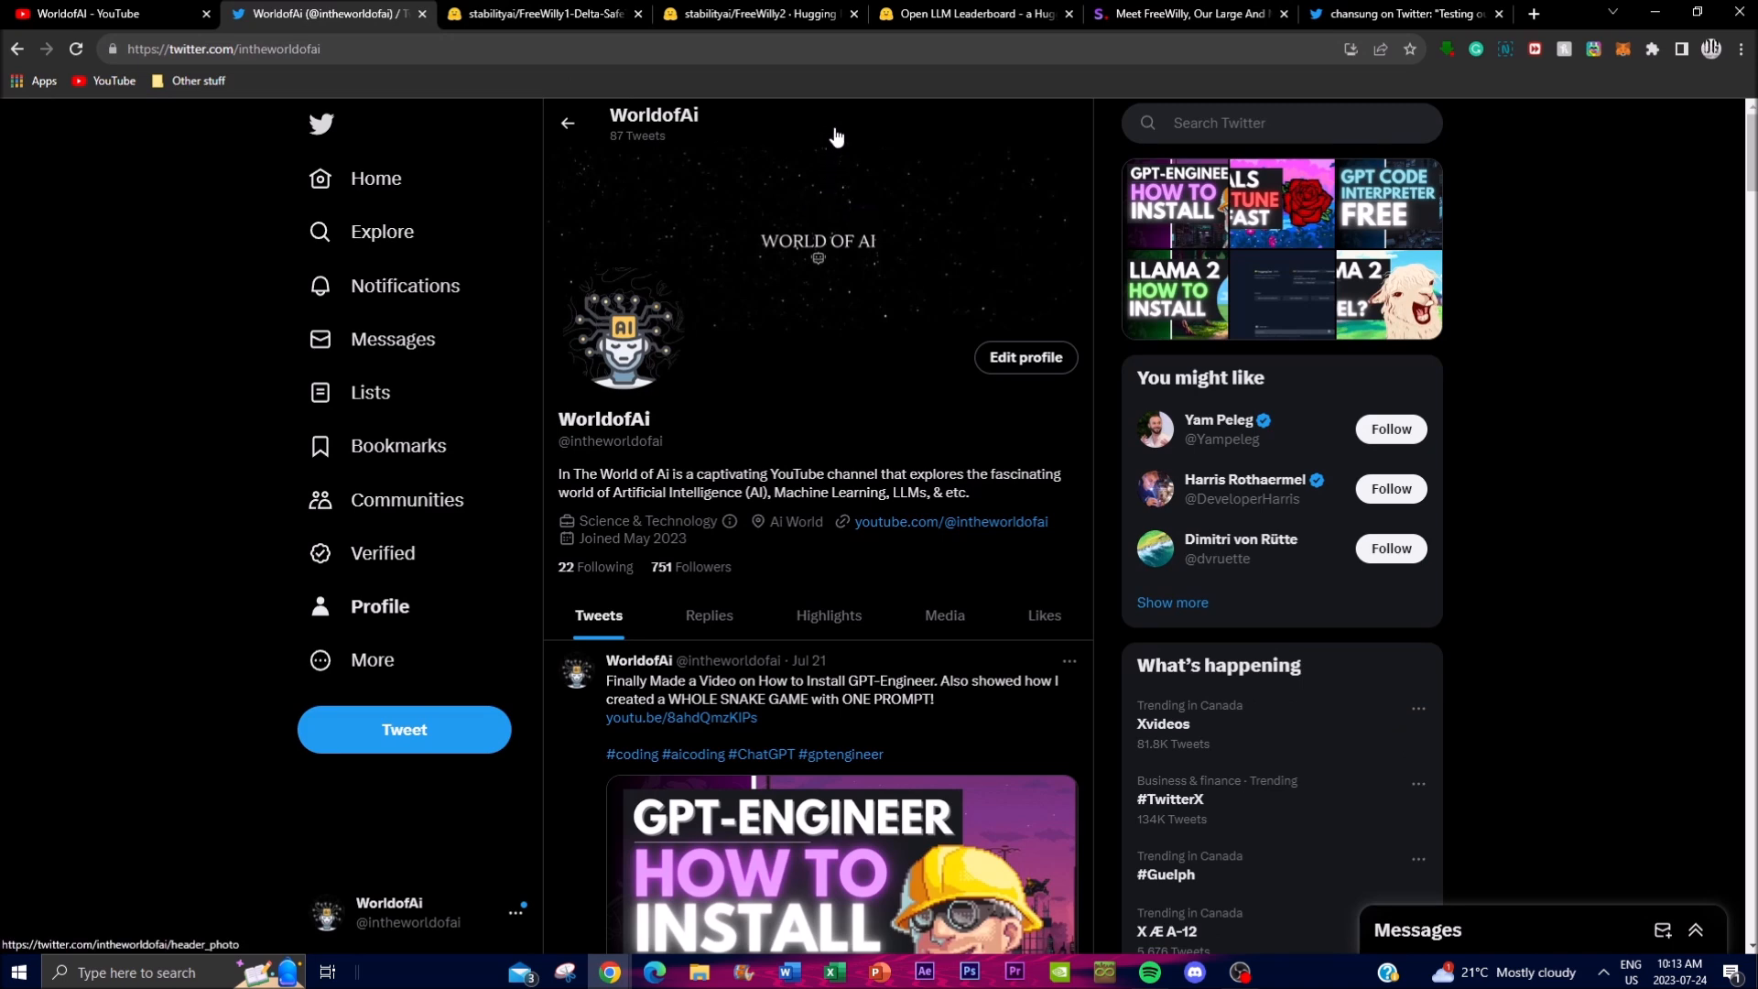
mouse_move(838, 154)
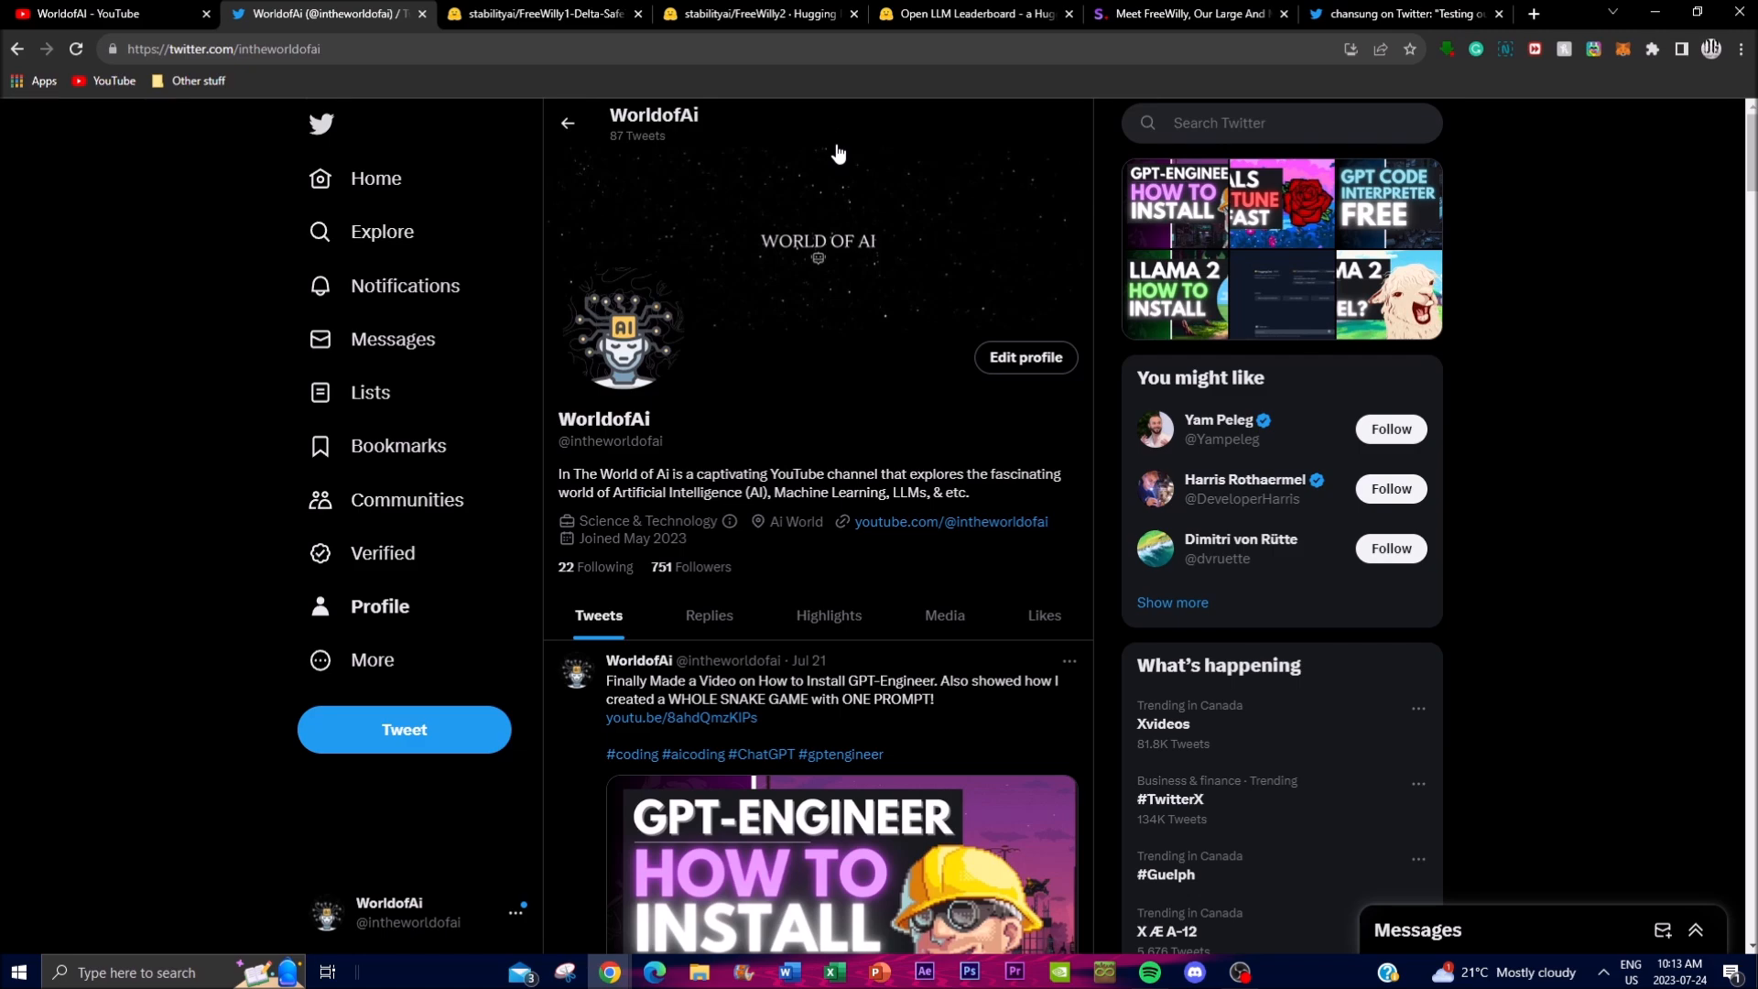
Scroll down the WorldofAI Twitter profile past its pinned GPT-Engineer install tweet
scroll(down, 3)
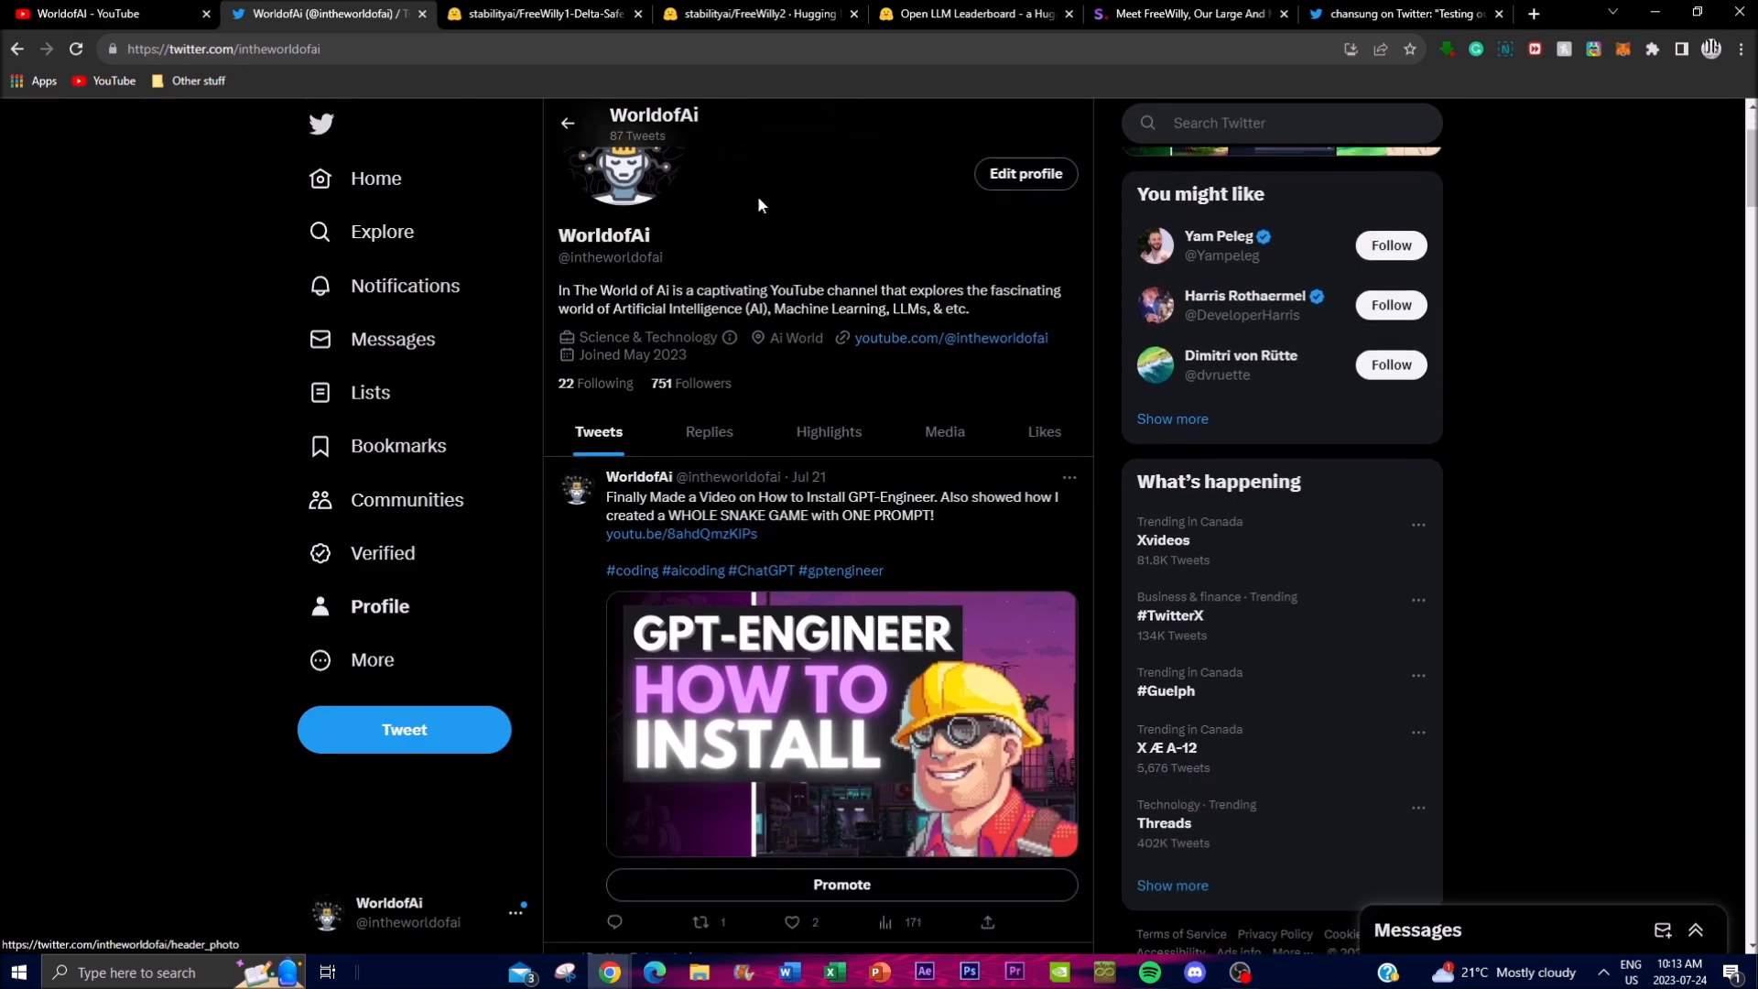
Browse the WorldofAI YouTube channel's older uploads, then return to the FreeWilly blog post
click(100, 13)
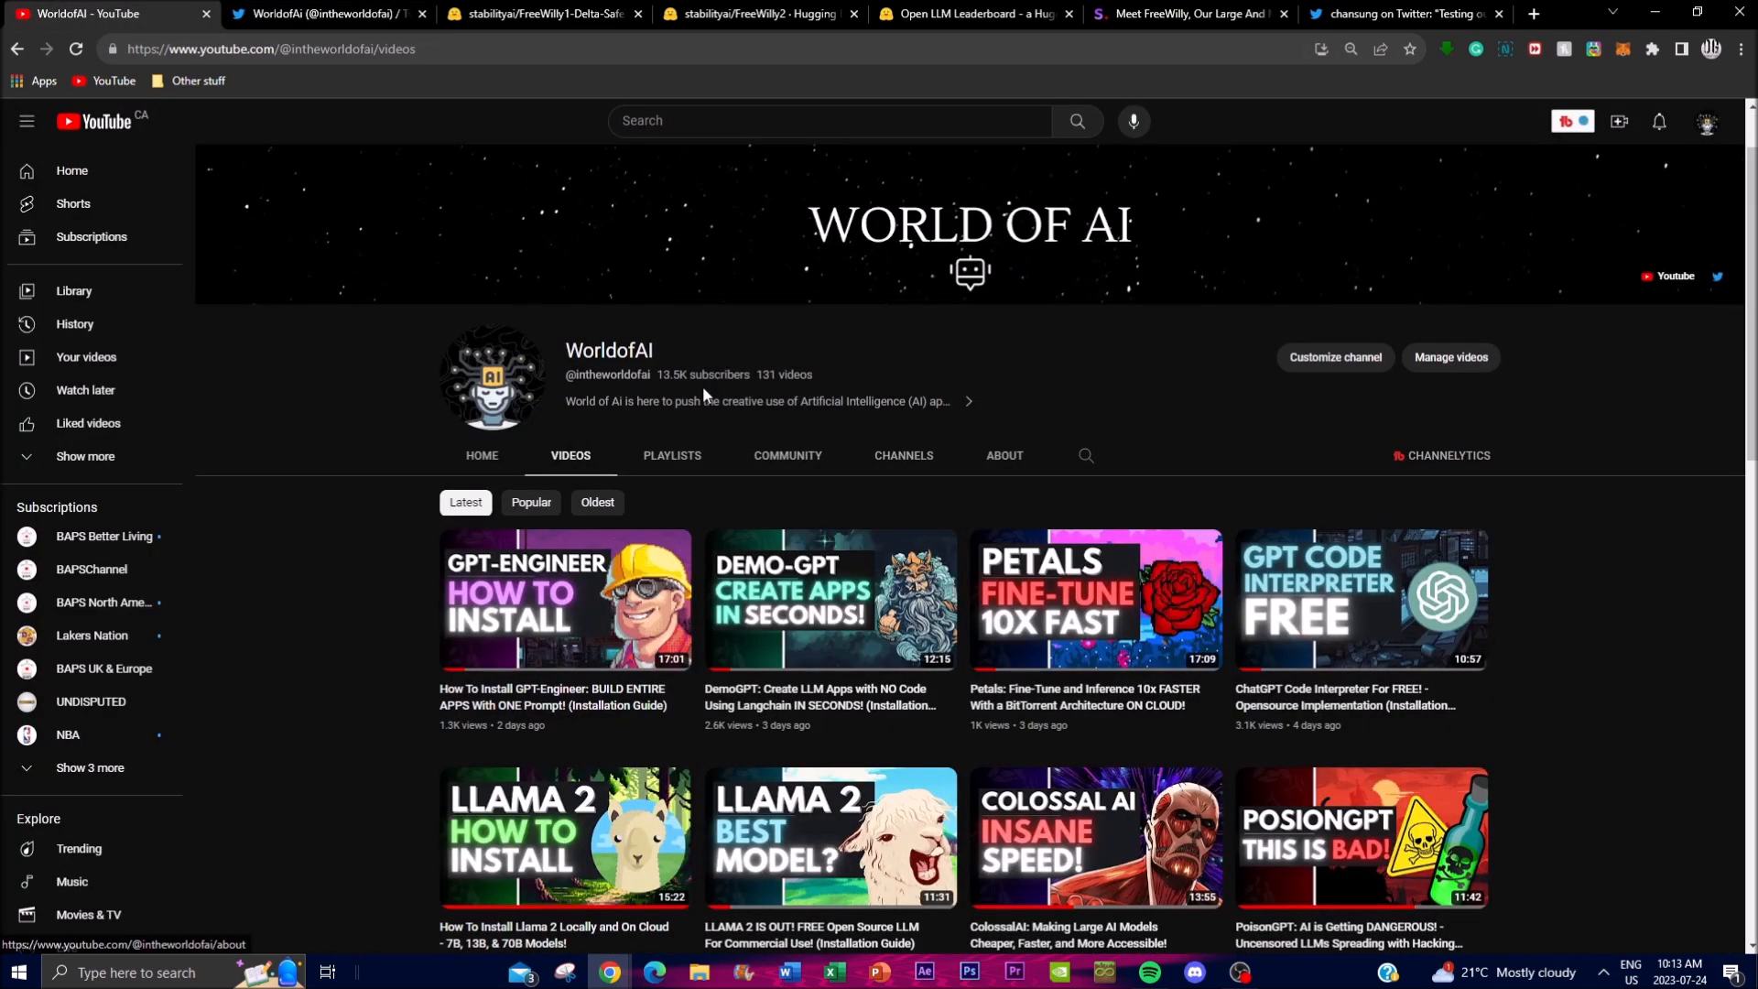
scroll(down, 3)
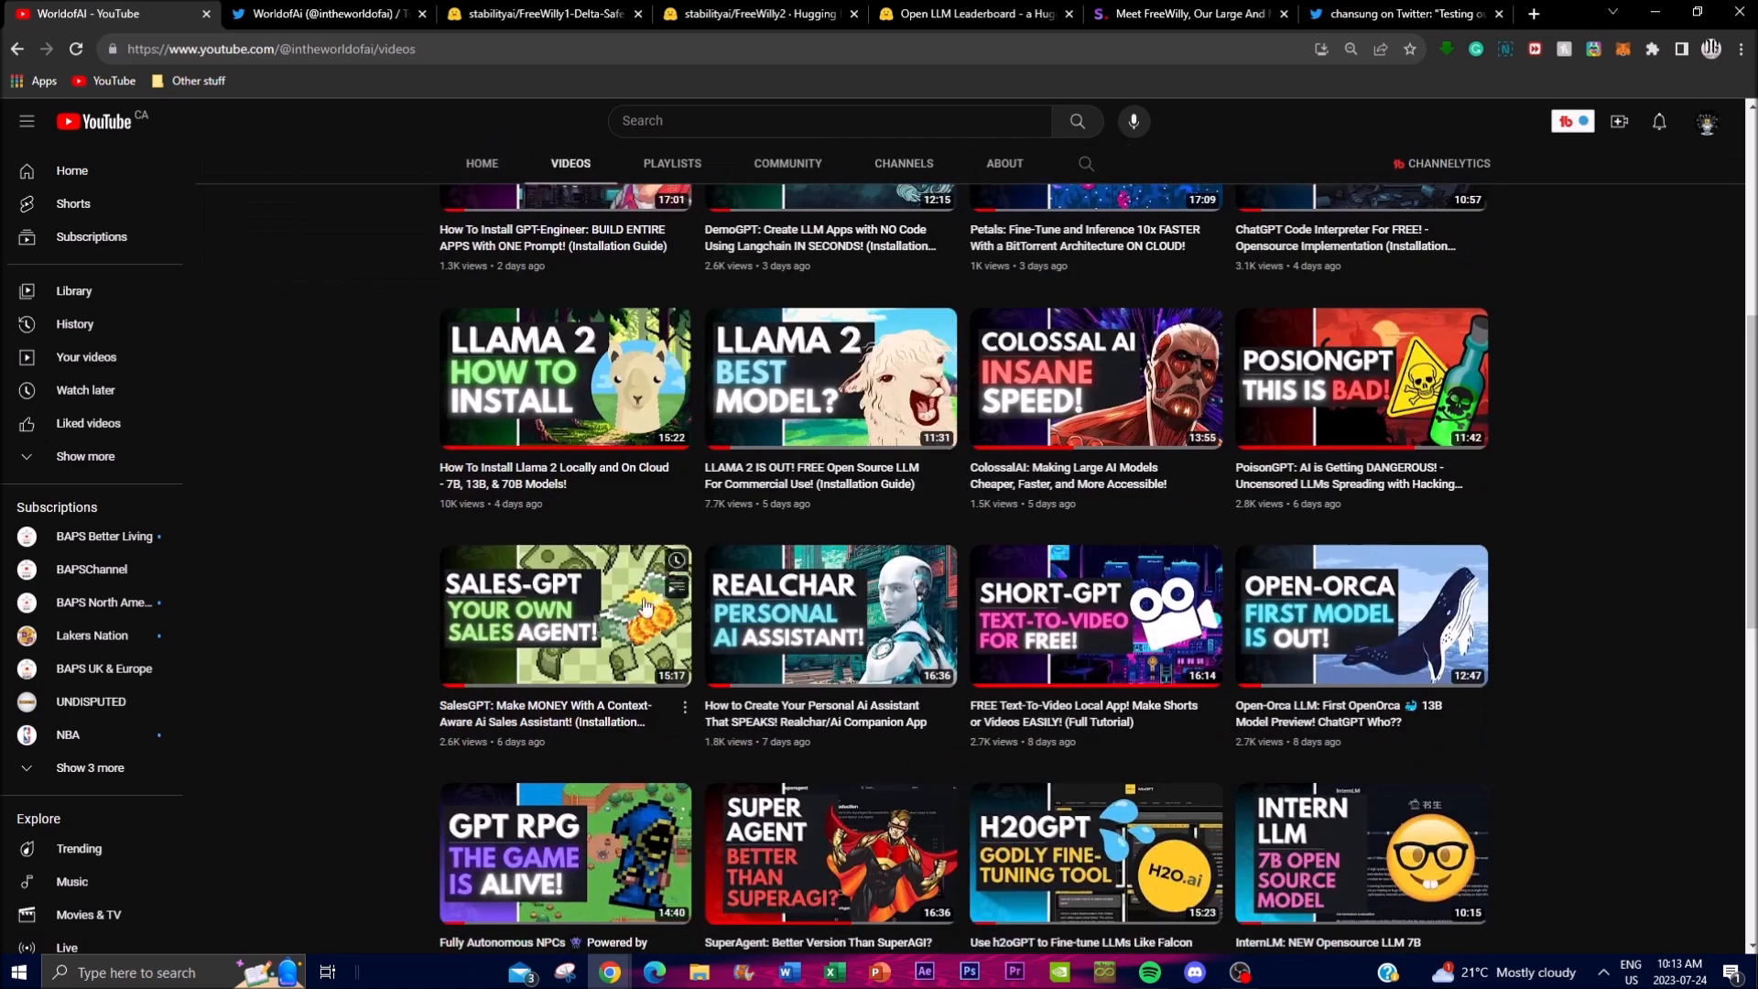
scroll(down, 3)
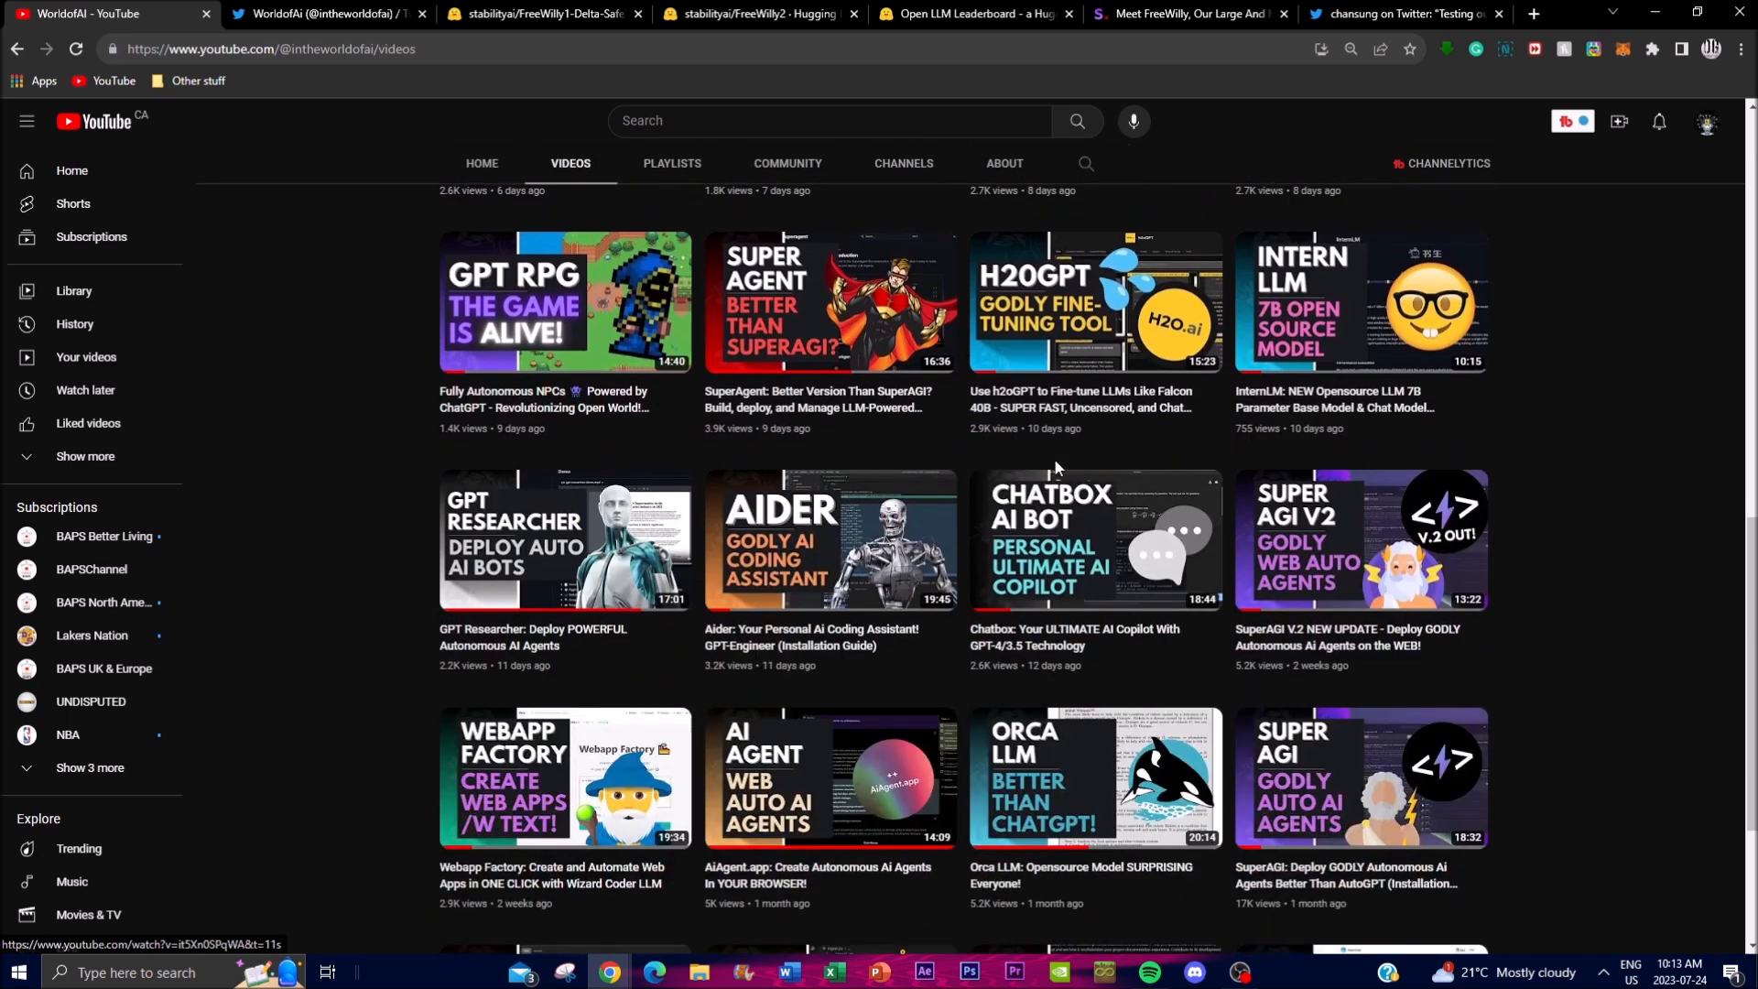
scroll(down, 3)
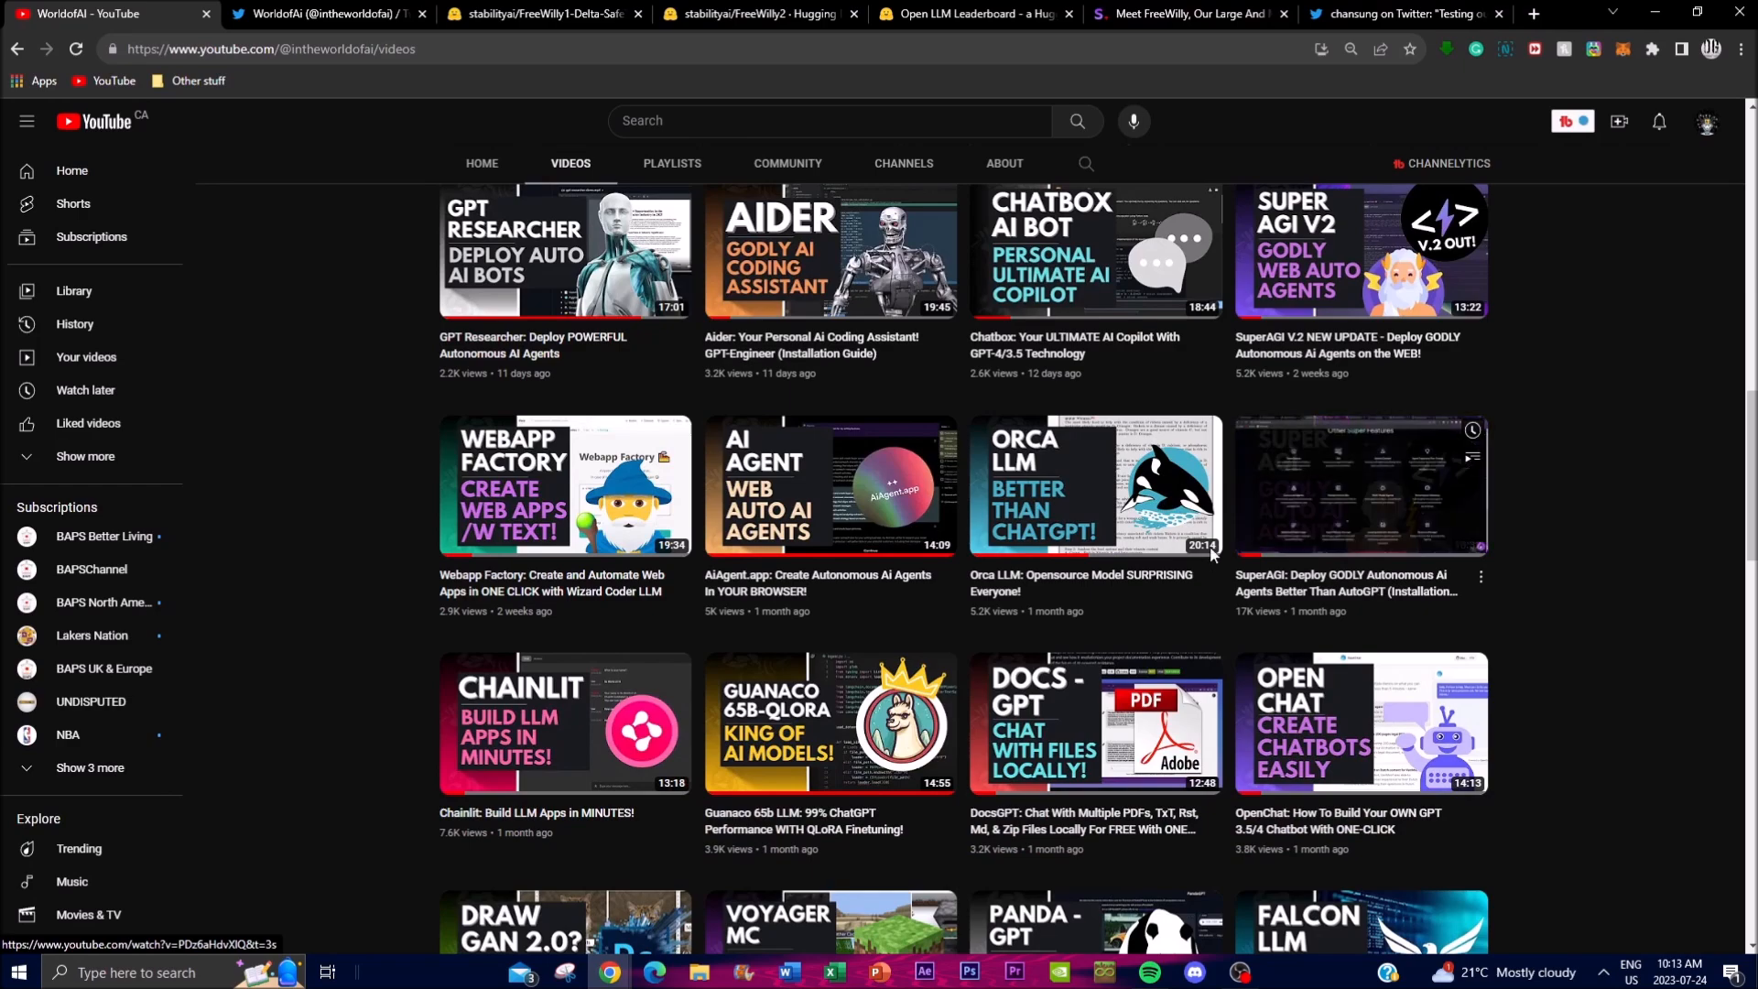
scroll(down, 3)
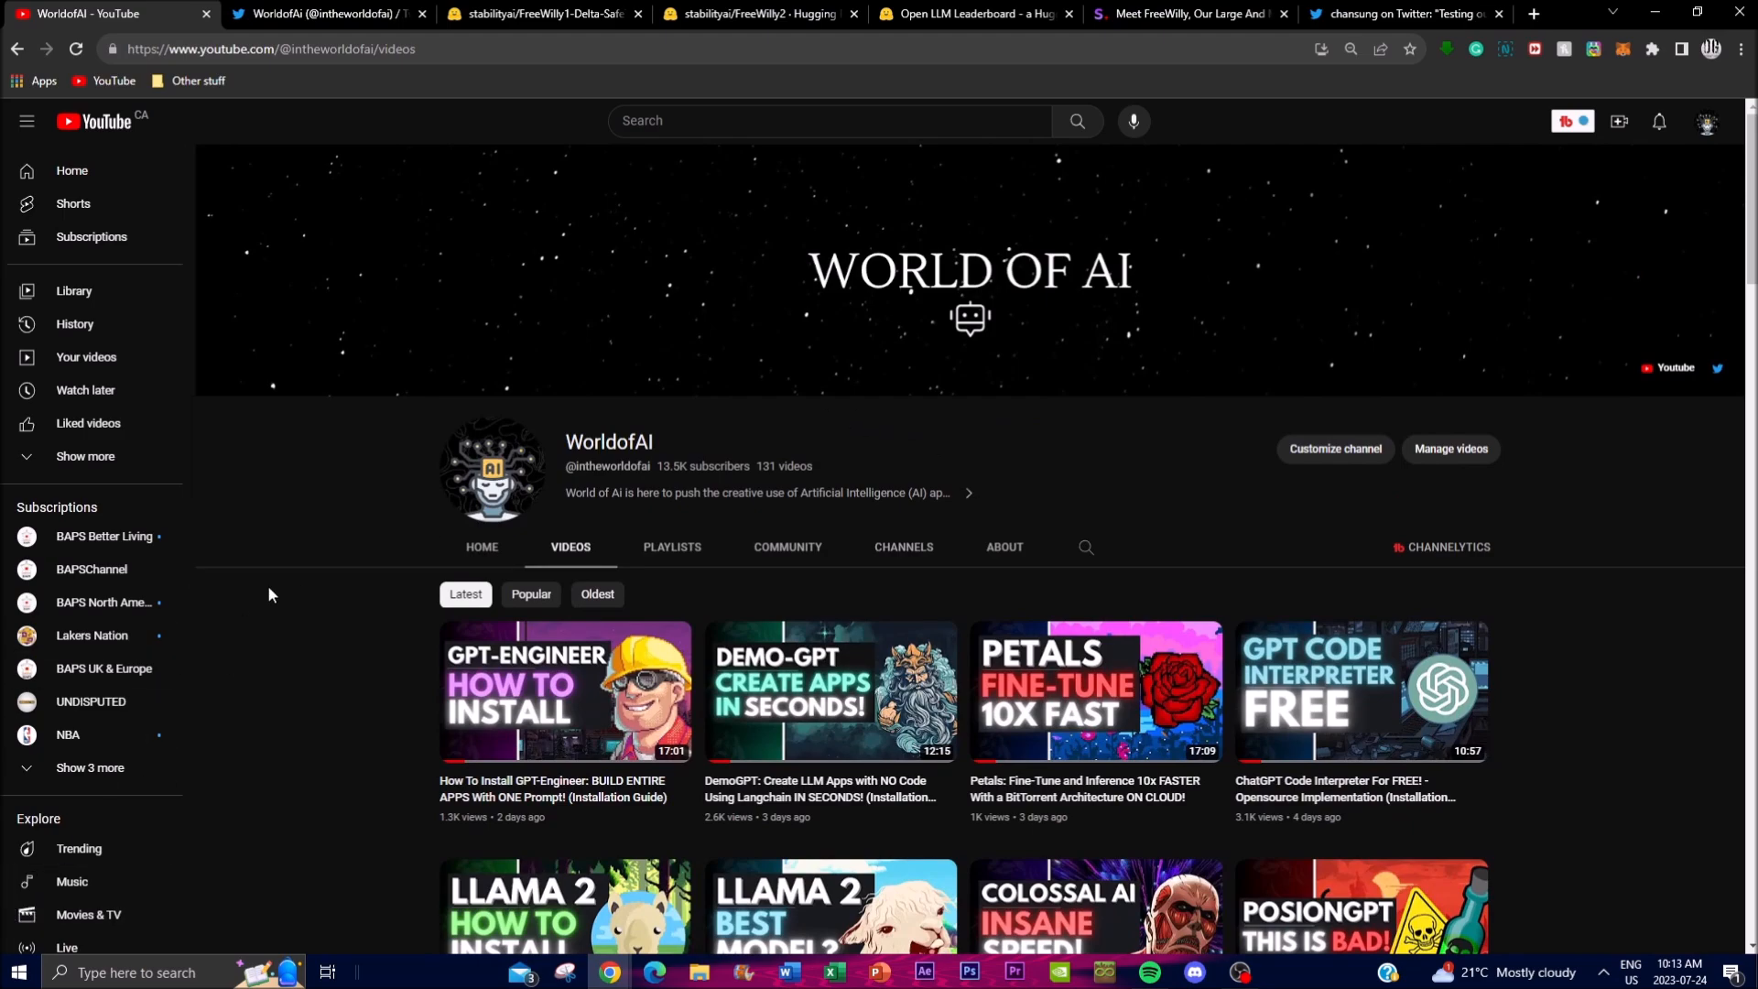
scroll(down, 3)
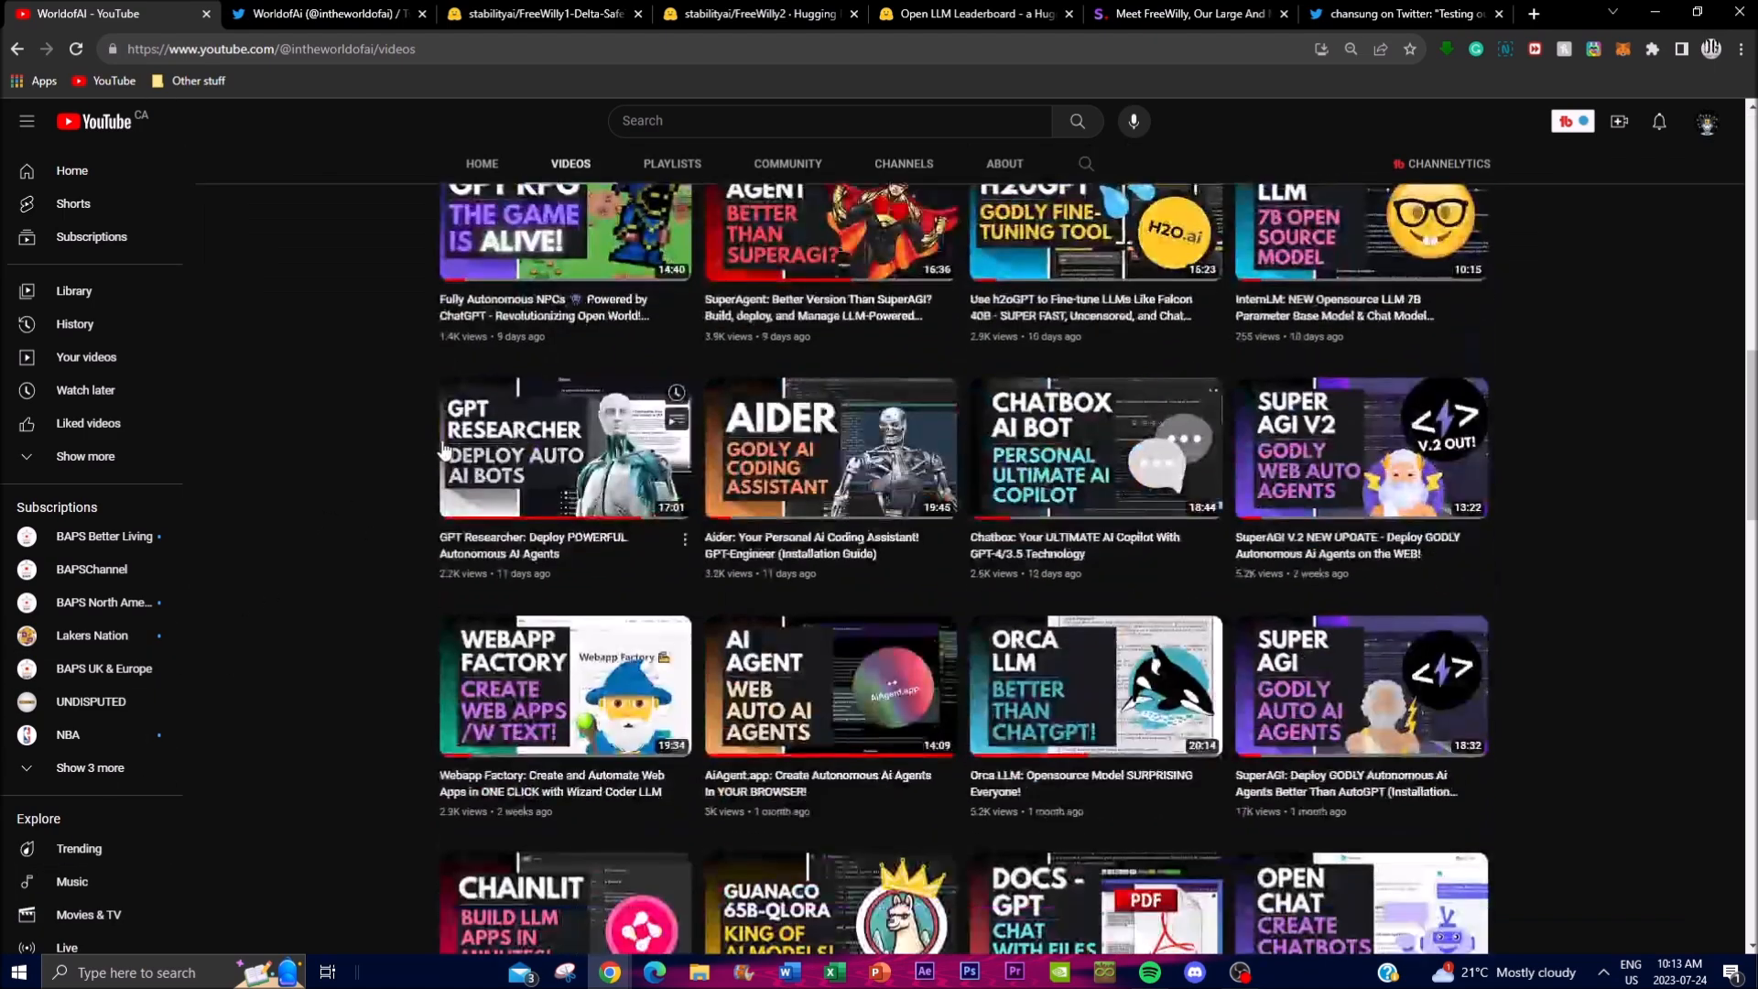
scroll(down, 3)
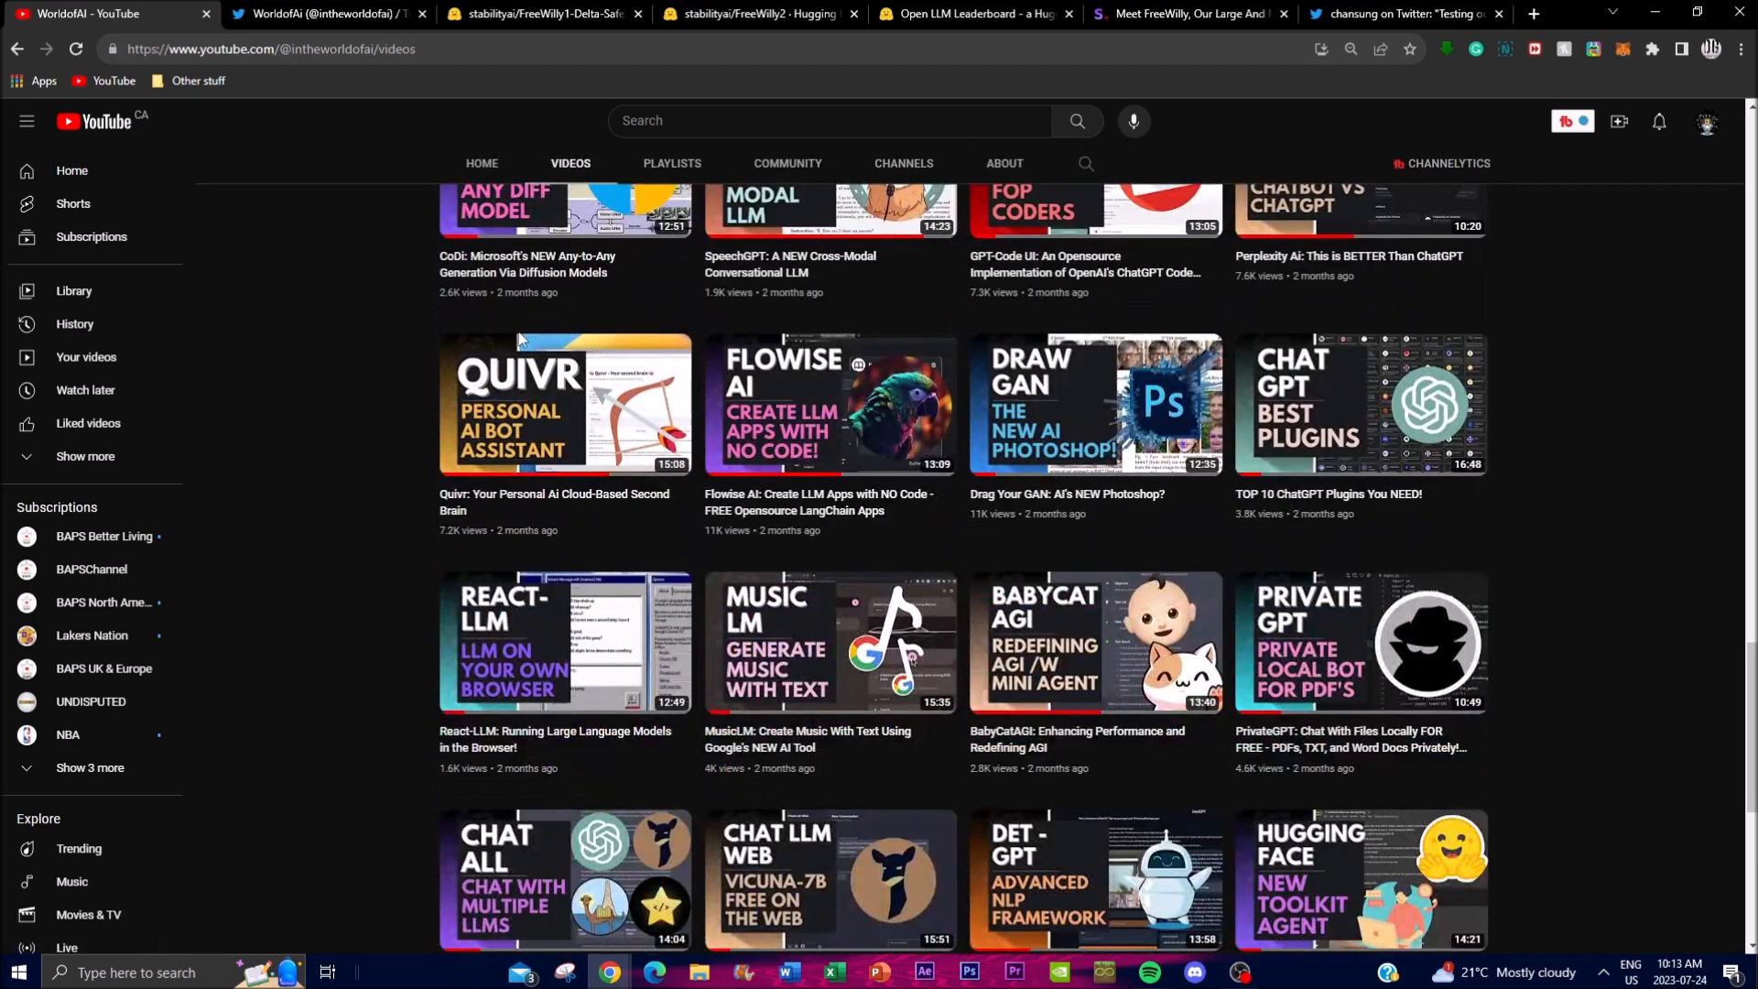
scroll(down, 3)
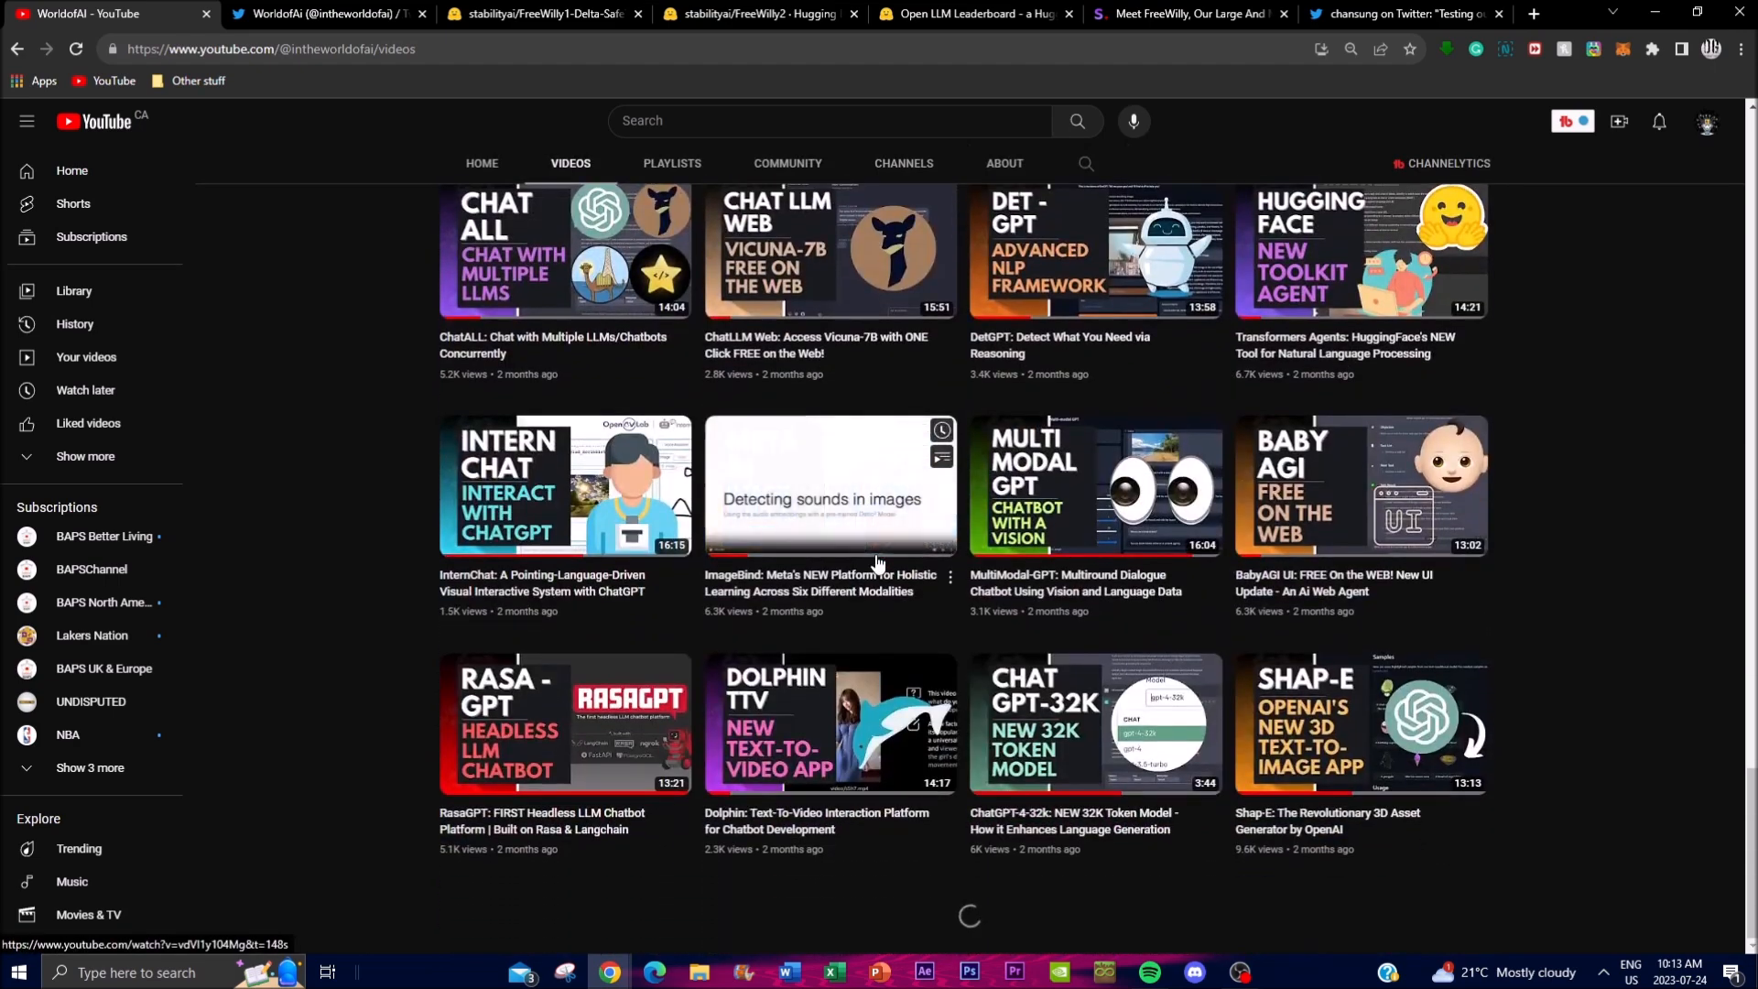
scroll(down, 3)
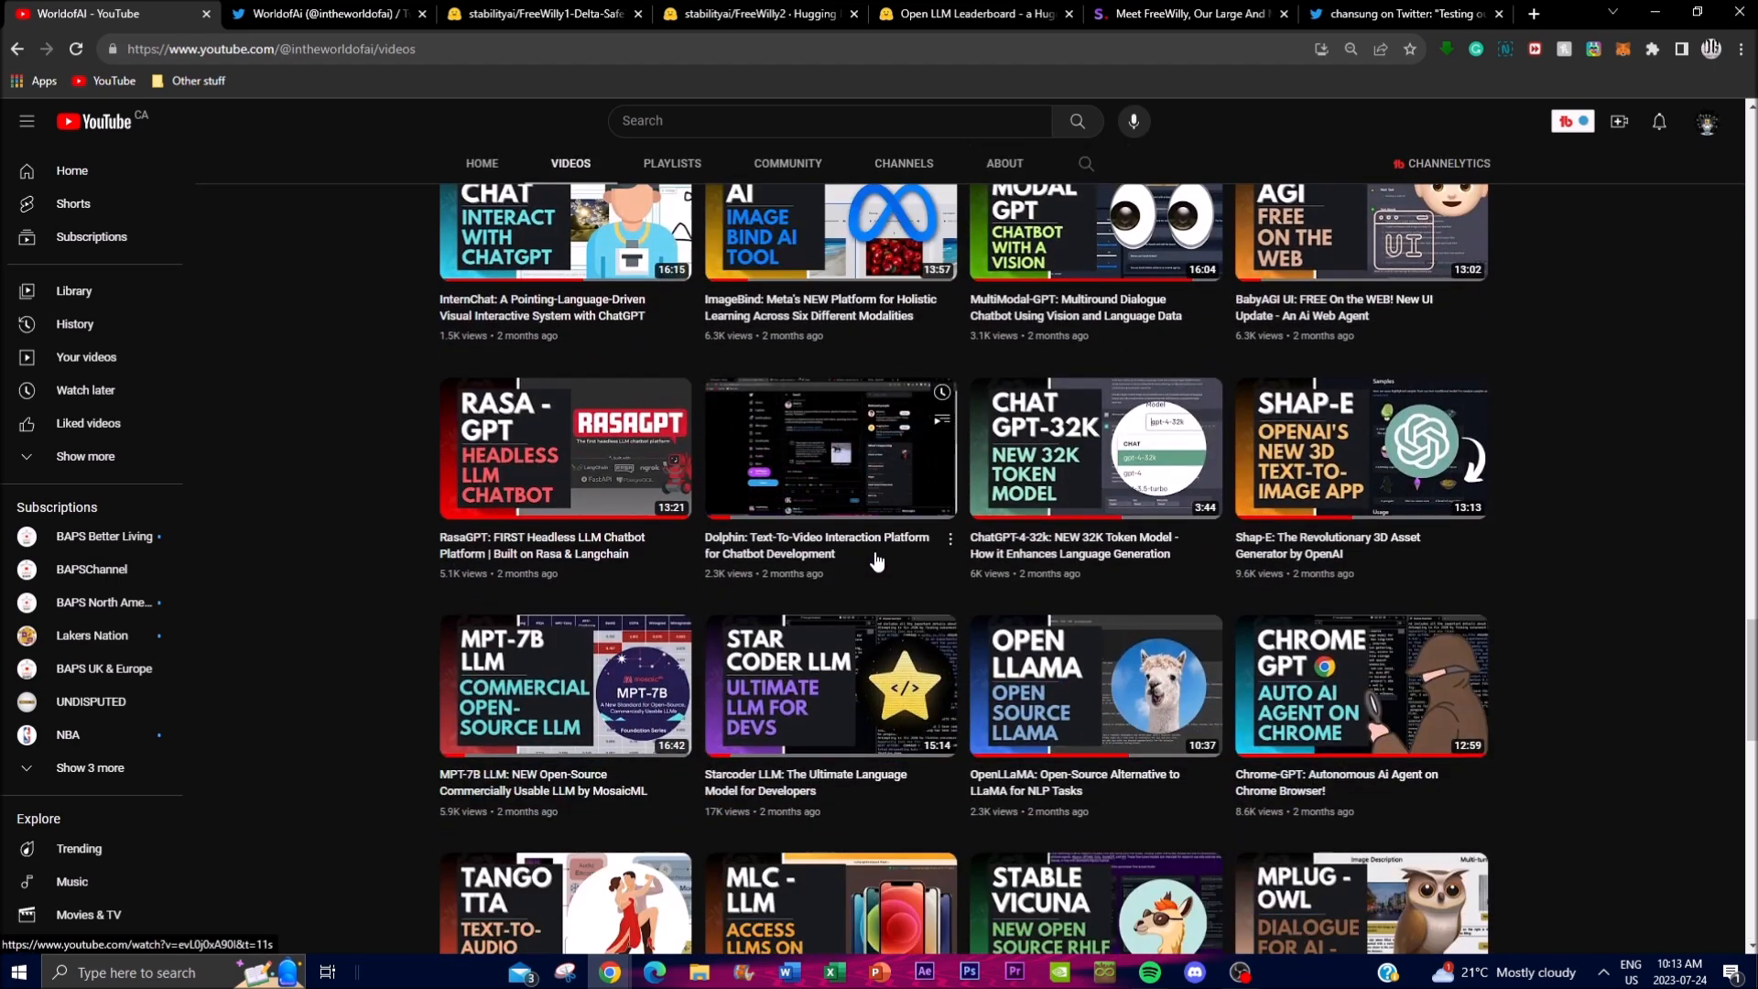
scroll(down, 3)
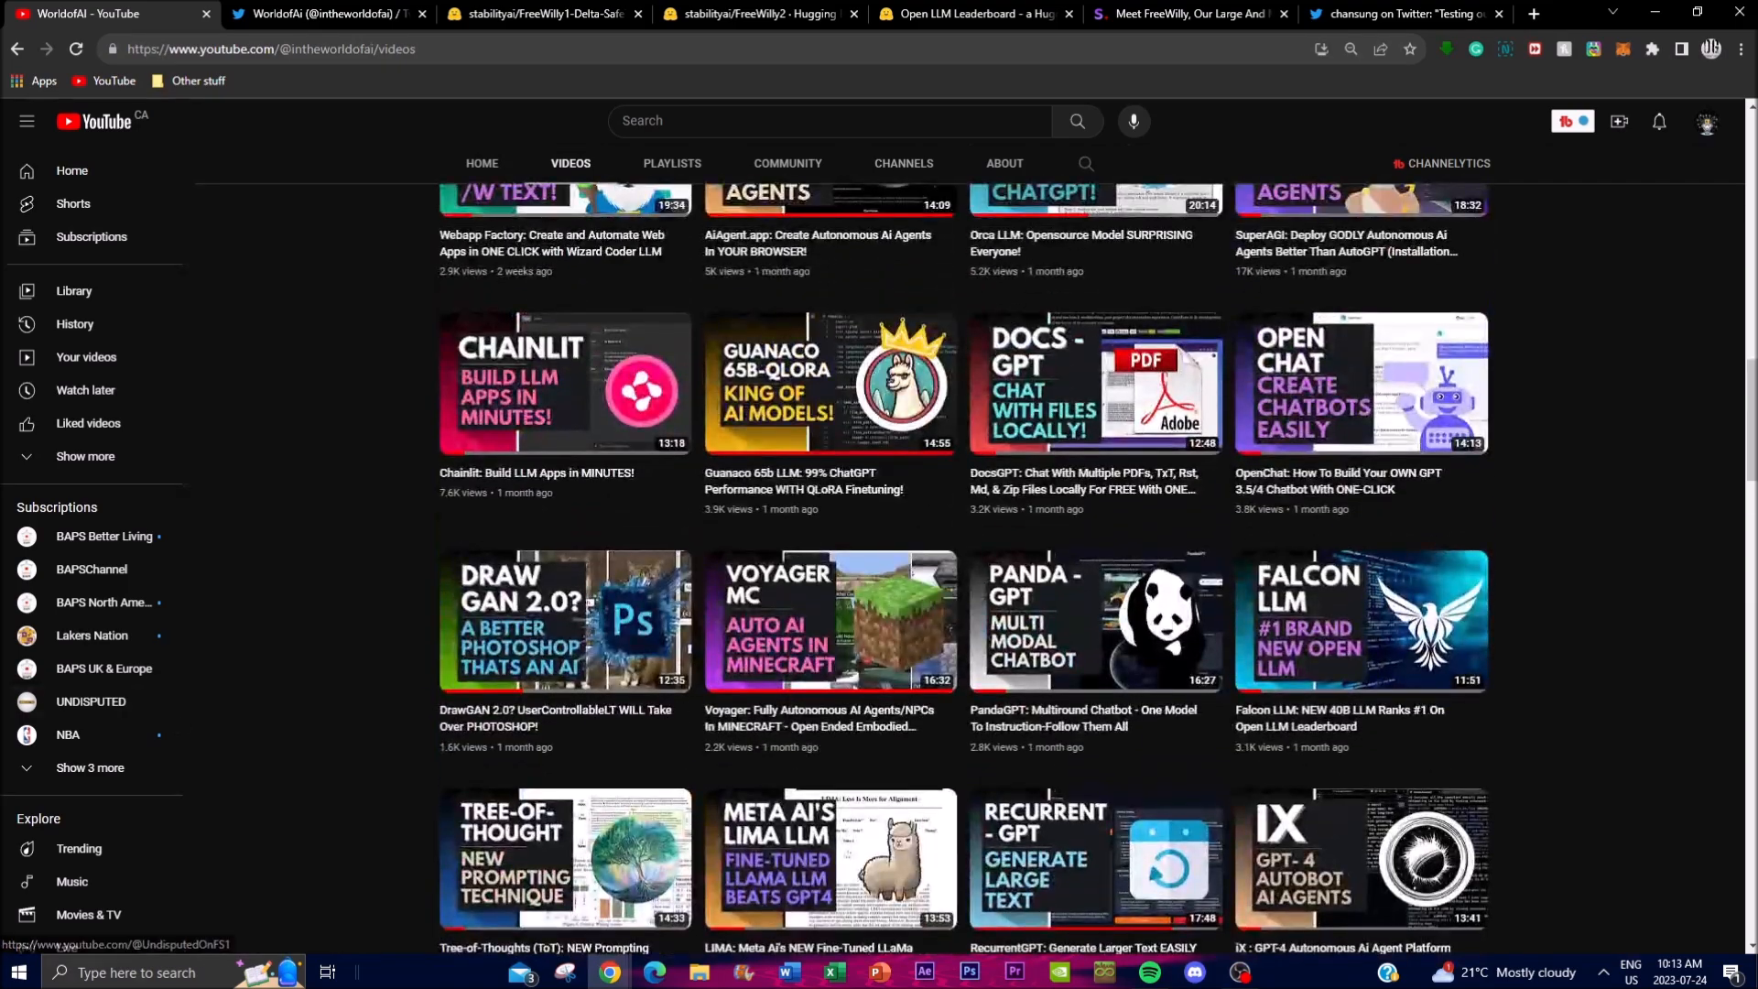
click(1188, 13)
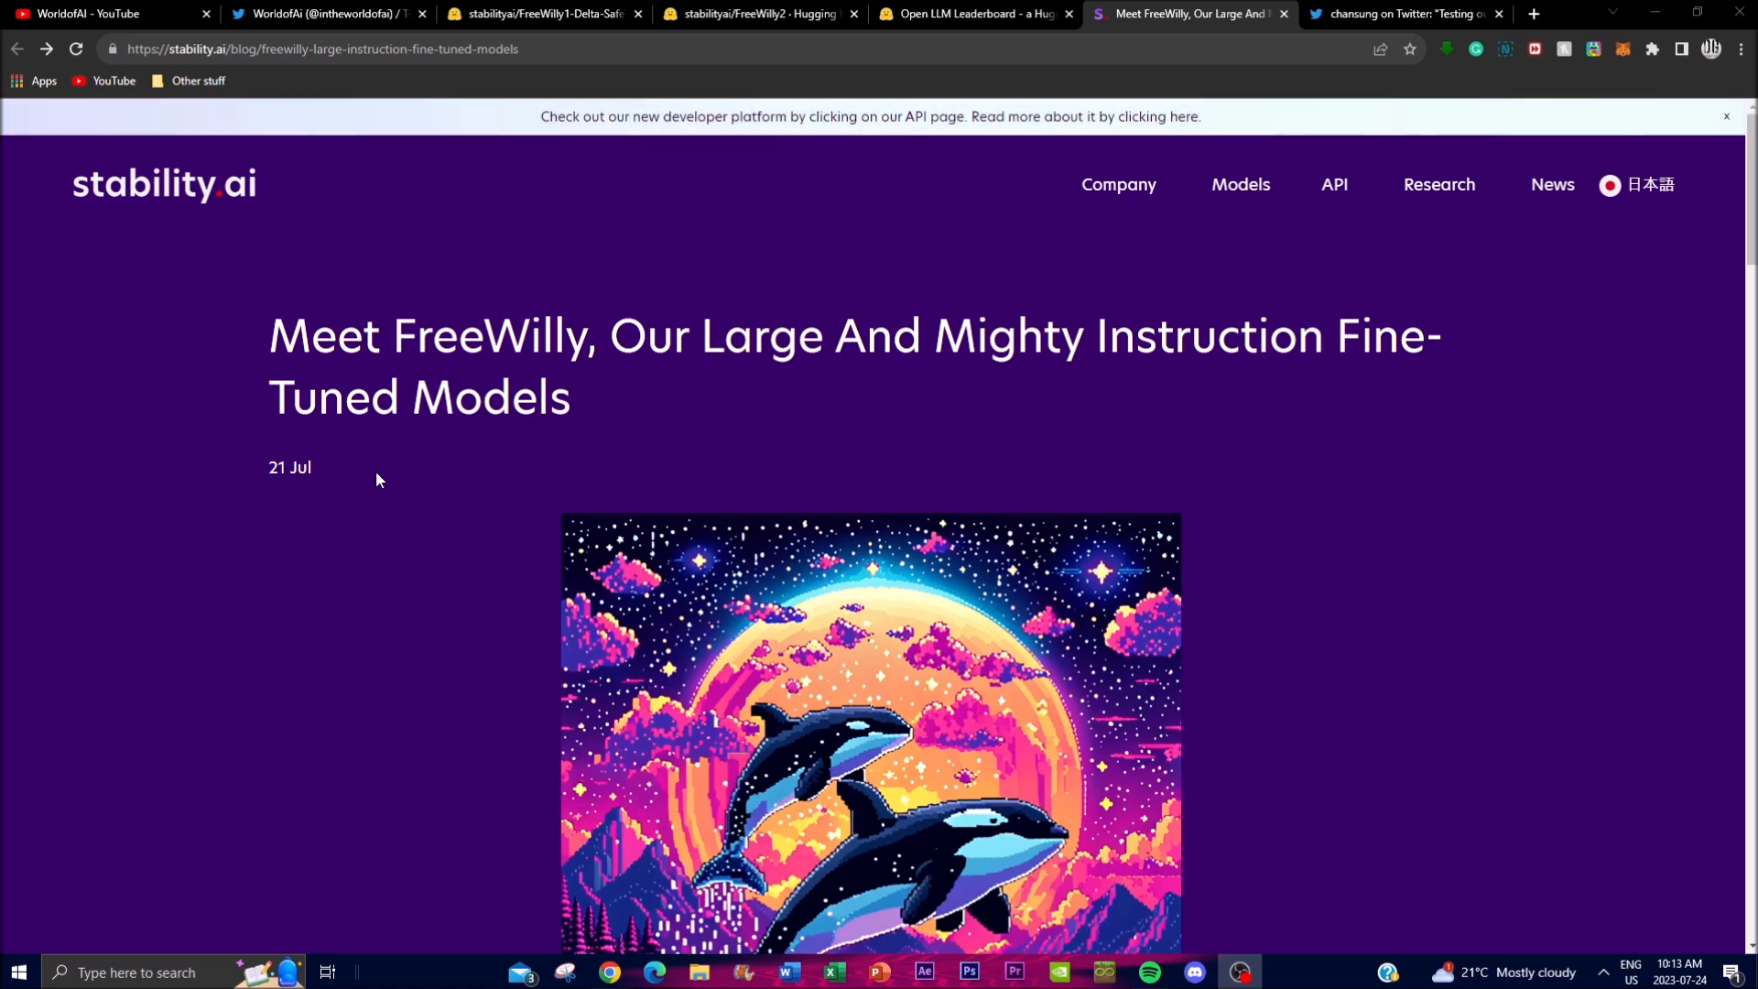
mouse_move(377, 463)
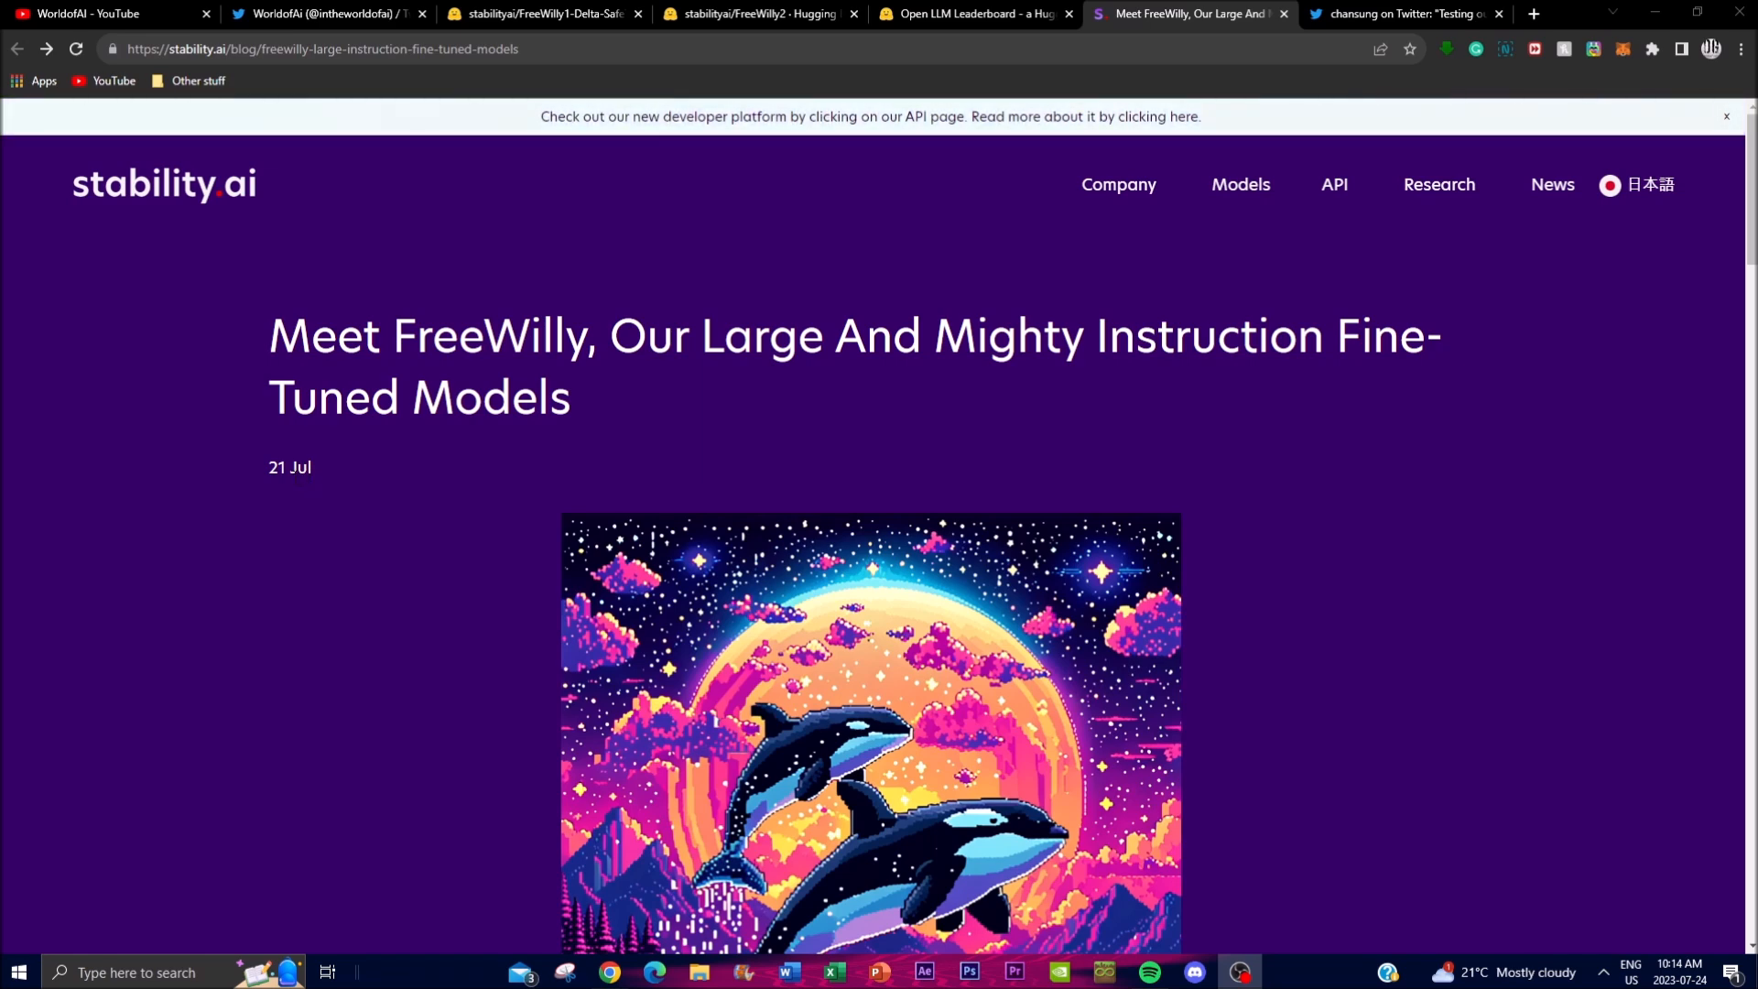
mouse_move(286, 498)
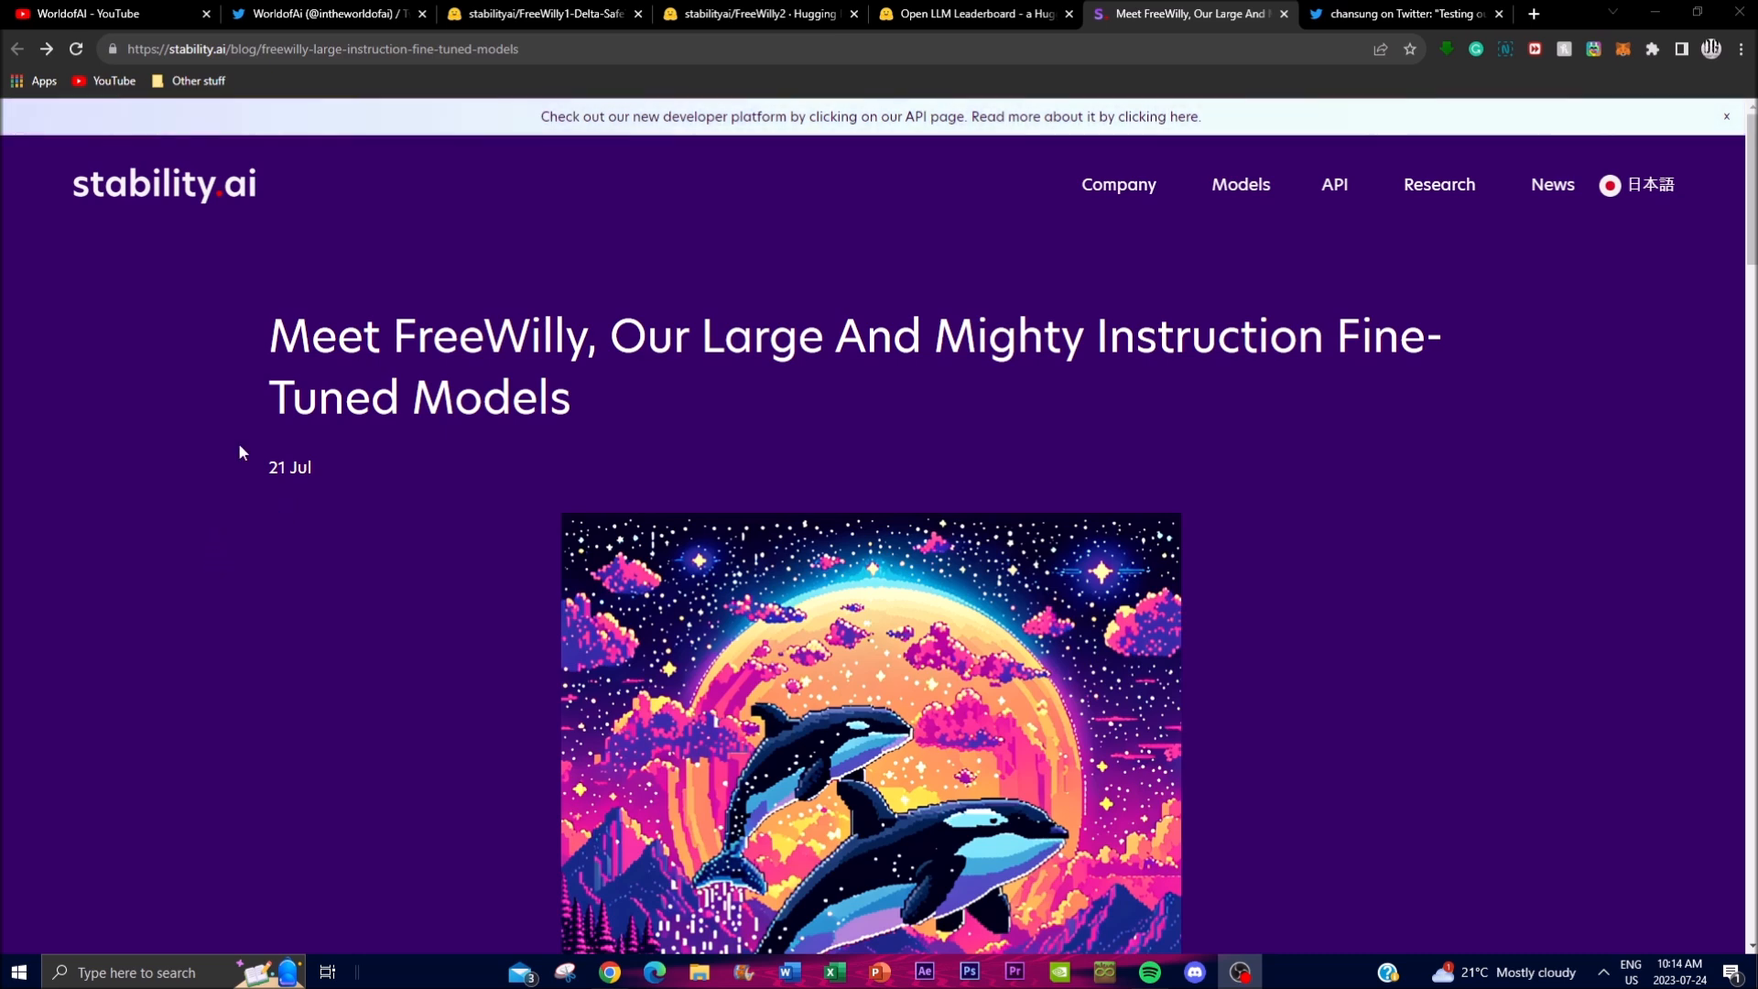
mouse_move(203, 353)
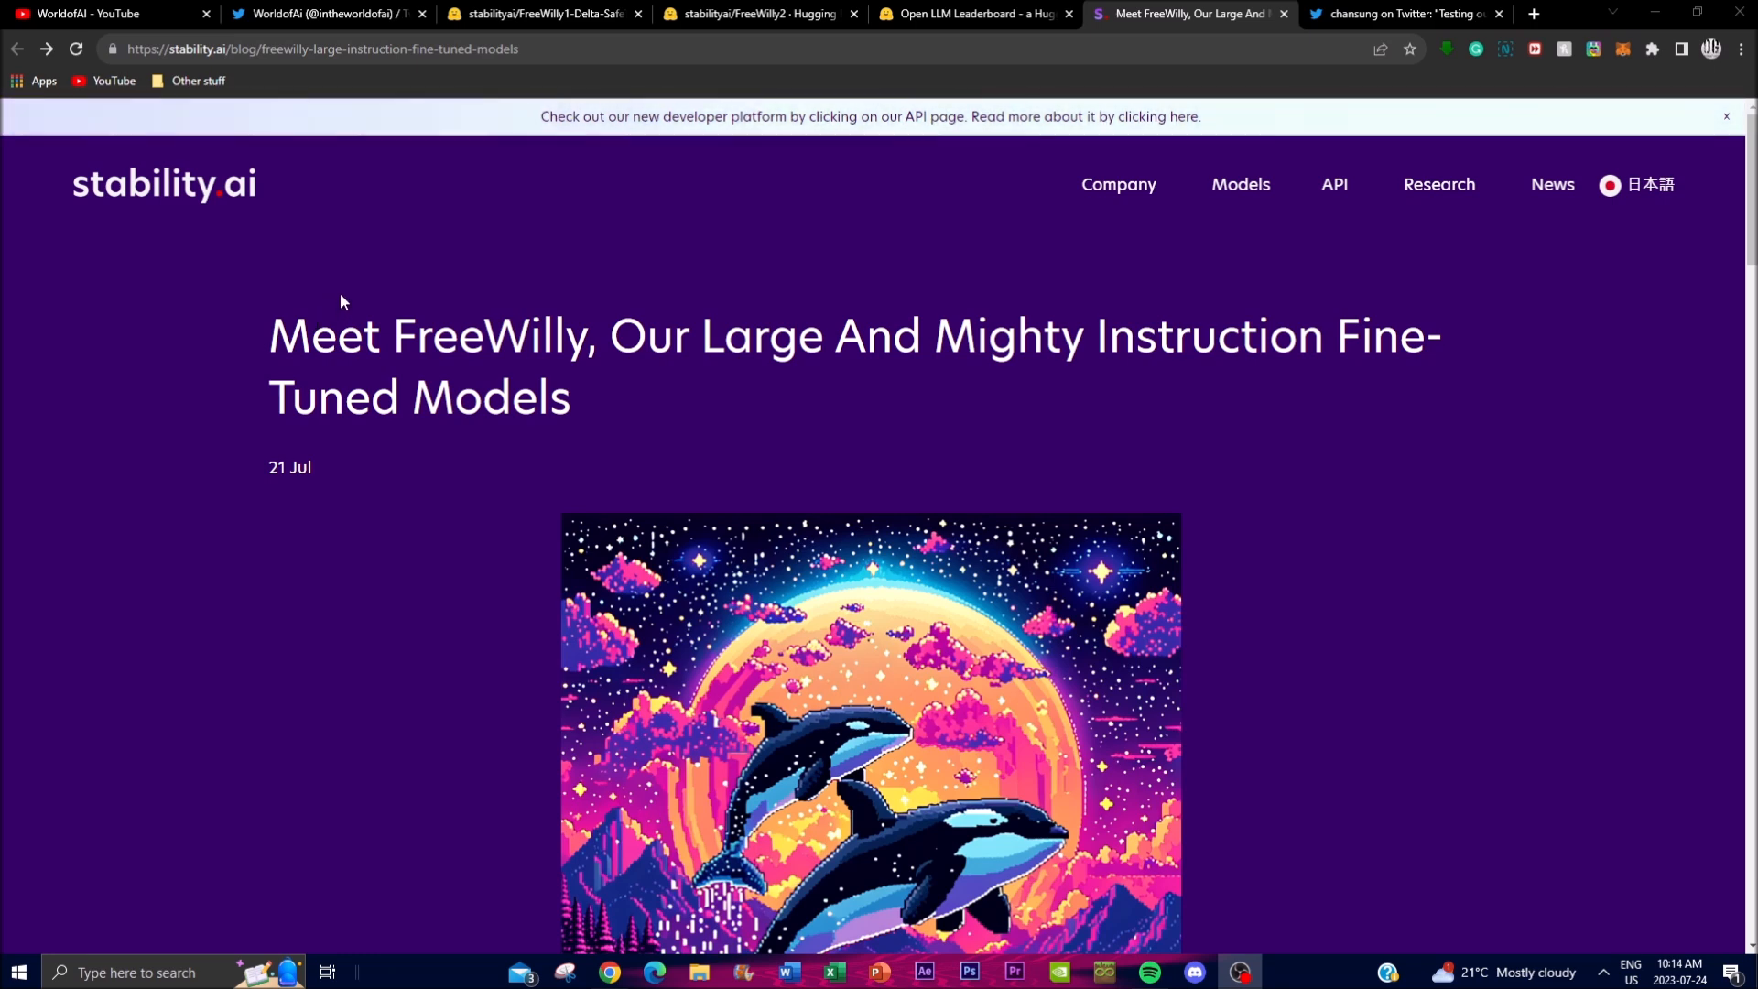
mouse_move(365, 299)
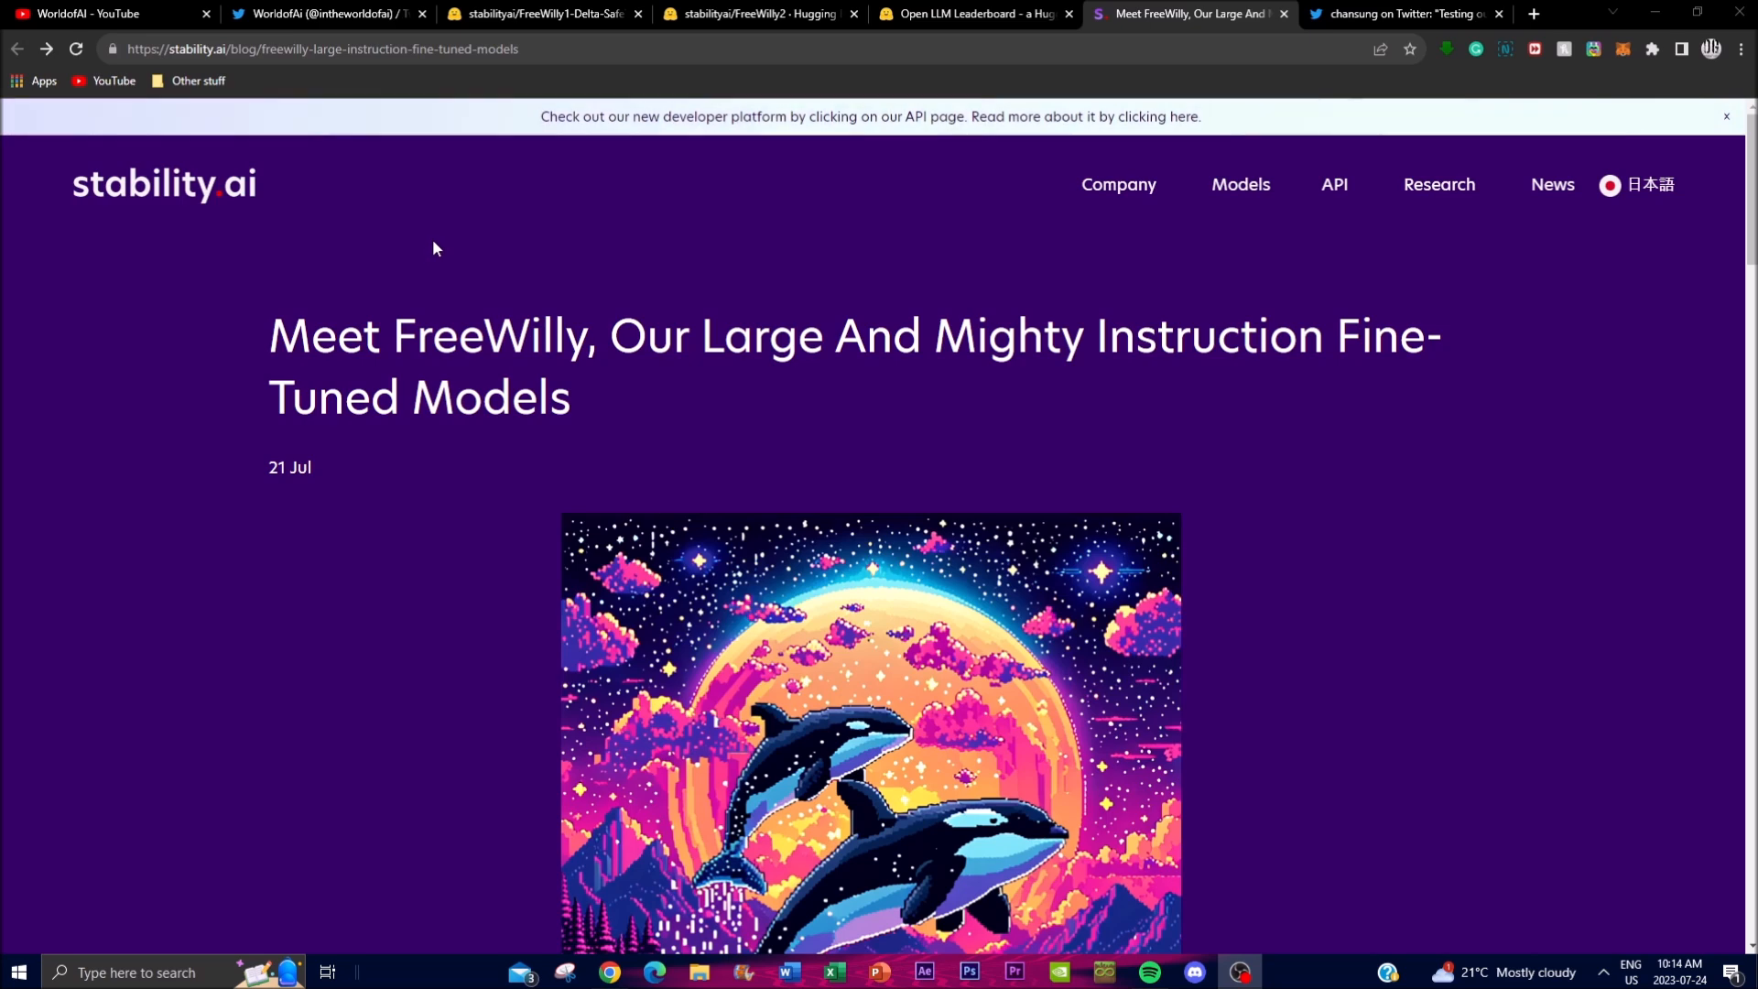
mouse_move(458, 293)
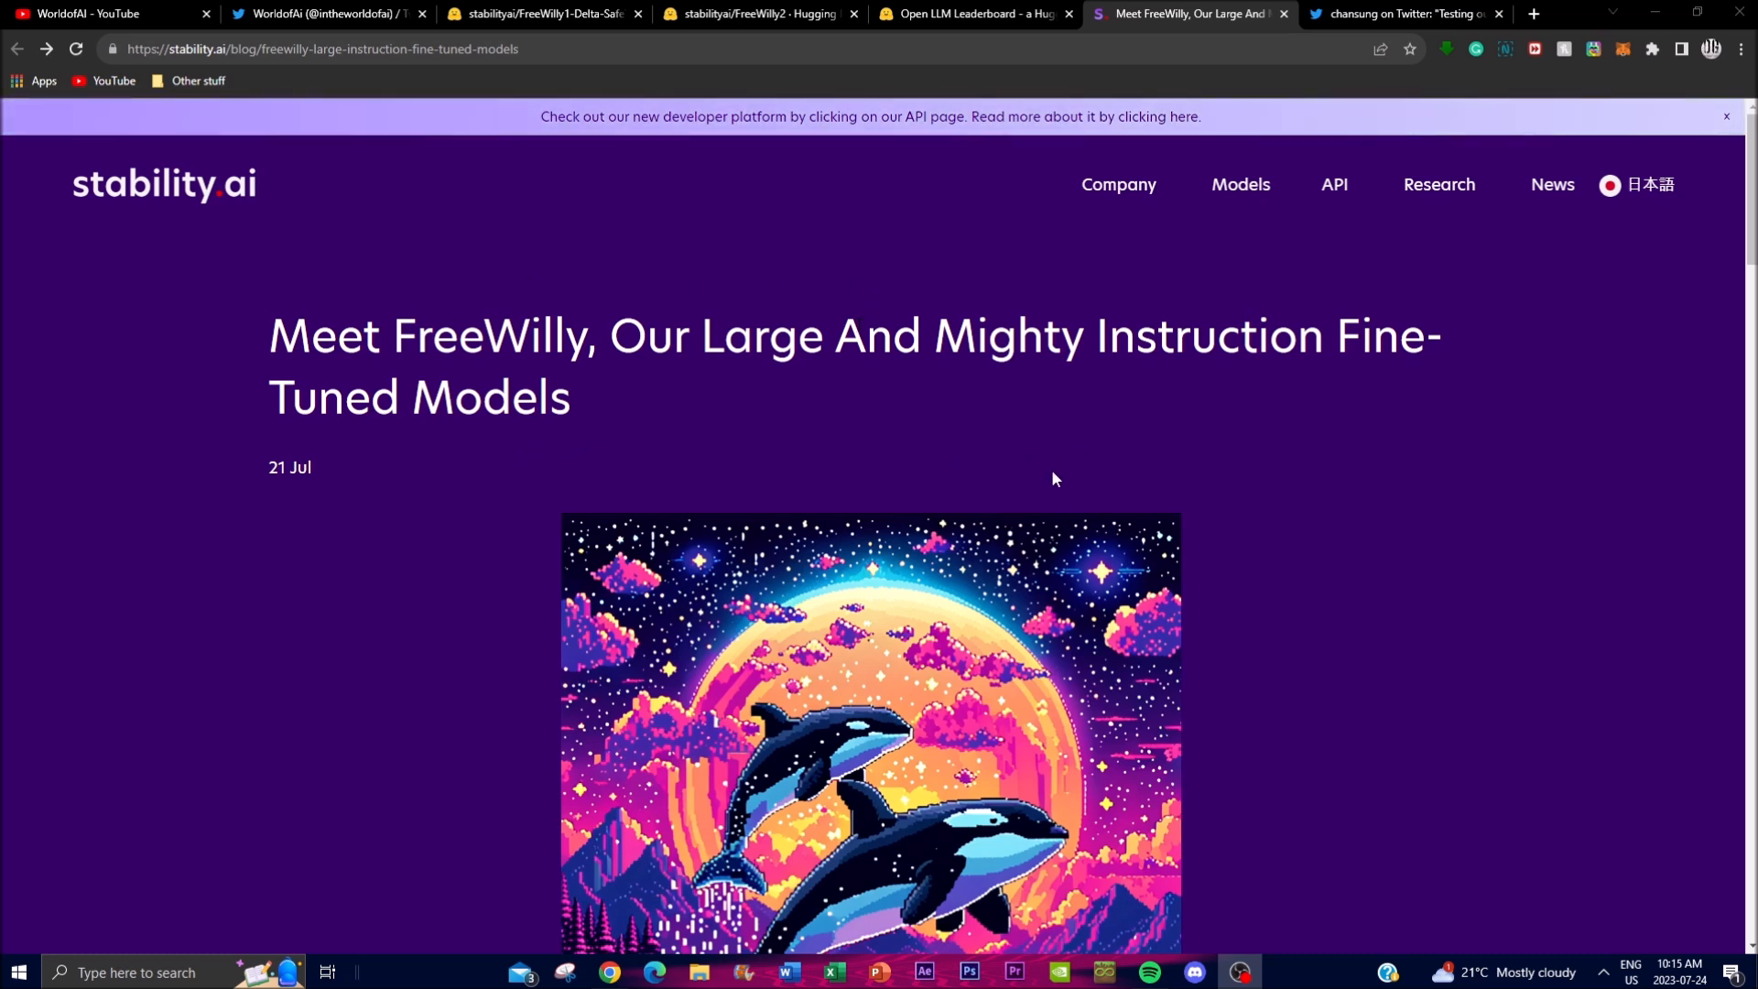
mouse_move(934, 513)
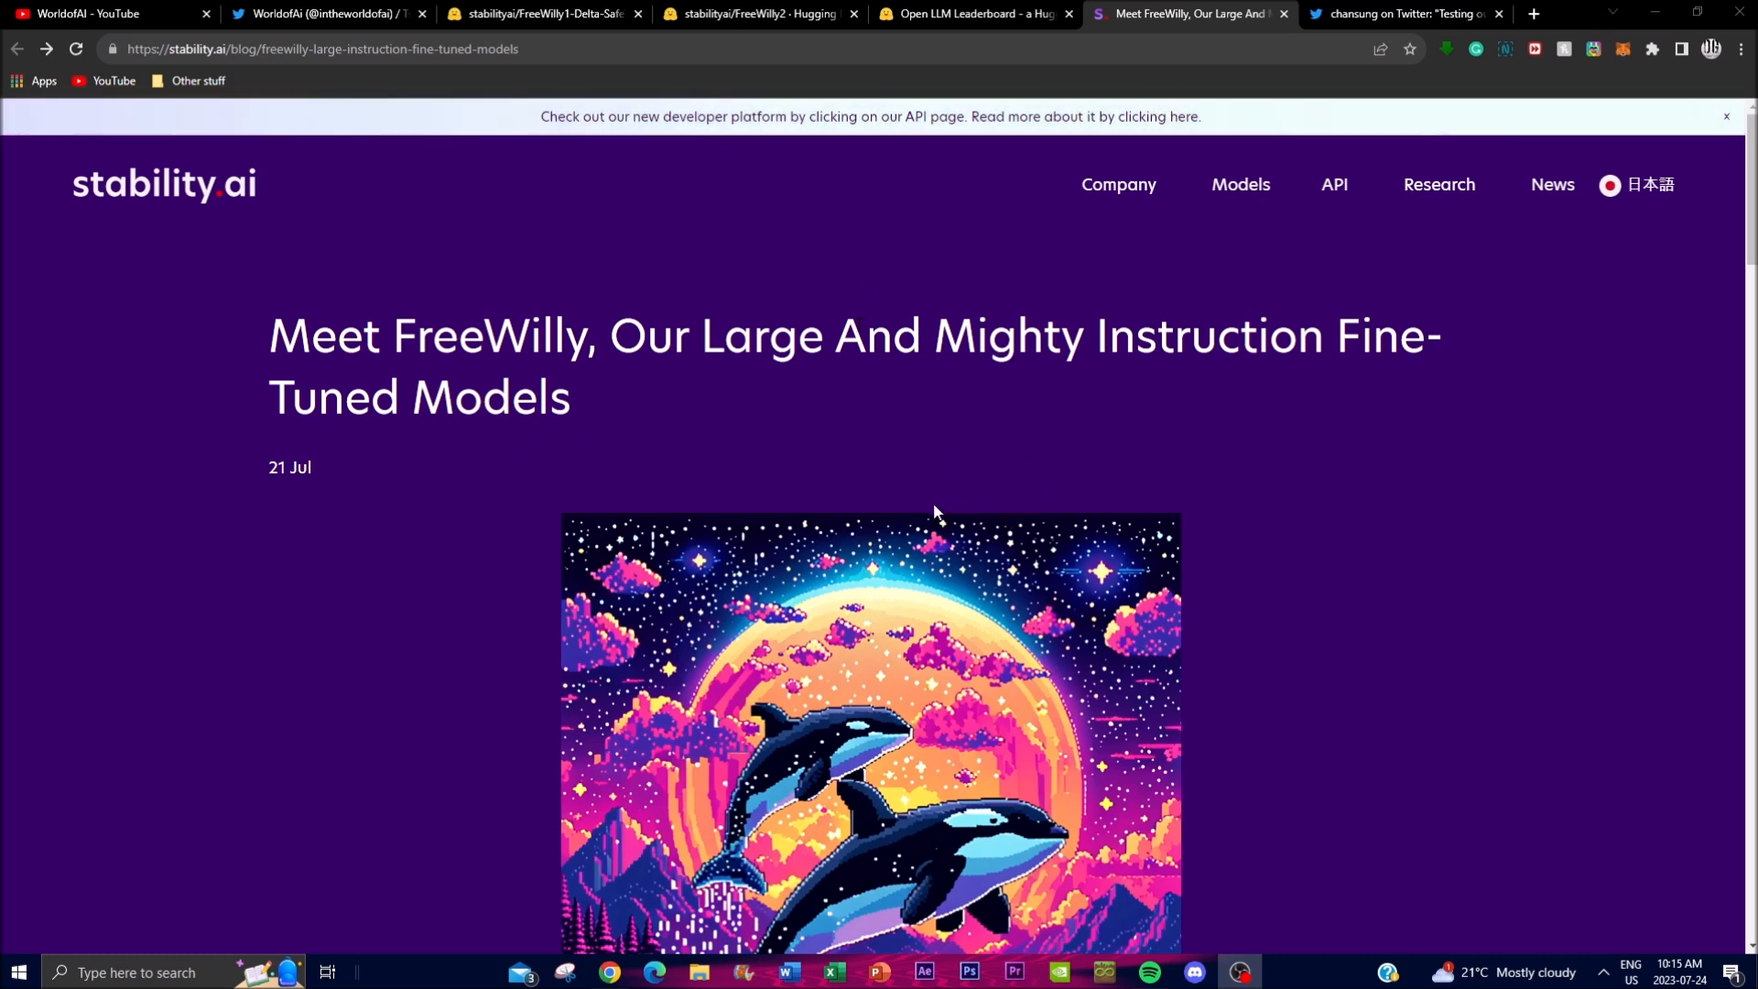
mouse_move(922, 571)
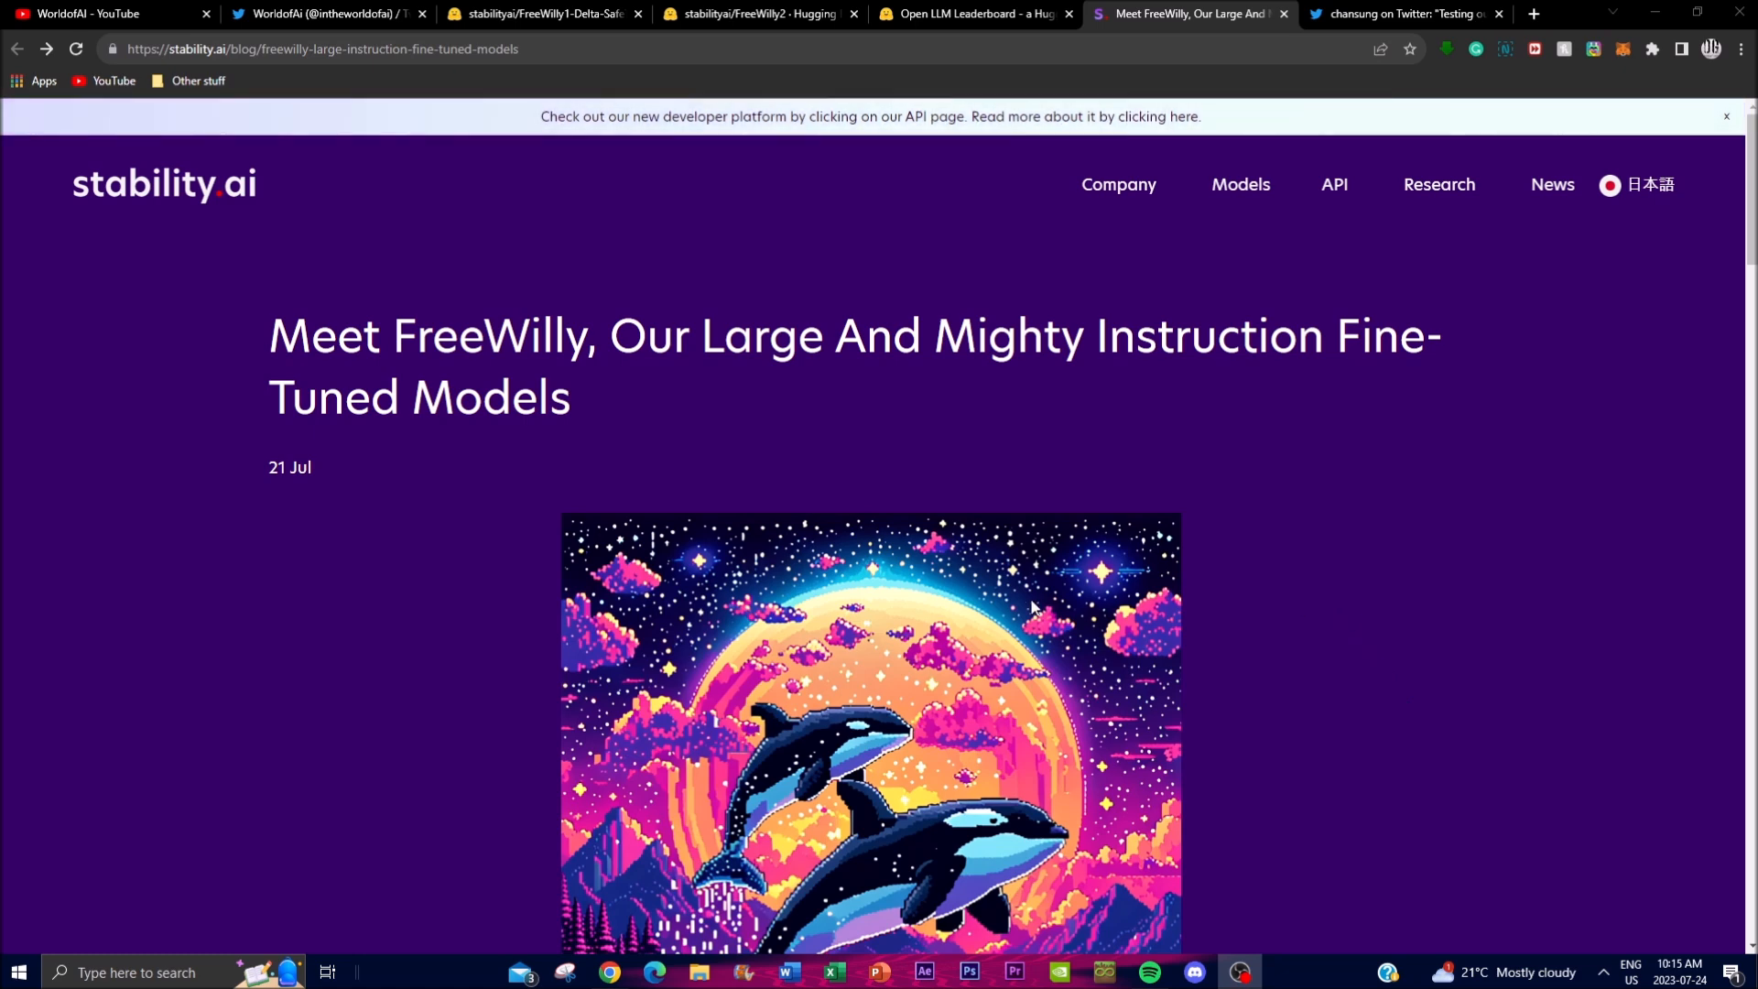
mouse_move(791, 582)
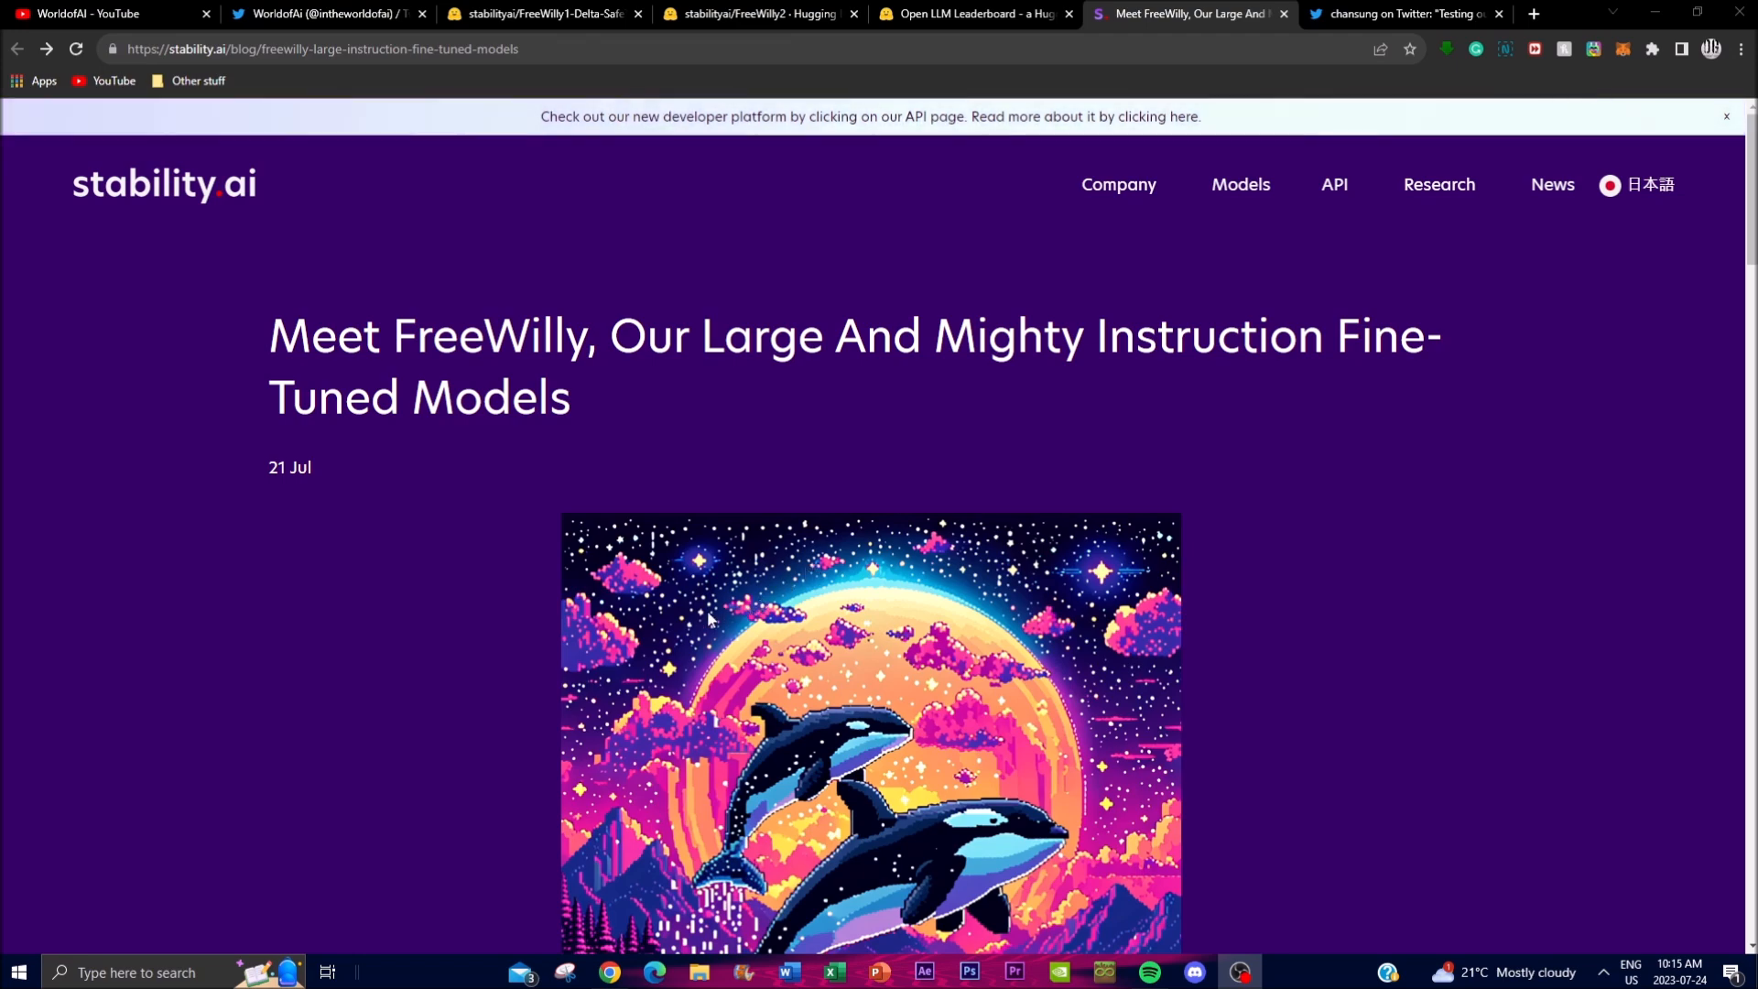
mouse_move(218, 33)
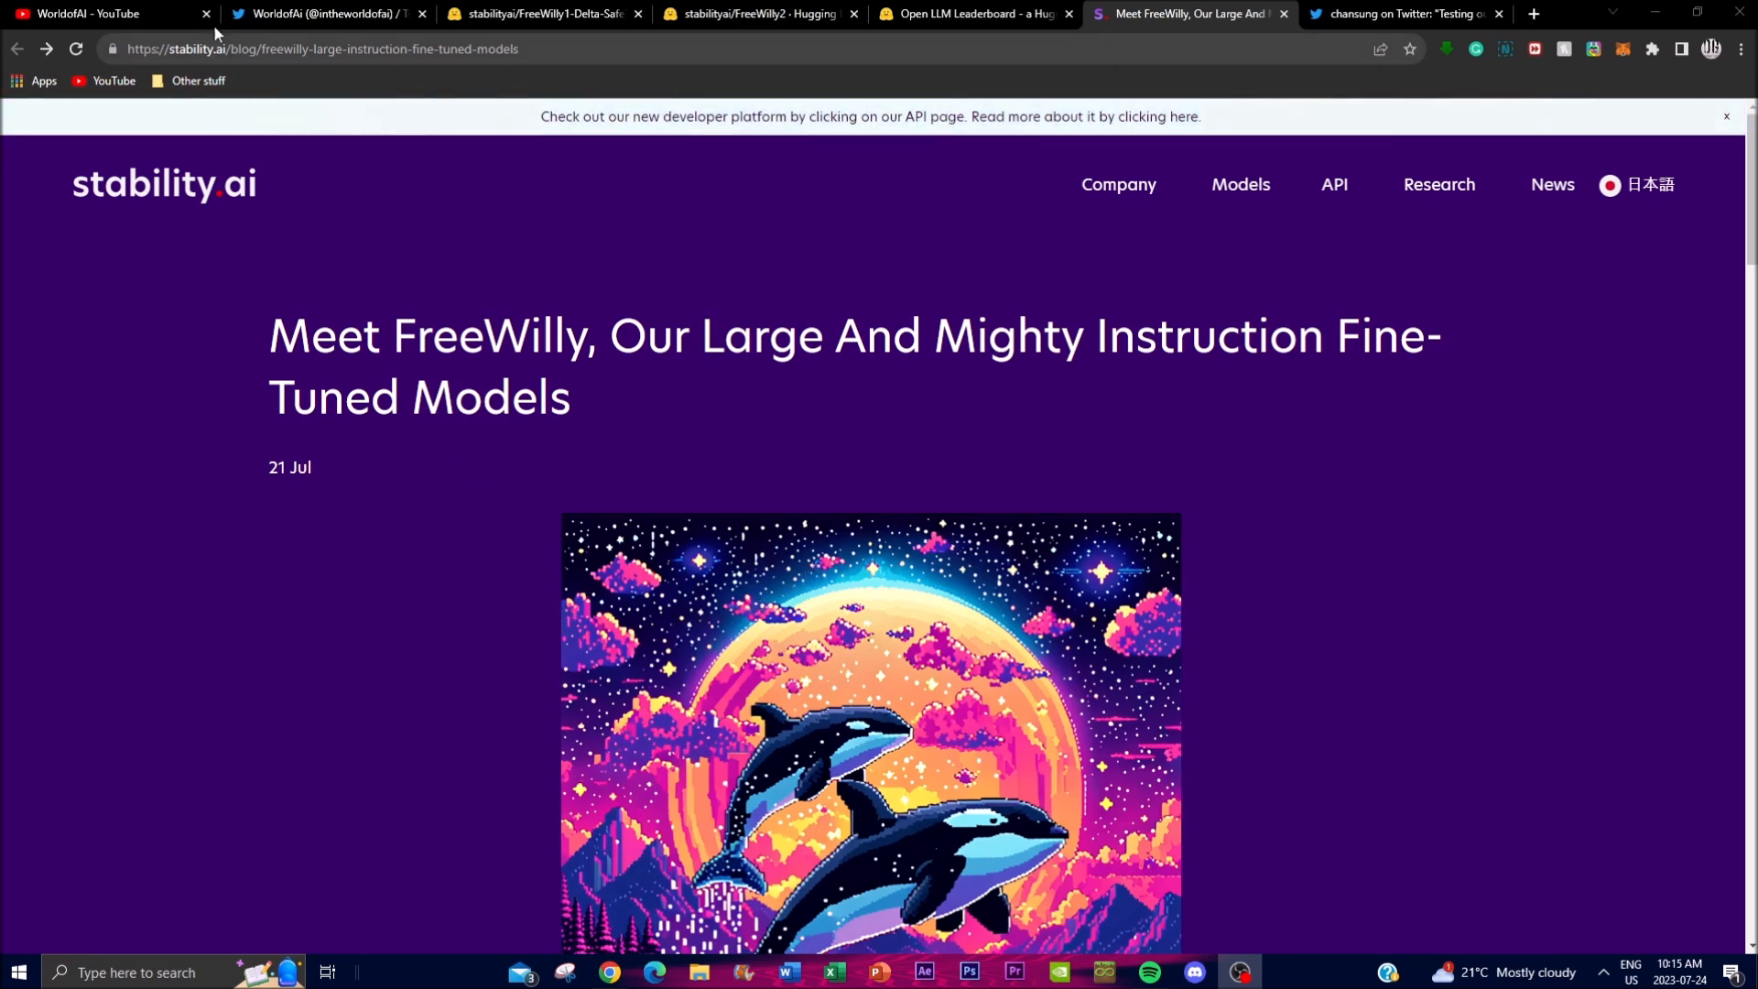
Bring up the WorldofAI channel's Videos page sorted by Latest, led by the GPT-Engineer install guide
click(101, 13)
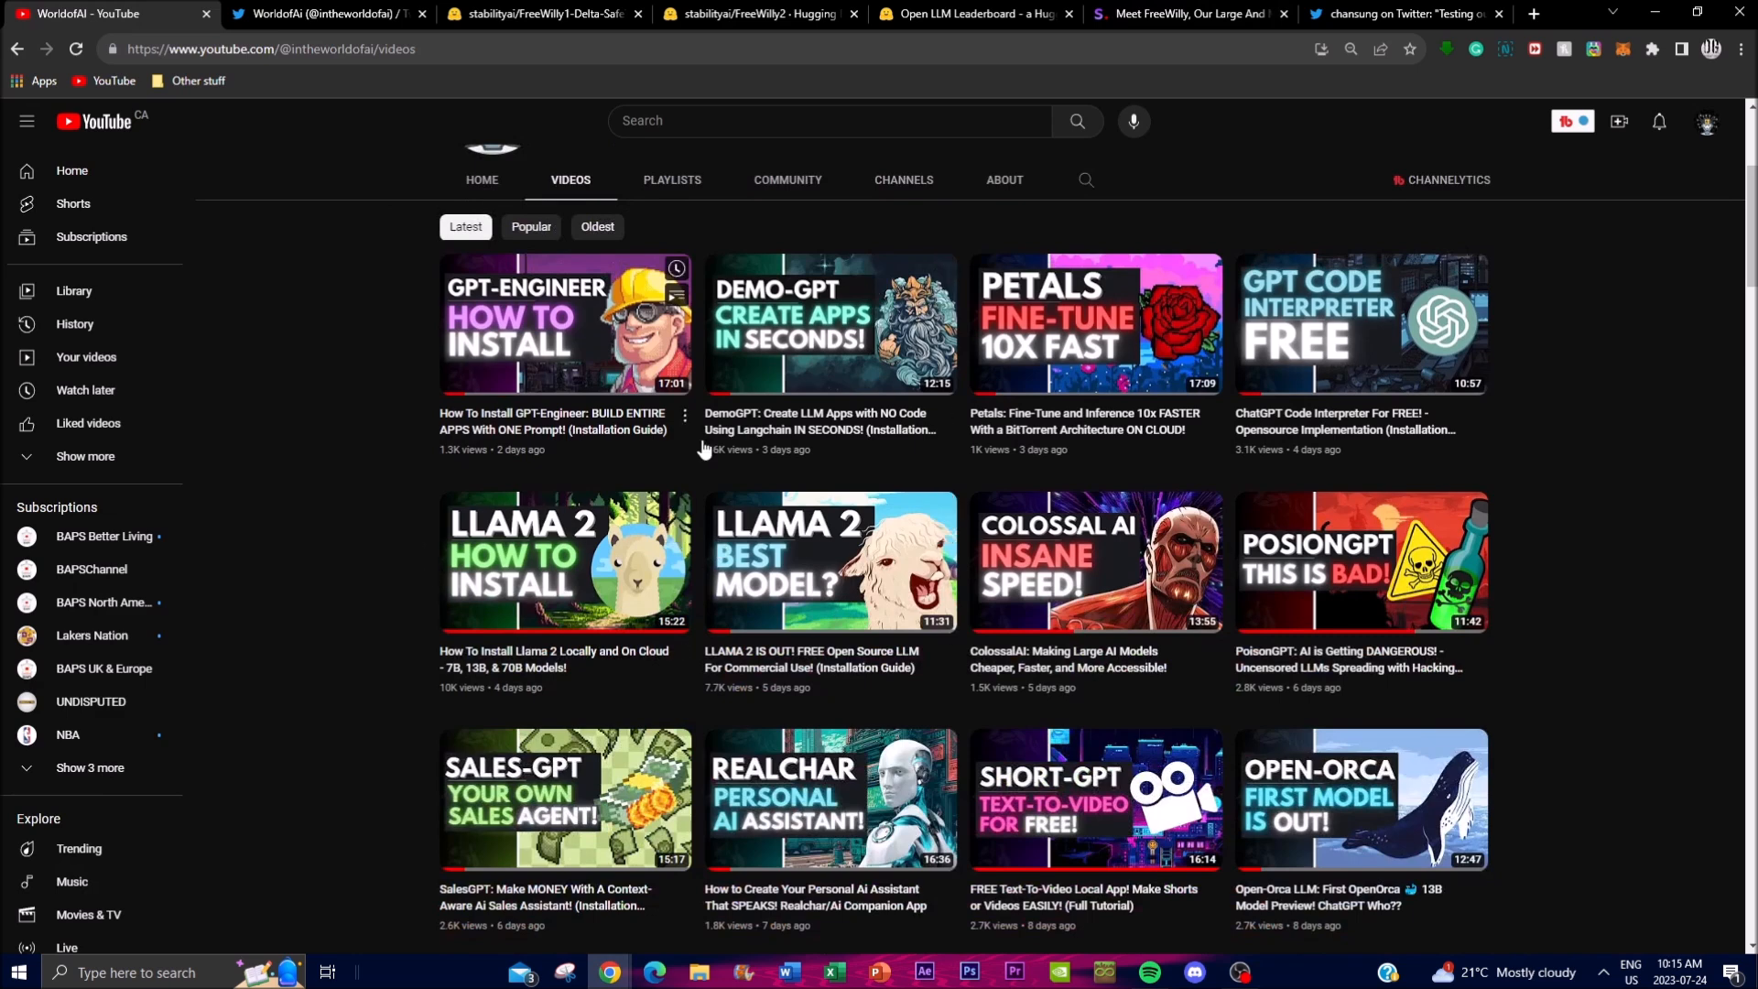
mouse_move(857, 575)
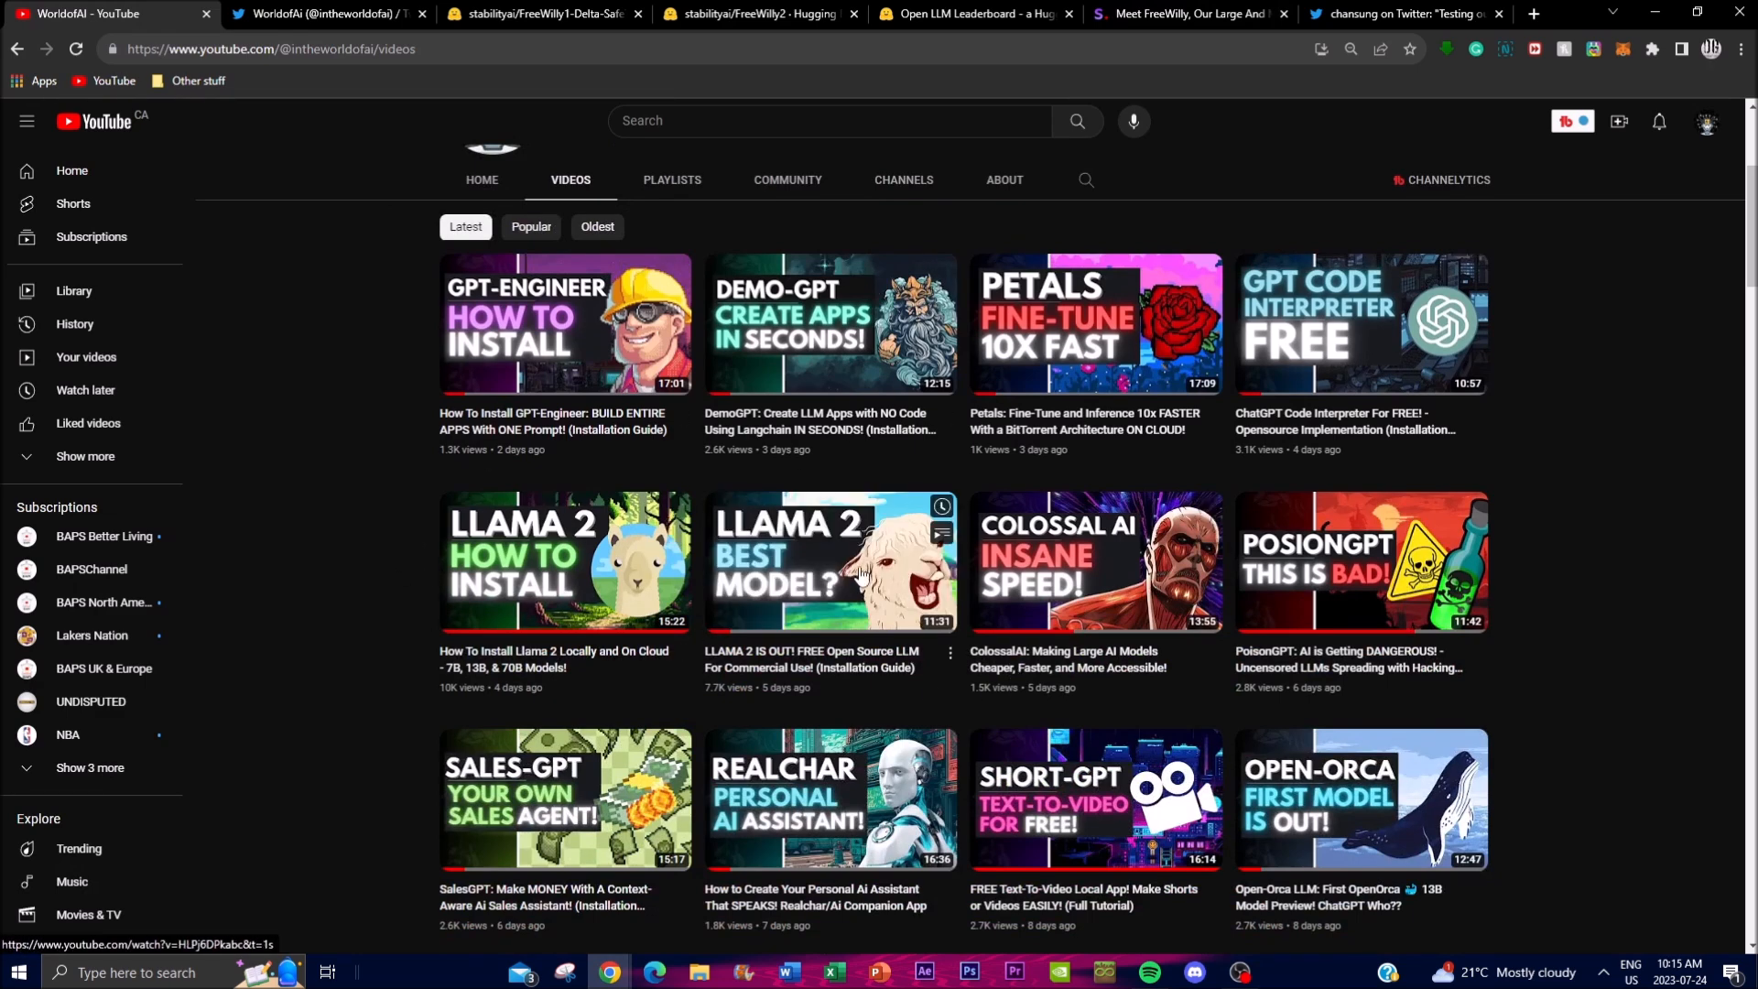
mouse_move(944, 707)
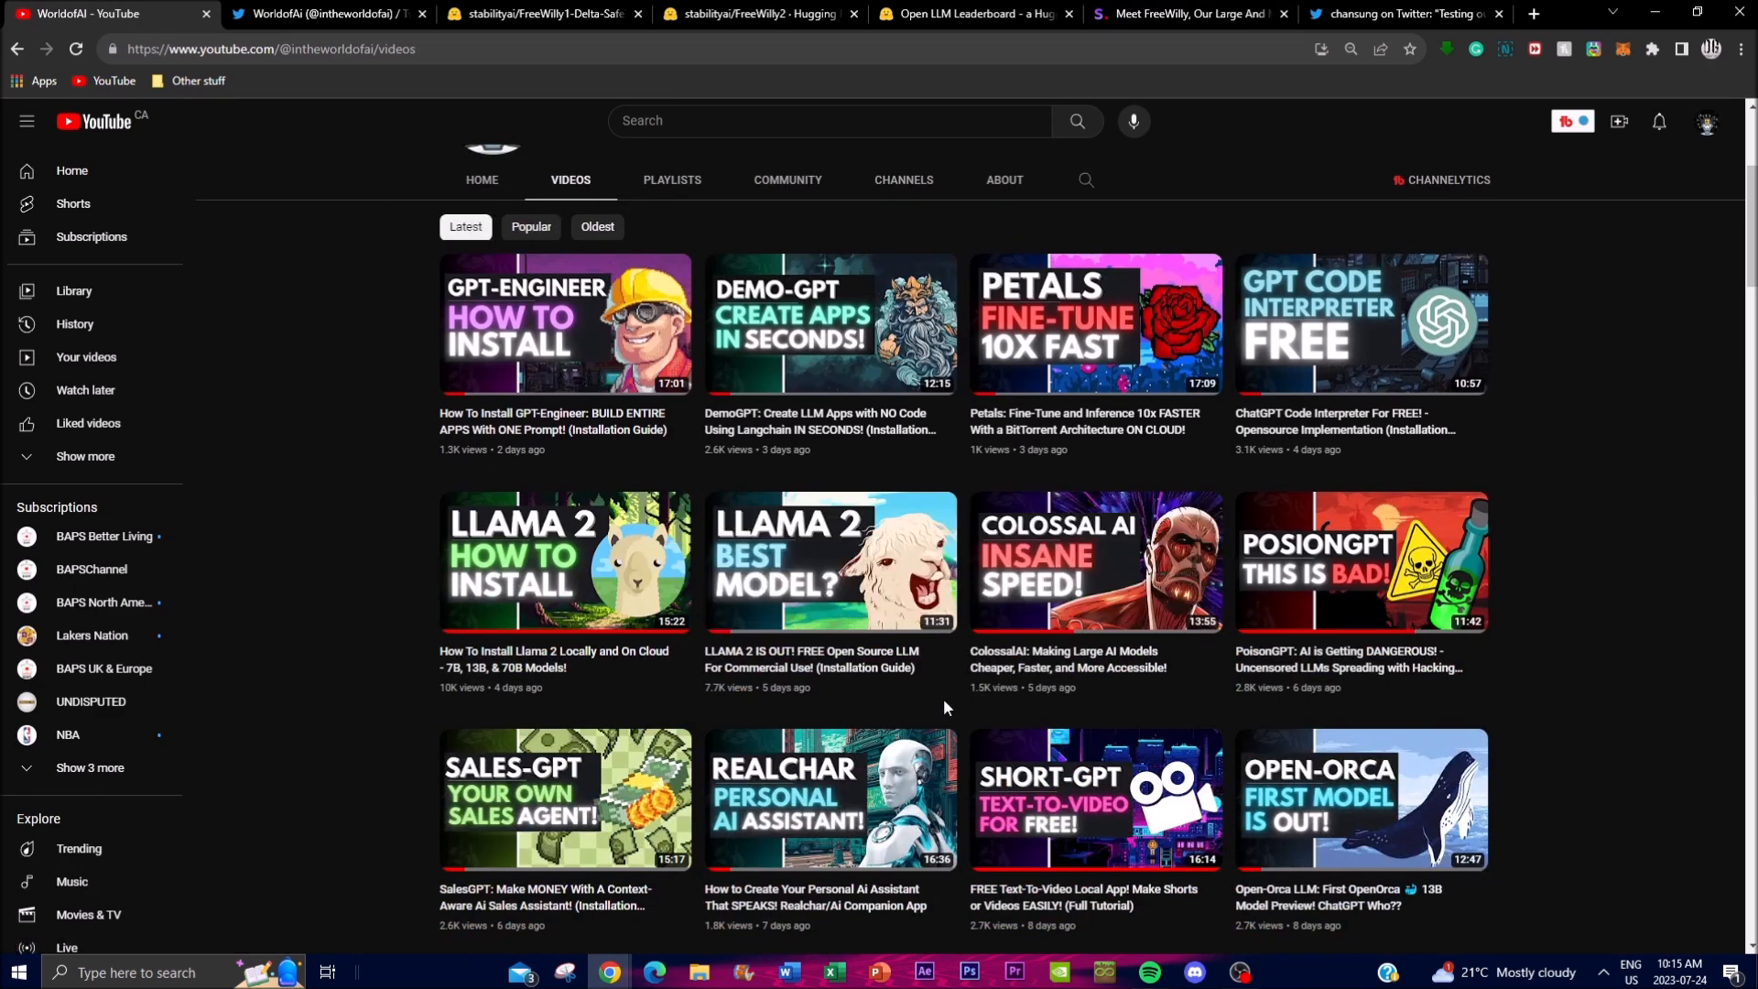
mouse_move(492, 639)
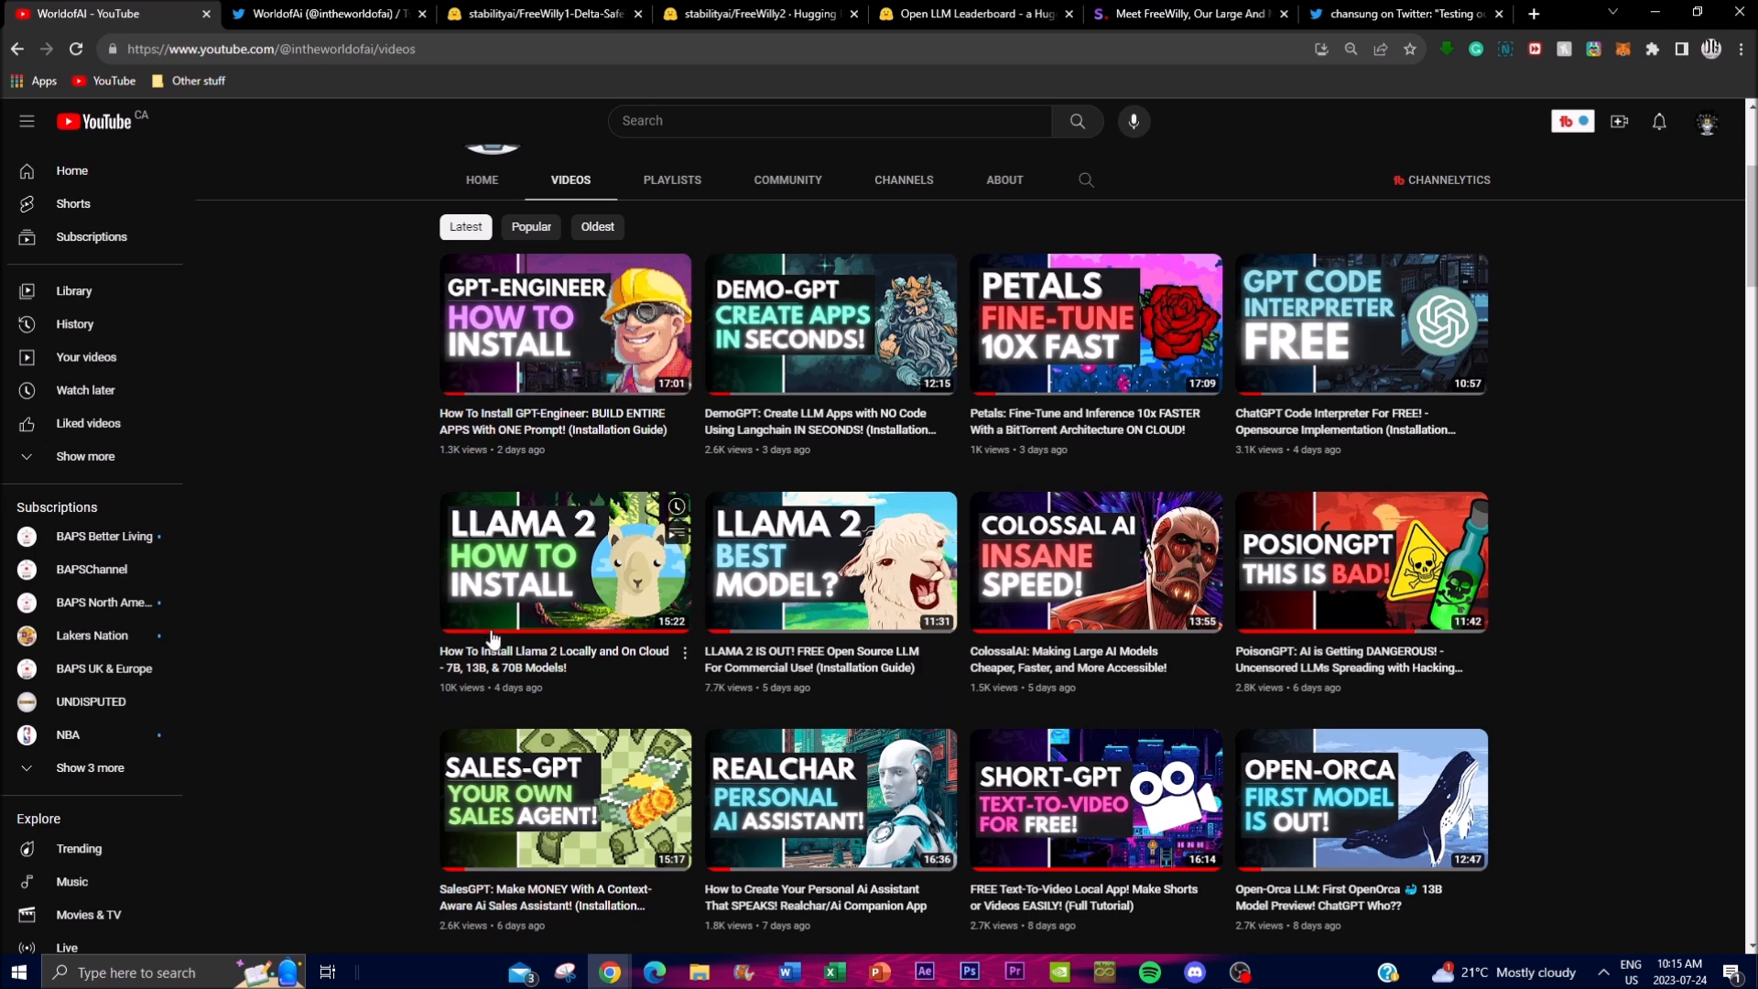
mouse_move(529, 727)
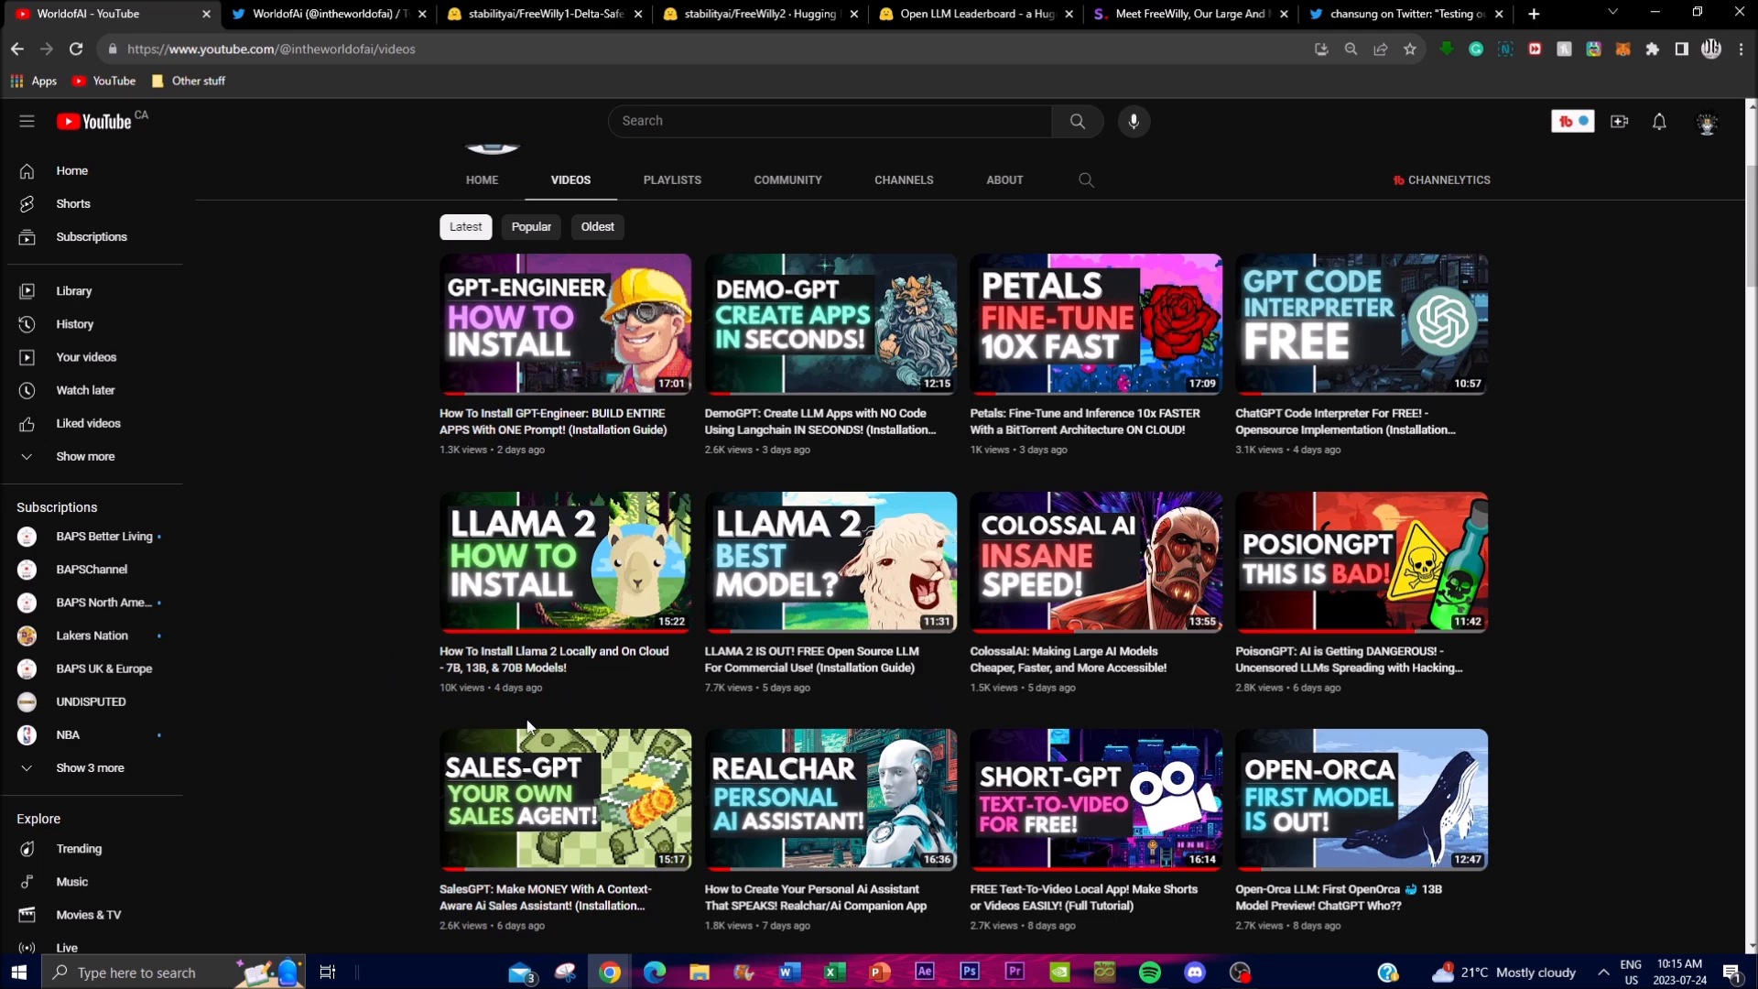
mouse_move(755, 766)
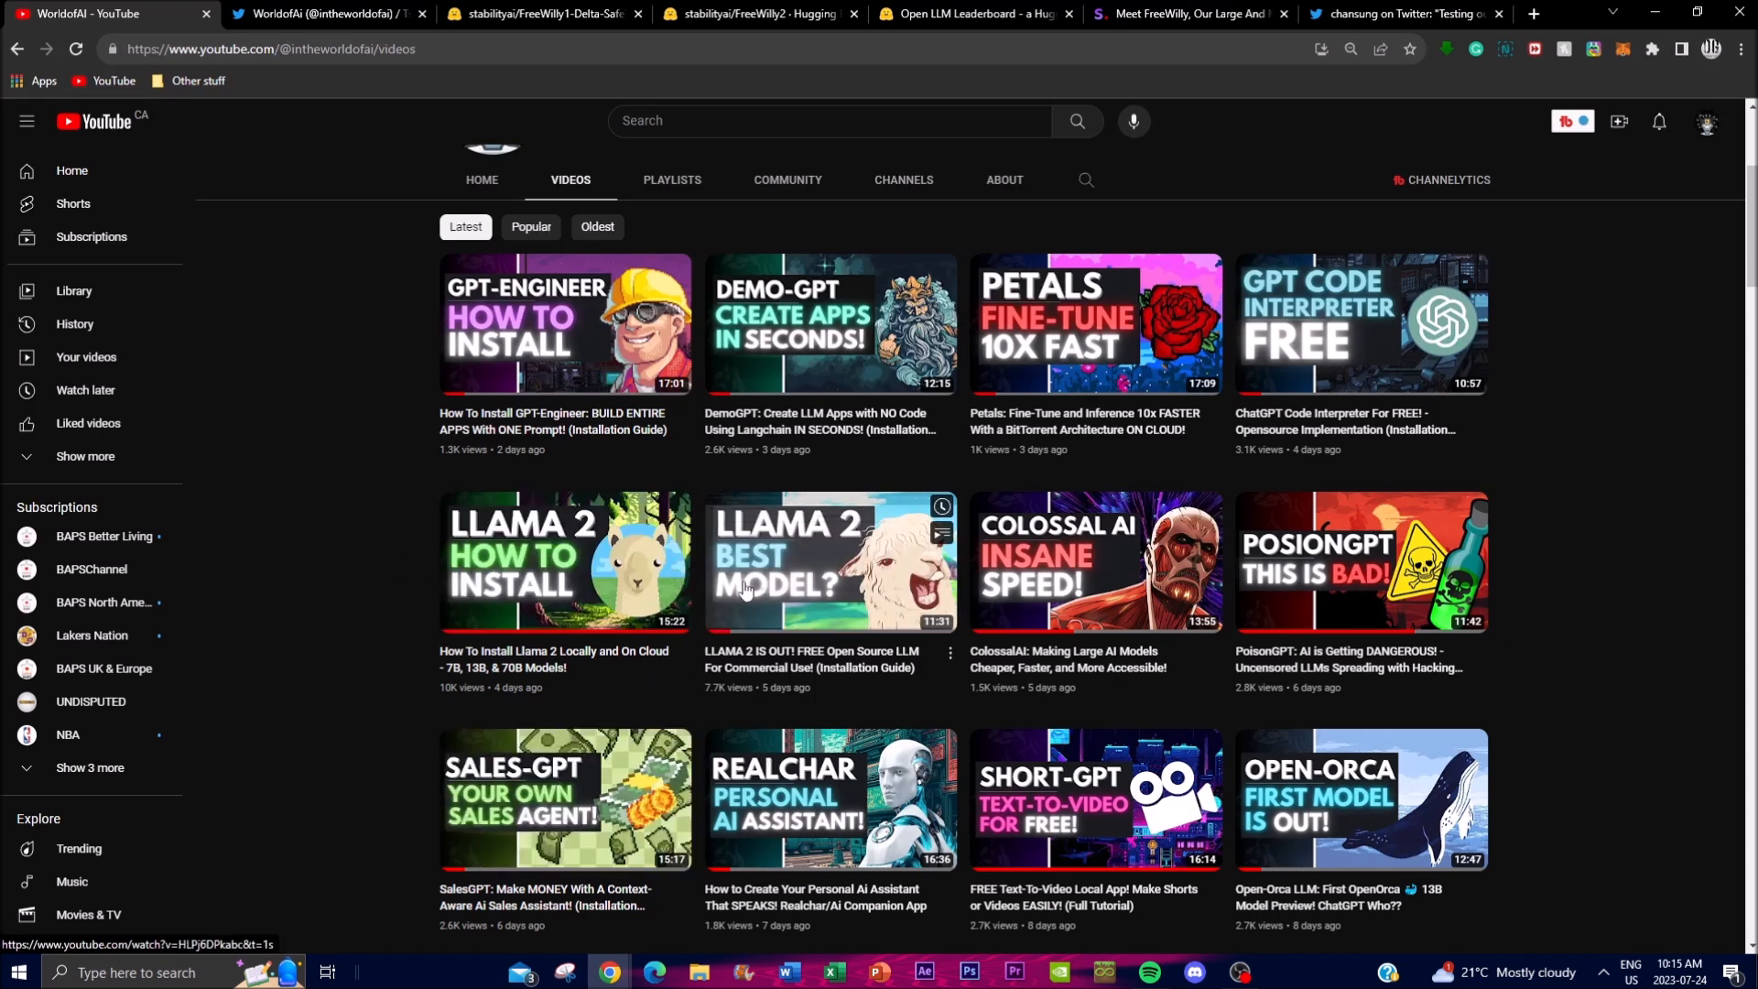
mouse_move(526, 573)
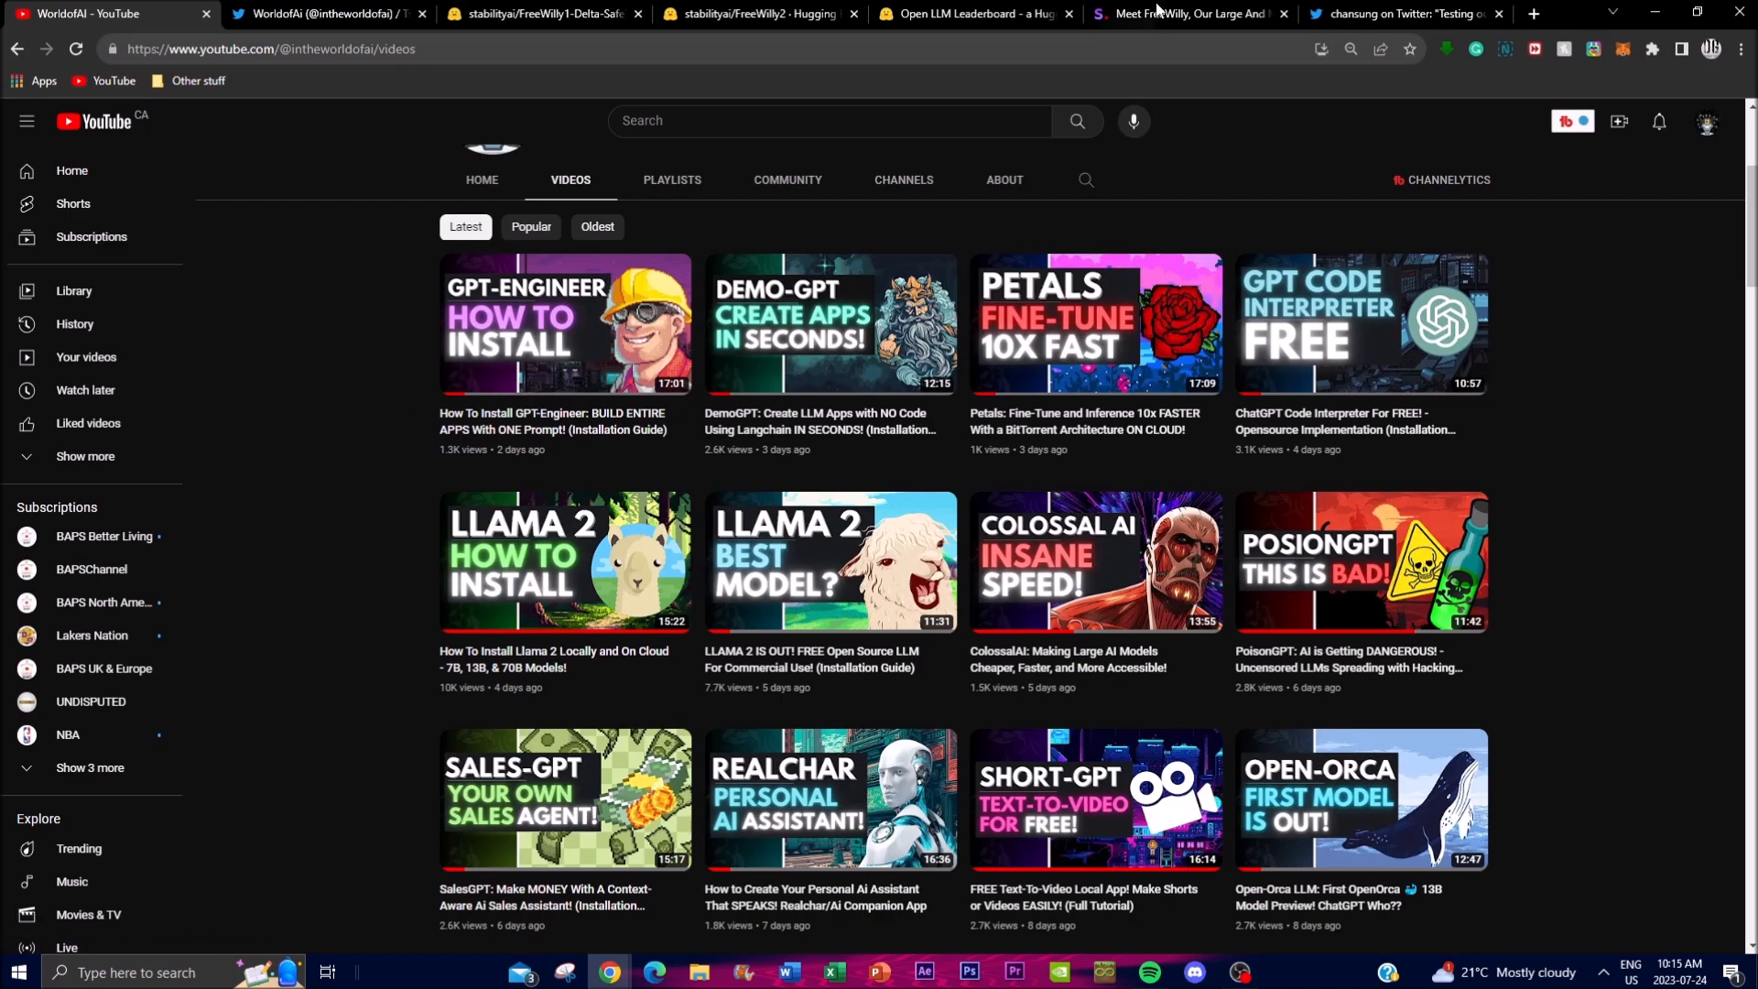
Return to the FreeWilly blog post and scroll to its Data Generation and Collection section
click(1184, 13)
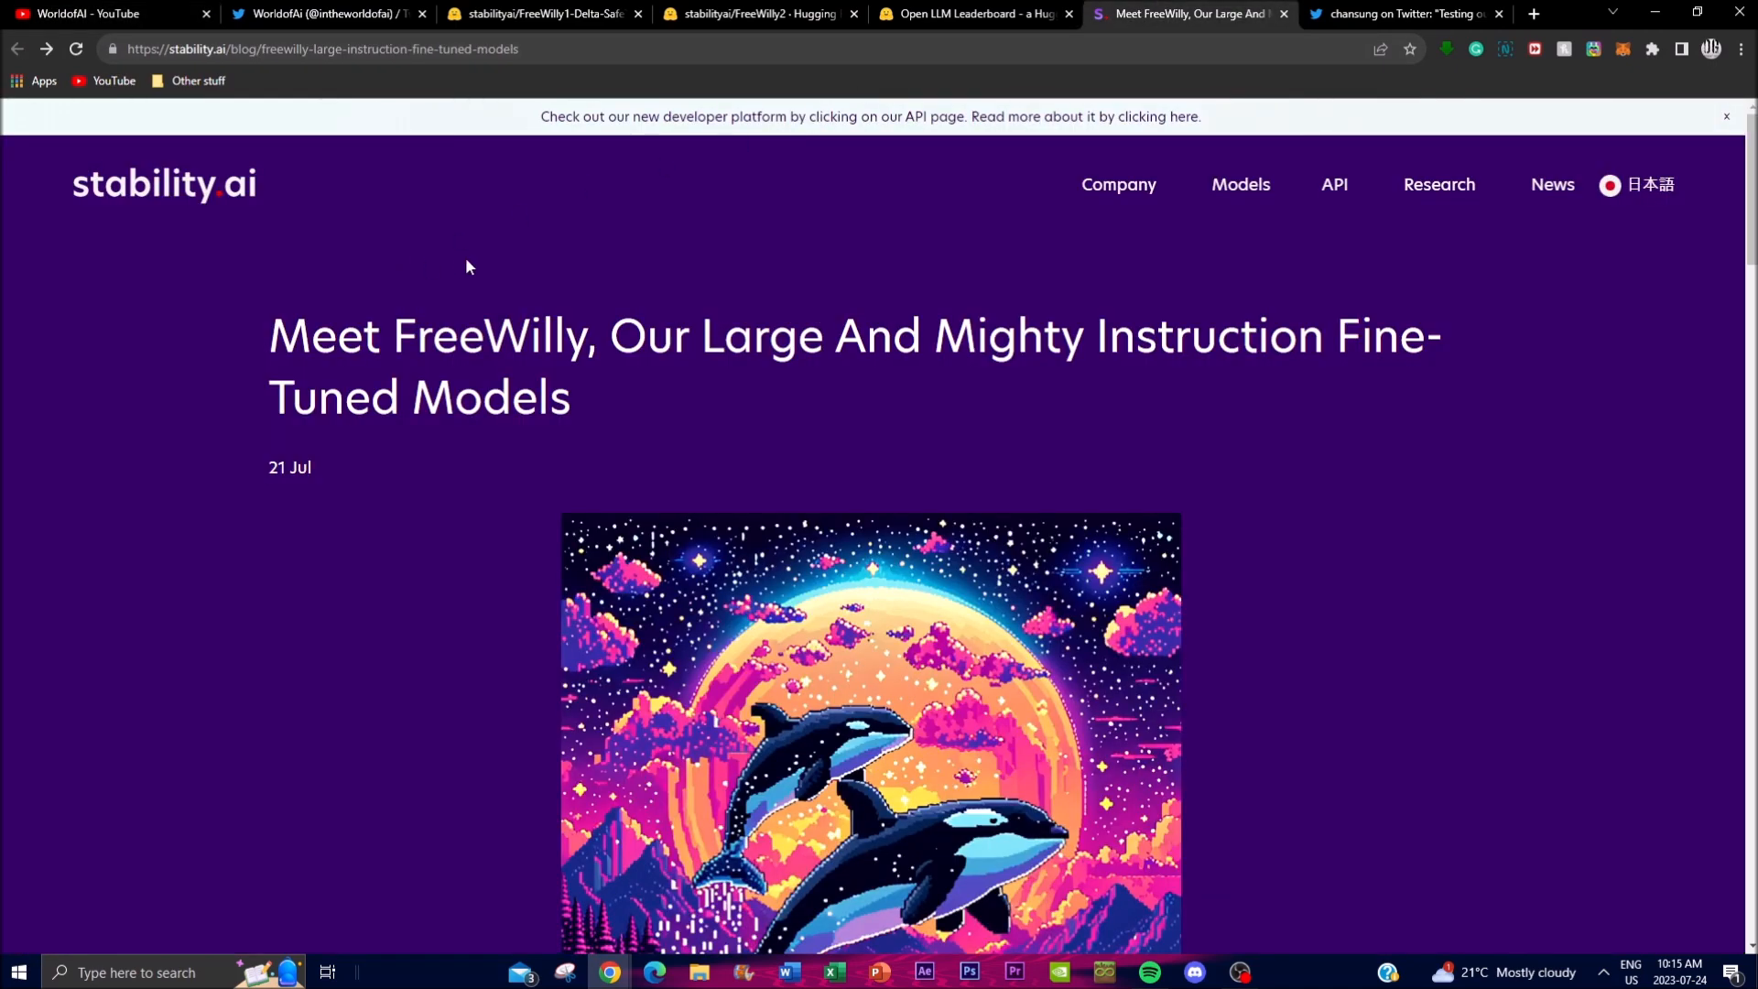
scroll(down, 3)
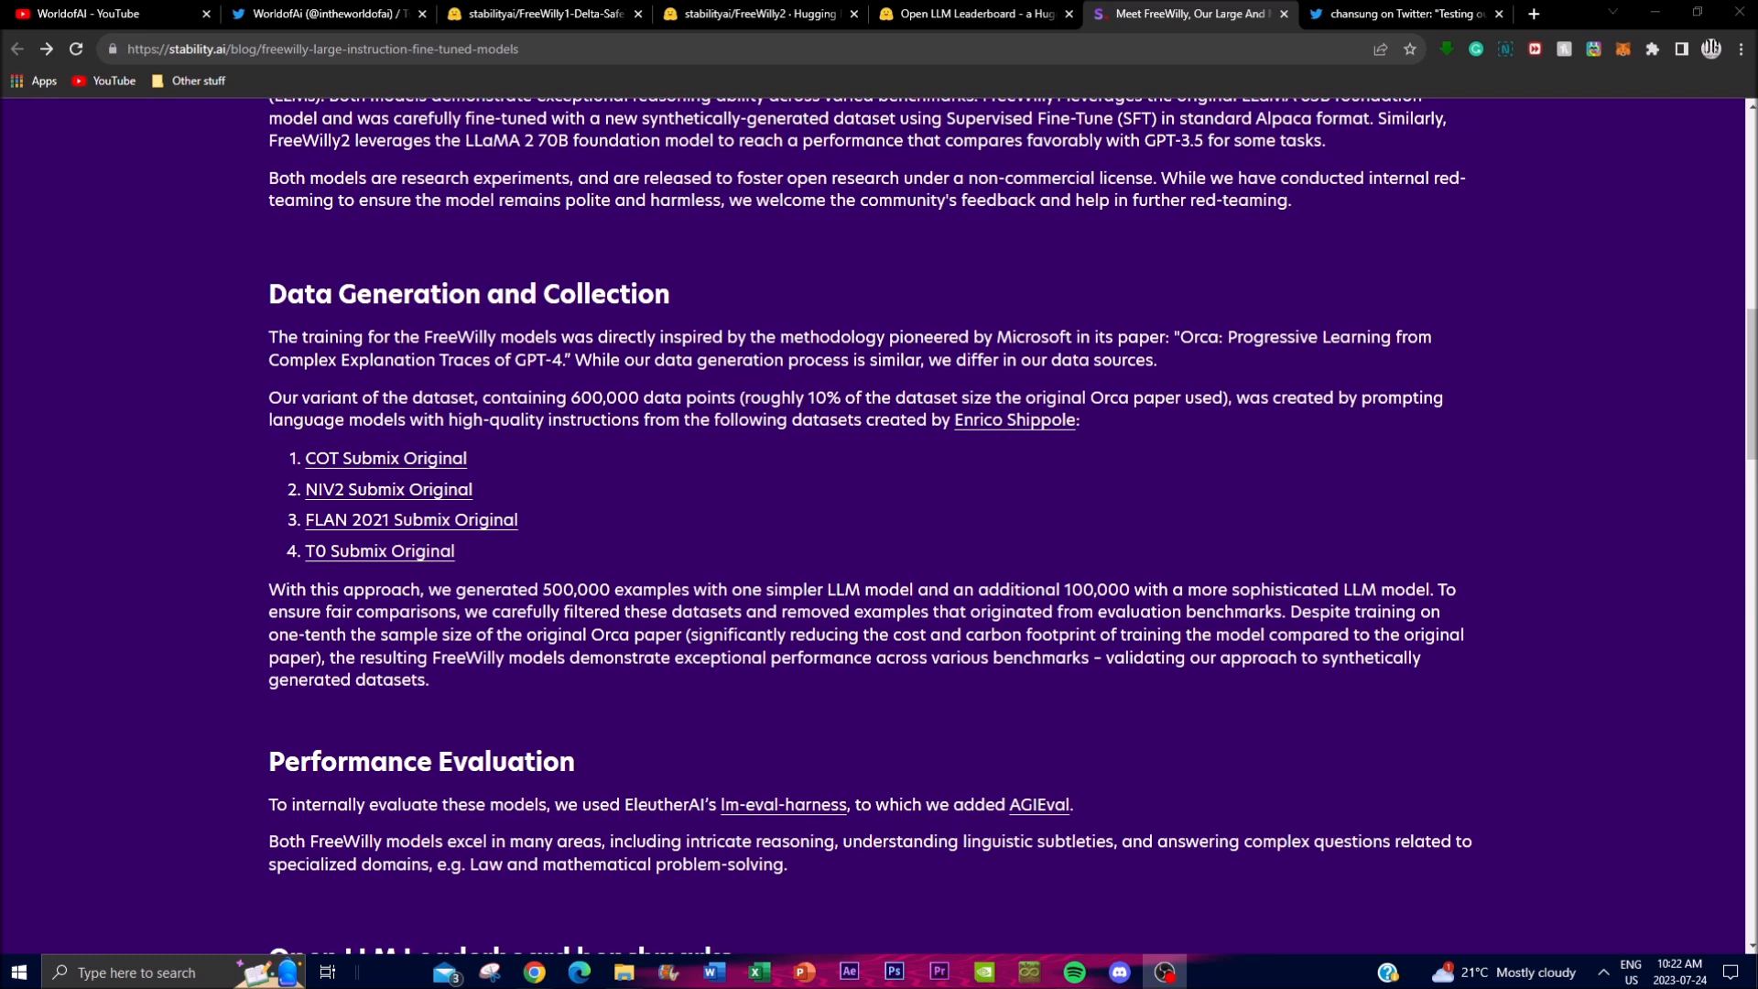
mouse_move(163, 611)
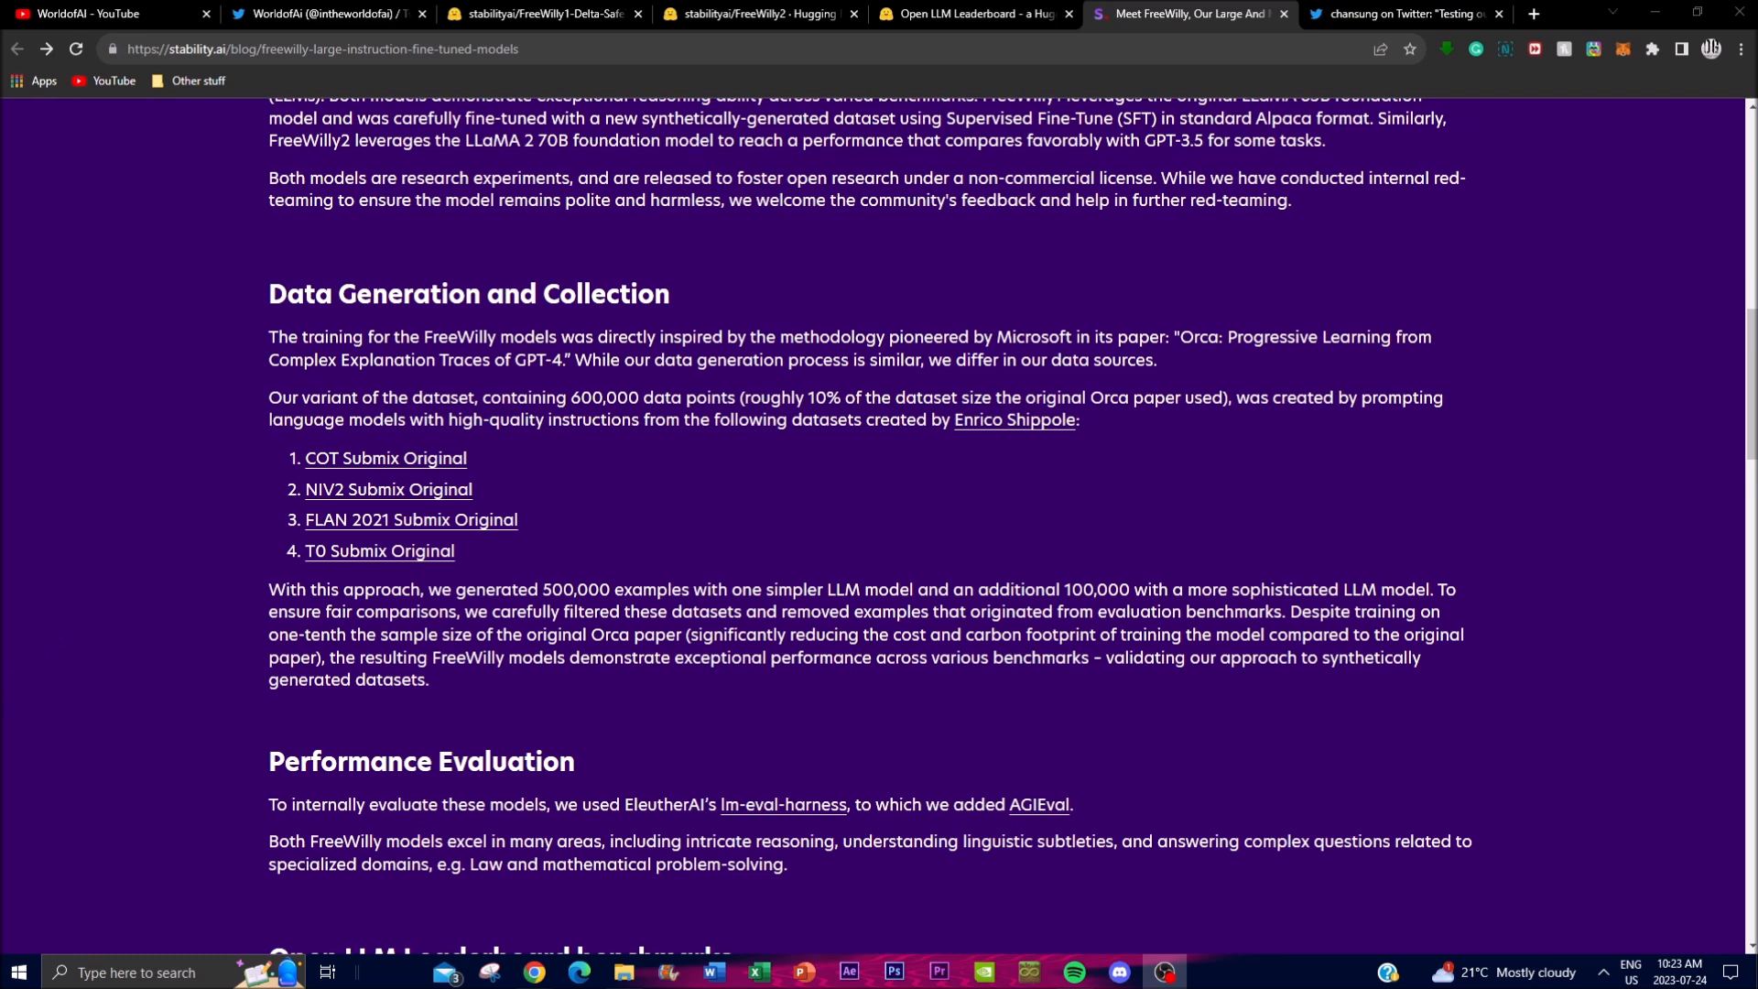
mouse_move(242, 452)
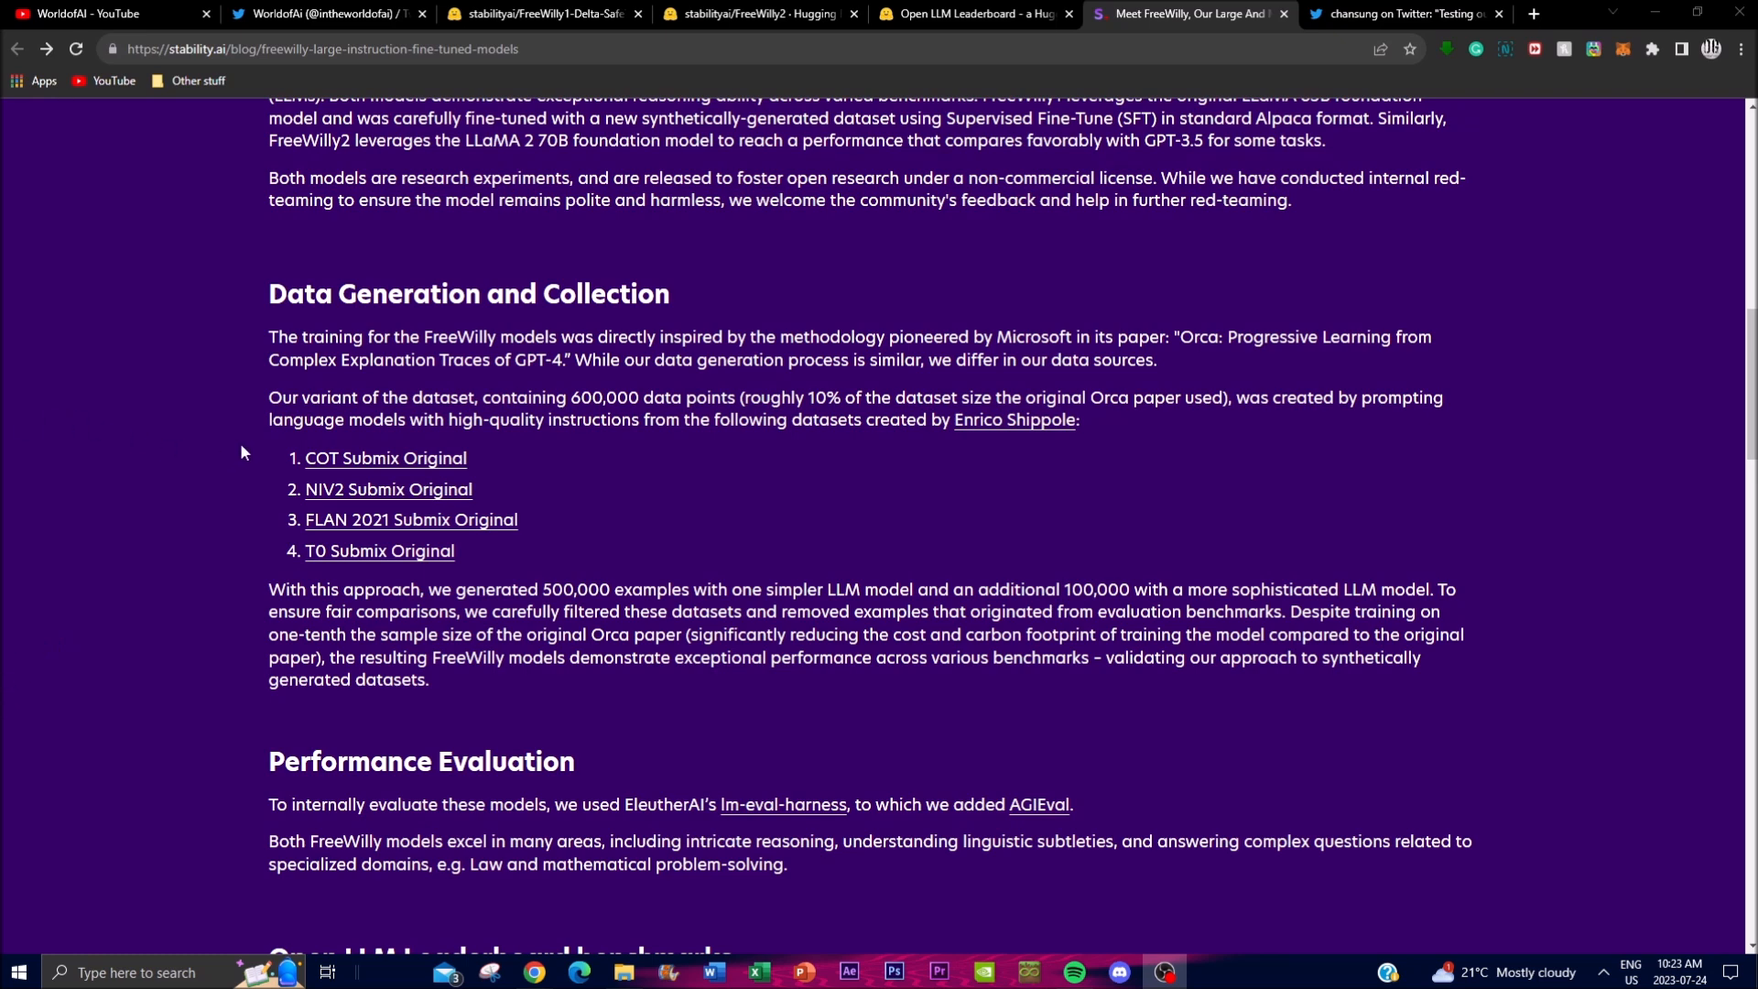
mouse_move(249, 447)
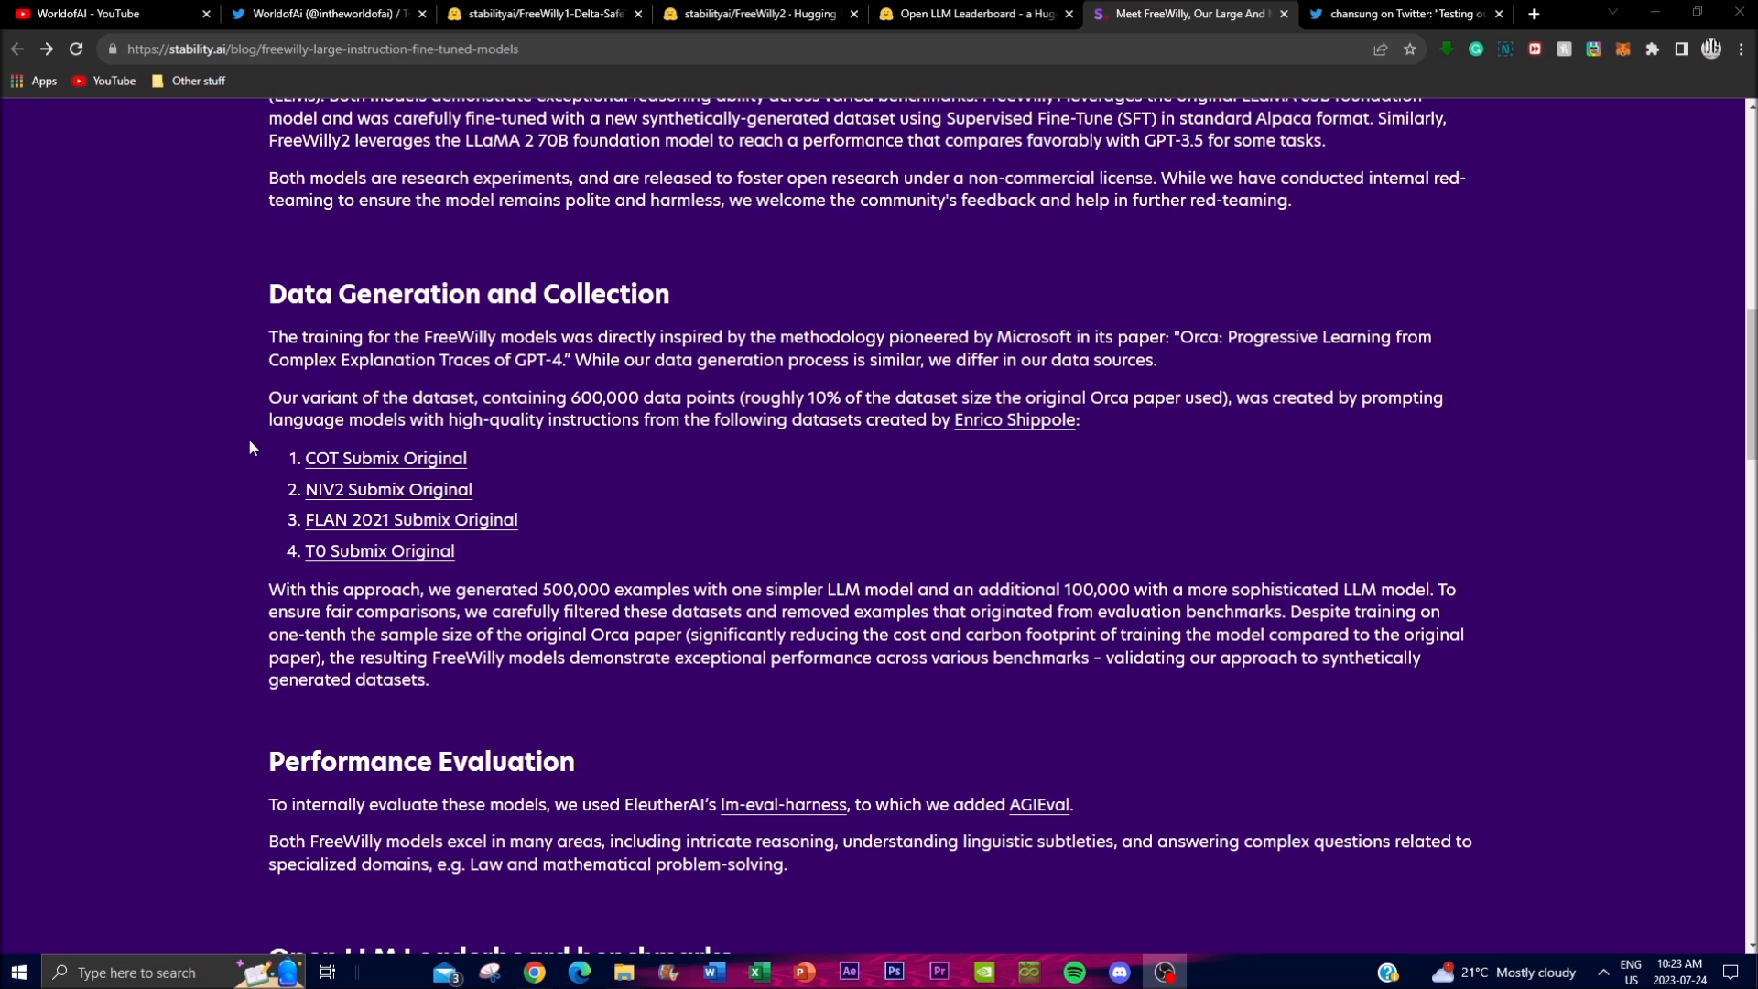
mouse_move(897, 580)
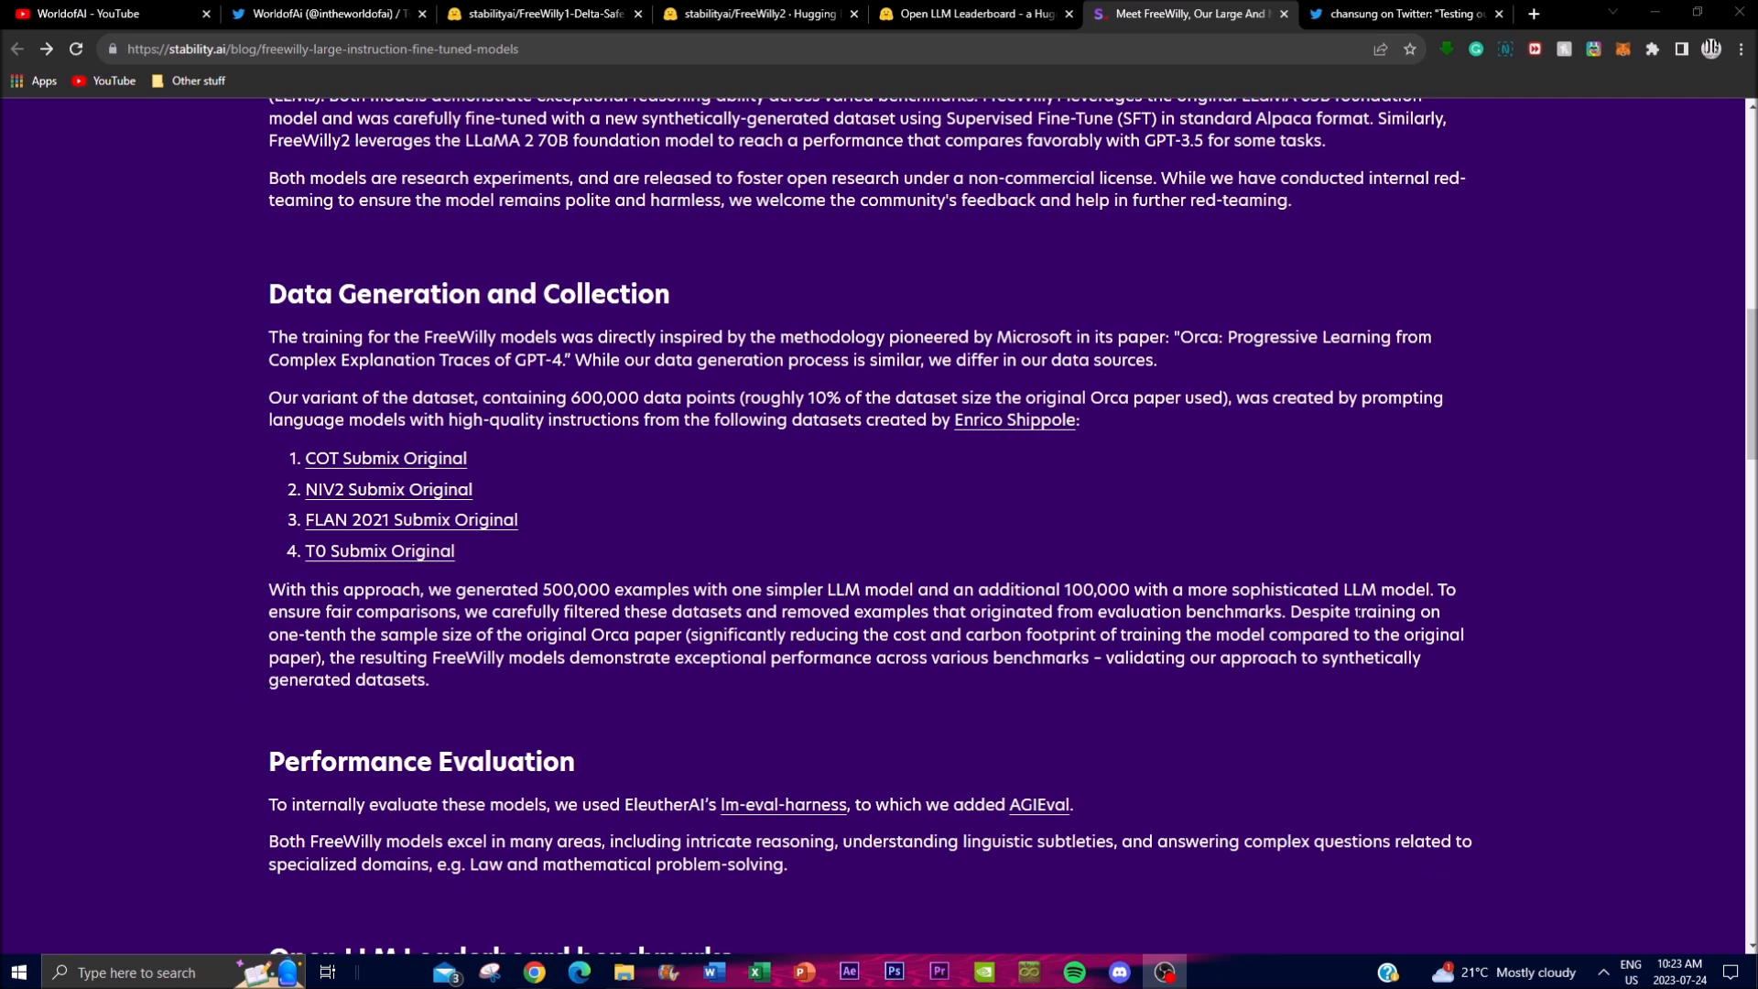
mouse_move(1369, 567)
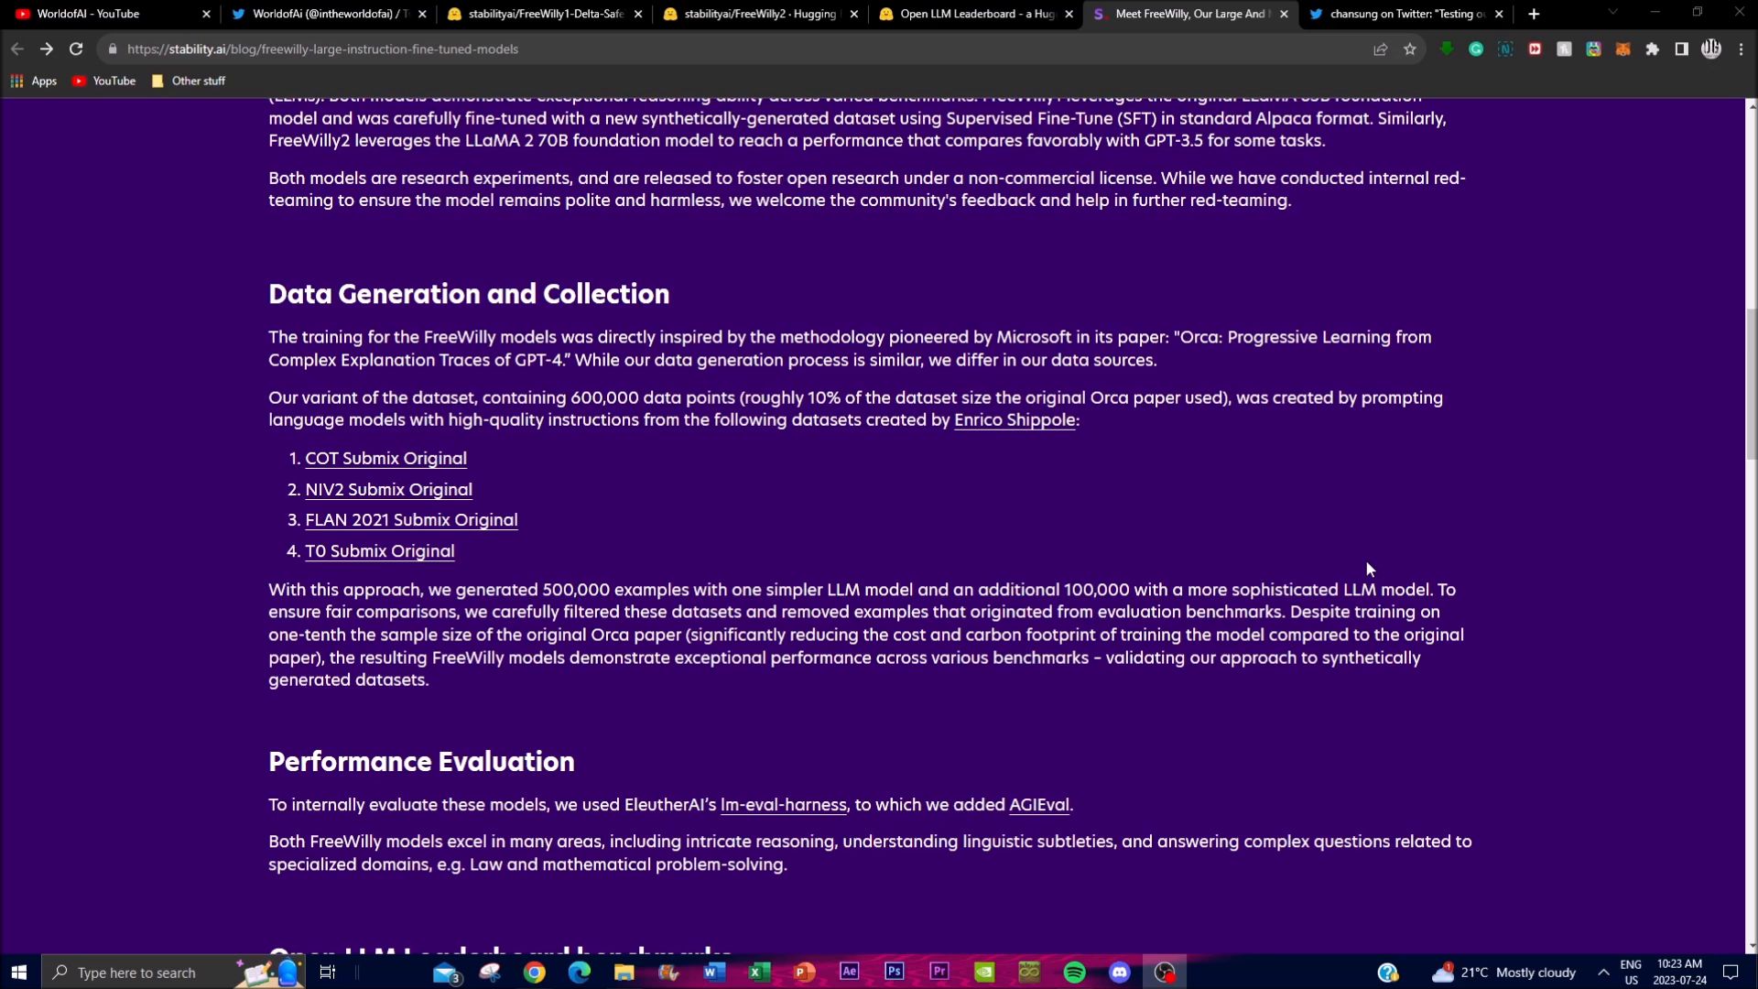
mouse_move(1353, 586)
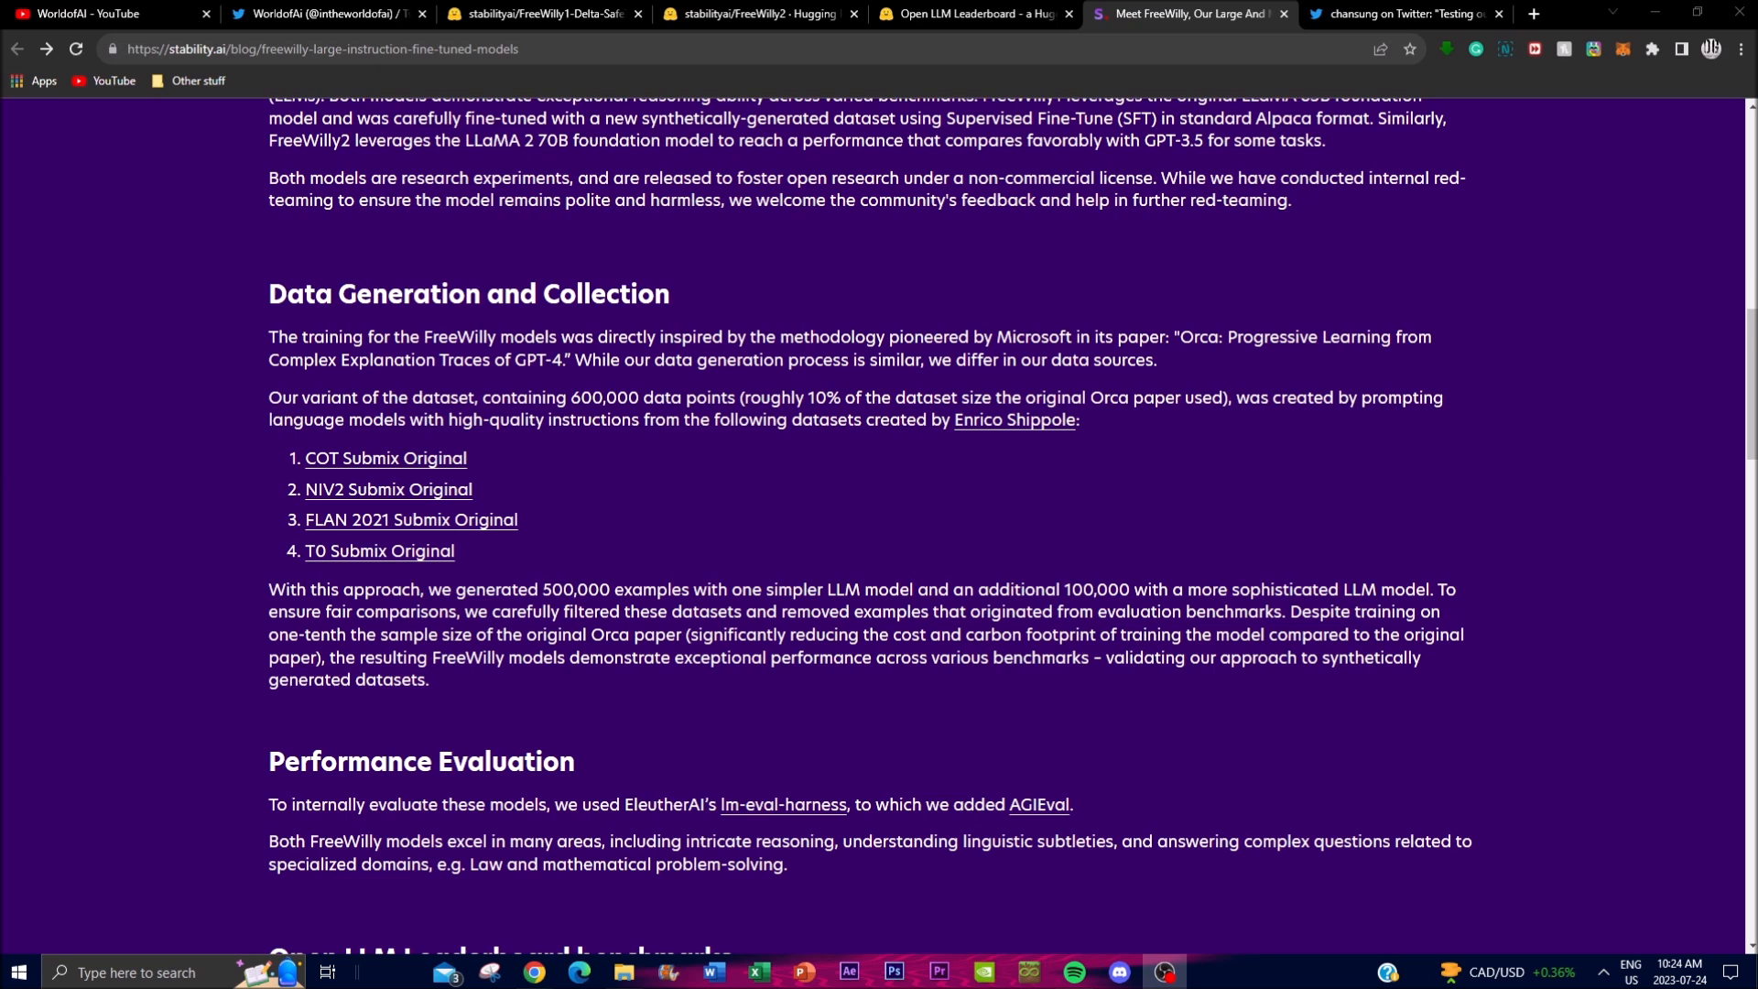
mouse_move(344, 445)
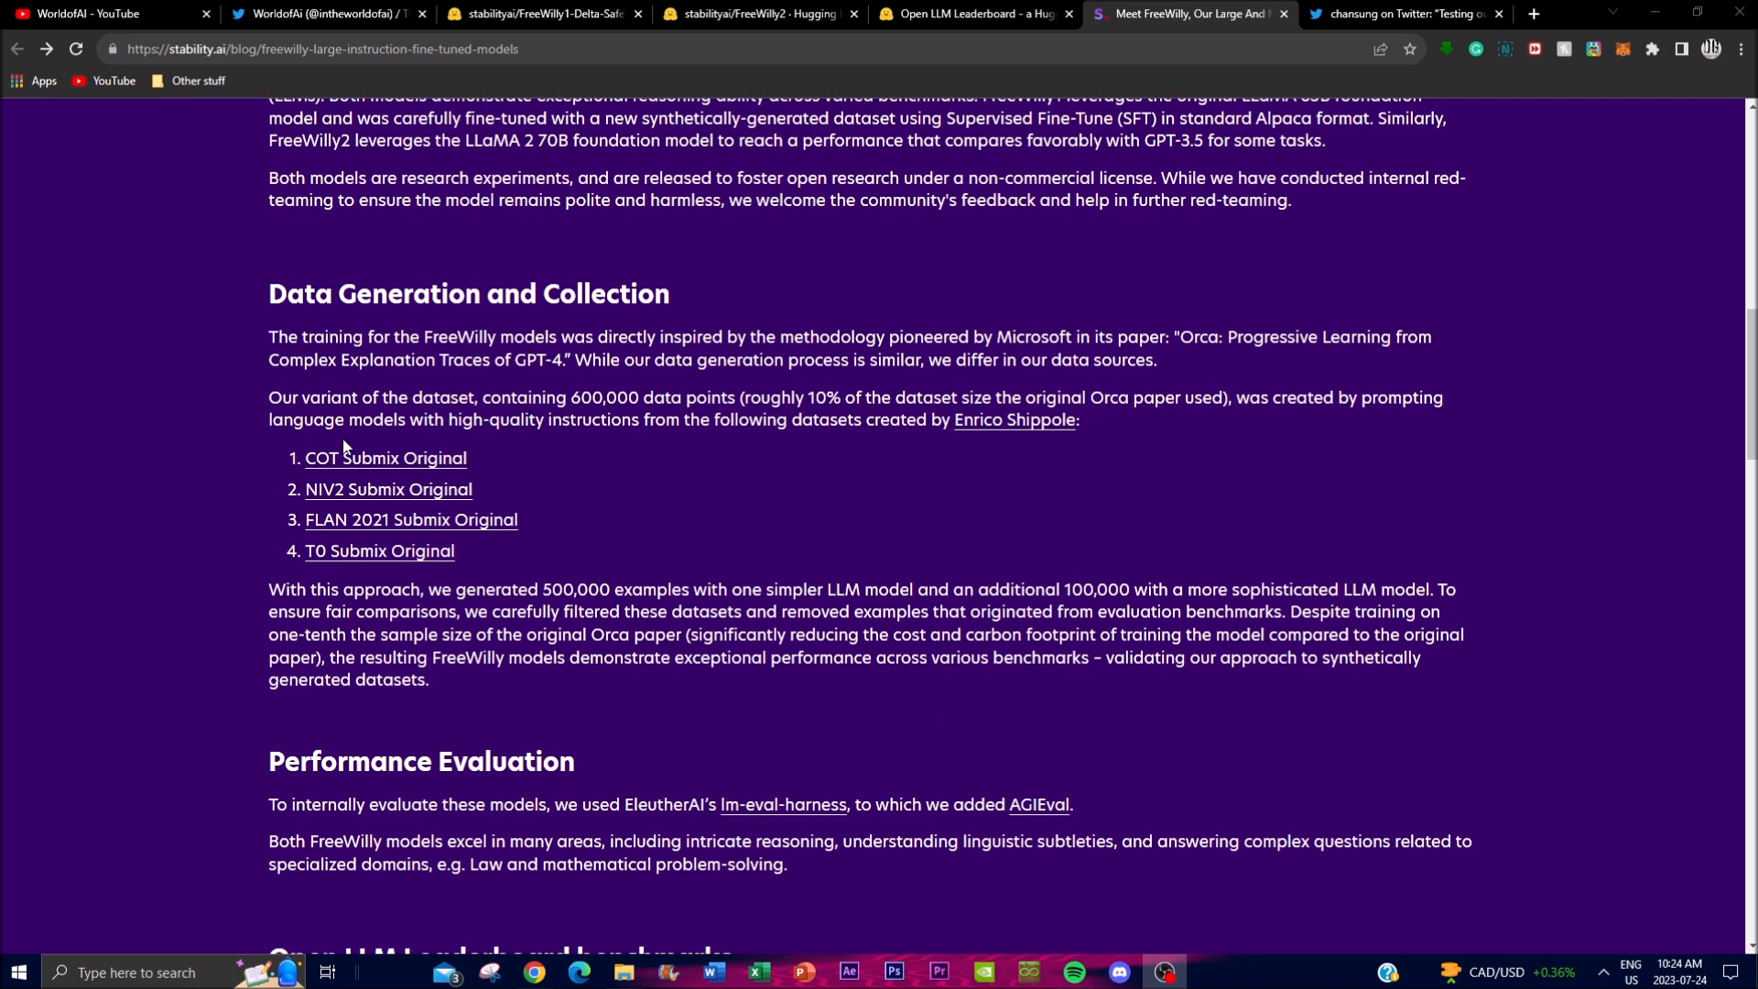
mouse_move(456, 706)
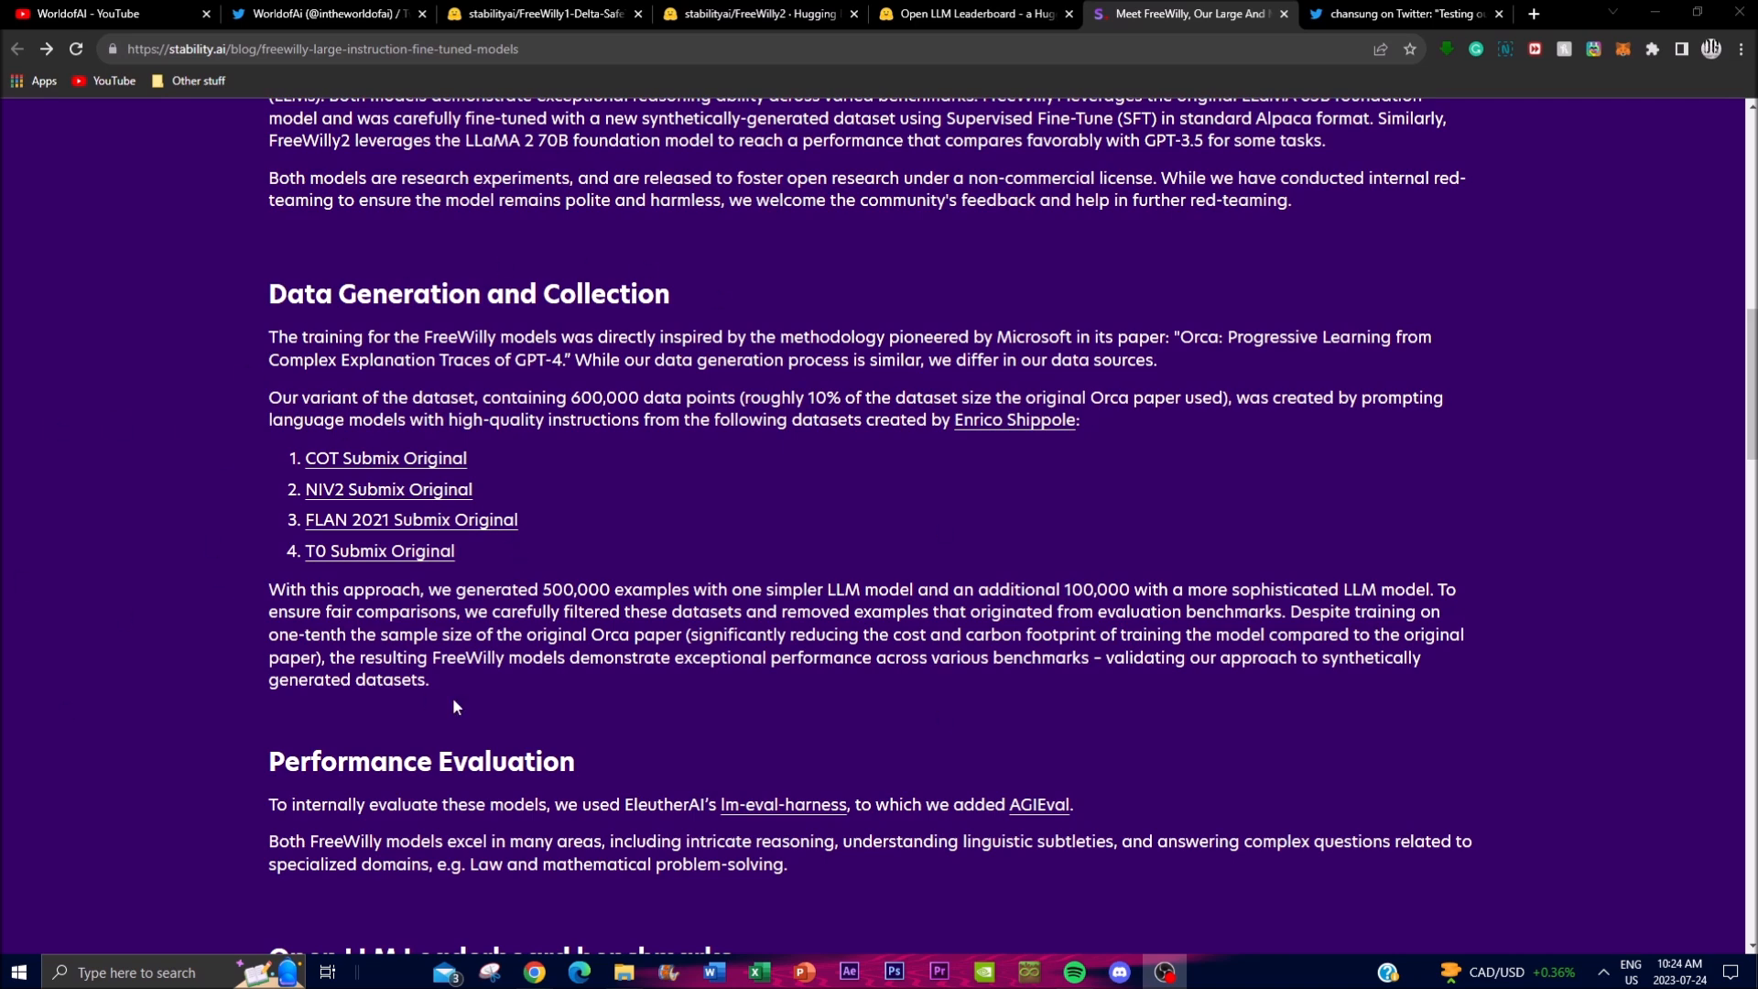
mouse_move(595, 780)
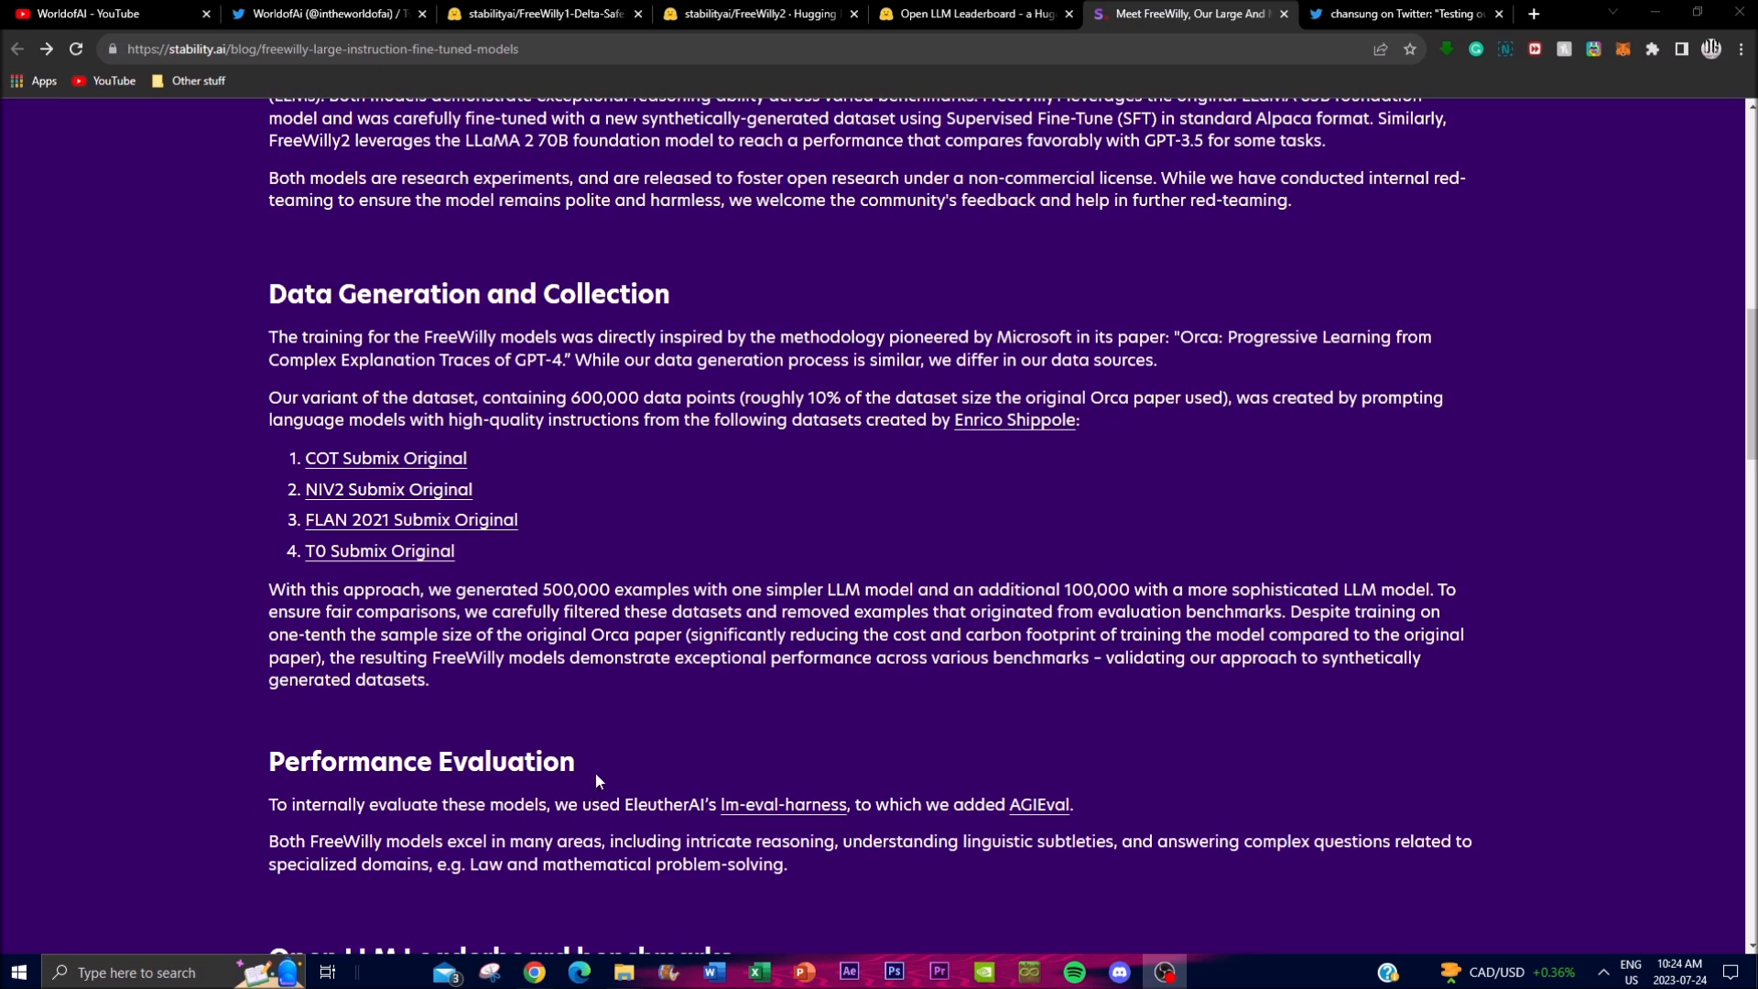
mouse_move(786, 753)
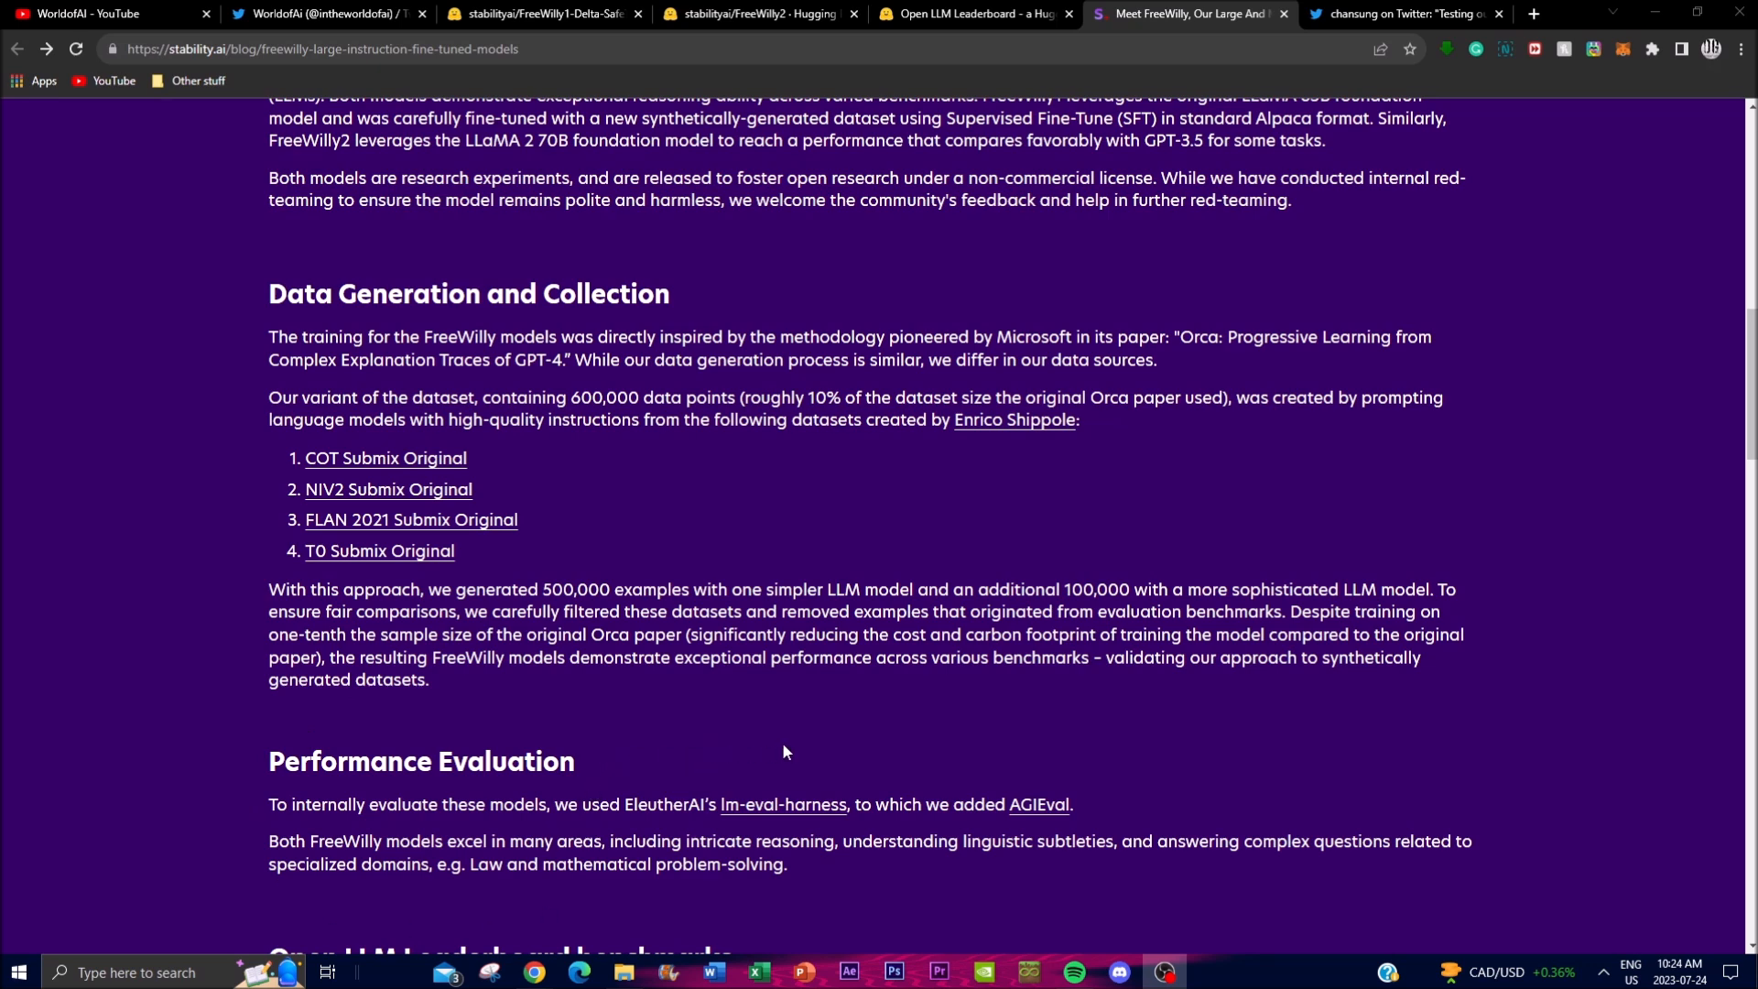
mouse_move(789, 758)
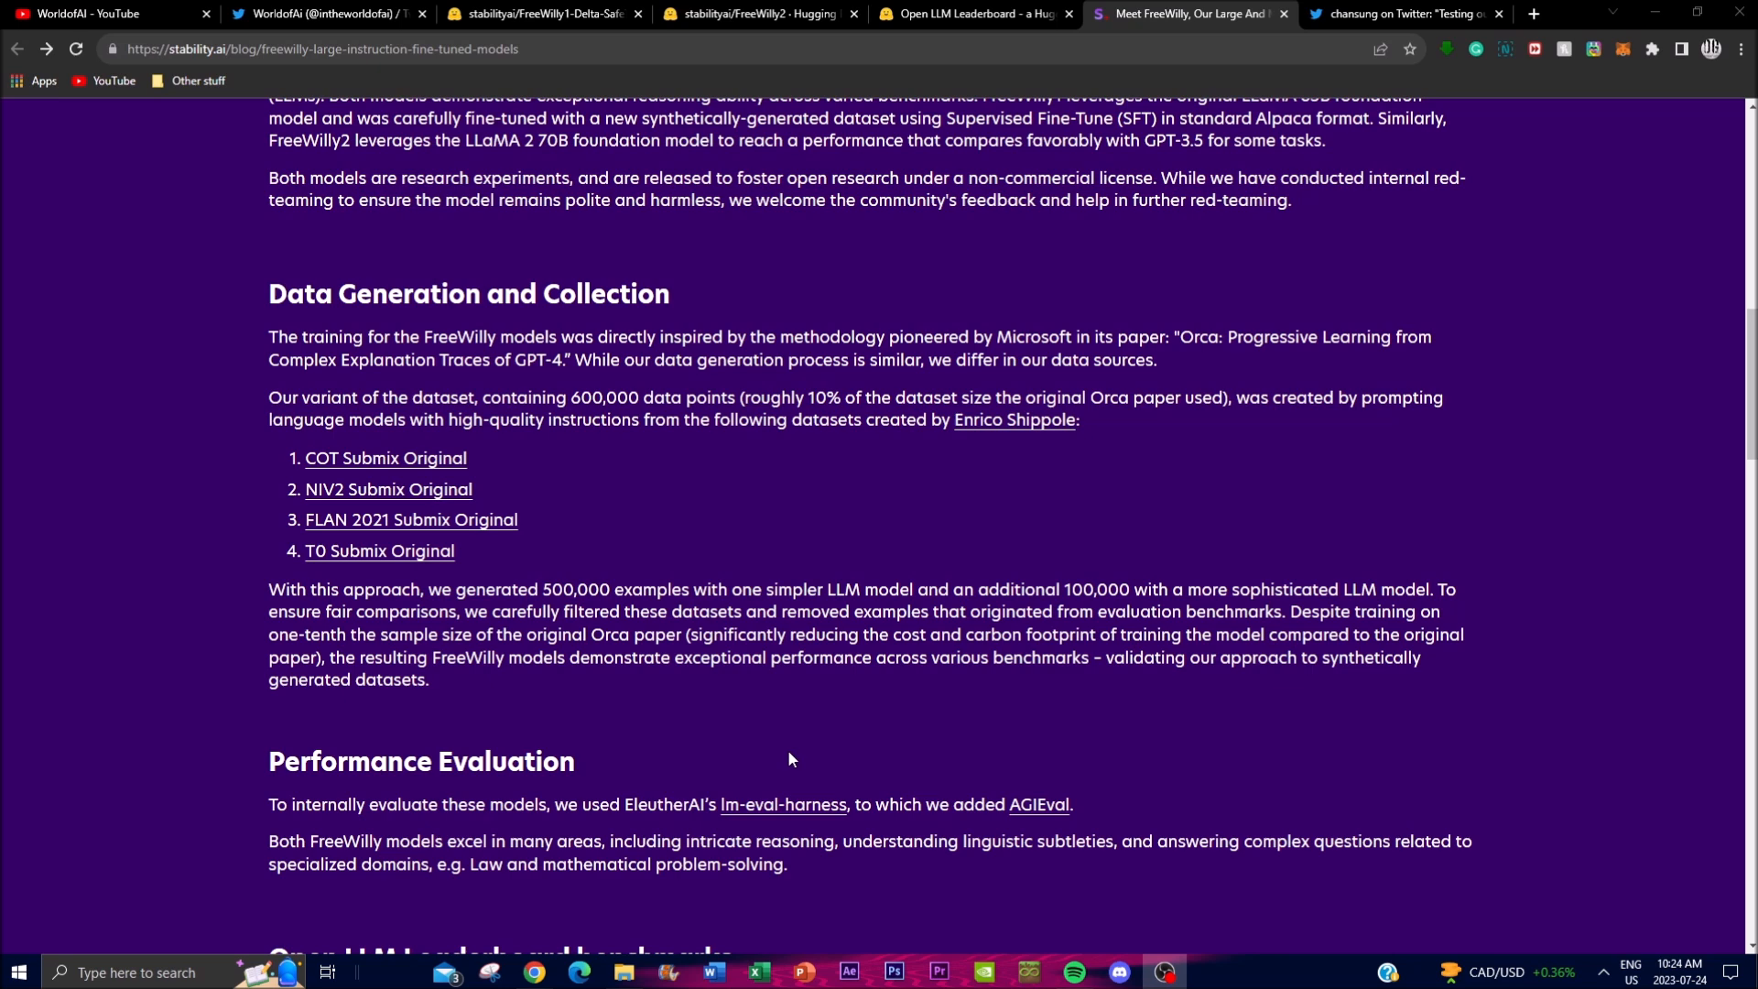
mouse_move(795, 747)
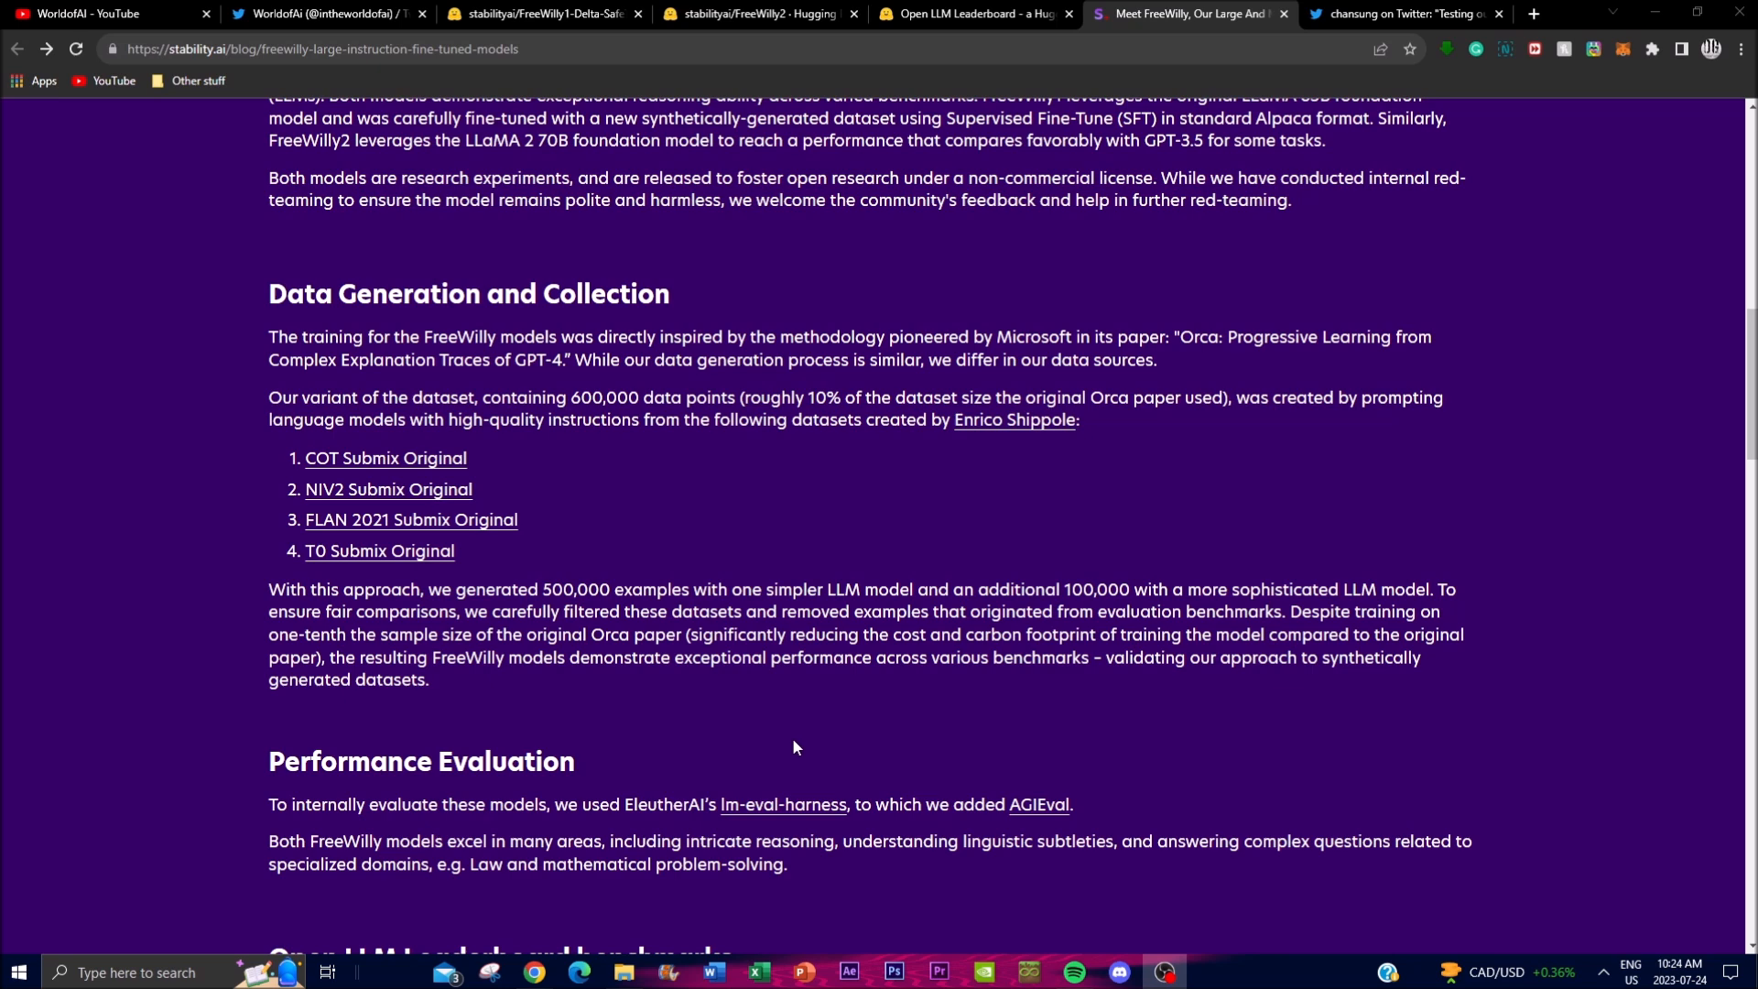
mouse_move(793, 734)
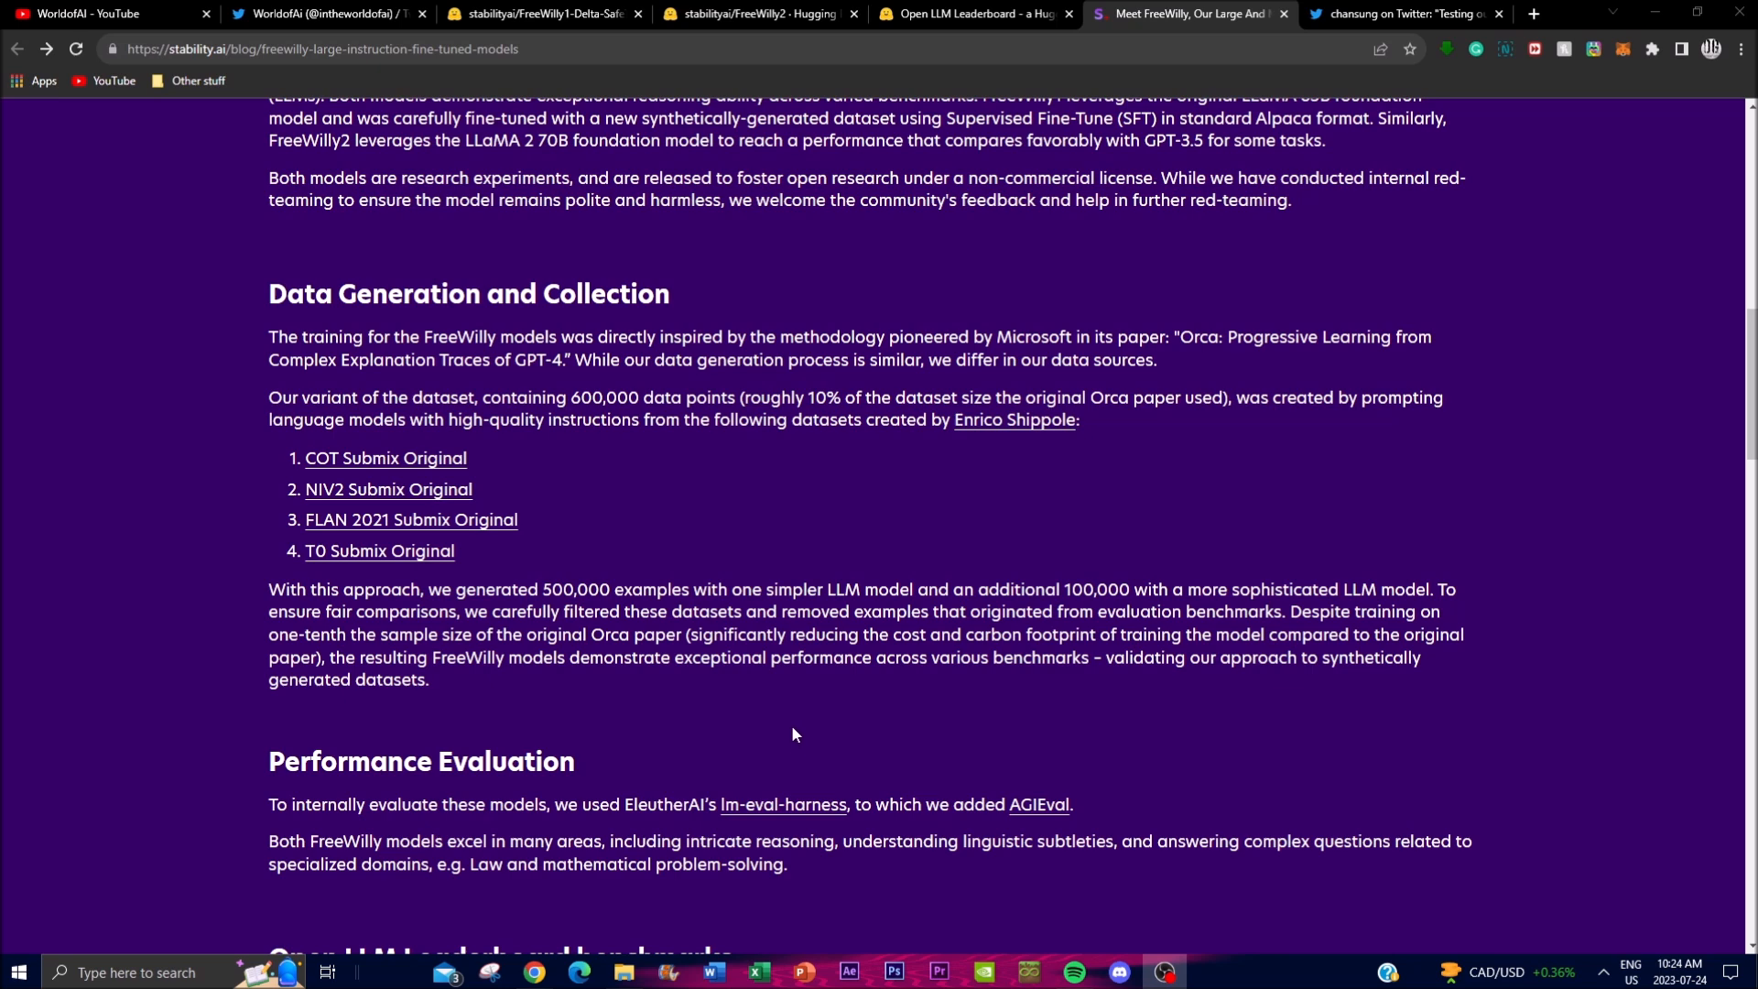
mouse_move(793, 728)
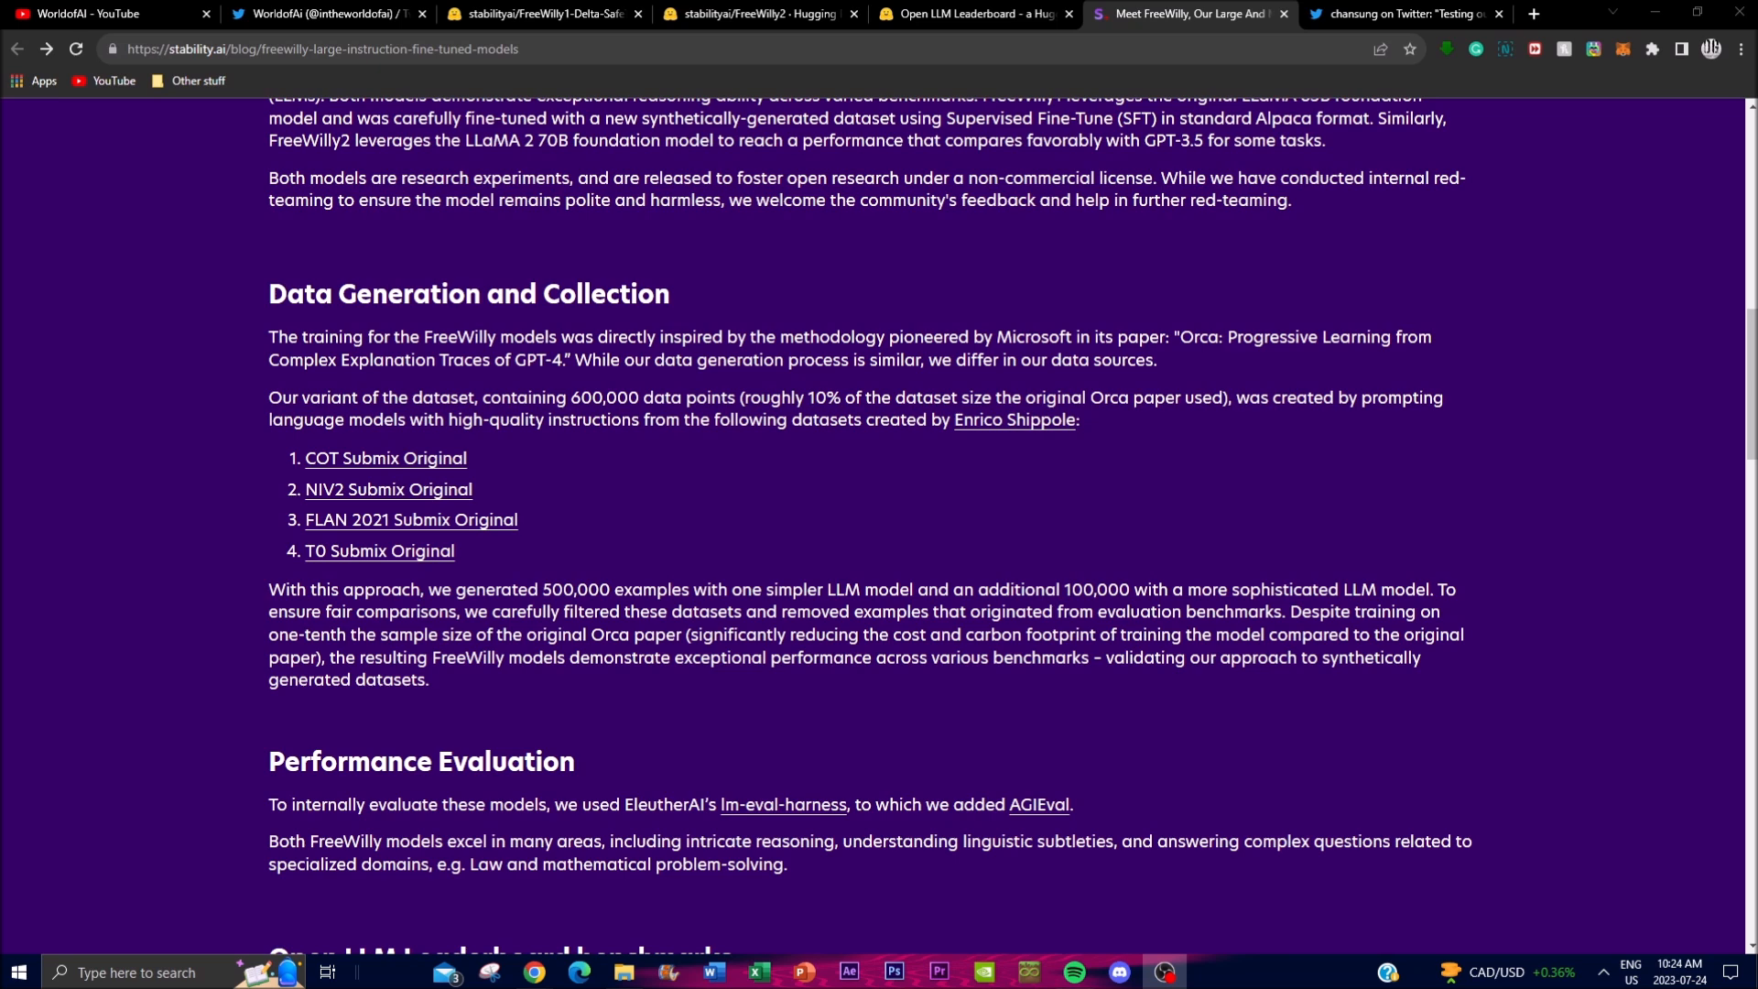
mouse_move(855, 580)
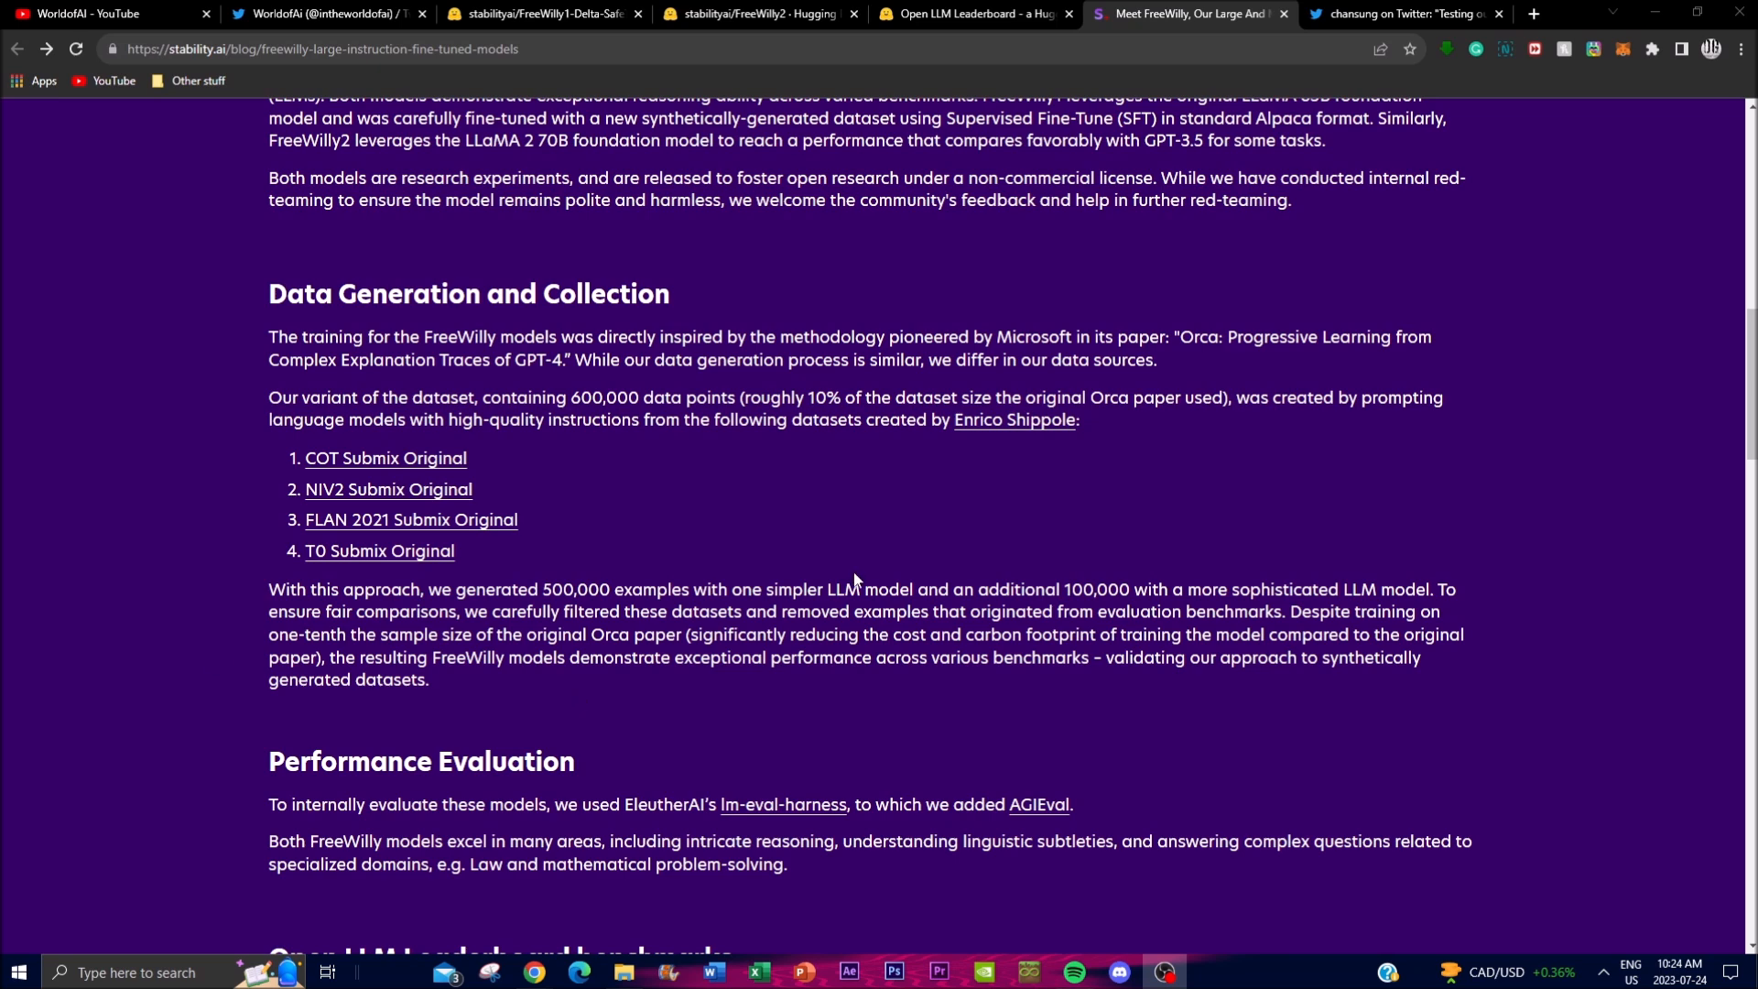
mouse_move(806, 551)
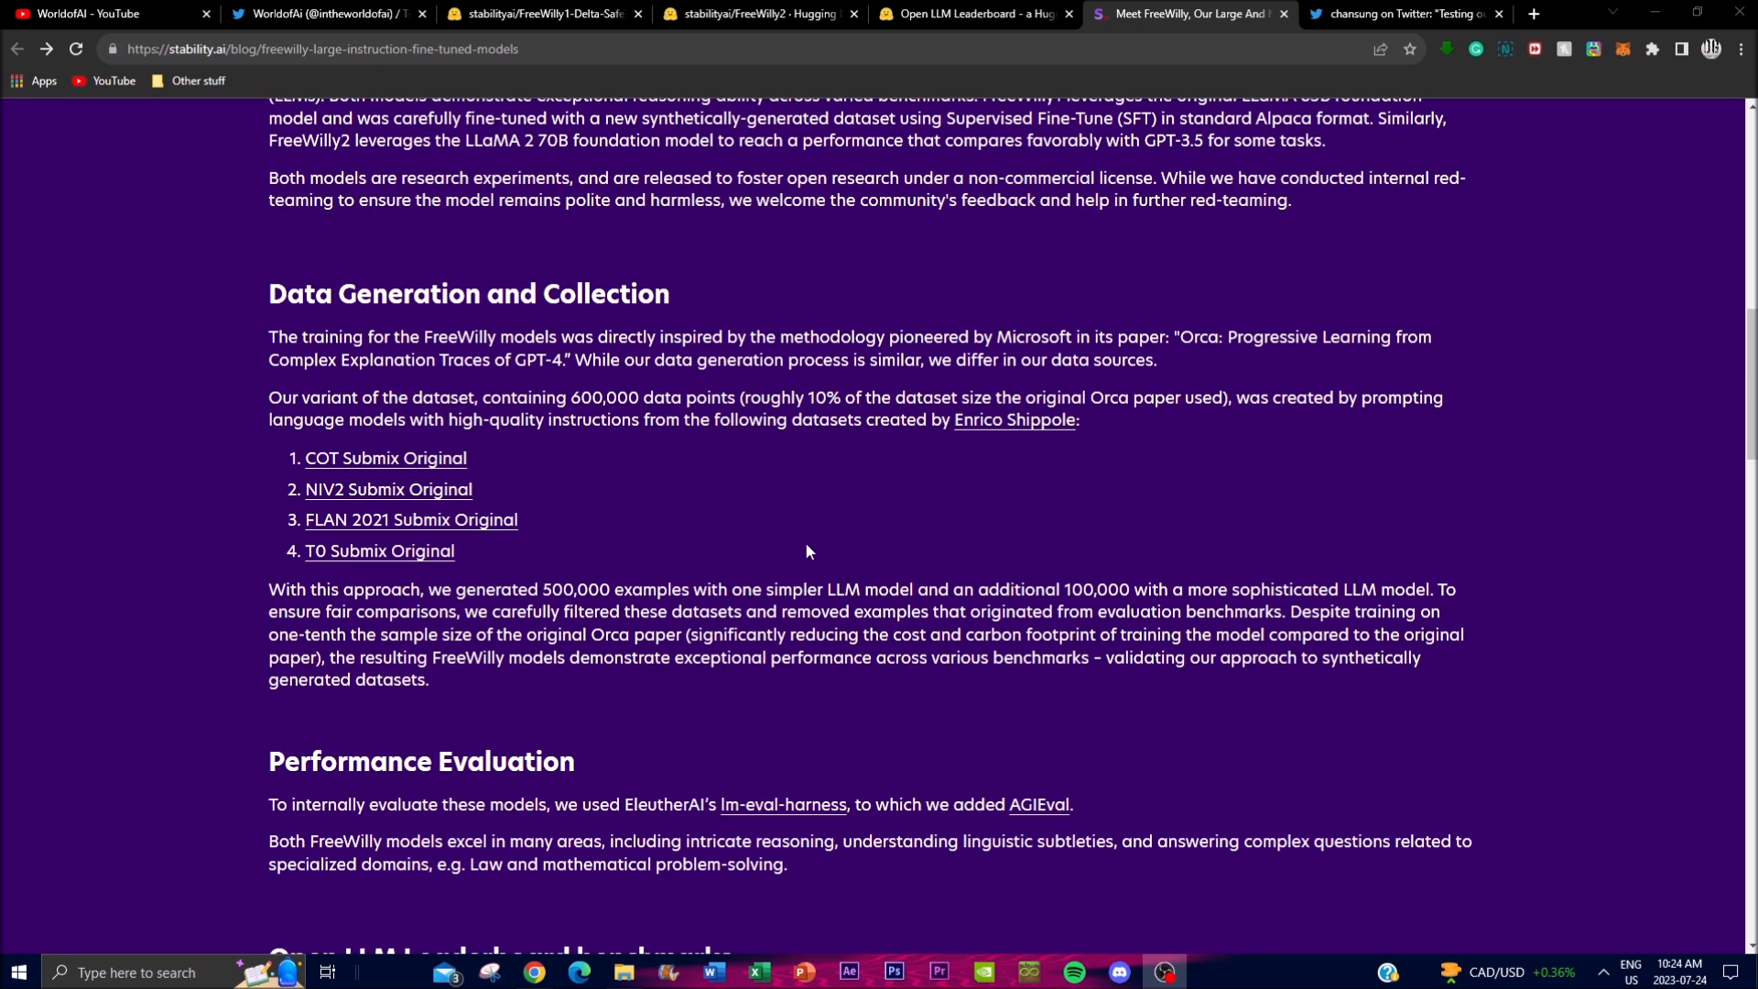
mouse_move(753, 531)
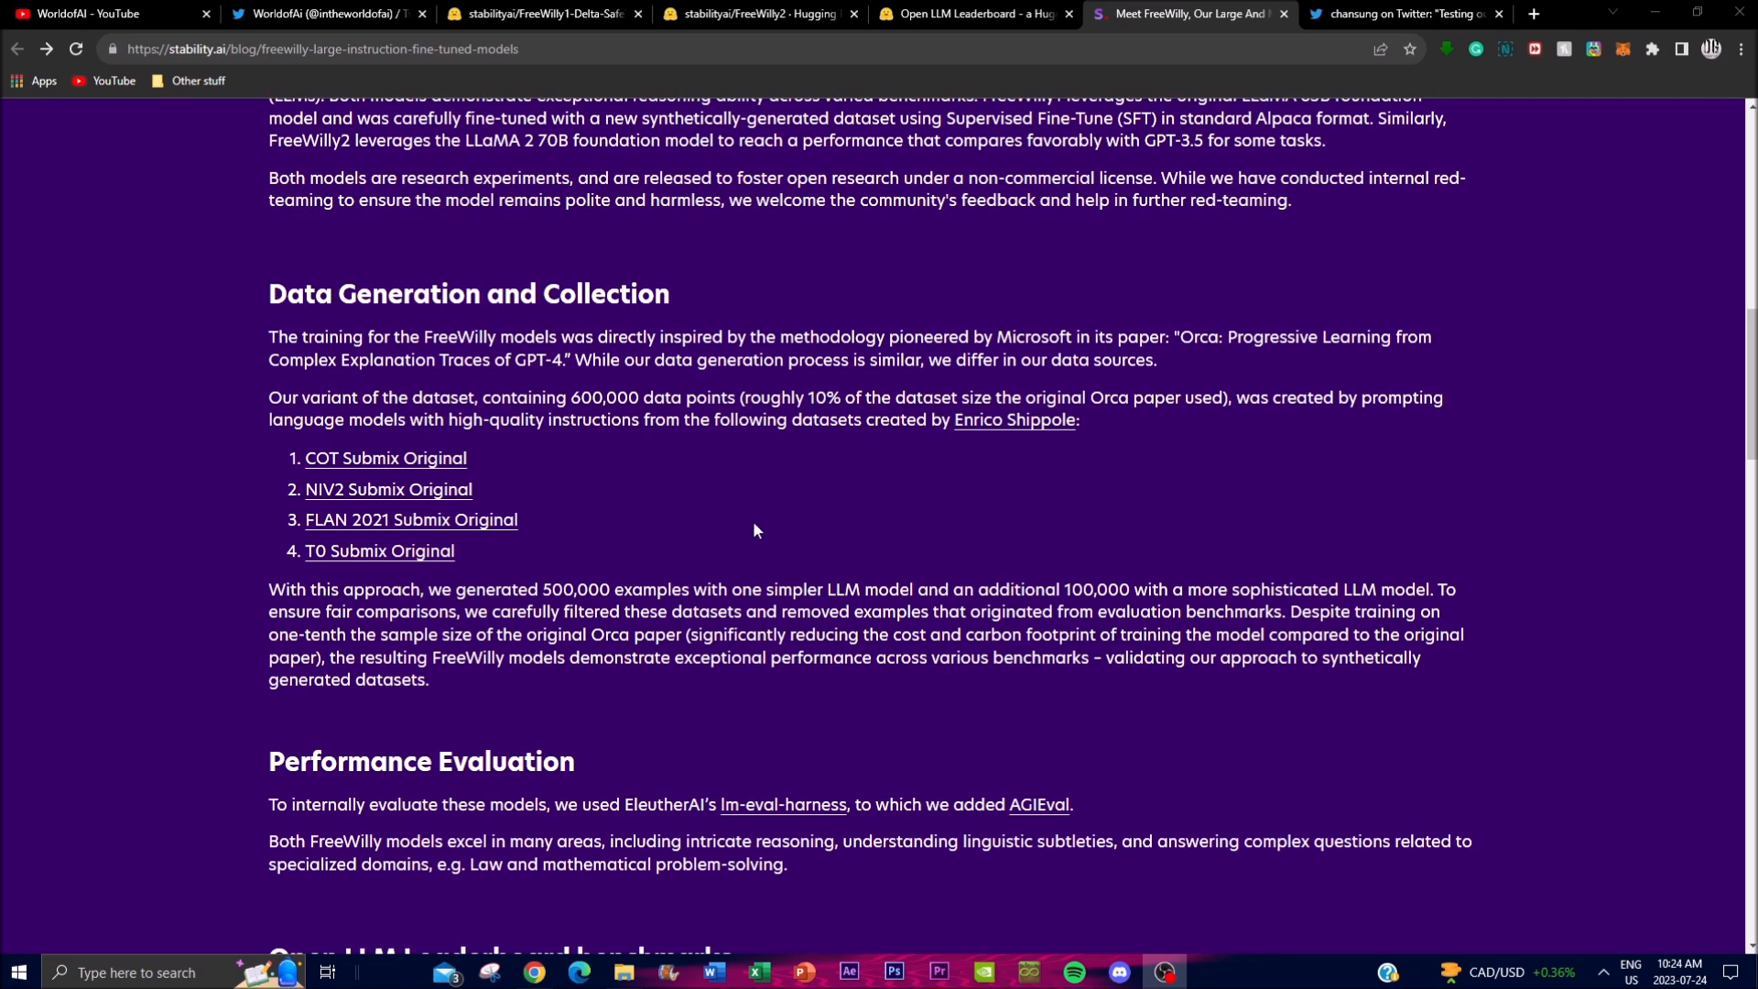
mouse_move(701, 517)
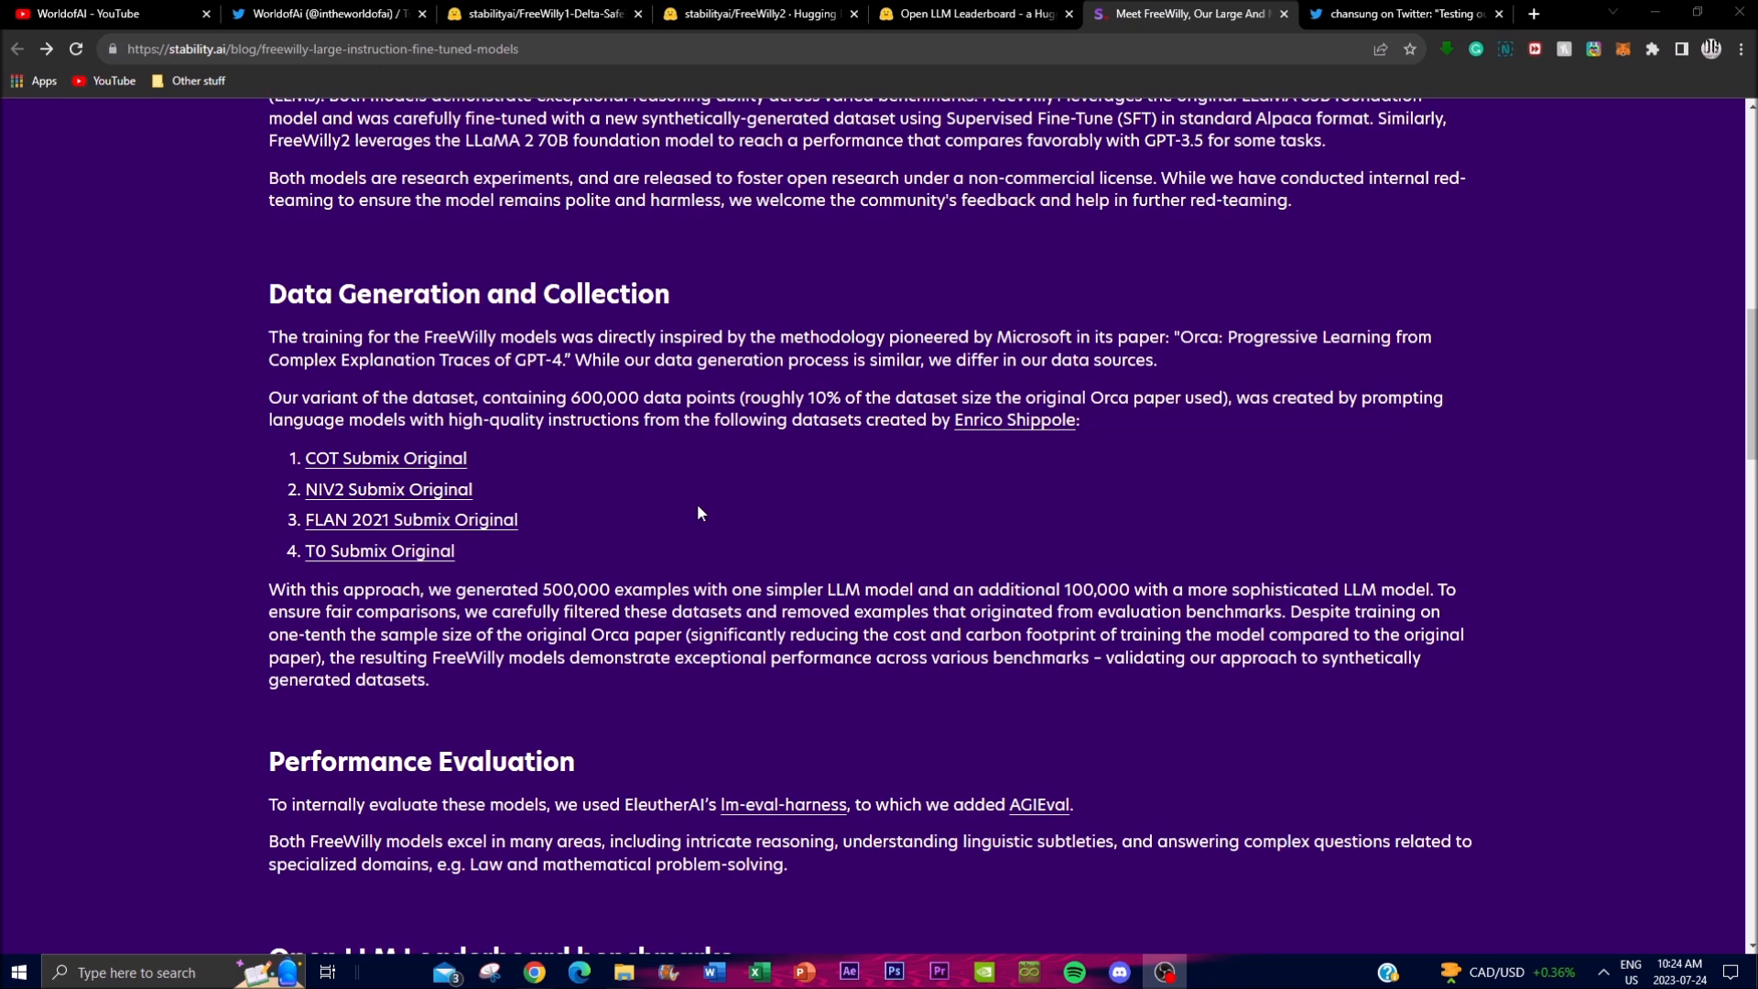
mouse_move(584, 526)
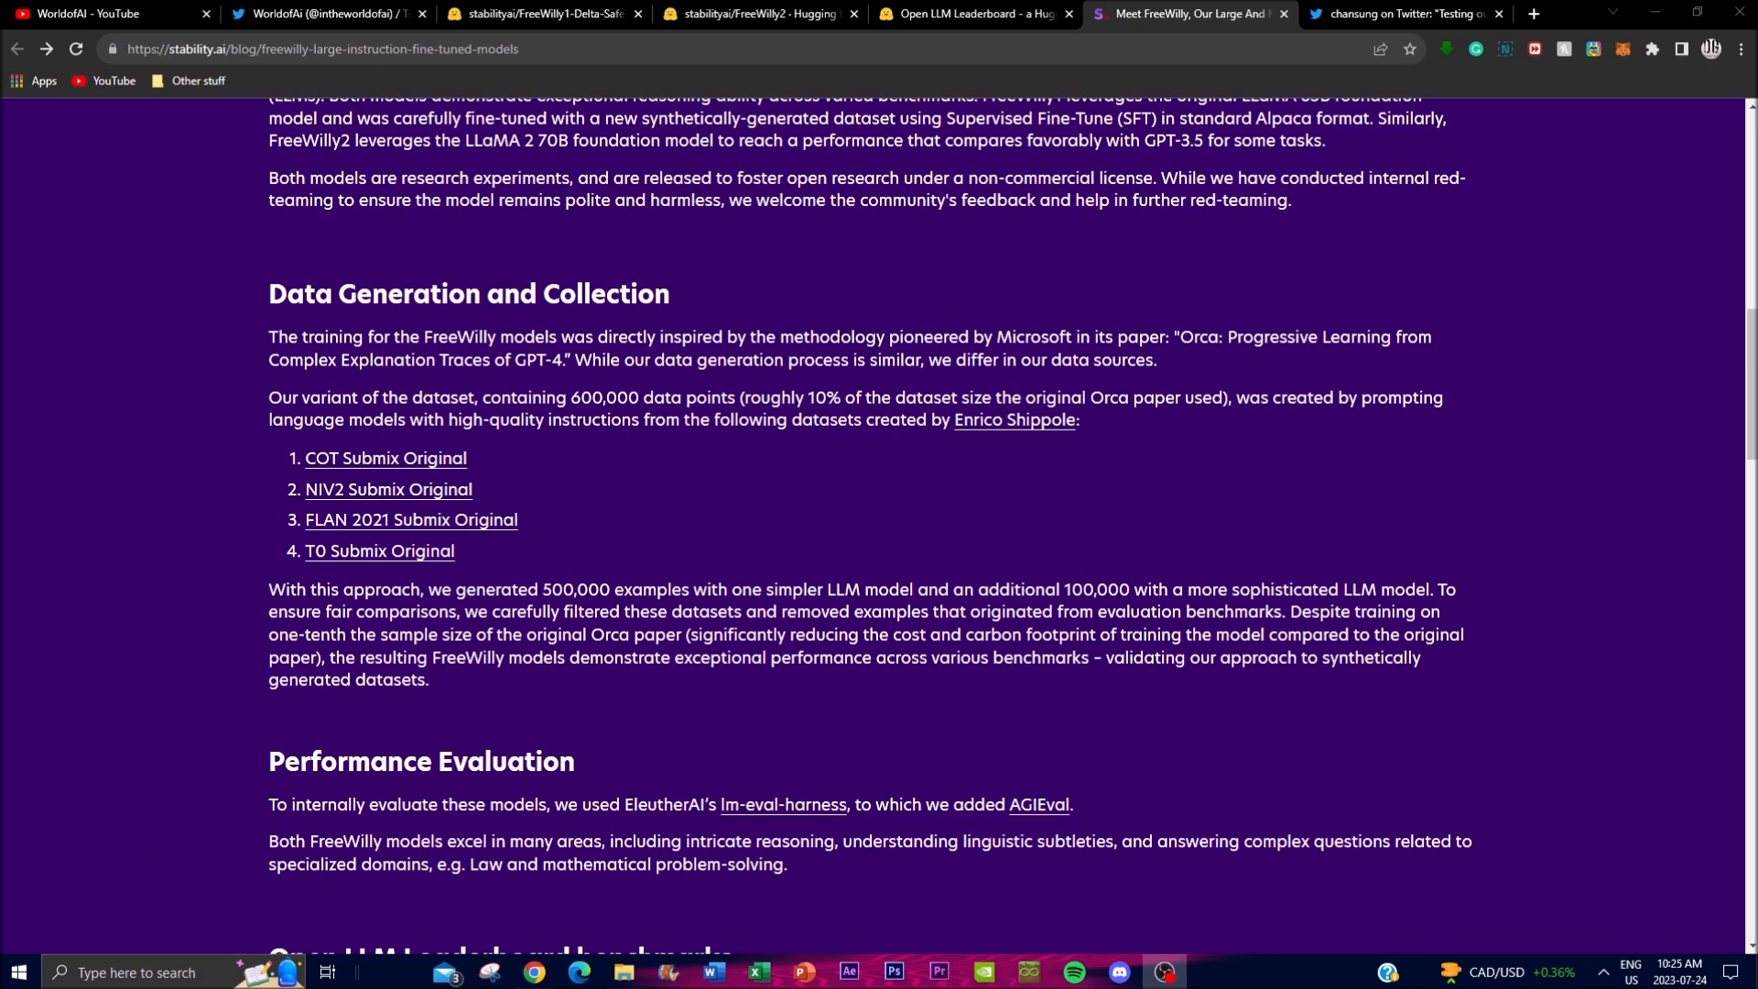
Bring up chansung's FreeWilly2 testing tweet with its Python and JavaScript example screenshots
click(1404, 13)
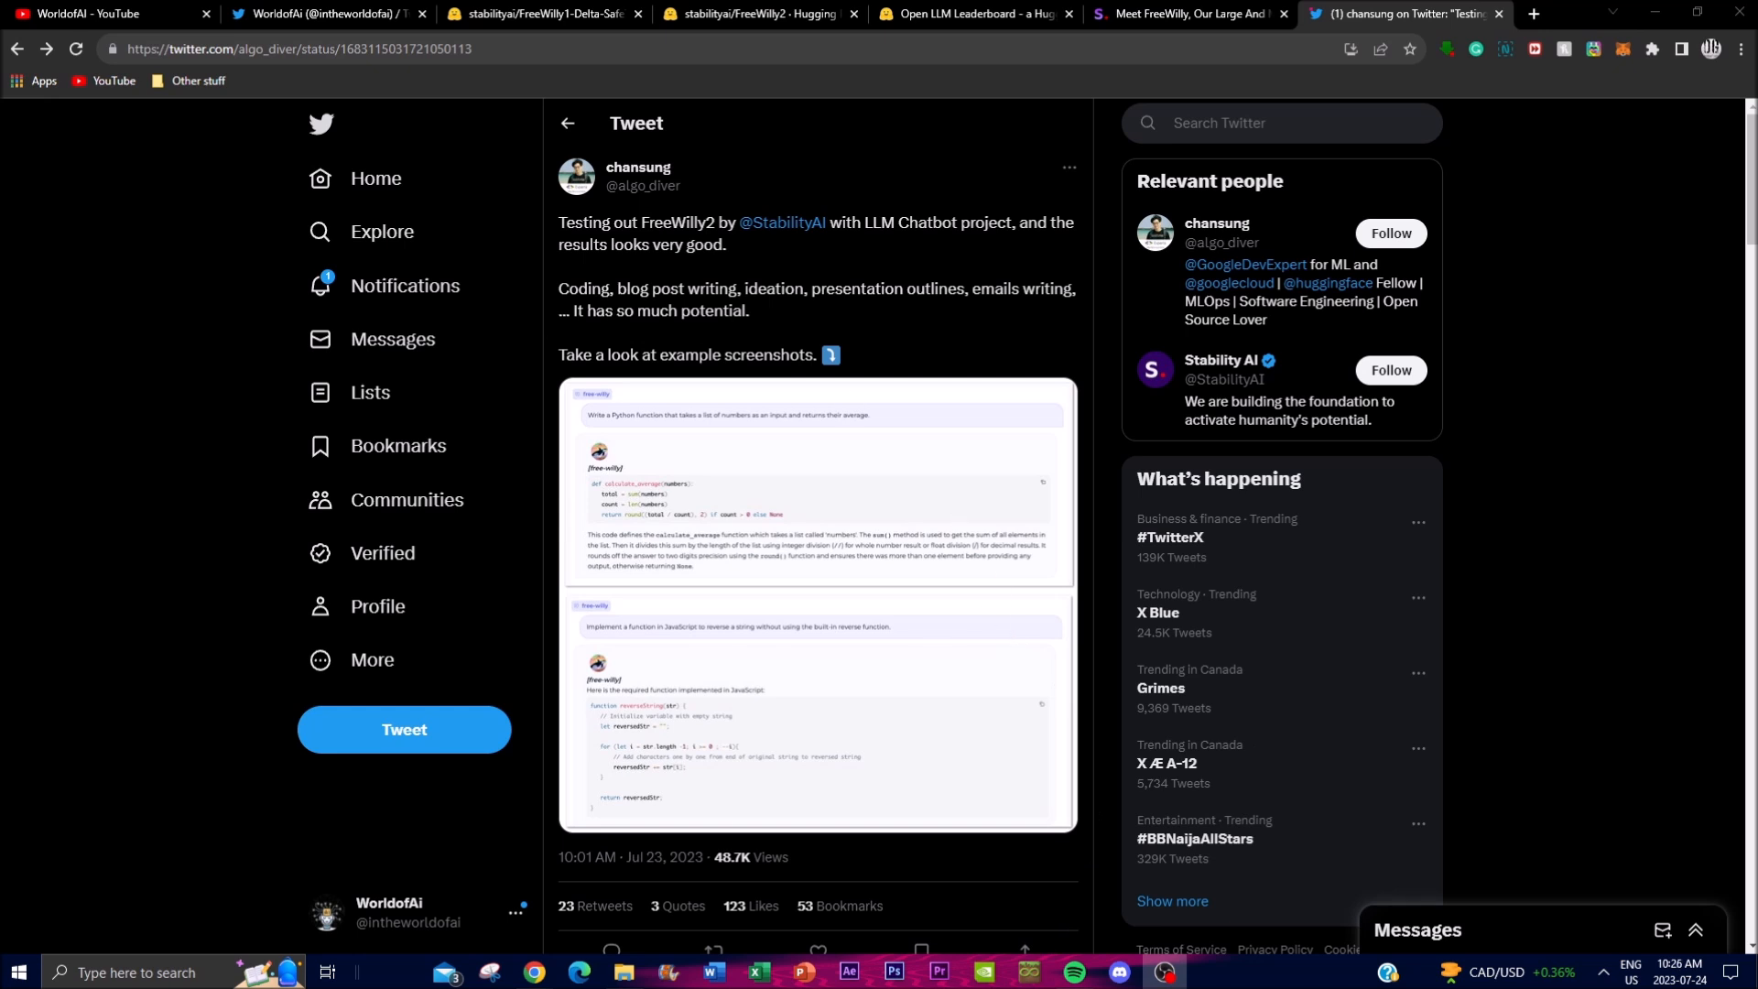
mouse_move(1126, 401)
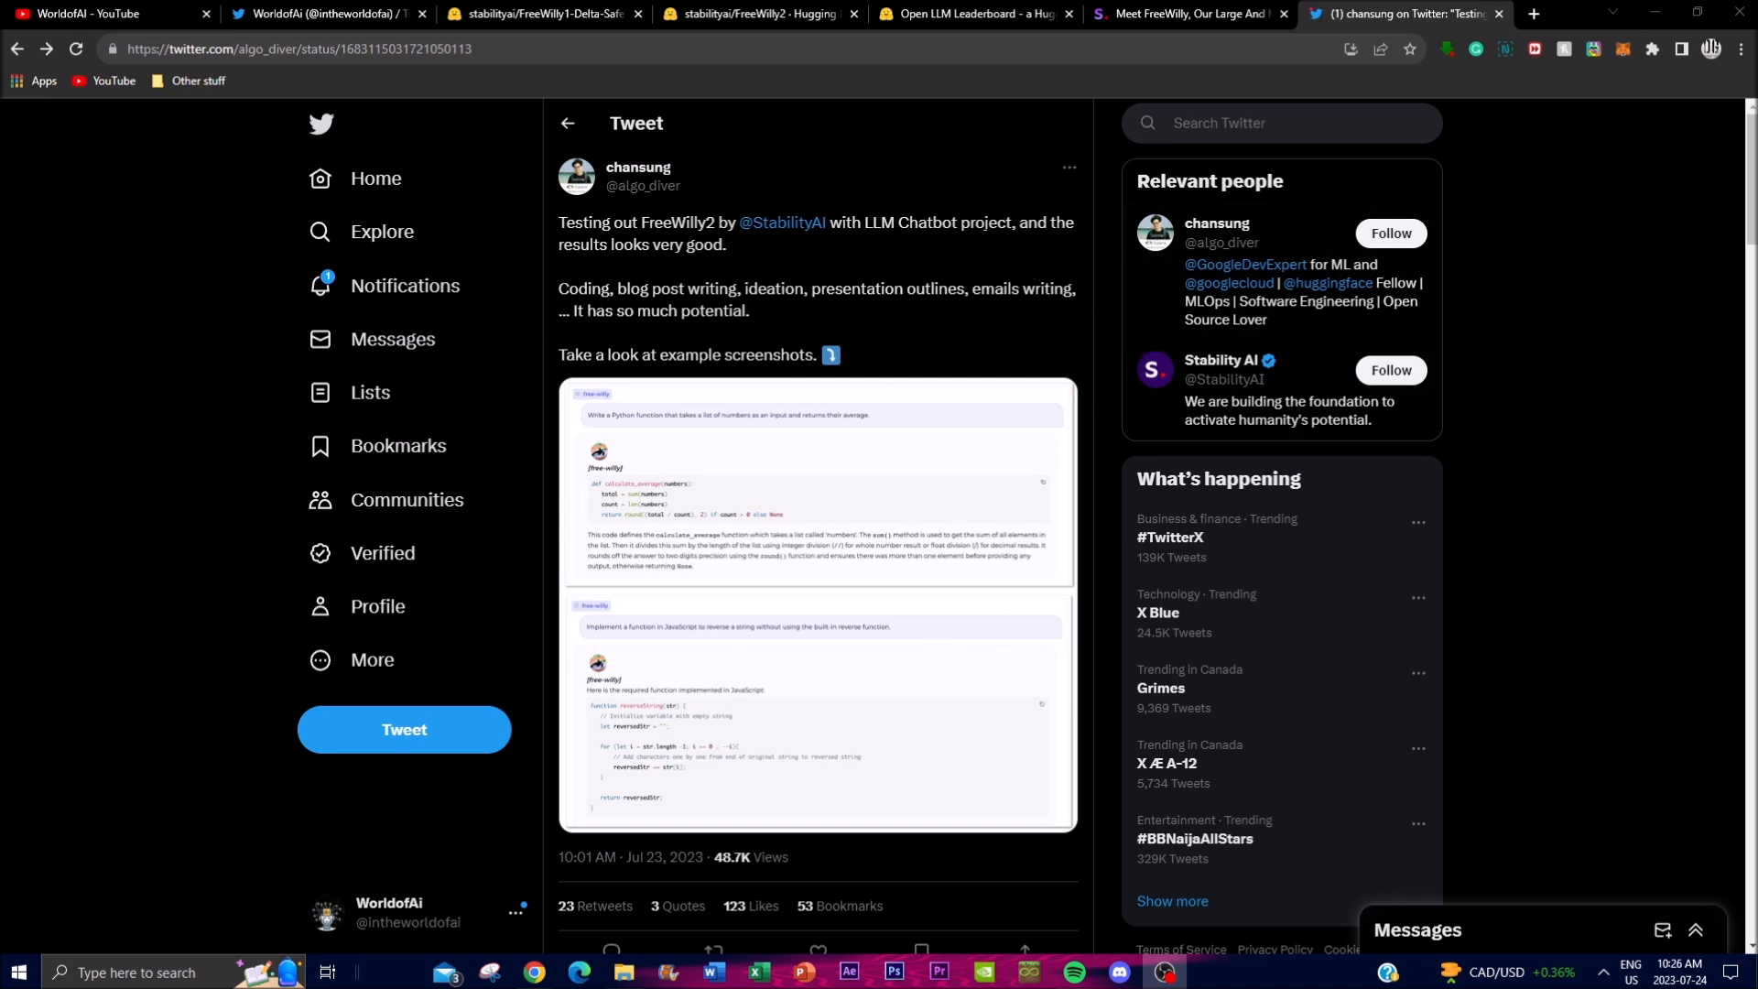
mouse_move(732, 421)
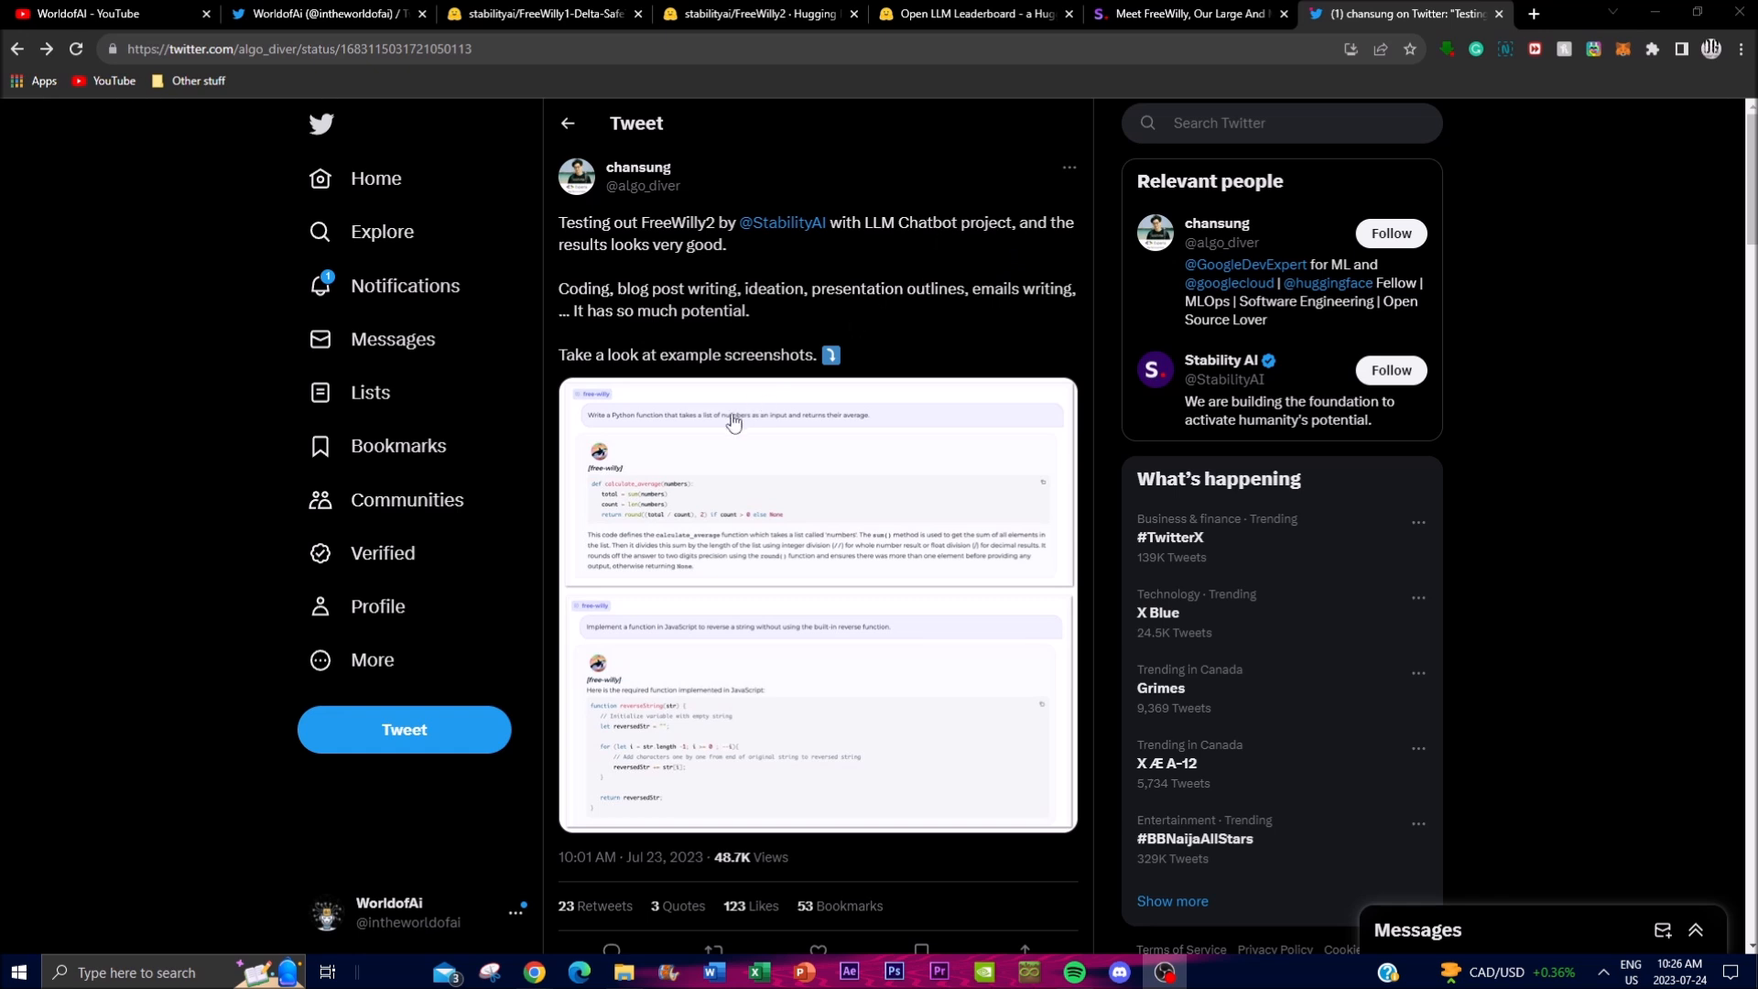
mouse_move(1448, 648)
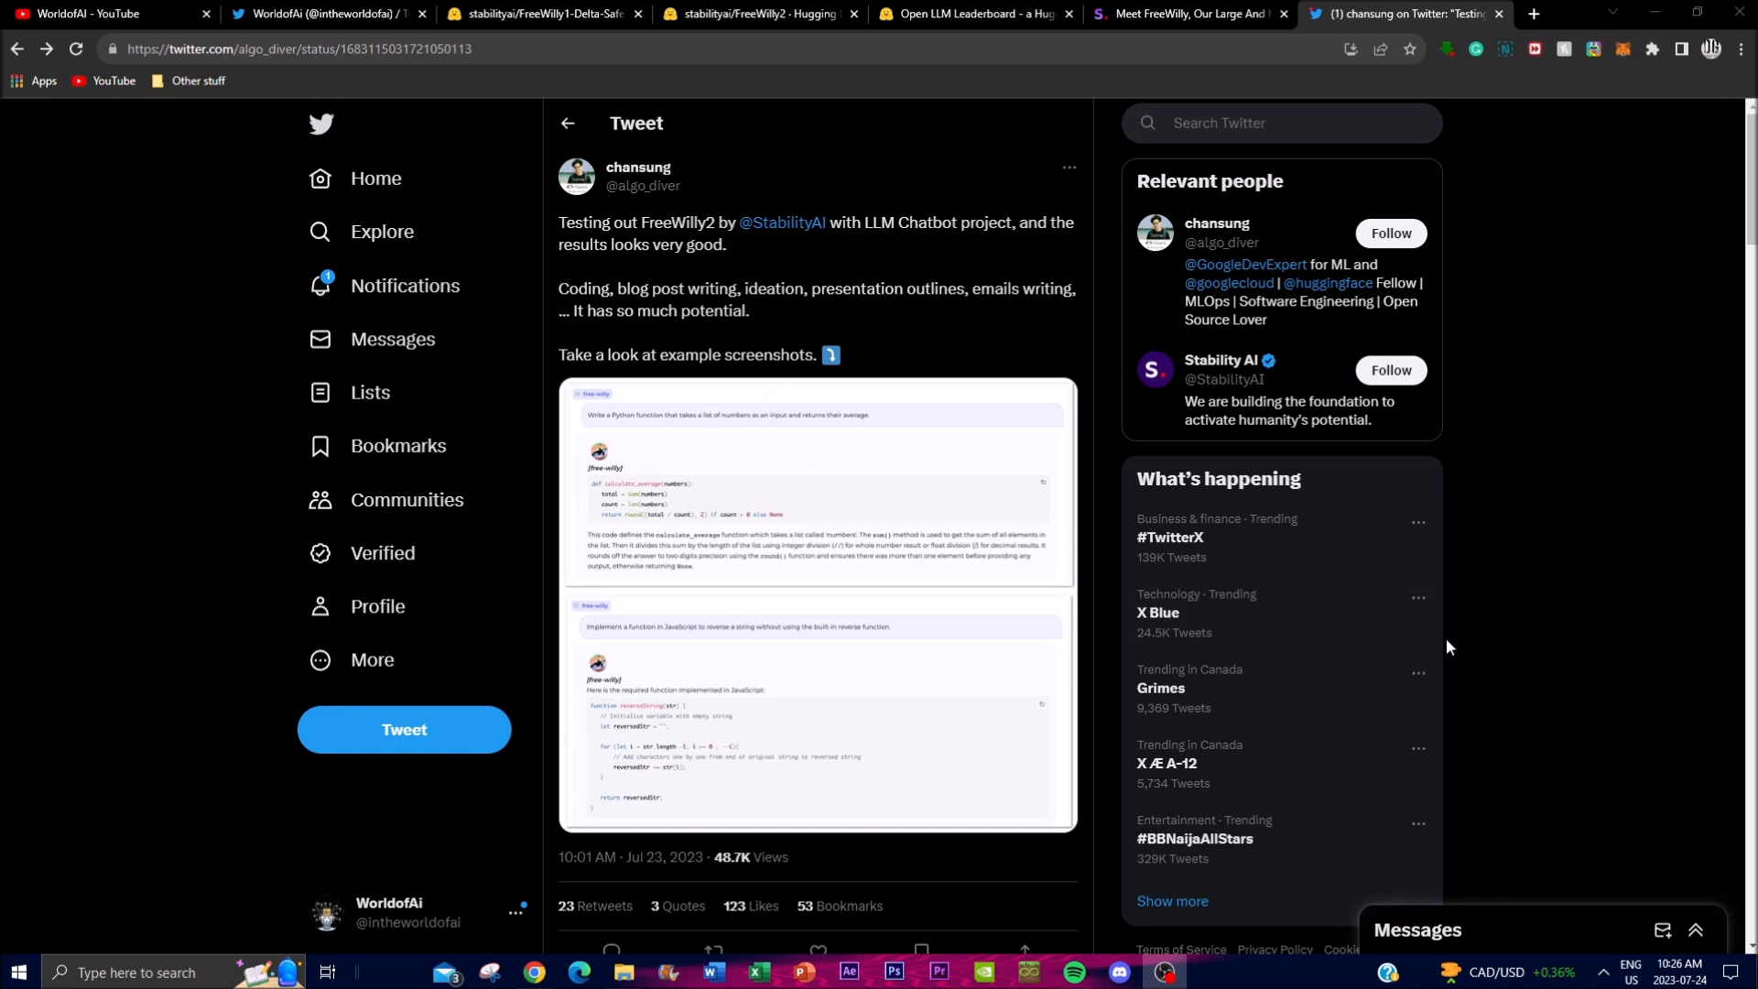
mouse_move(816, 306)
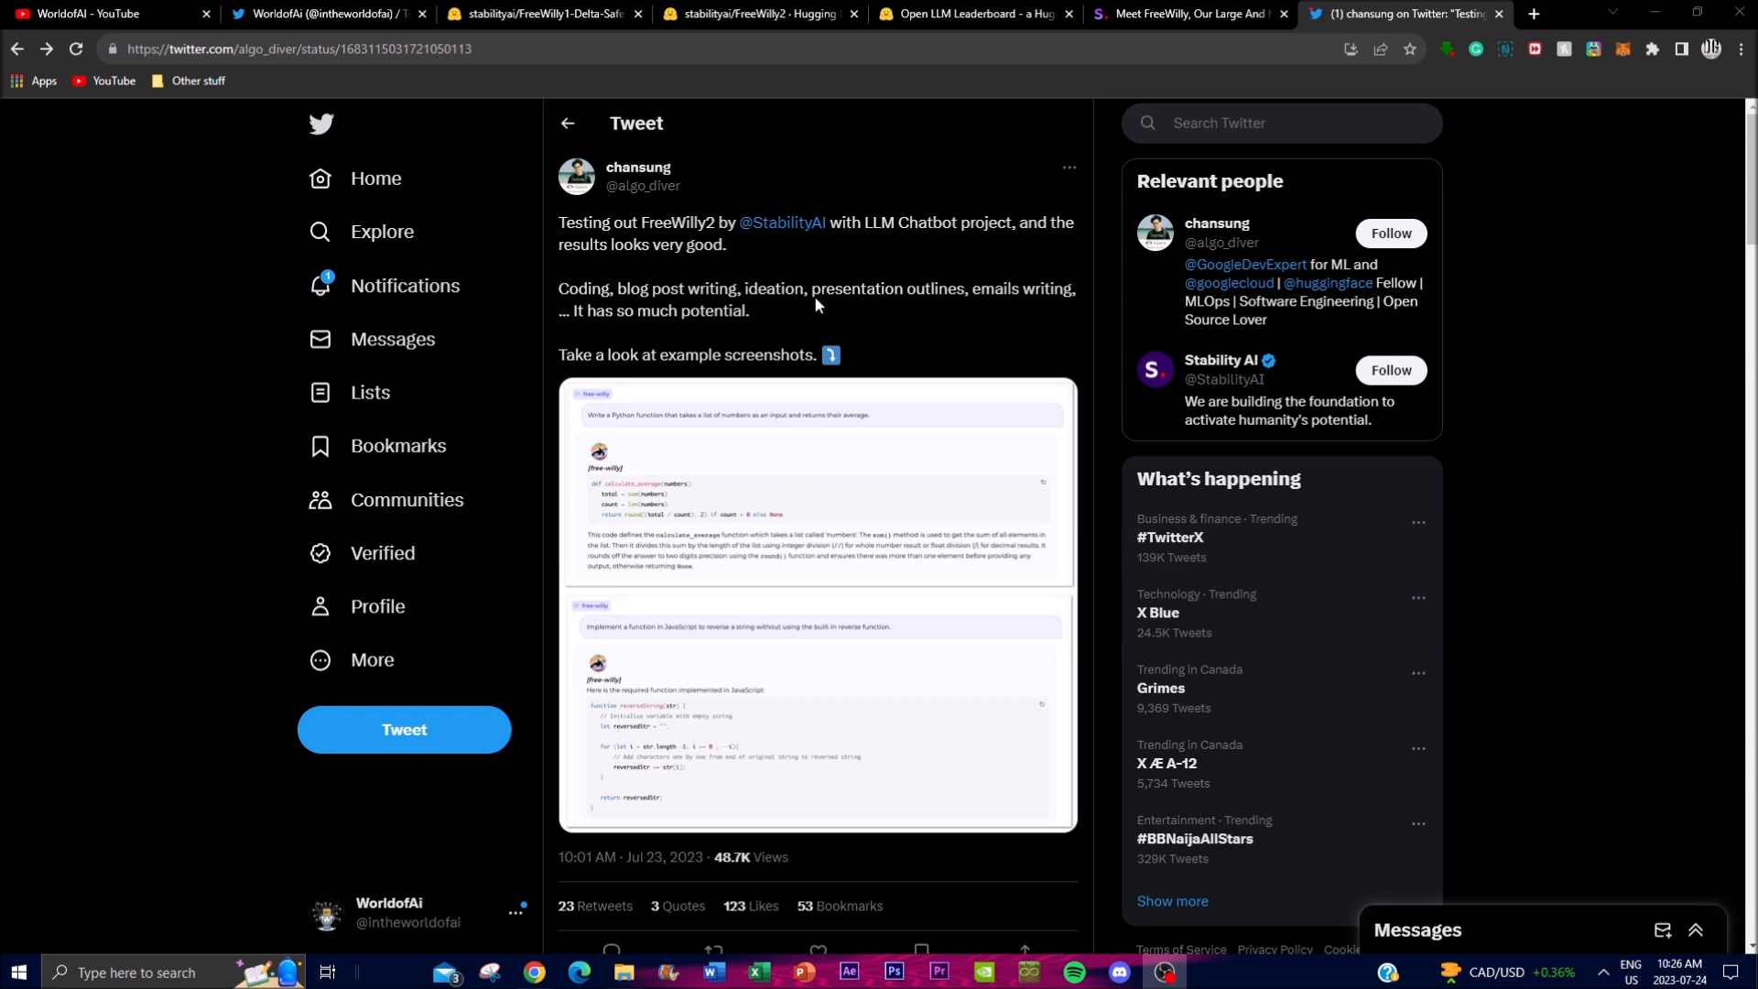
mouse_move(791, 350)
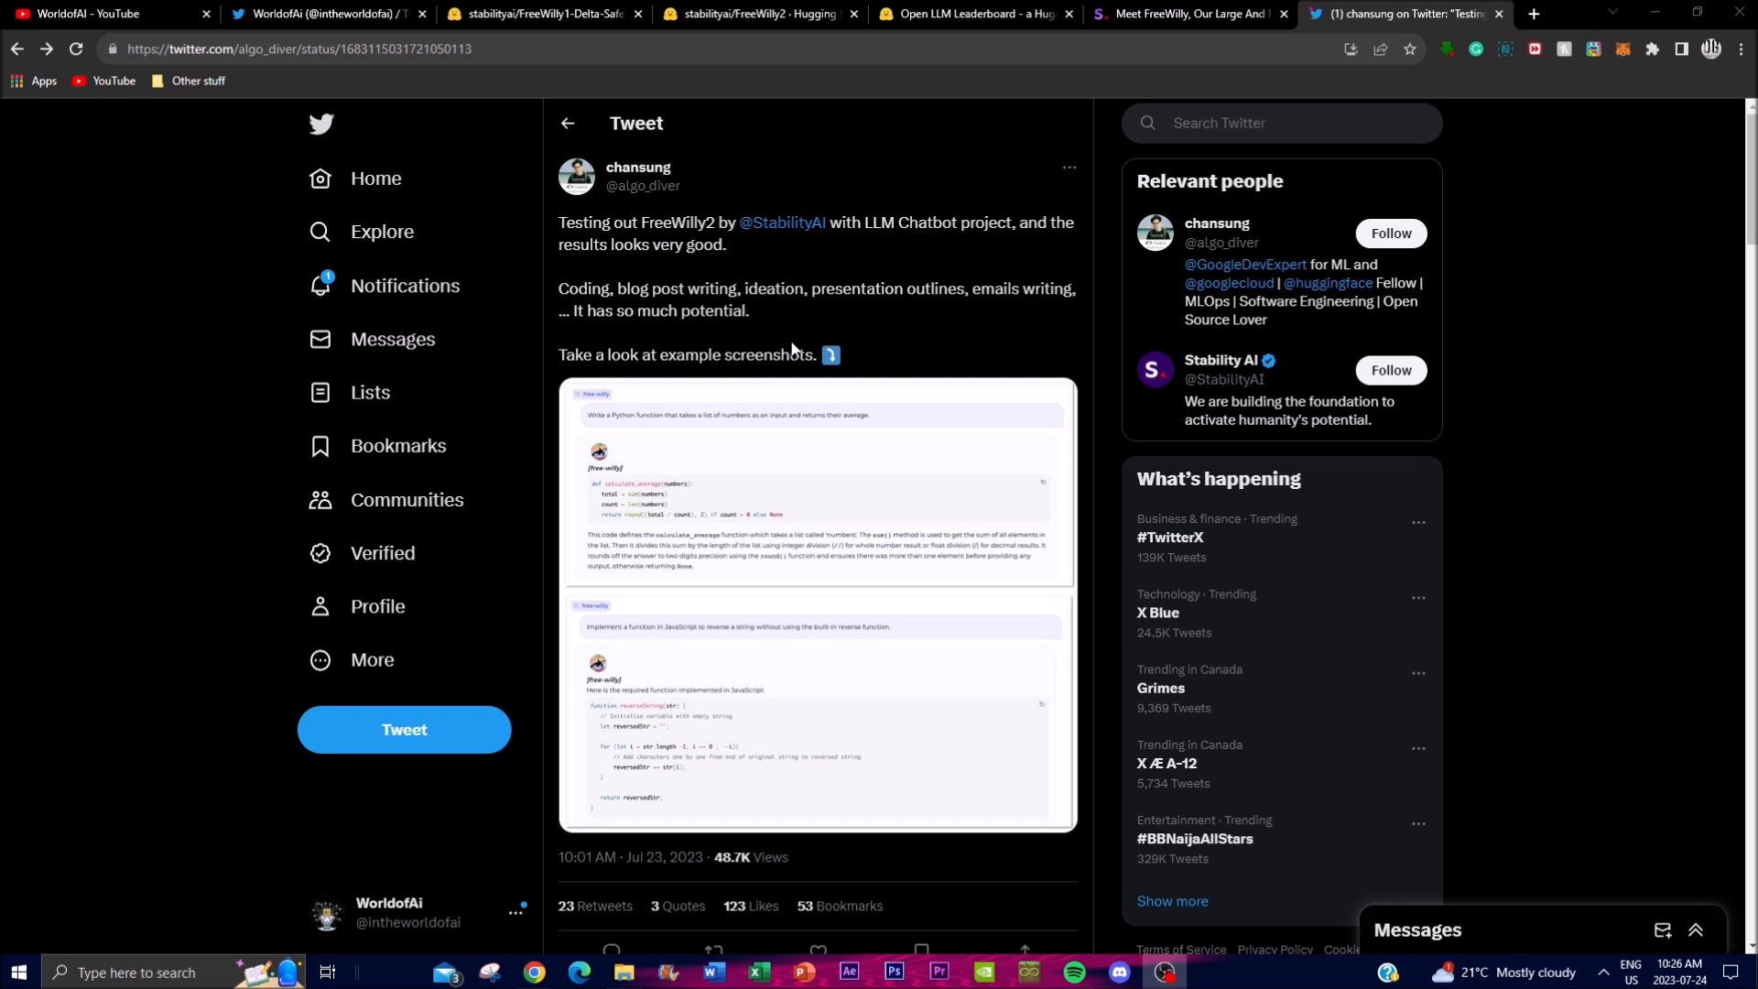
mouse_move(753, 476)
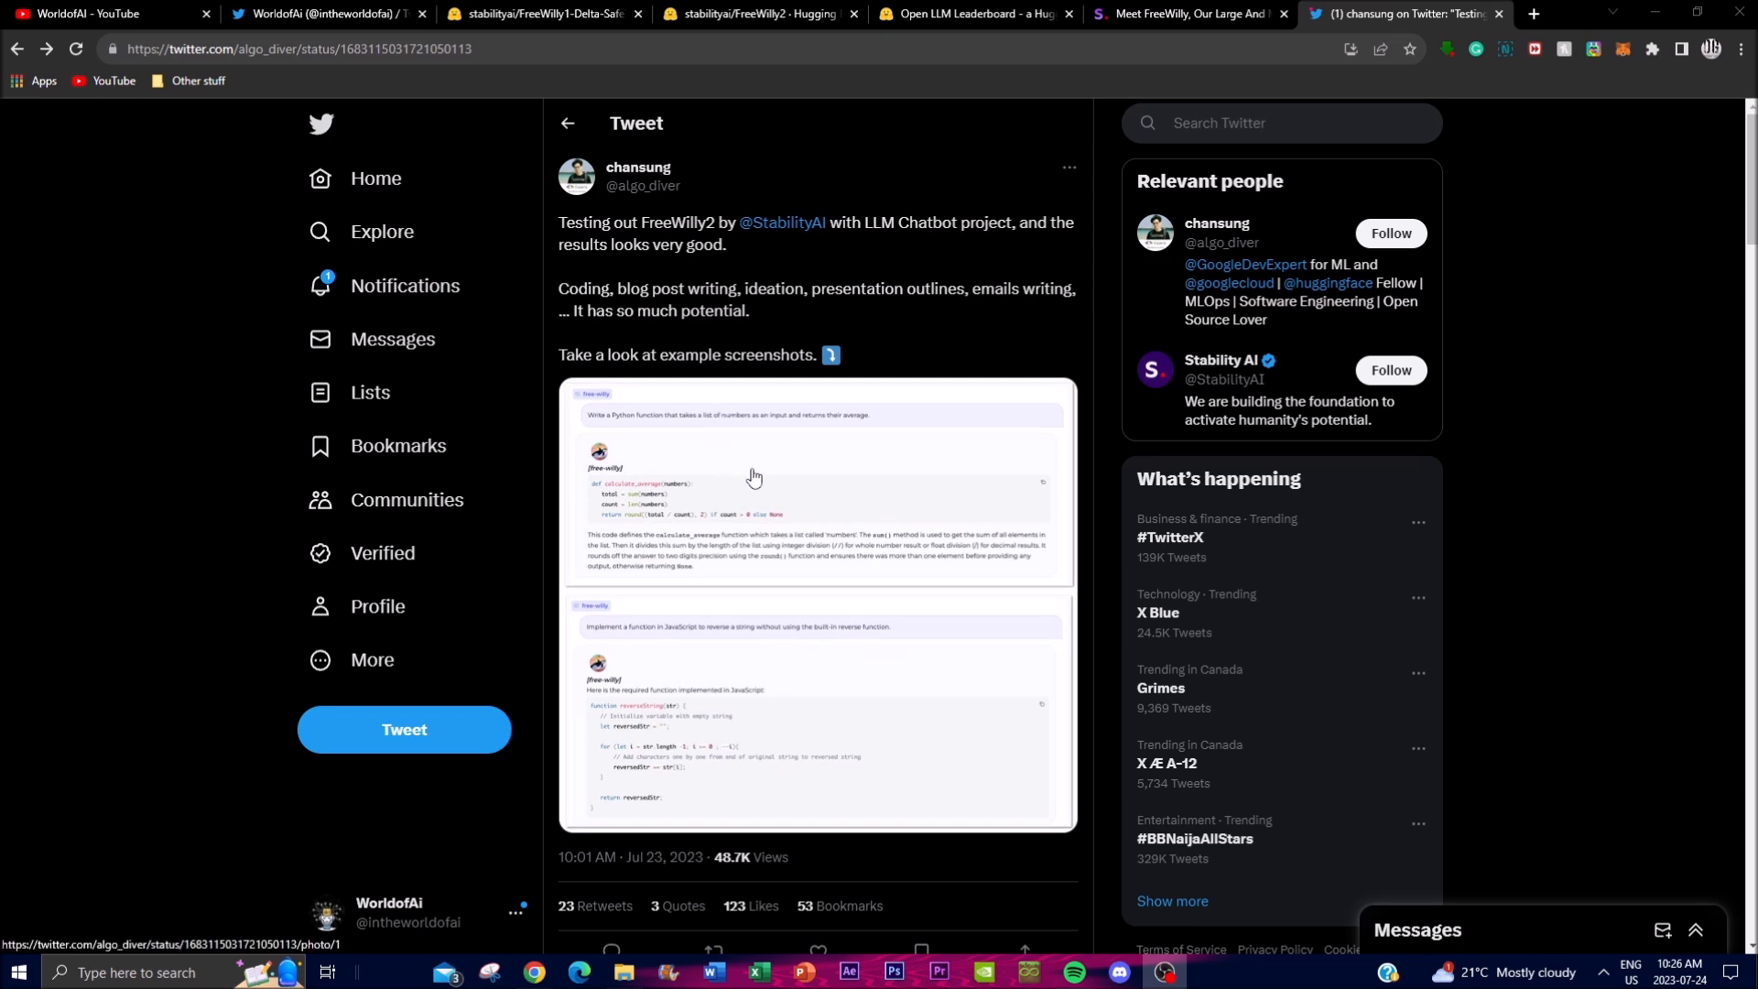
mouse_move(733, 505)
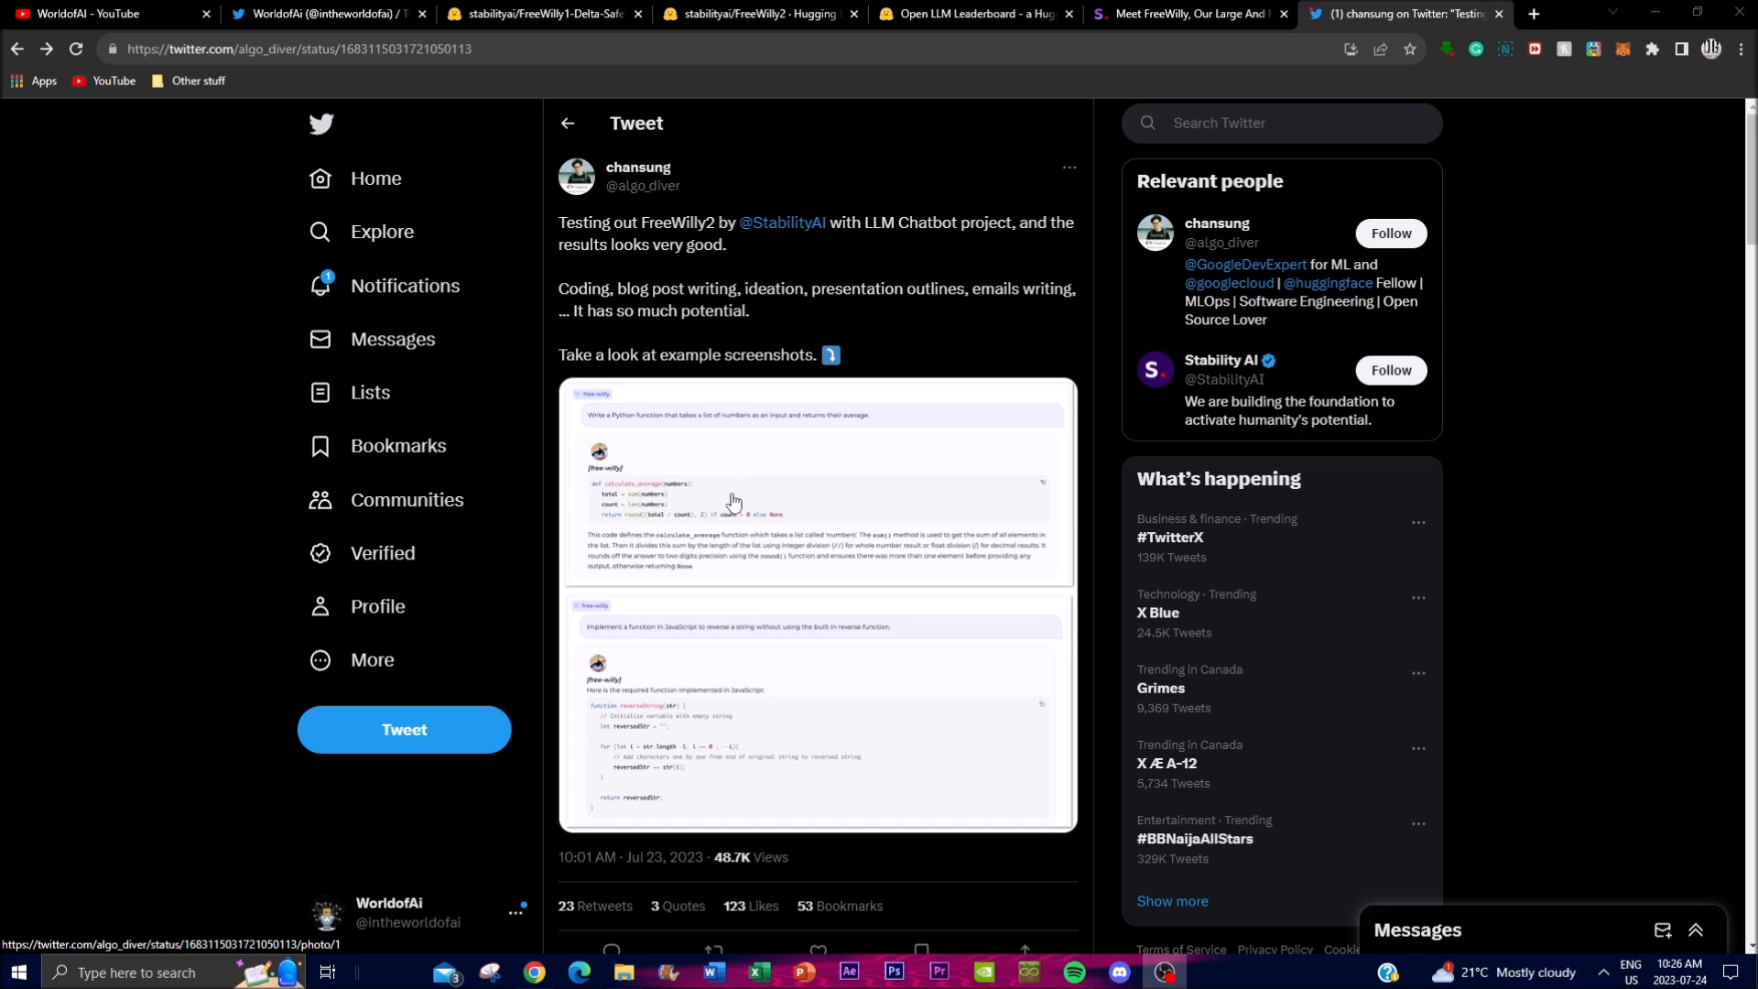
mouse_move(692, 528)
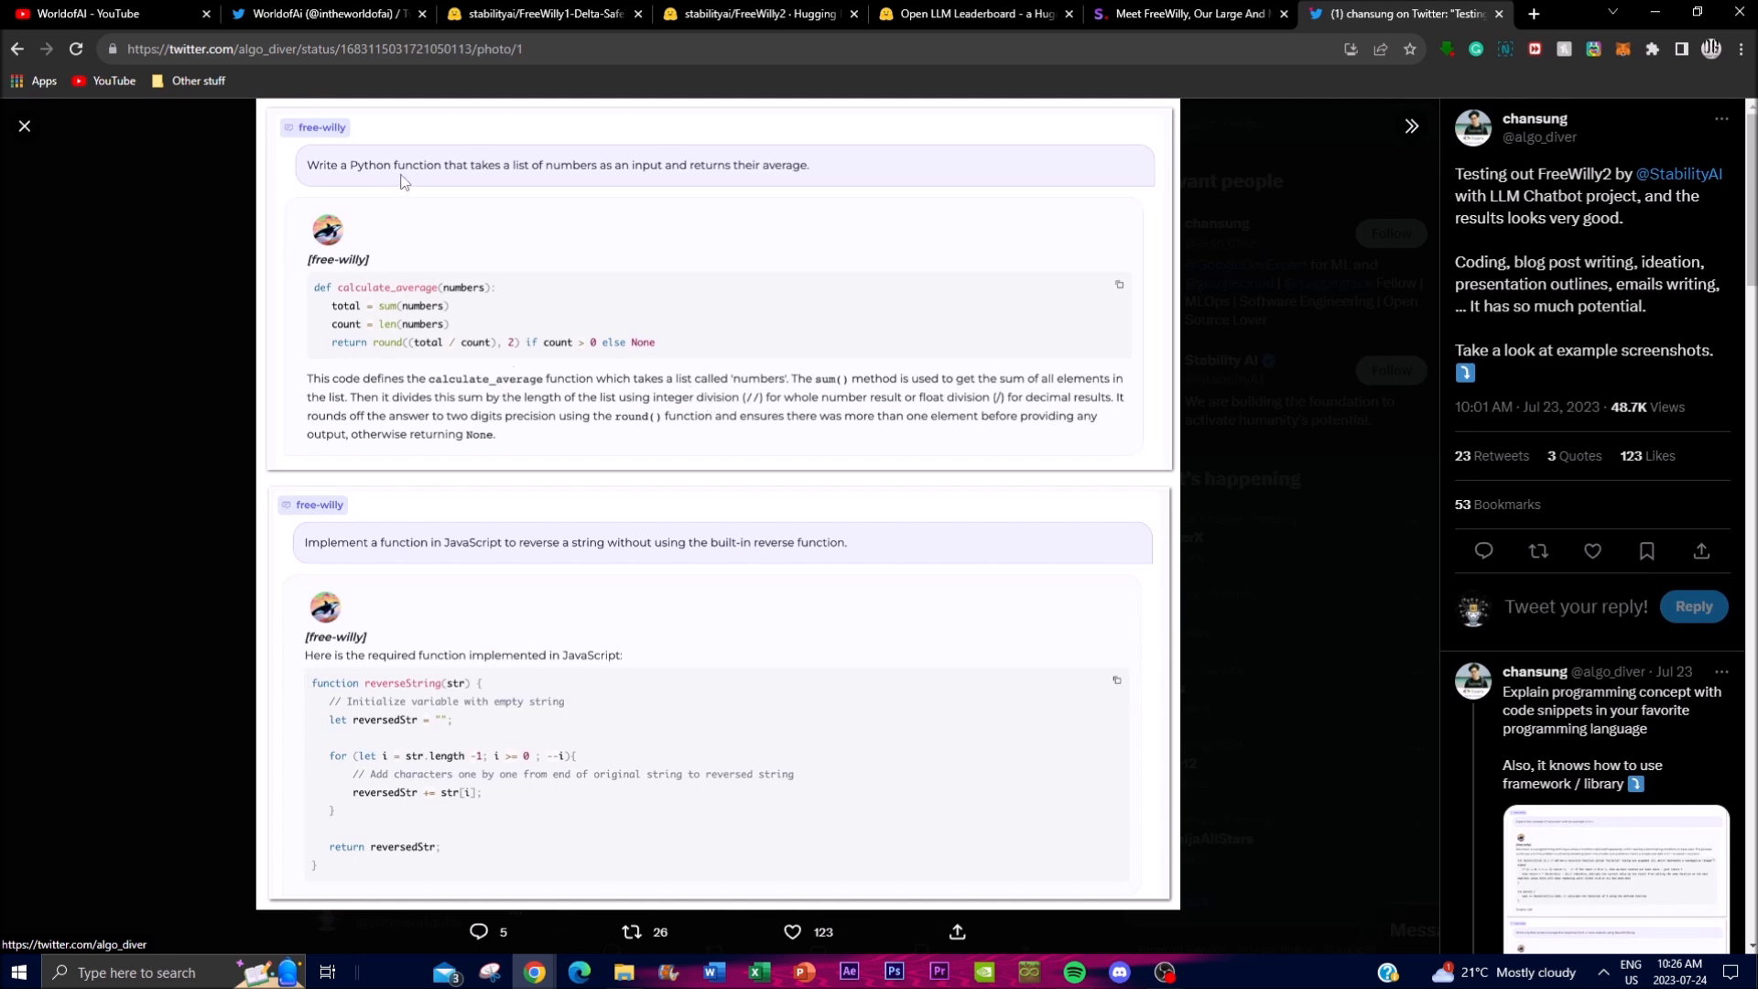
mouse_move(560, 183)
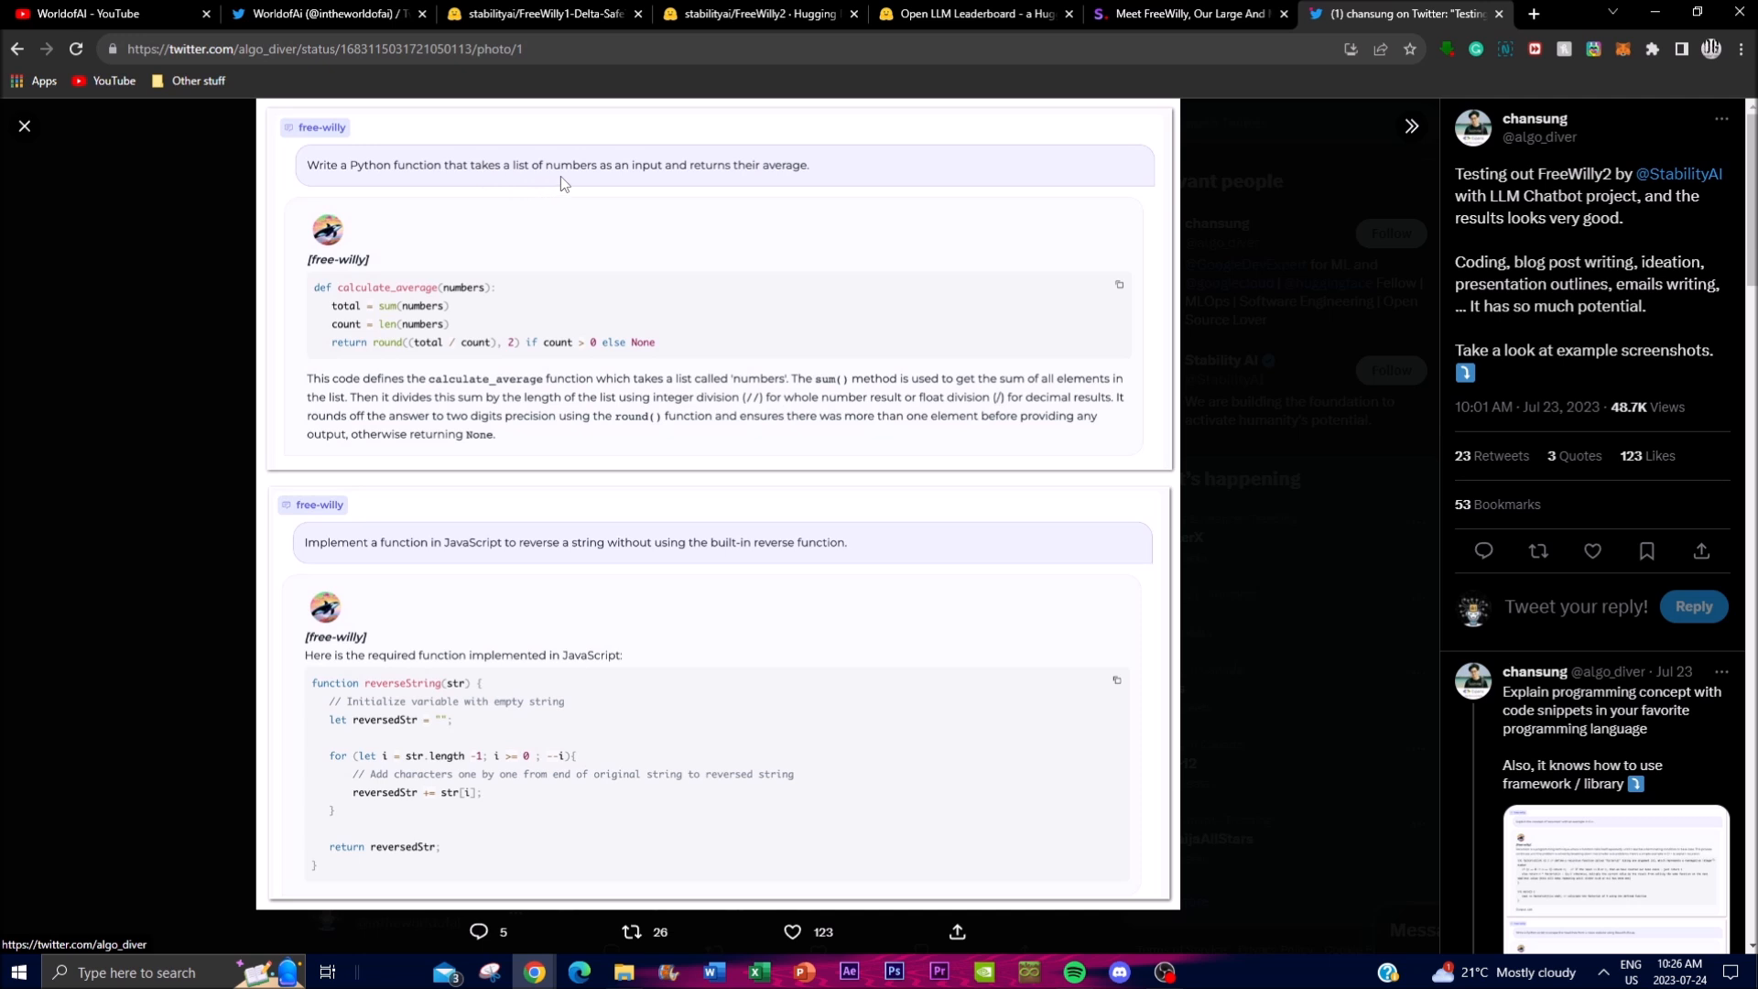
mouse_move(799, 177)
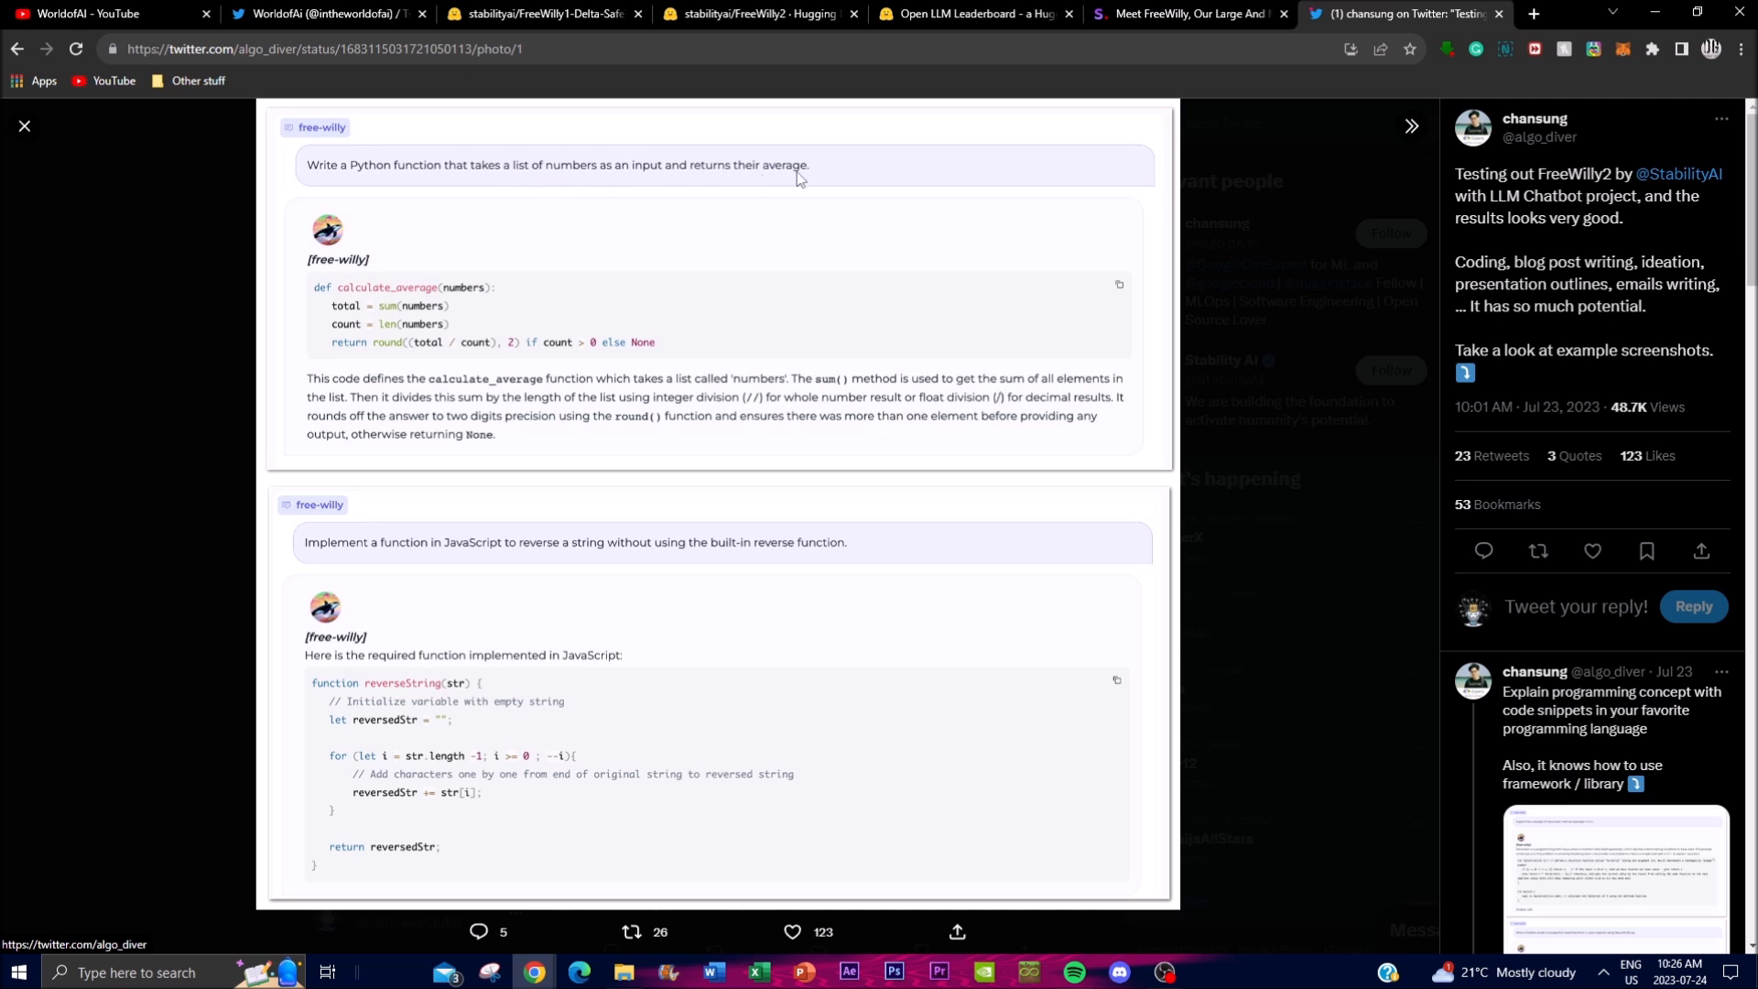
mouse_move(372, 243)
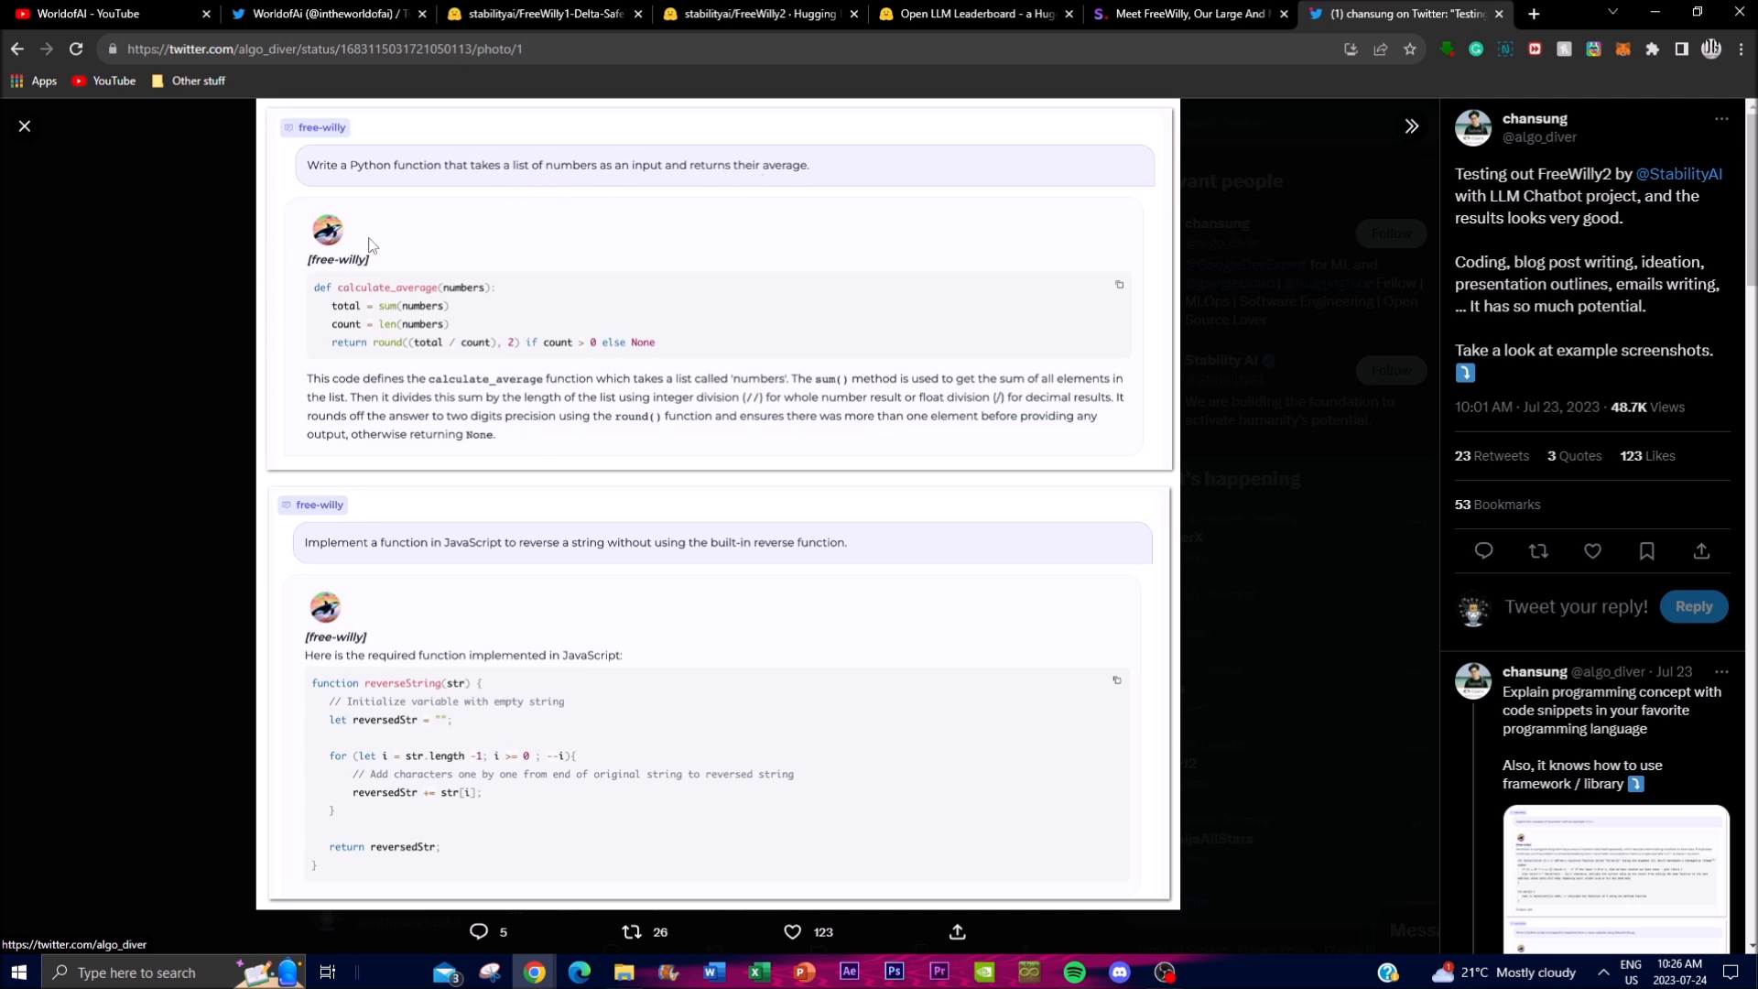
mouse_move(342, 318)
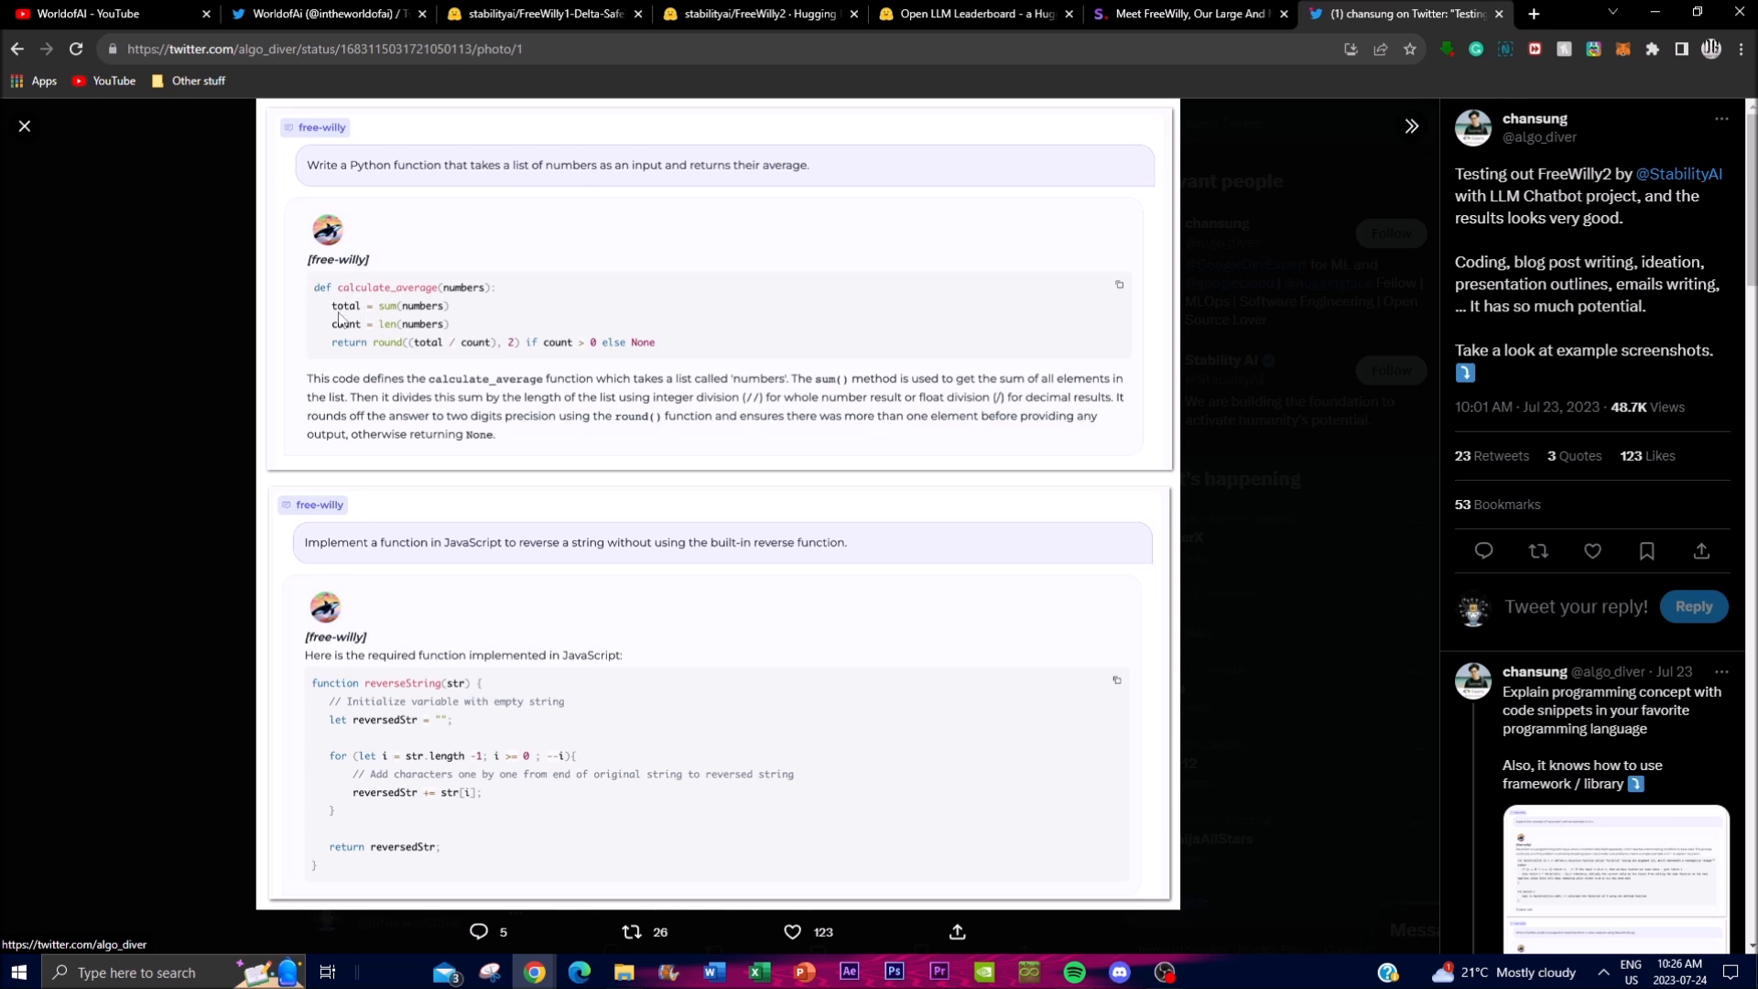
mouse_move(544, 423)
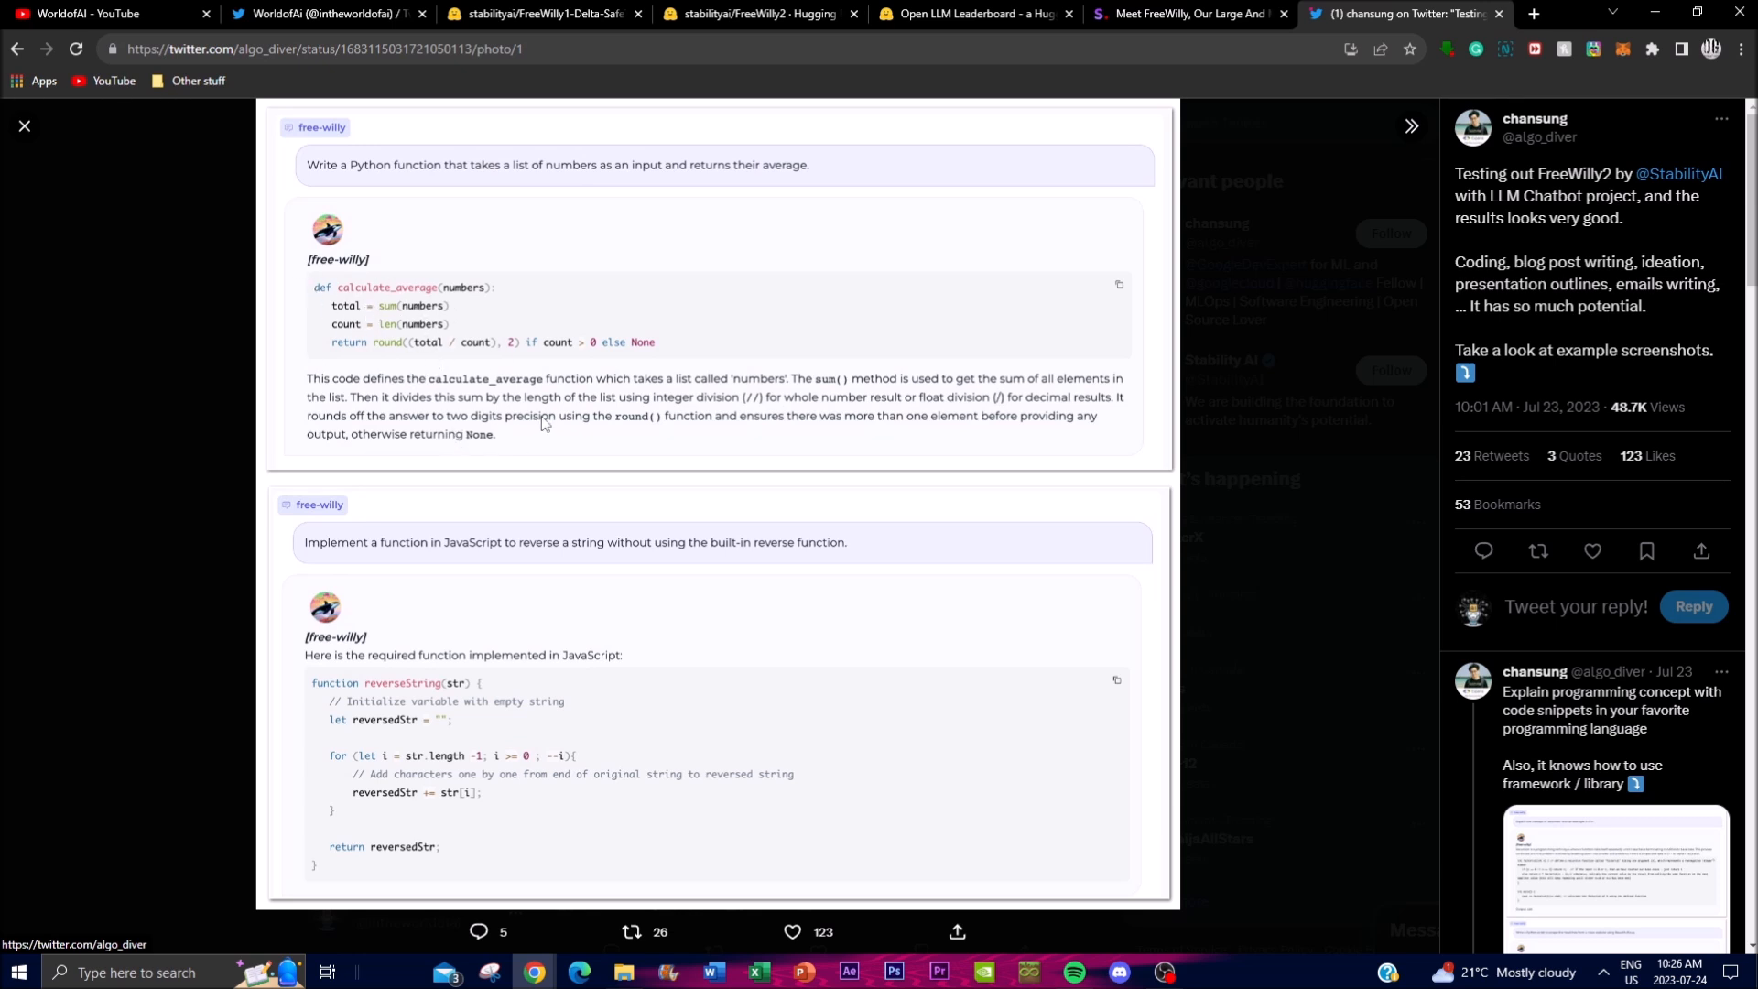
mouse_move(498, 408)
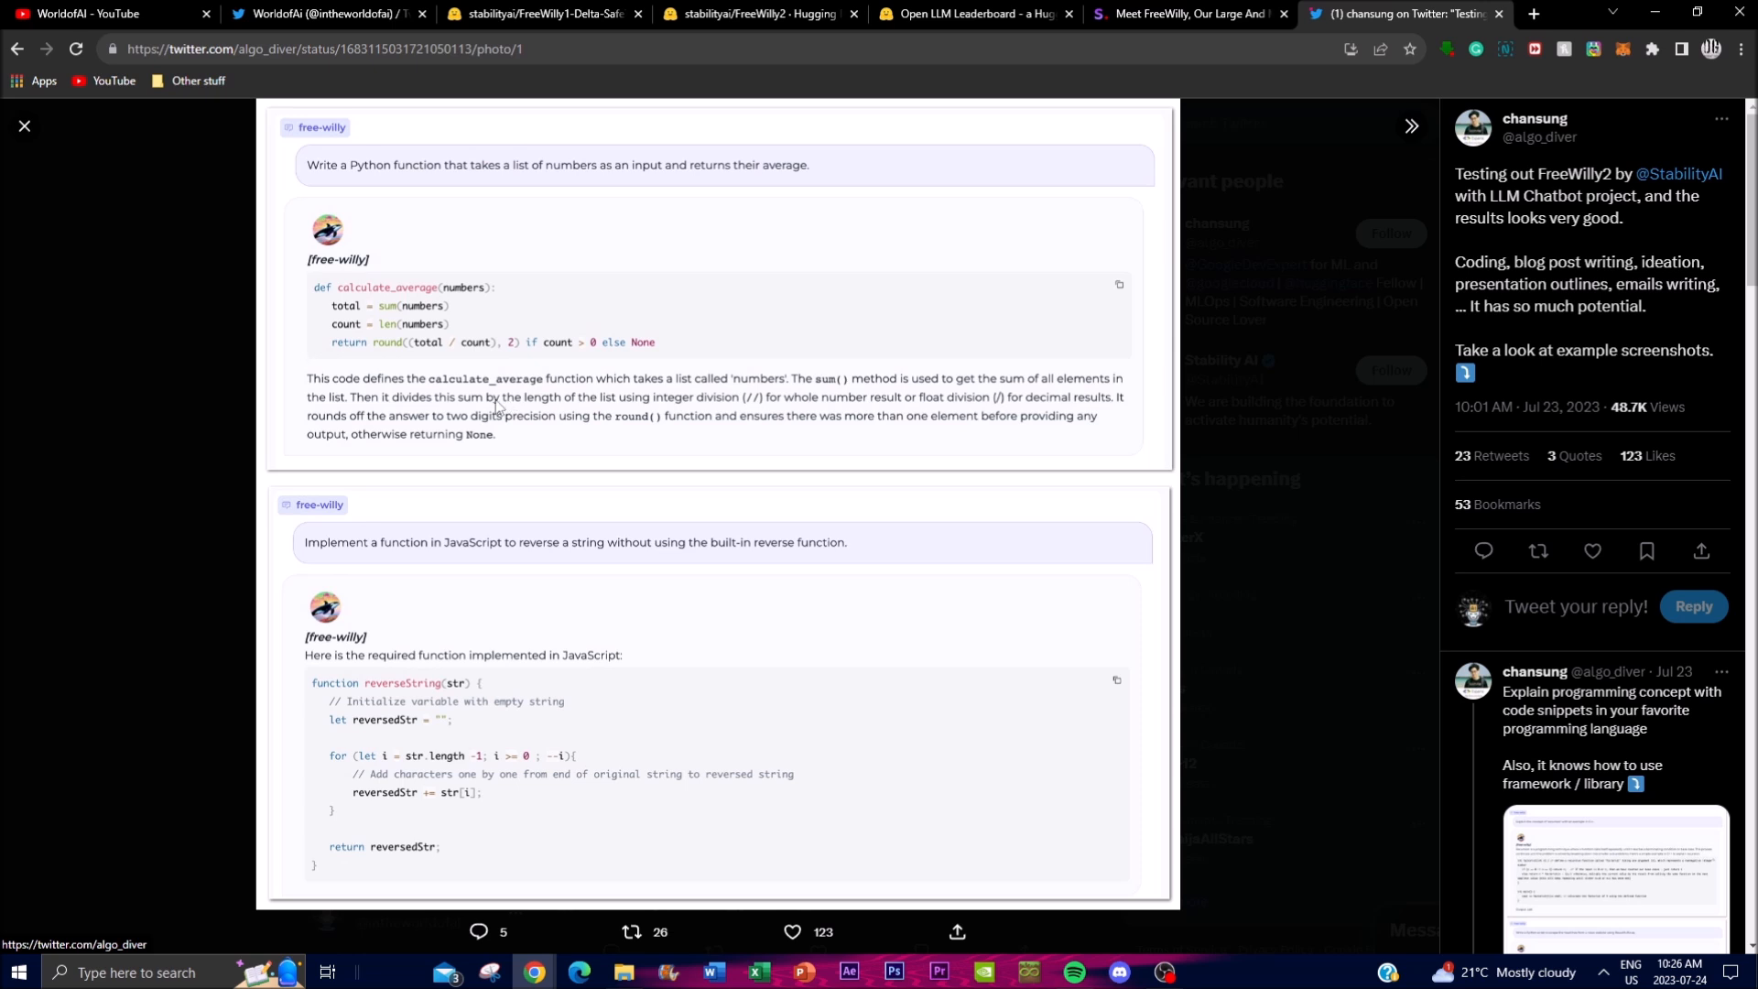
mouse_move(341, 576)
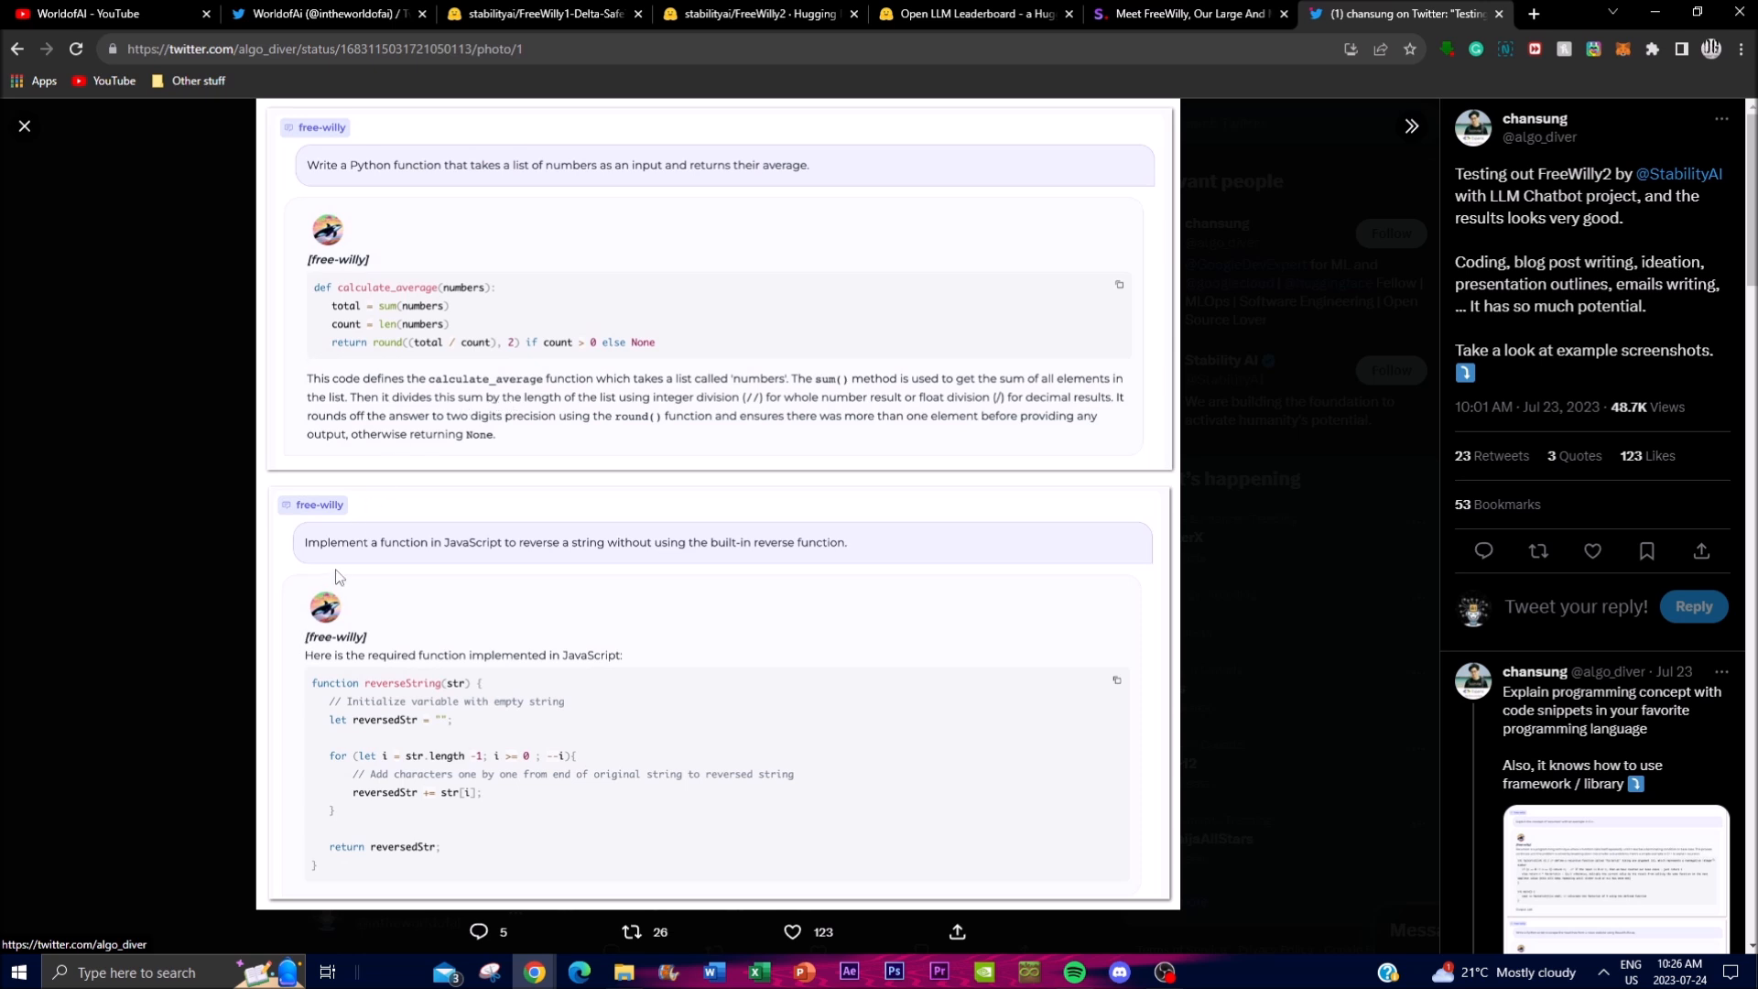
mouse_move(421, 560)
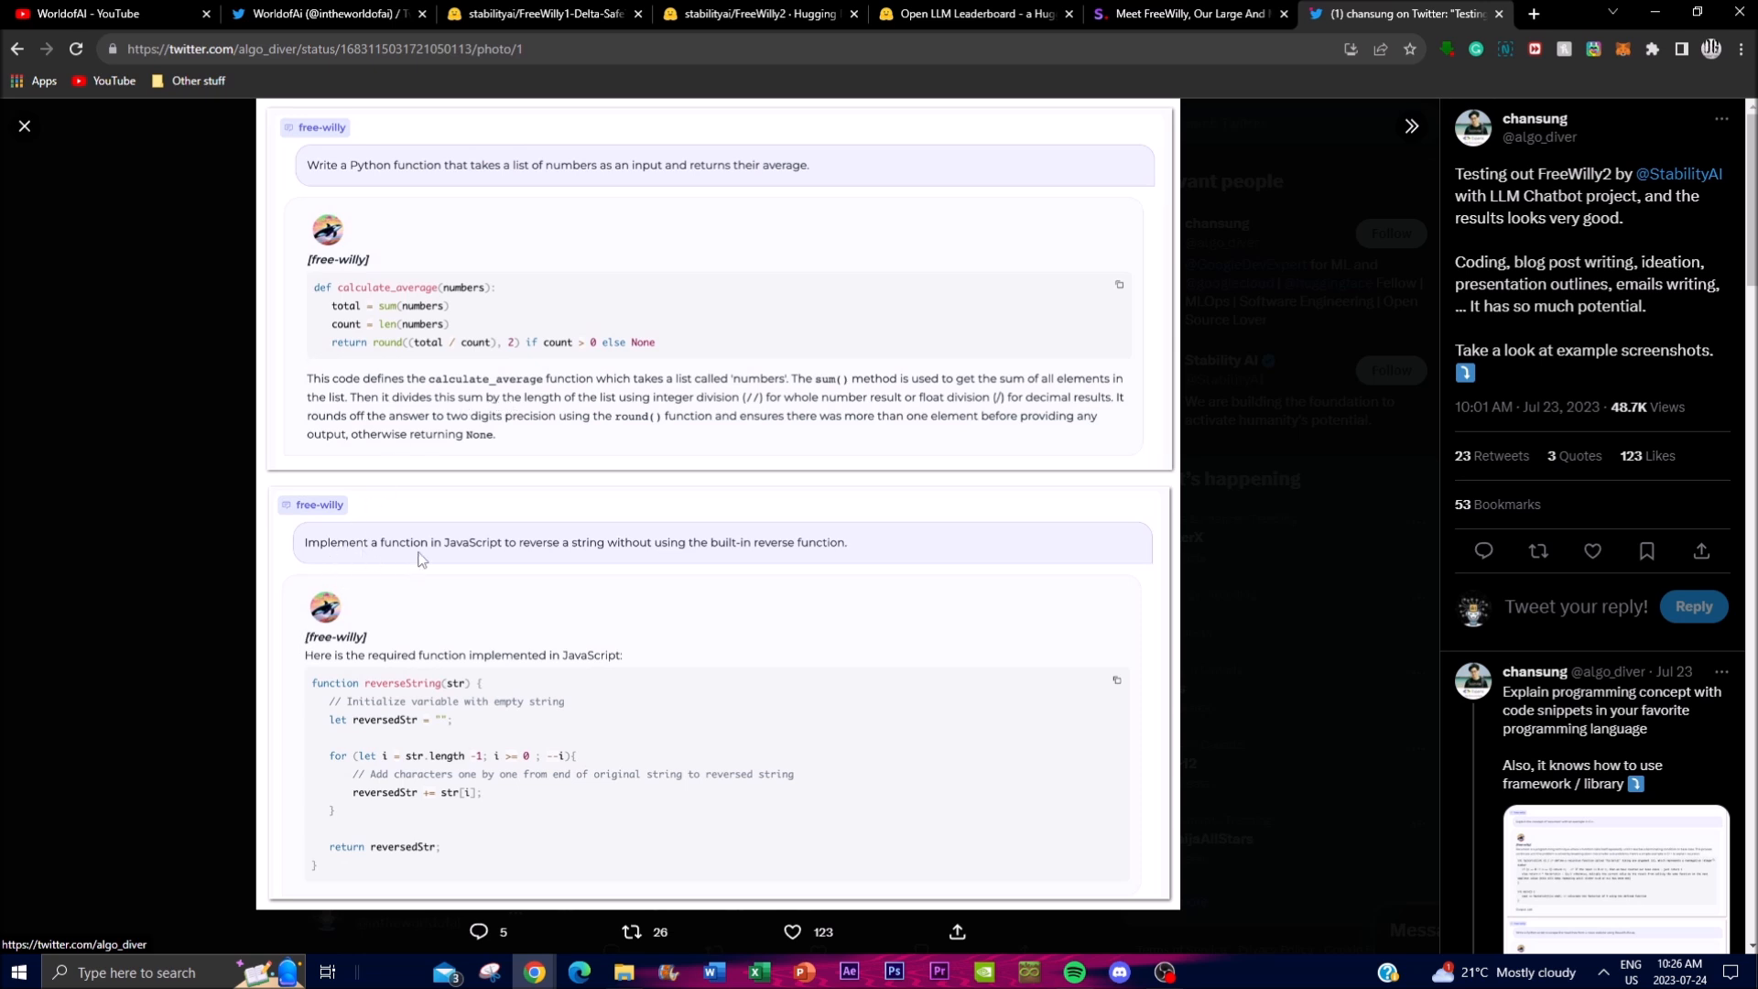
mouse_move(553, 566)
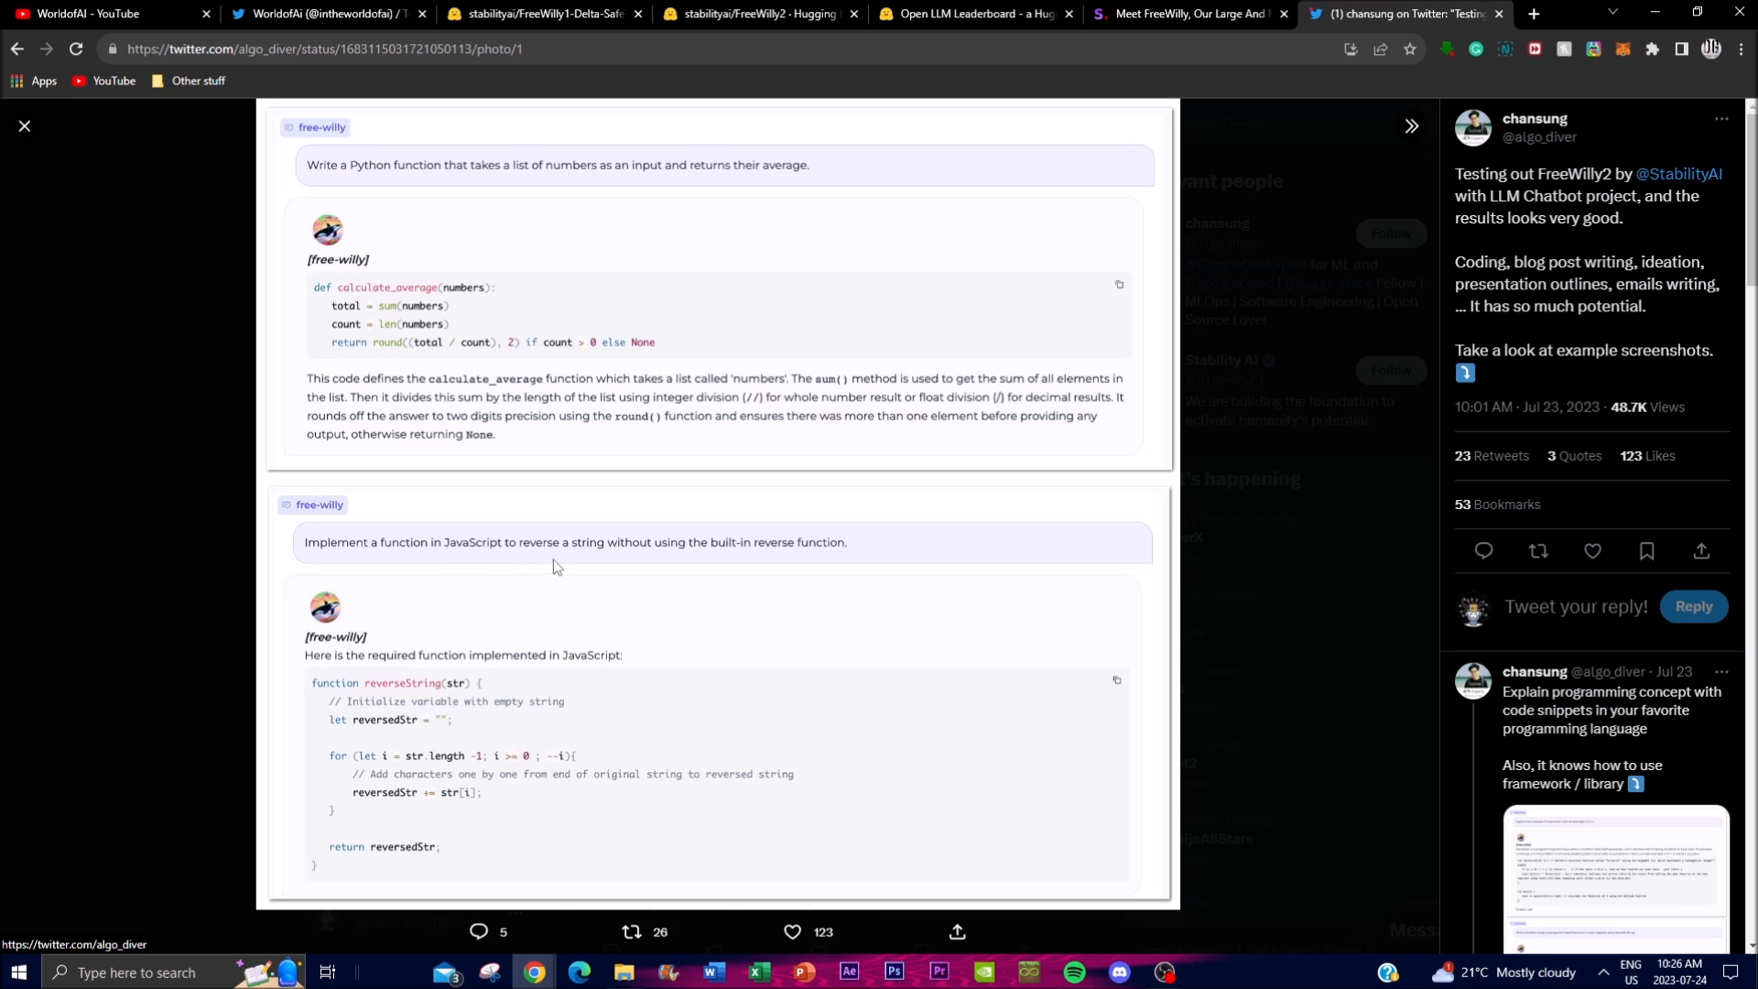
mouse_move(932, 553)
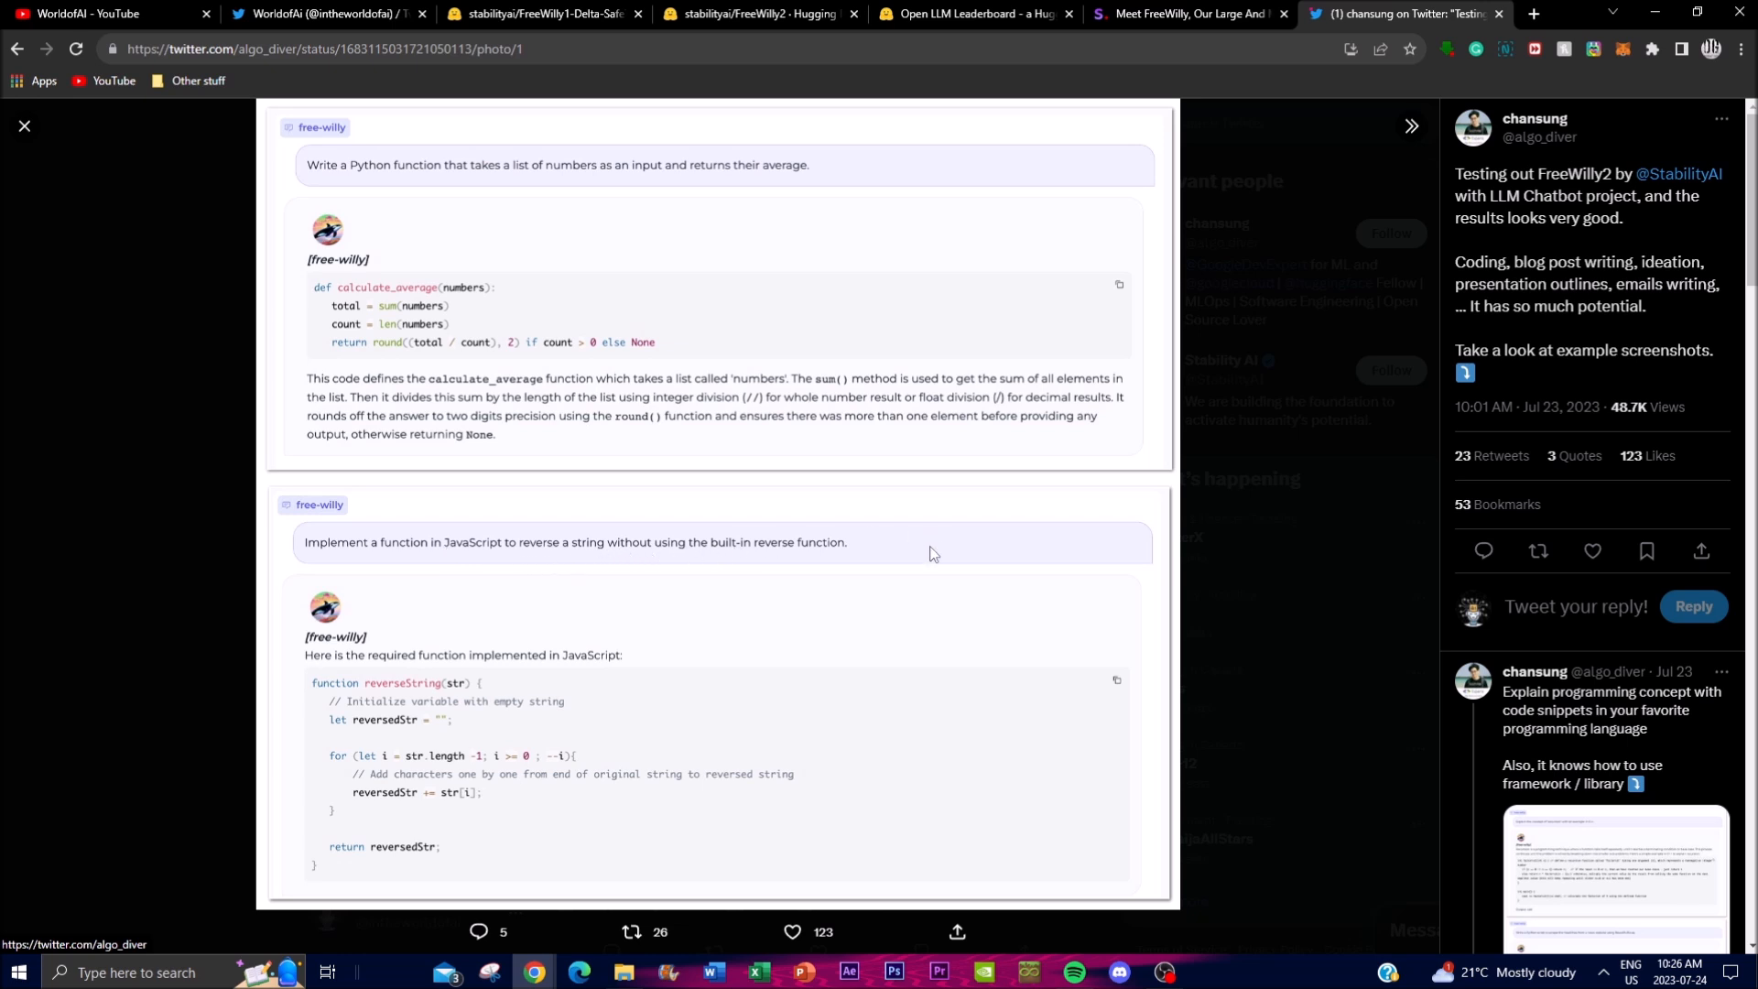
mouse_move(754, 741)
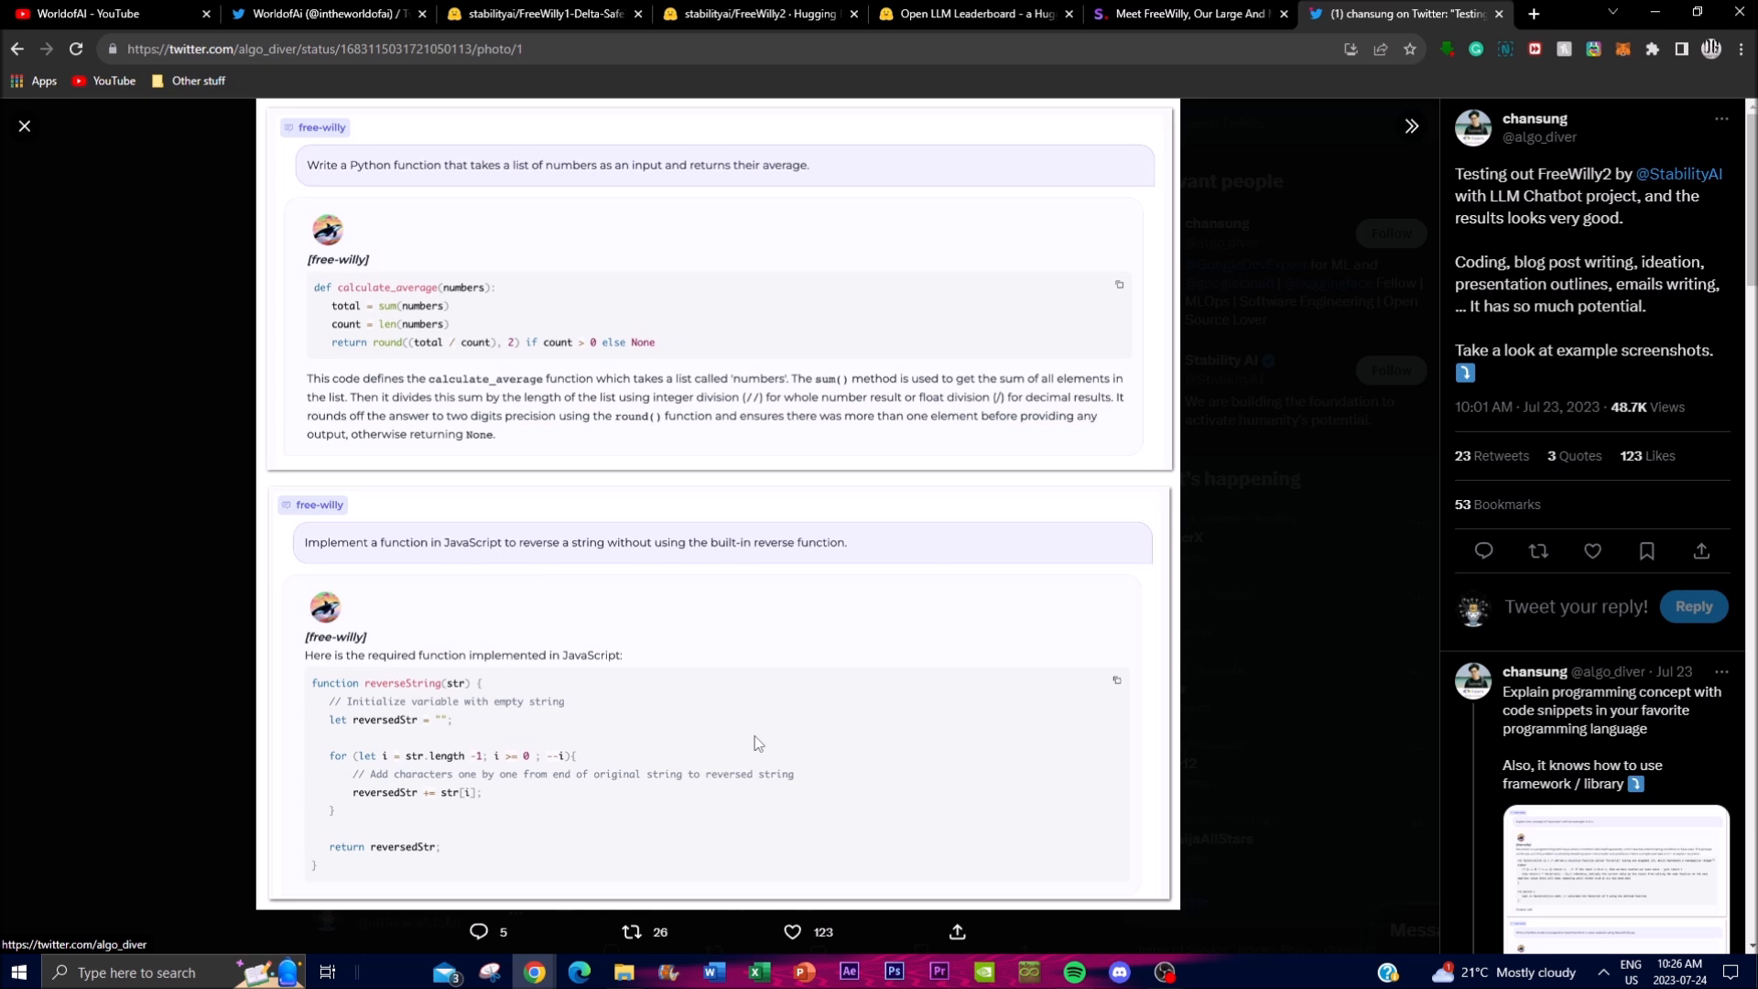
mouse_move(1701, 657)
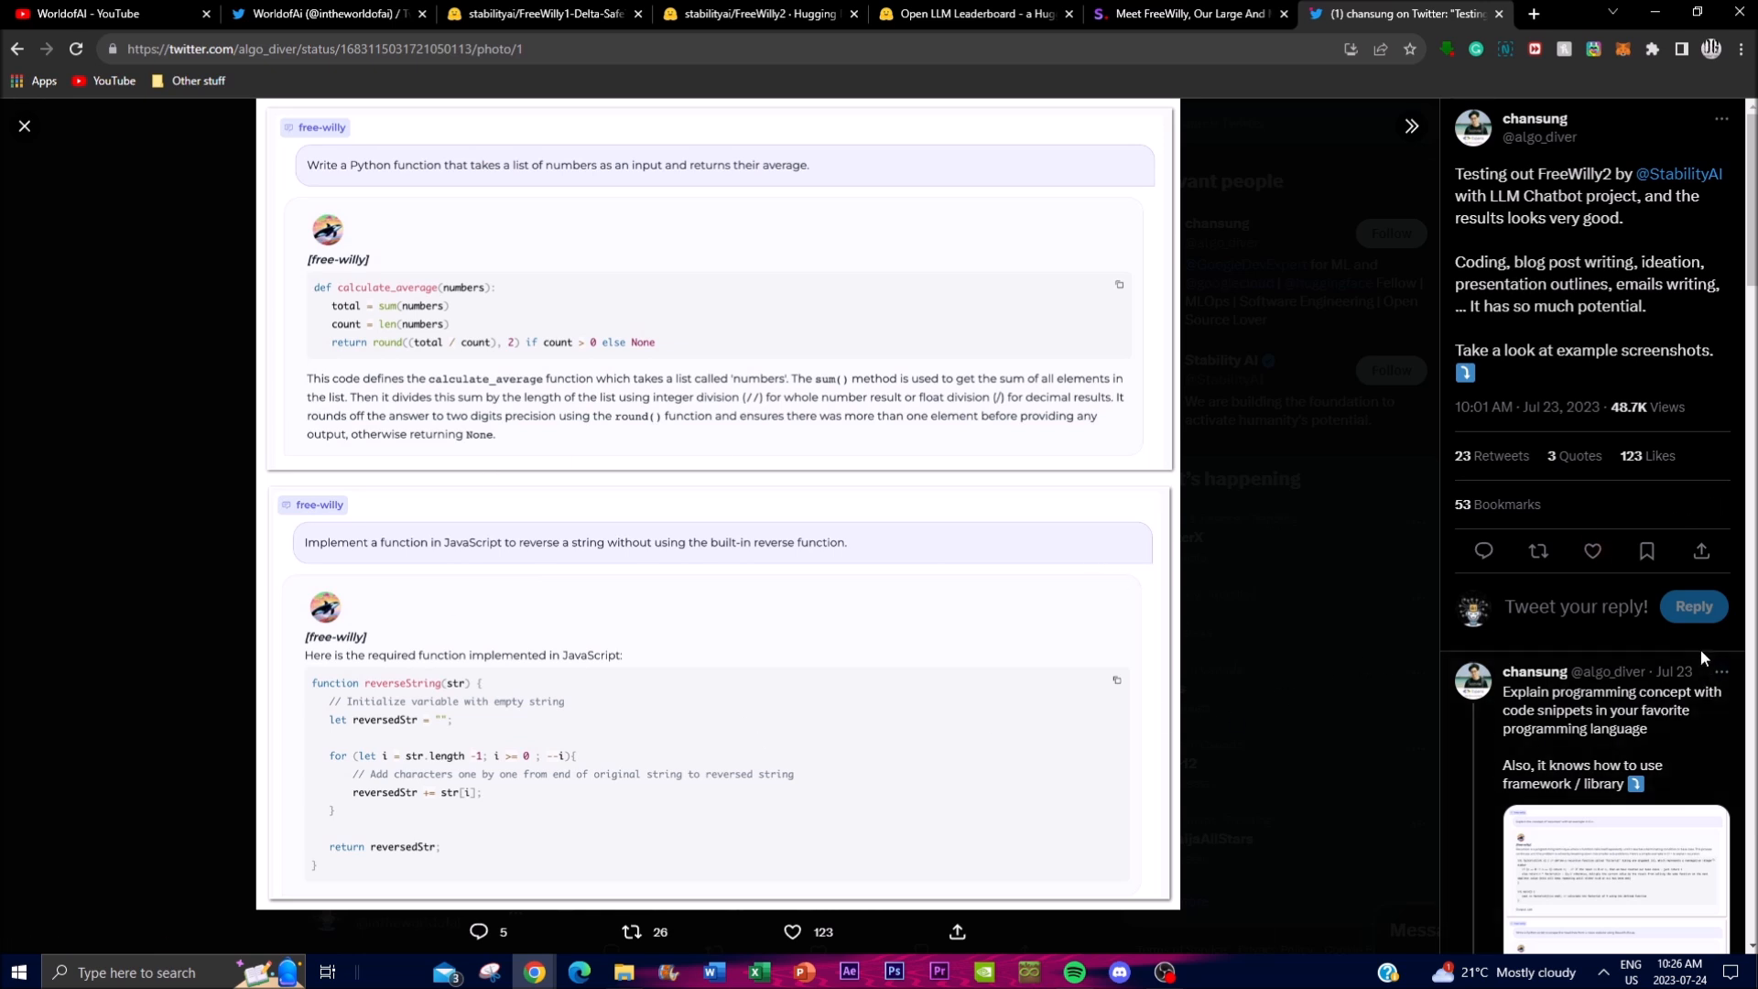
scroll(down, 3)
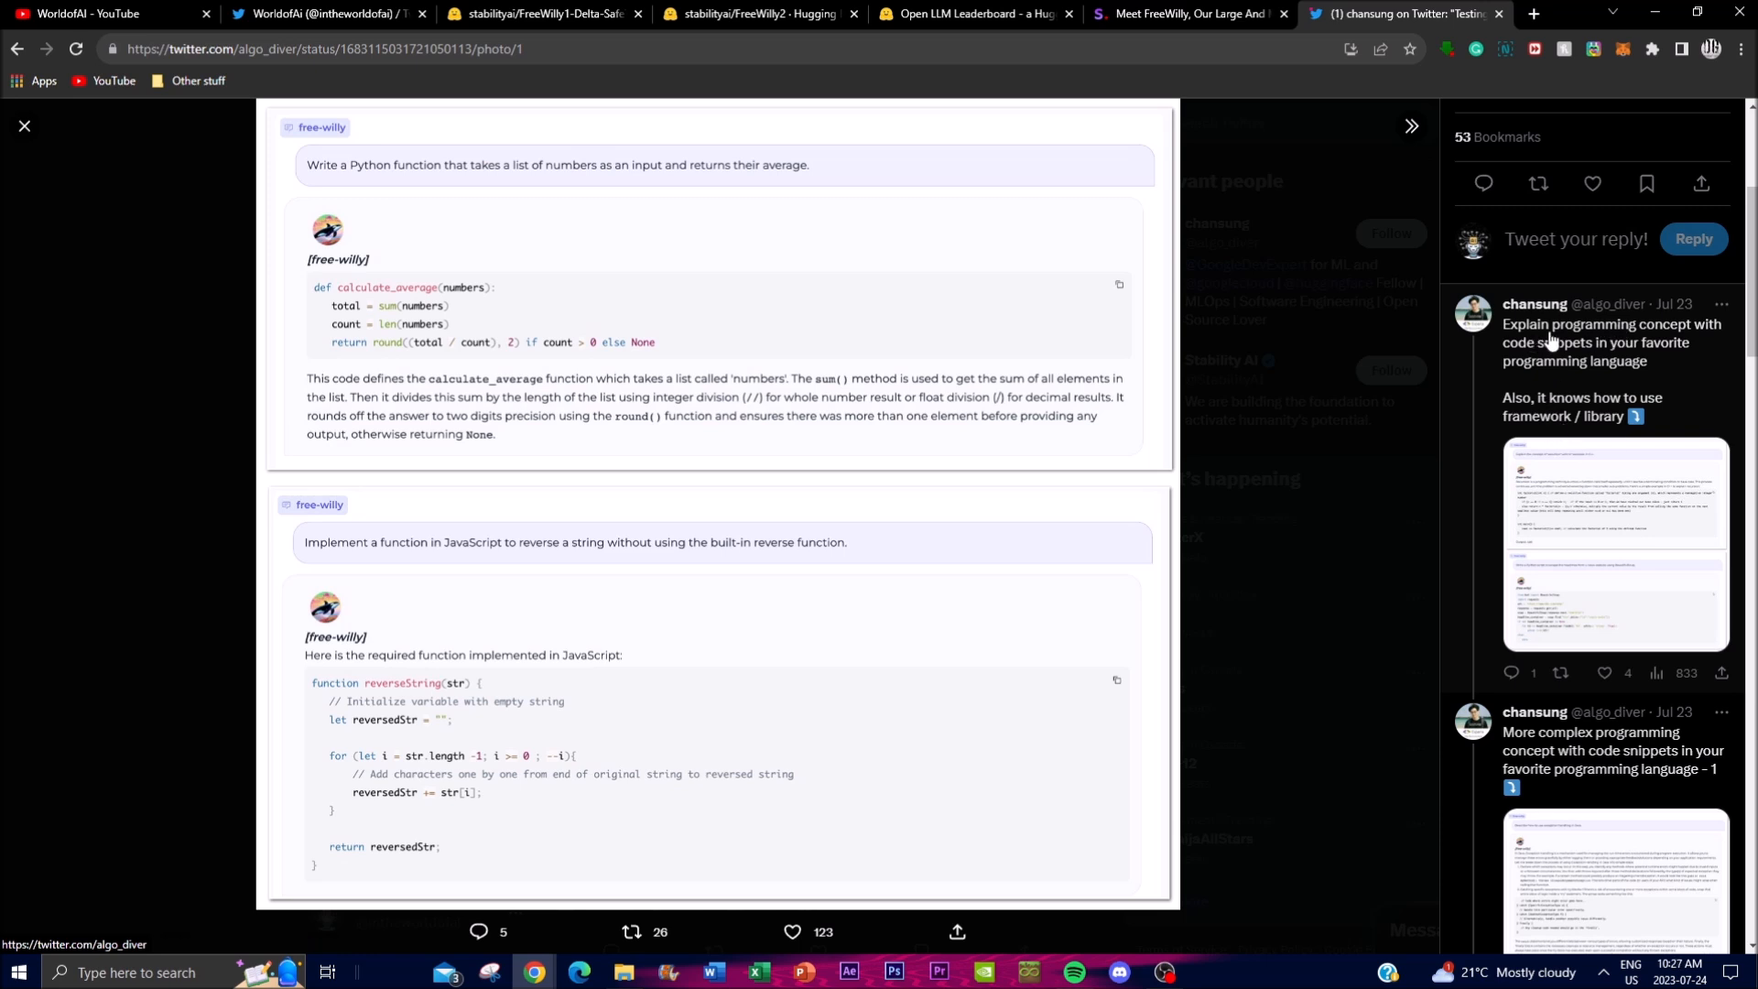
mouse_move(1657, 371)
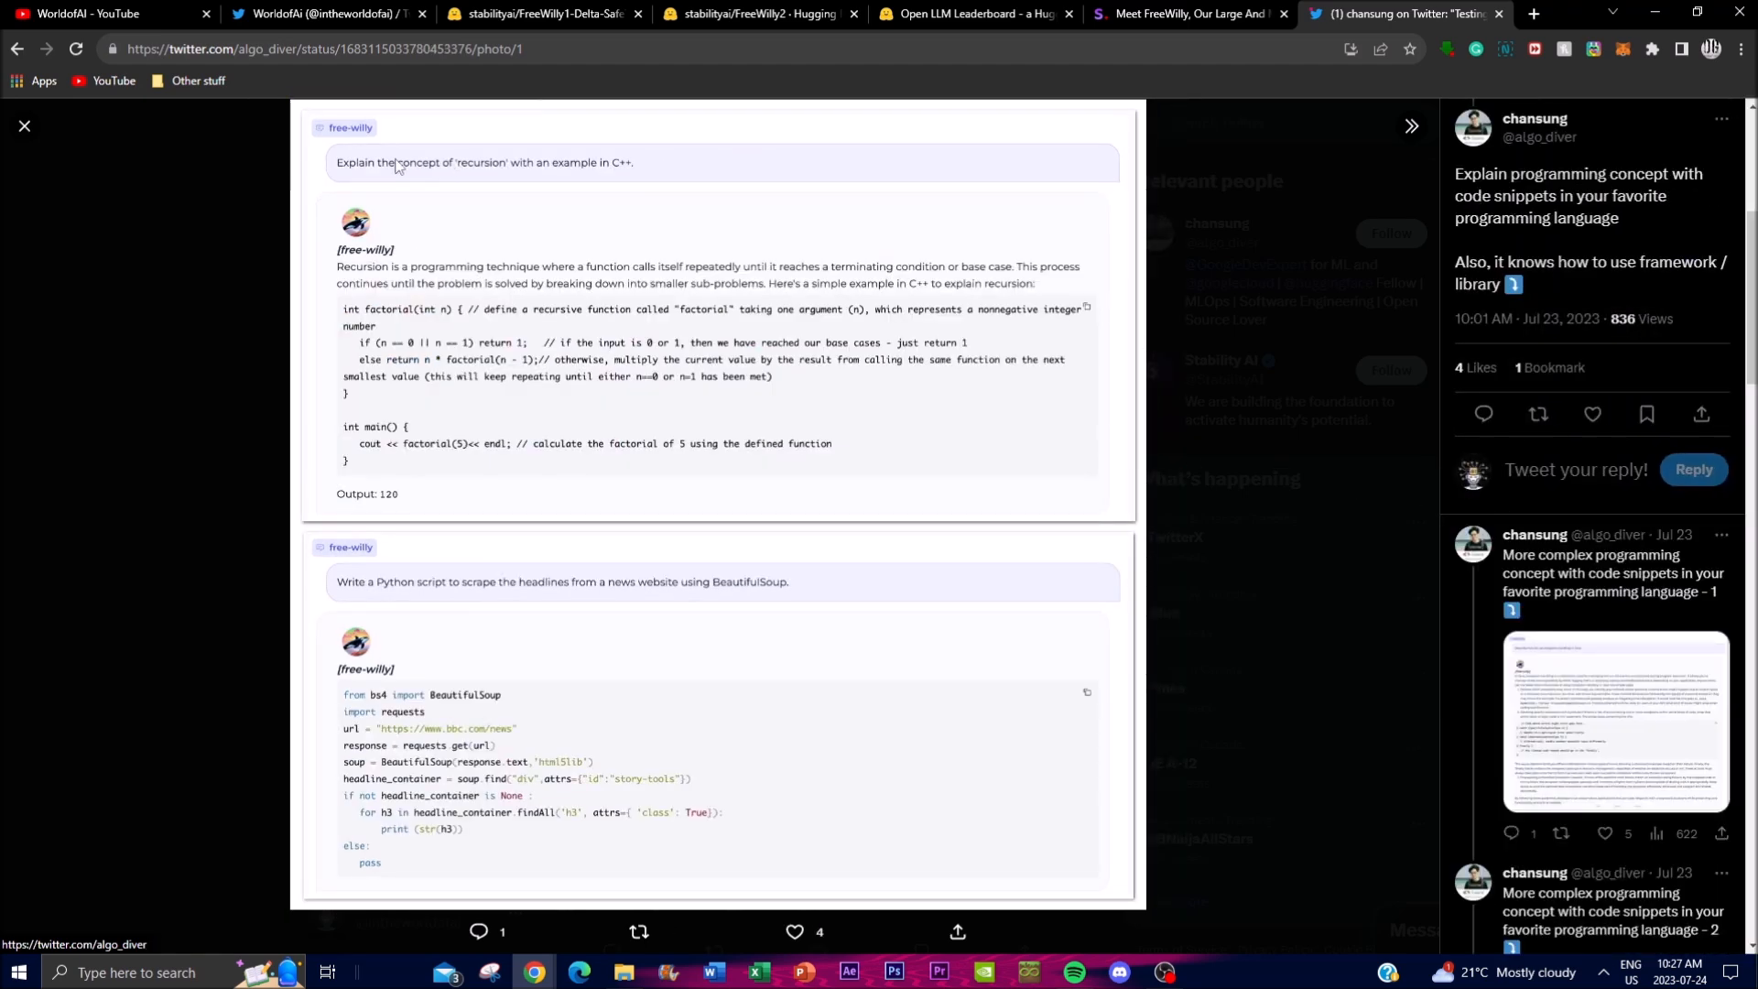
mouse_move(813, 382)
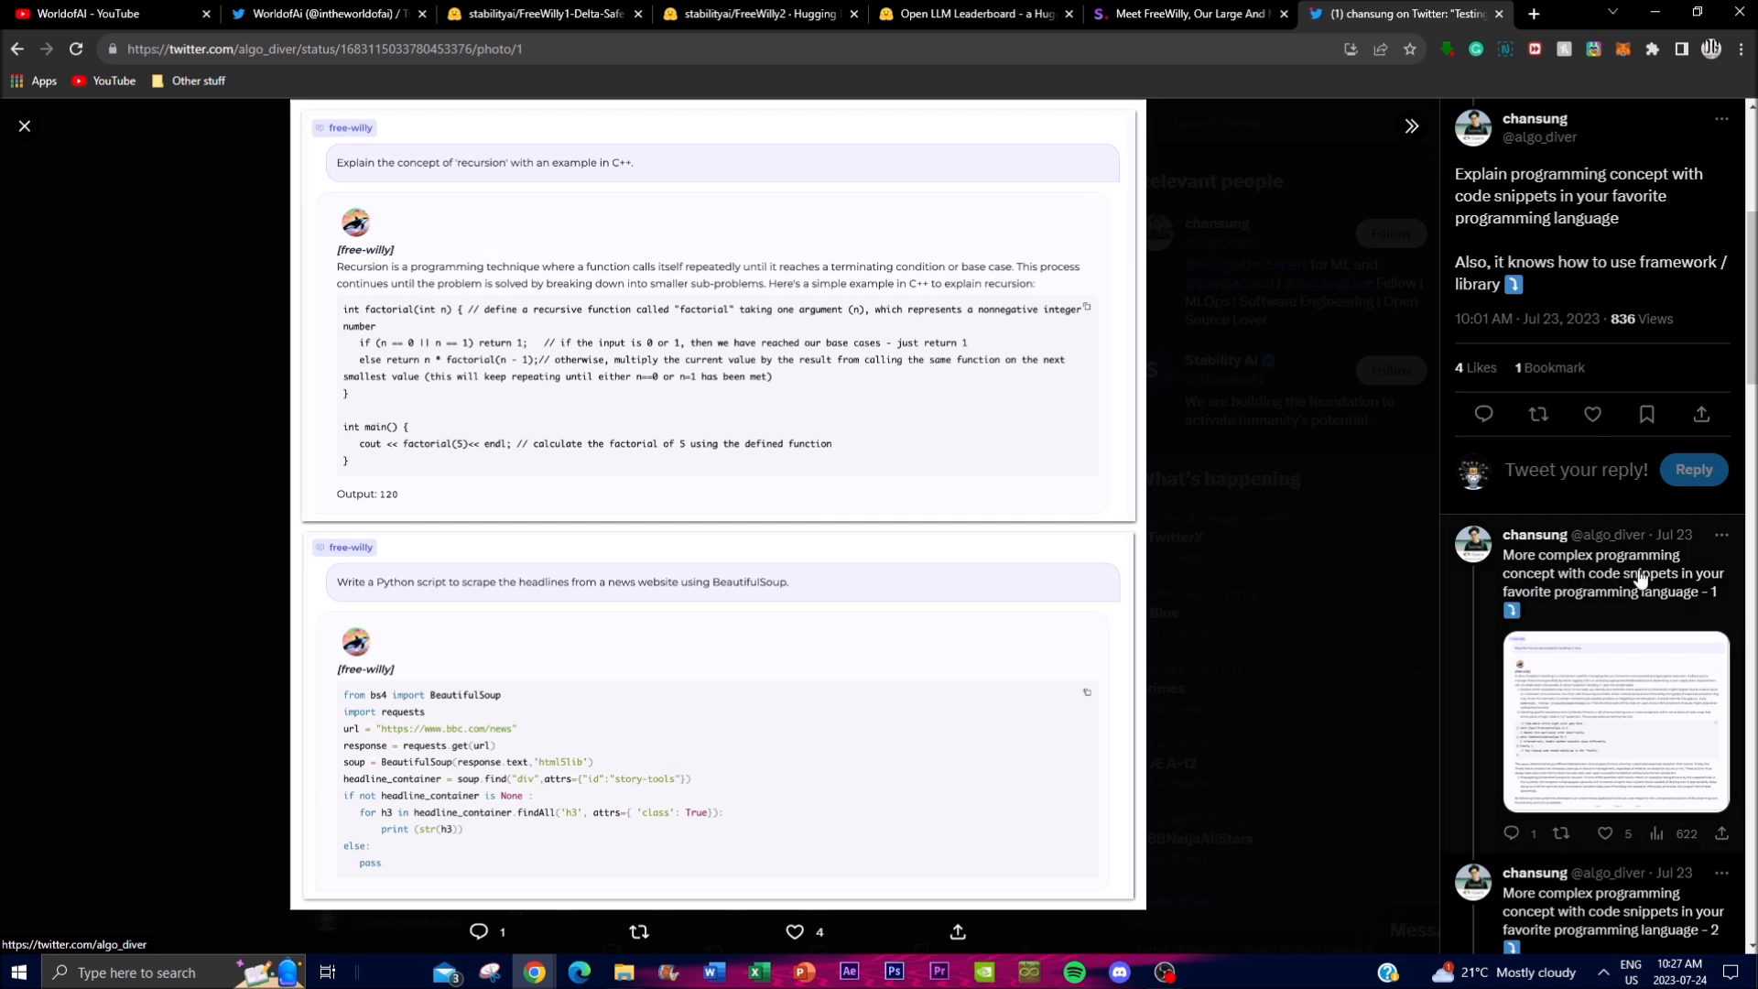
scroll(down, 3)
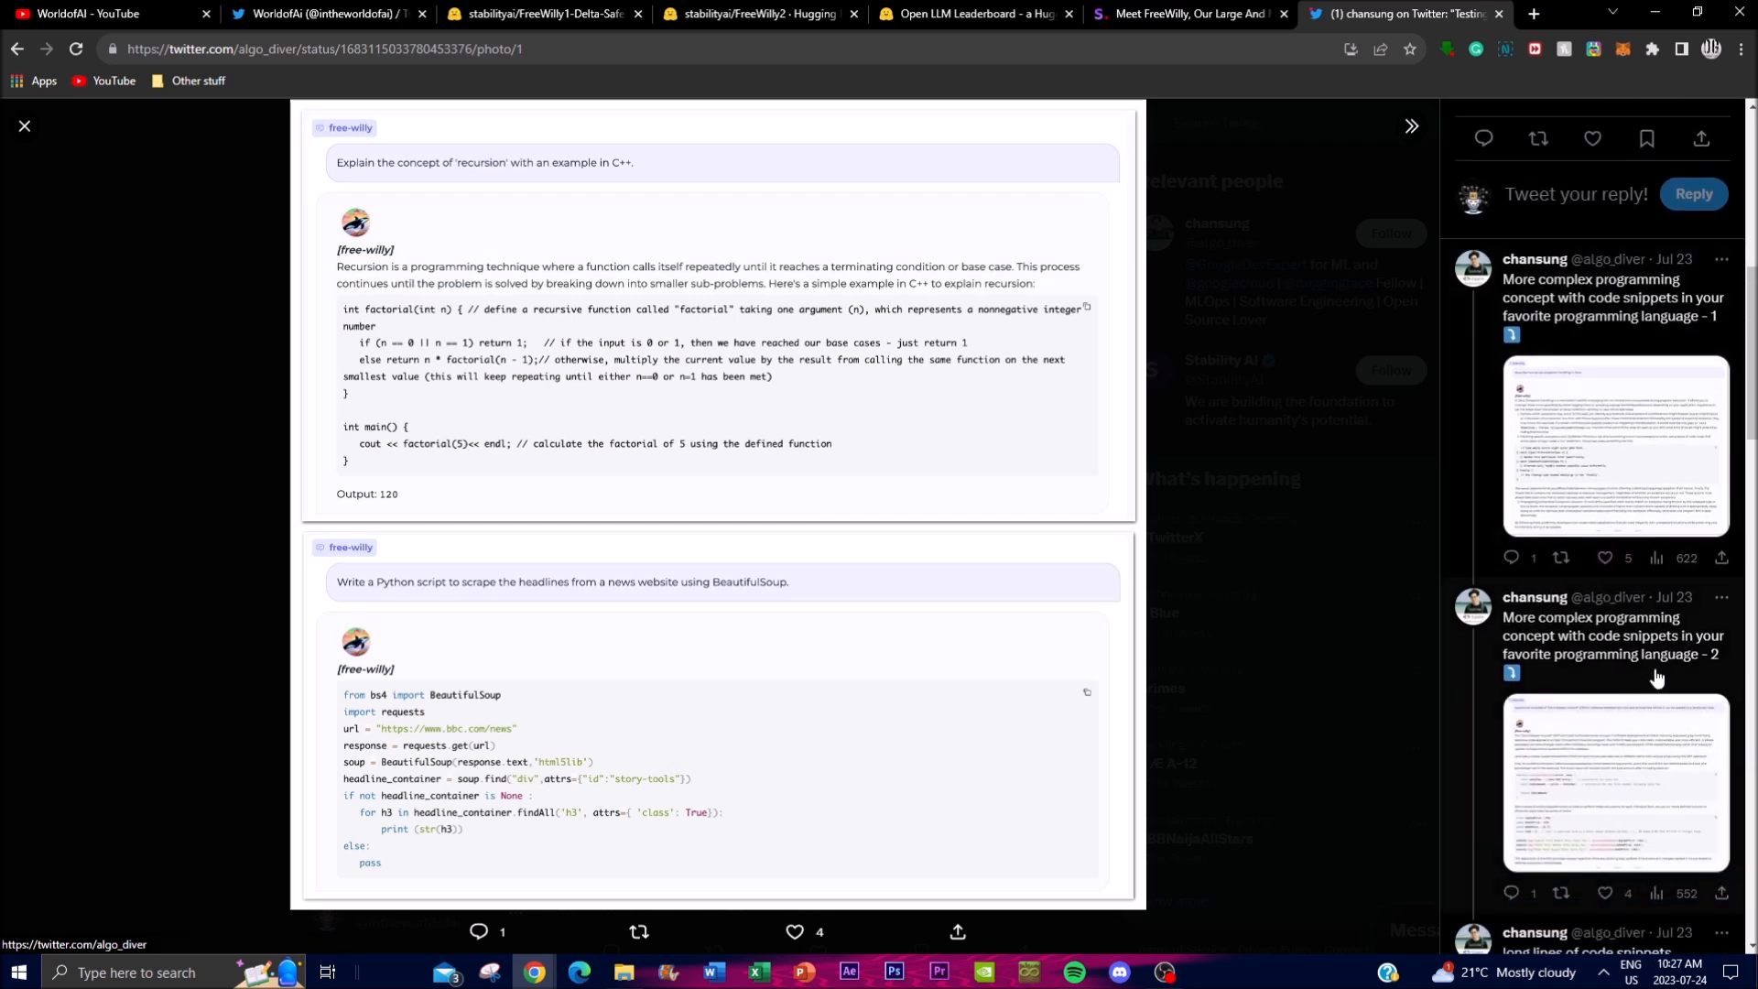
scroll(down, 3)
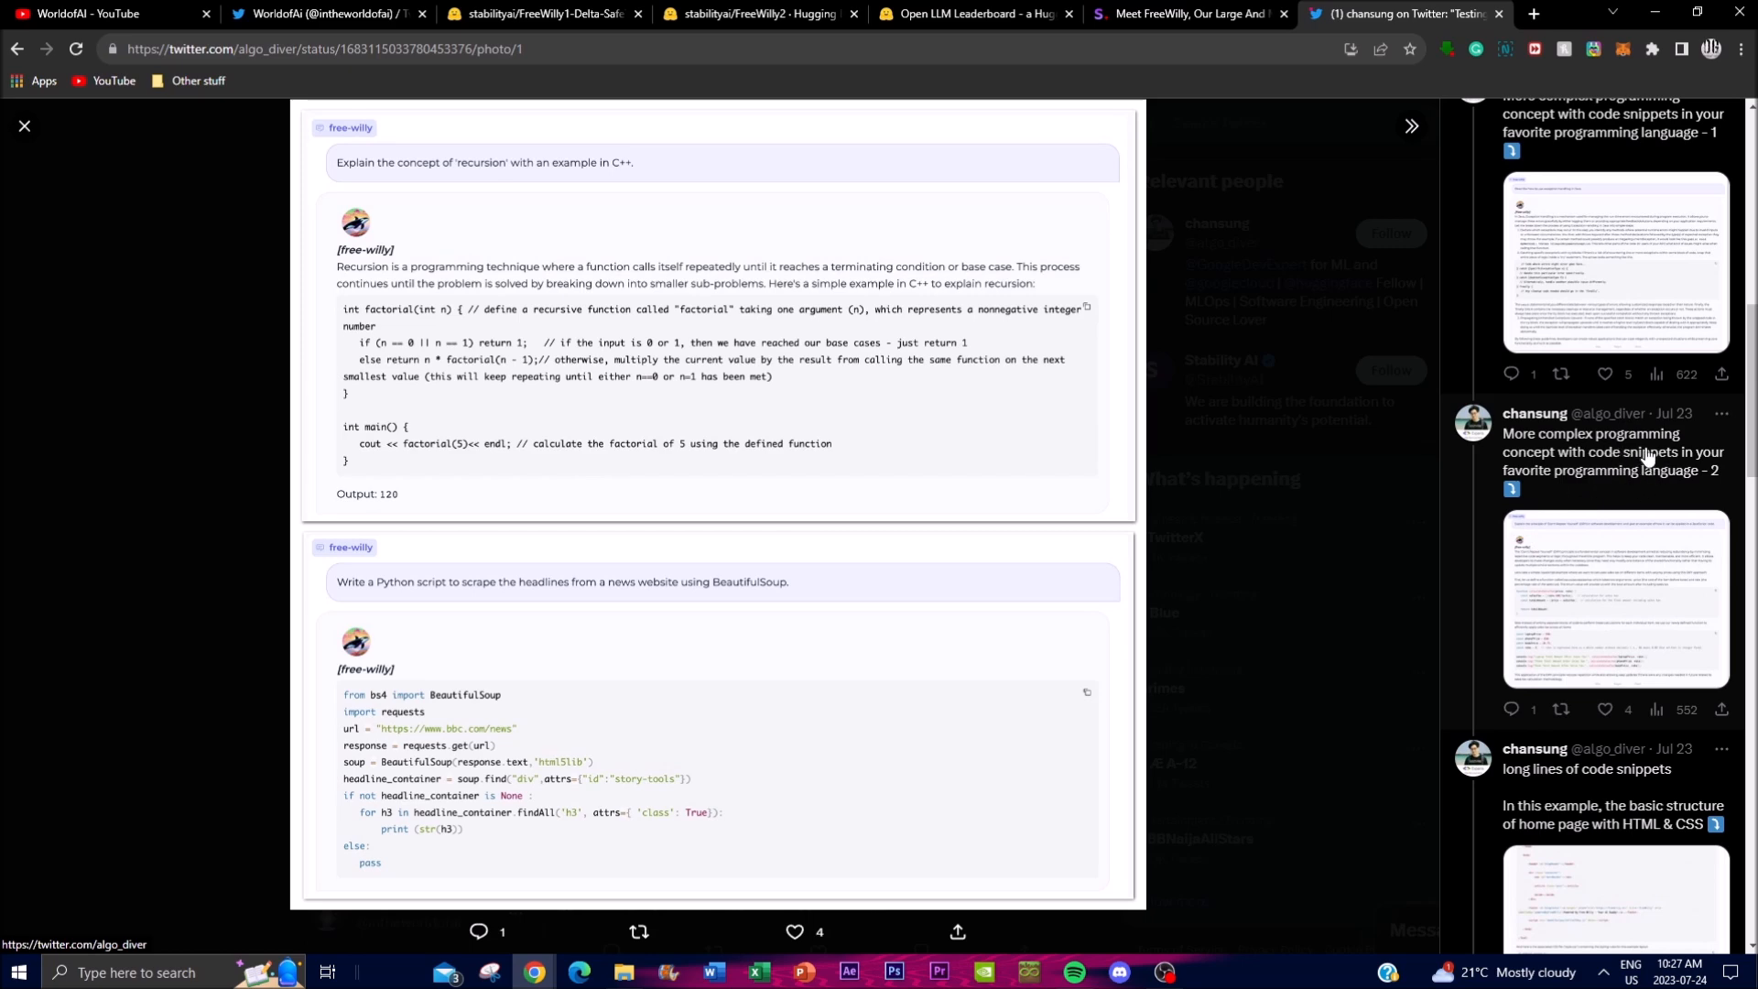
mouse_move(1605, 575)
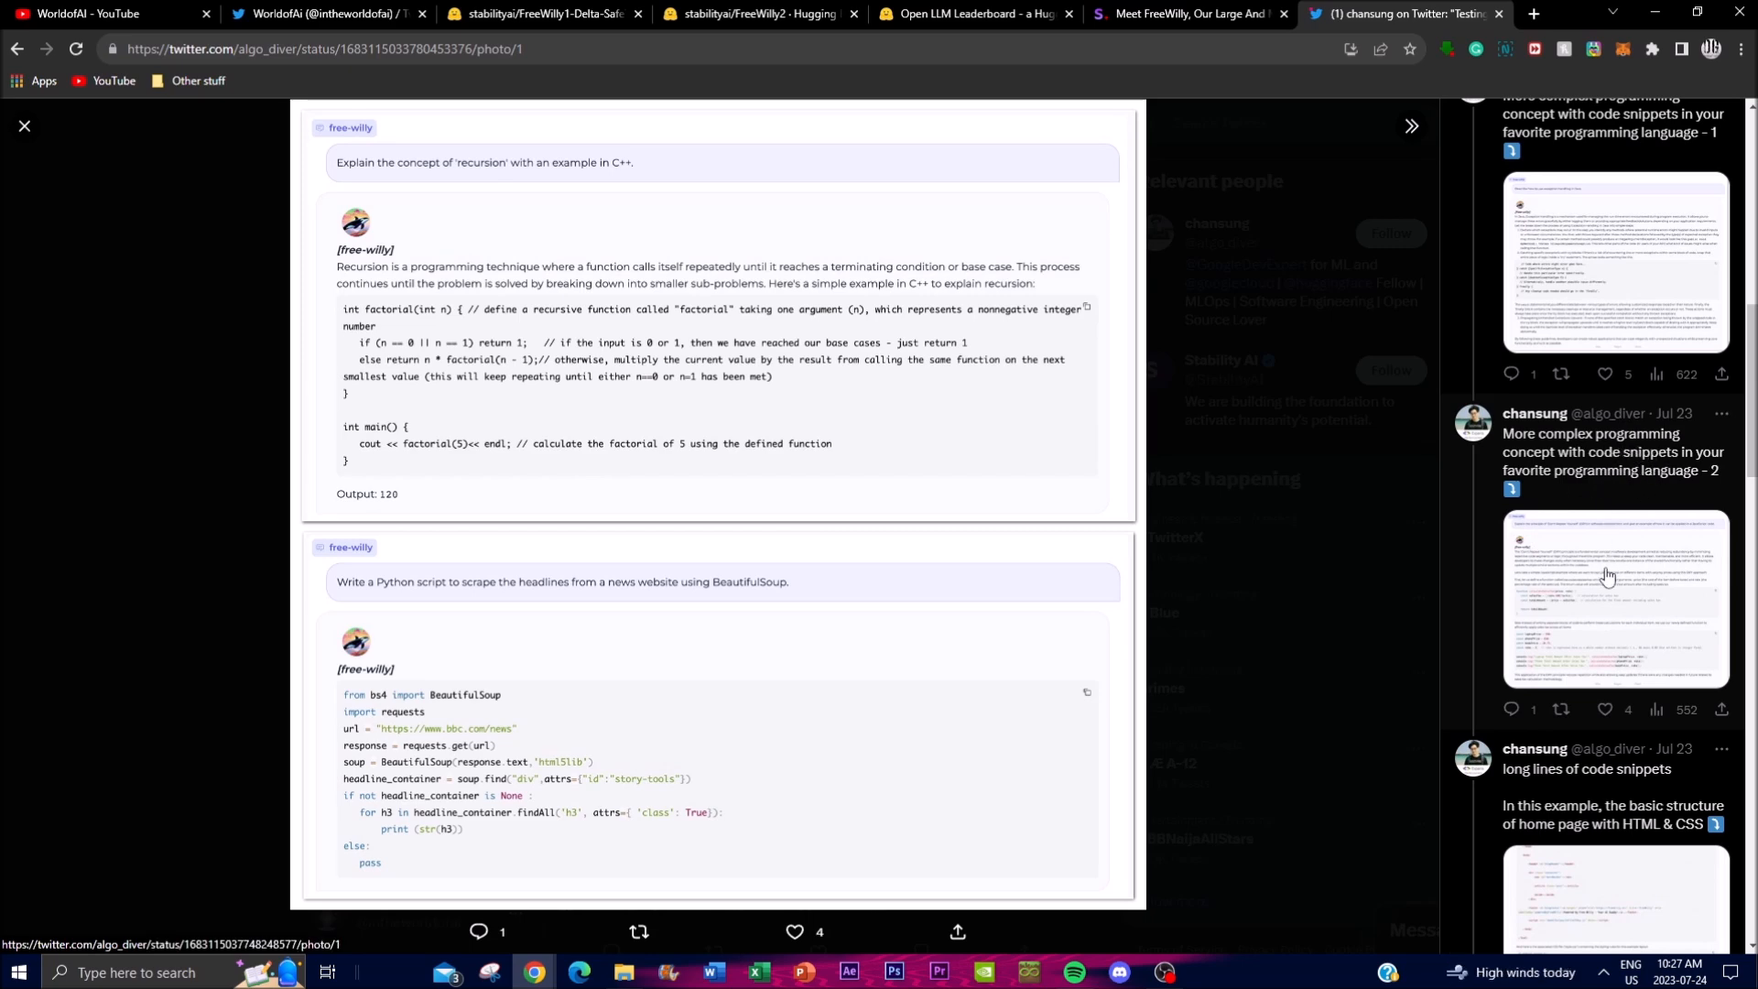
Enlarge the DRY principle screenshot, then the 'Writing an email' remote work policy screenshot
click(1608, 575)
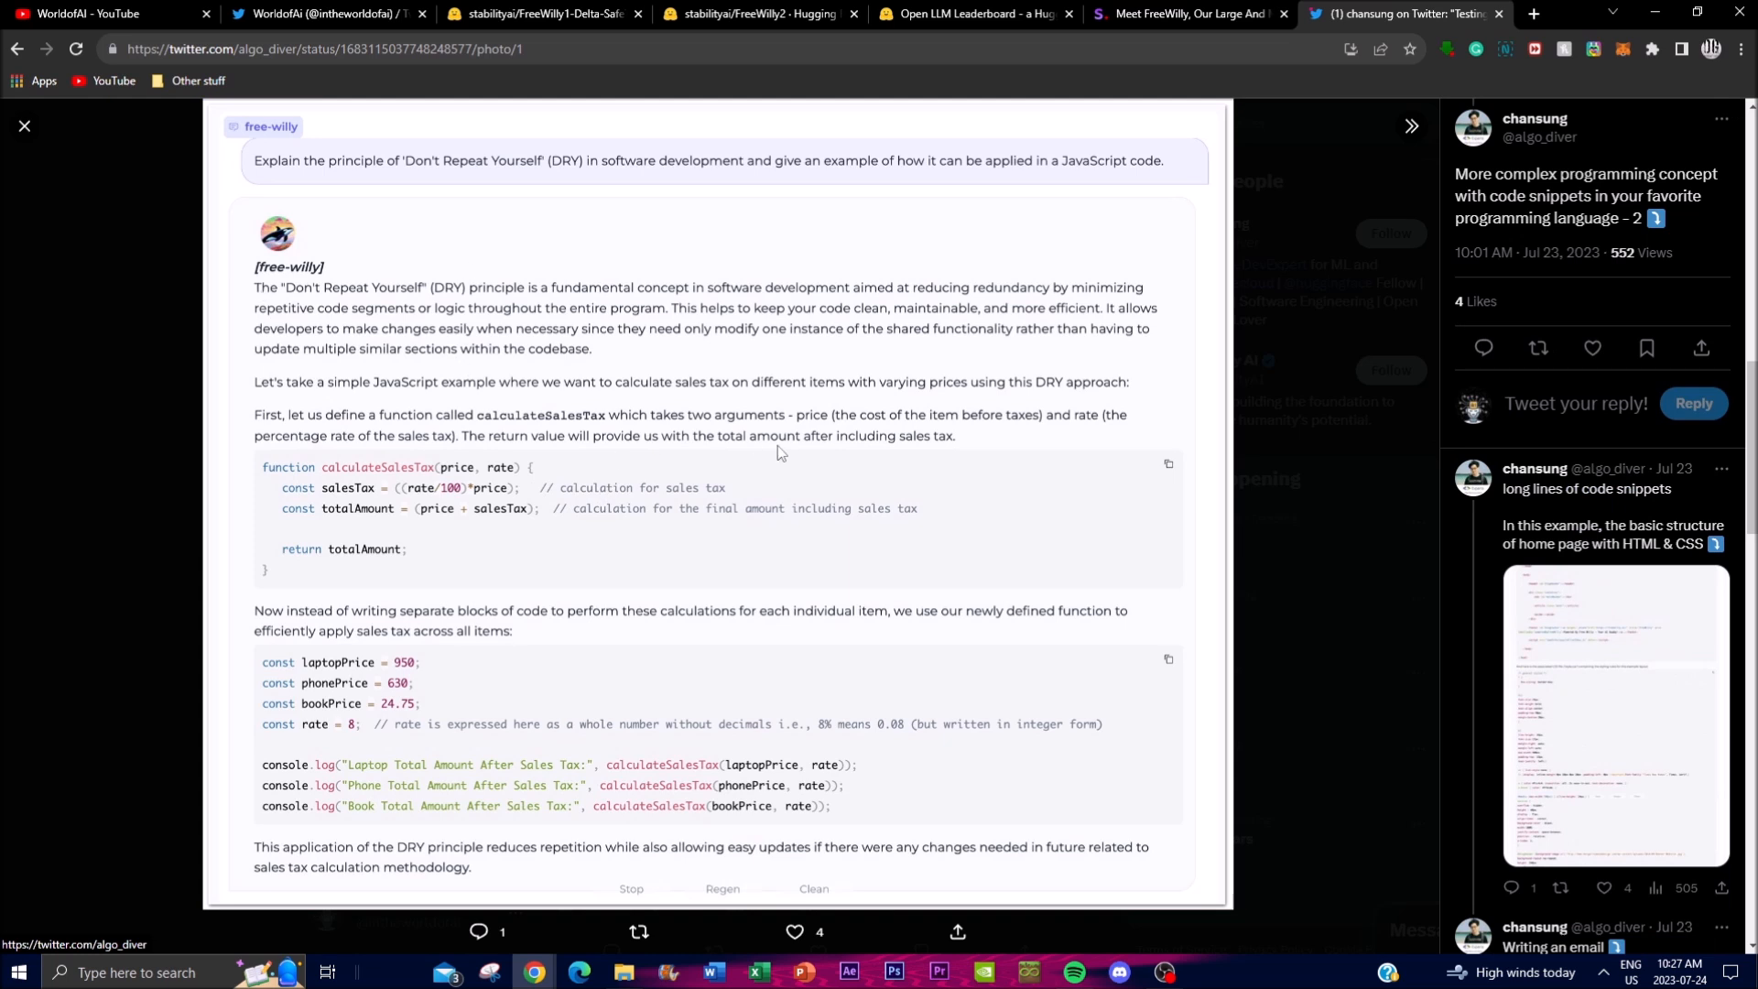
mouse_move(1068, 610)
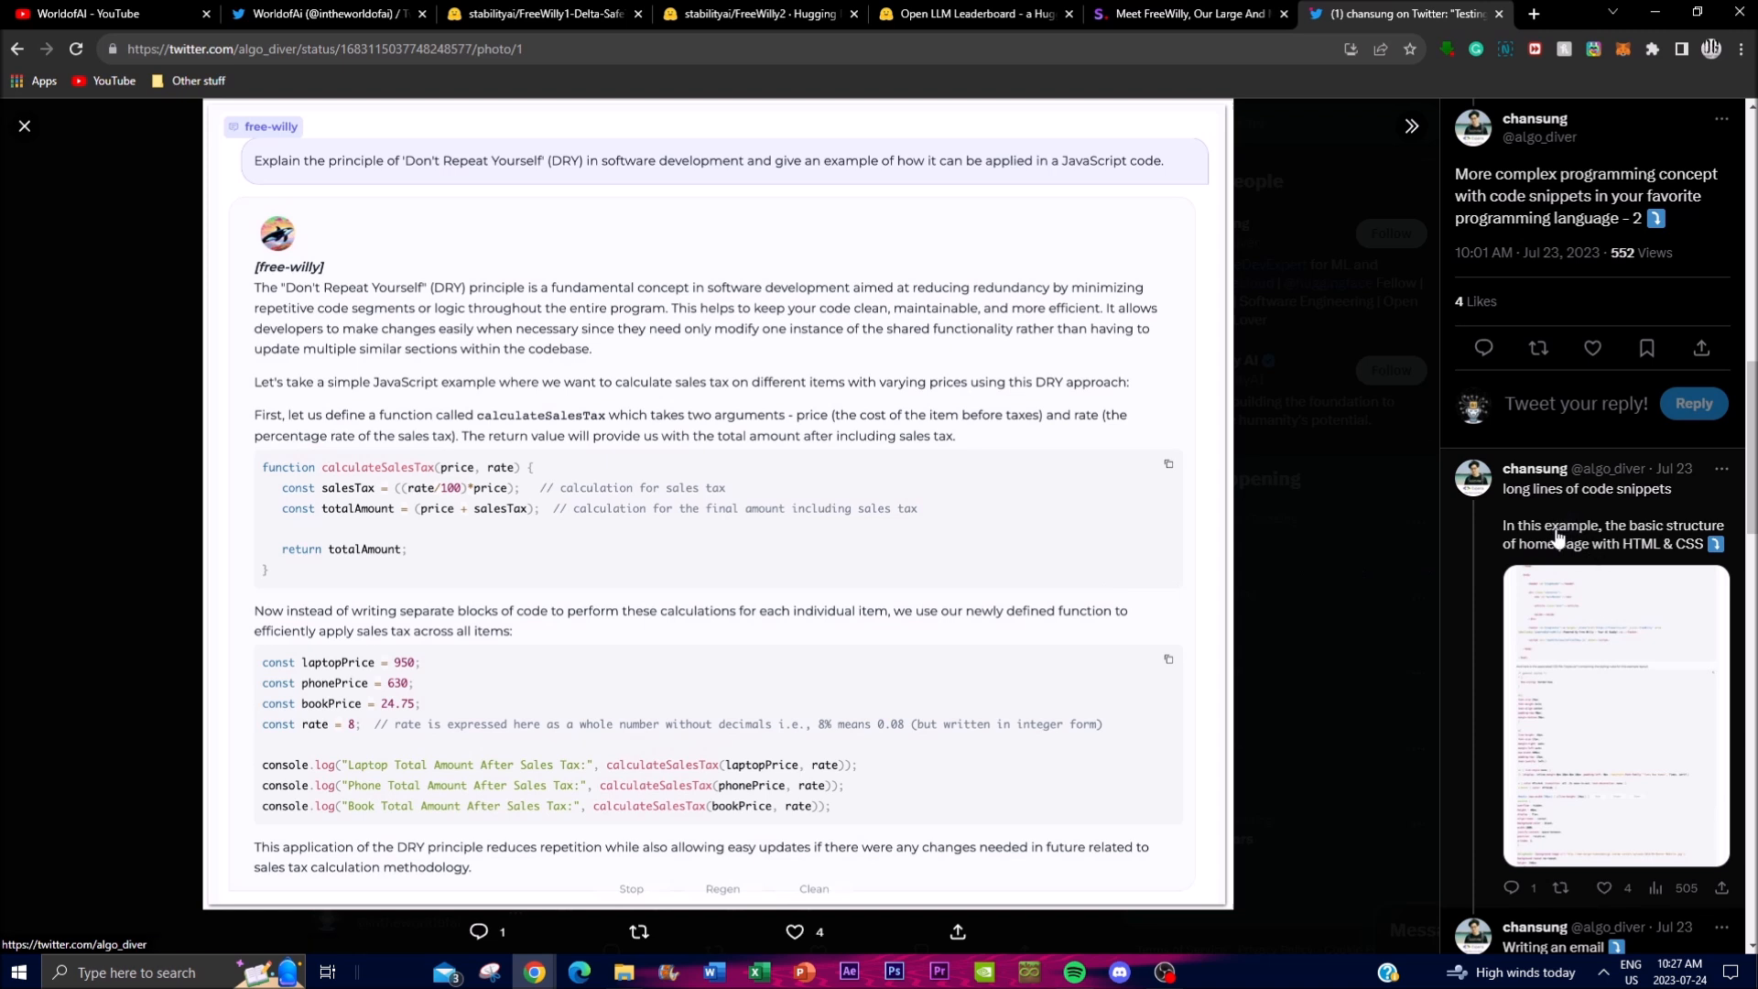
click(1613, 718)
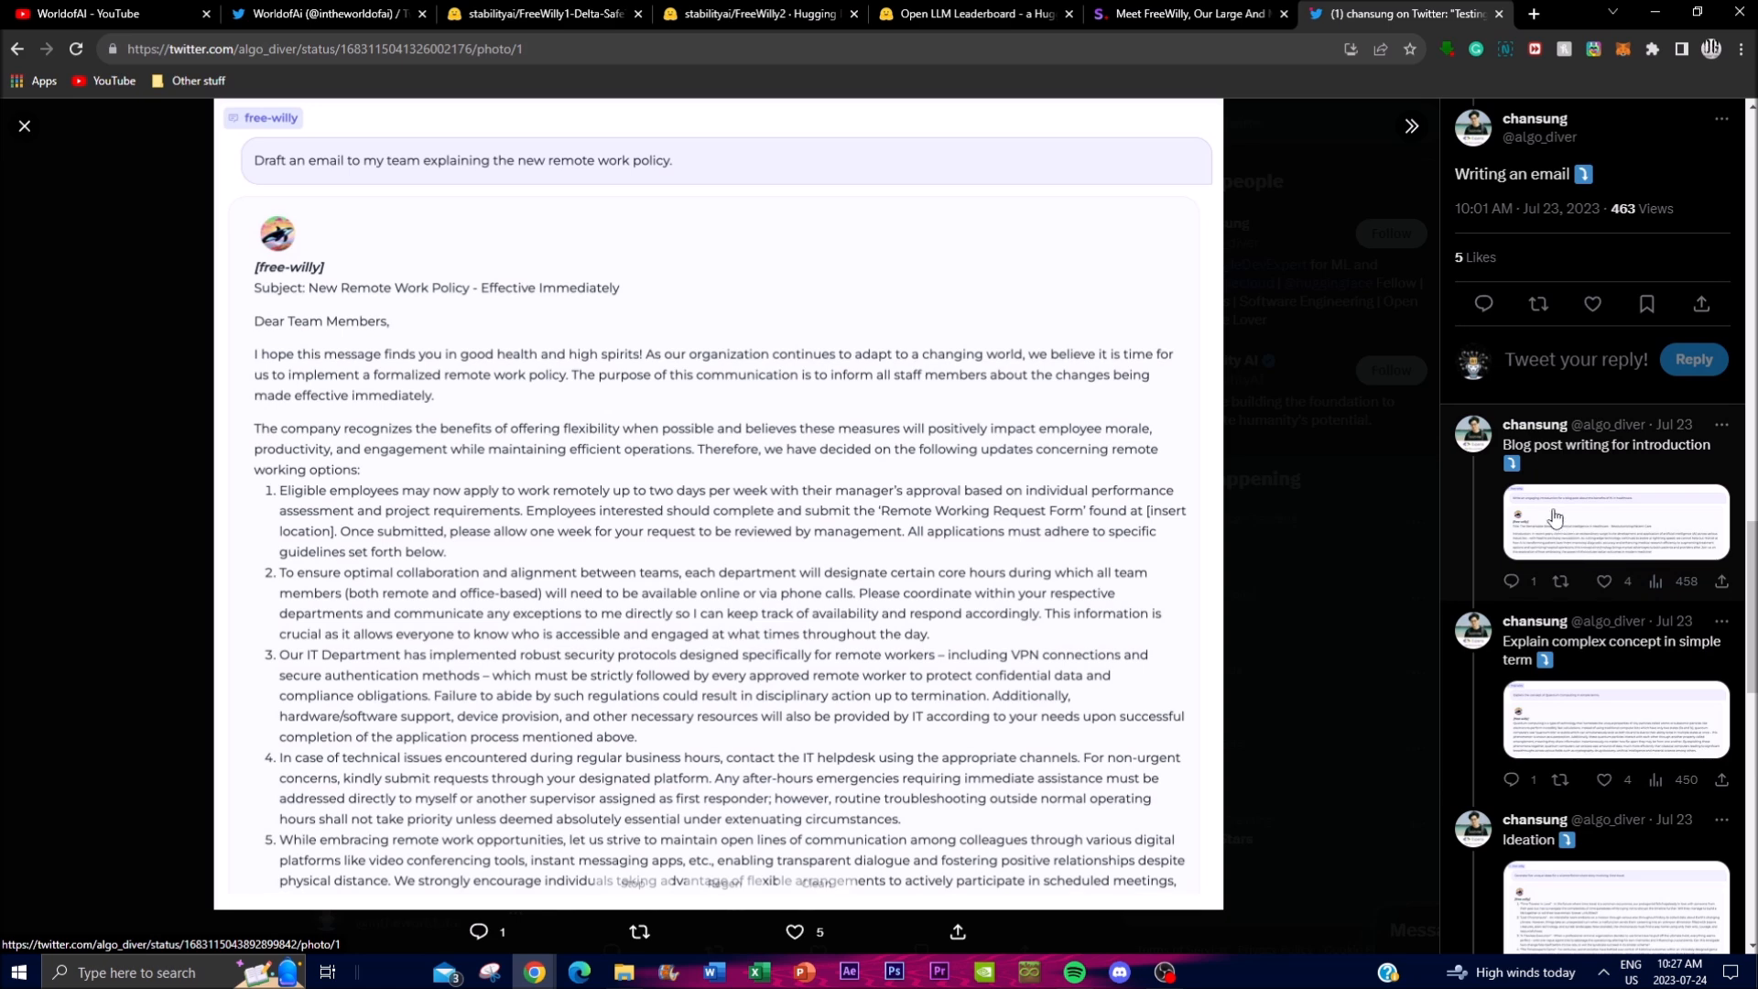
mouse_move(1617, 476)
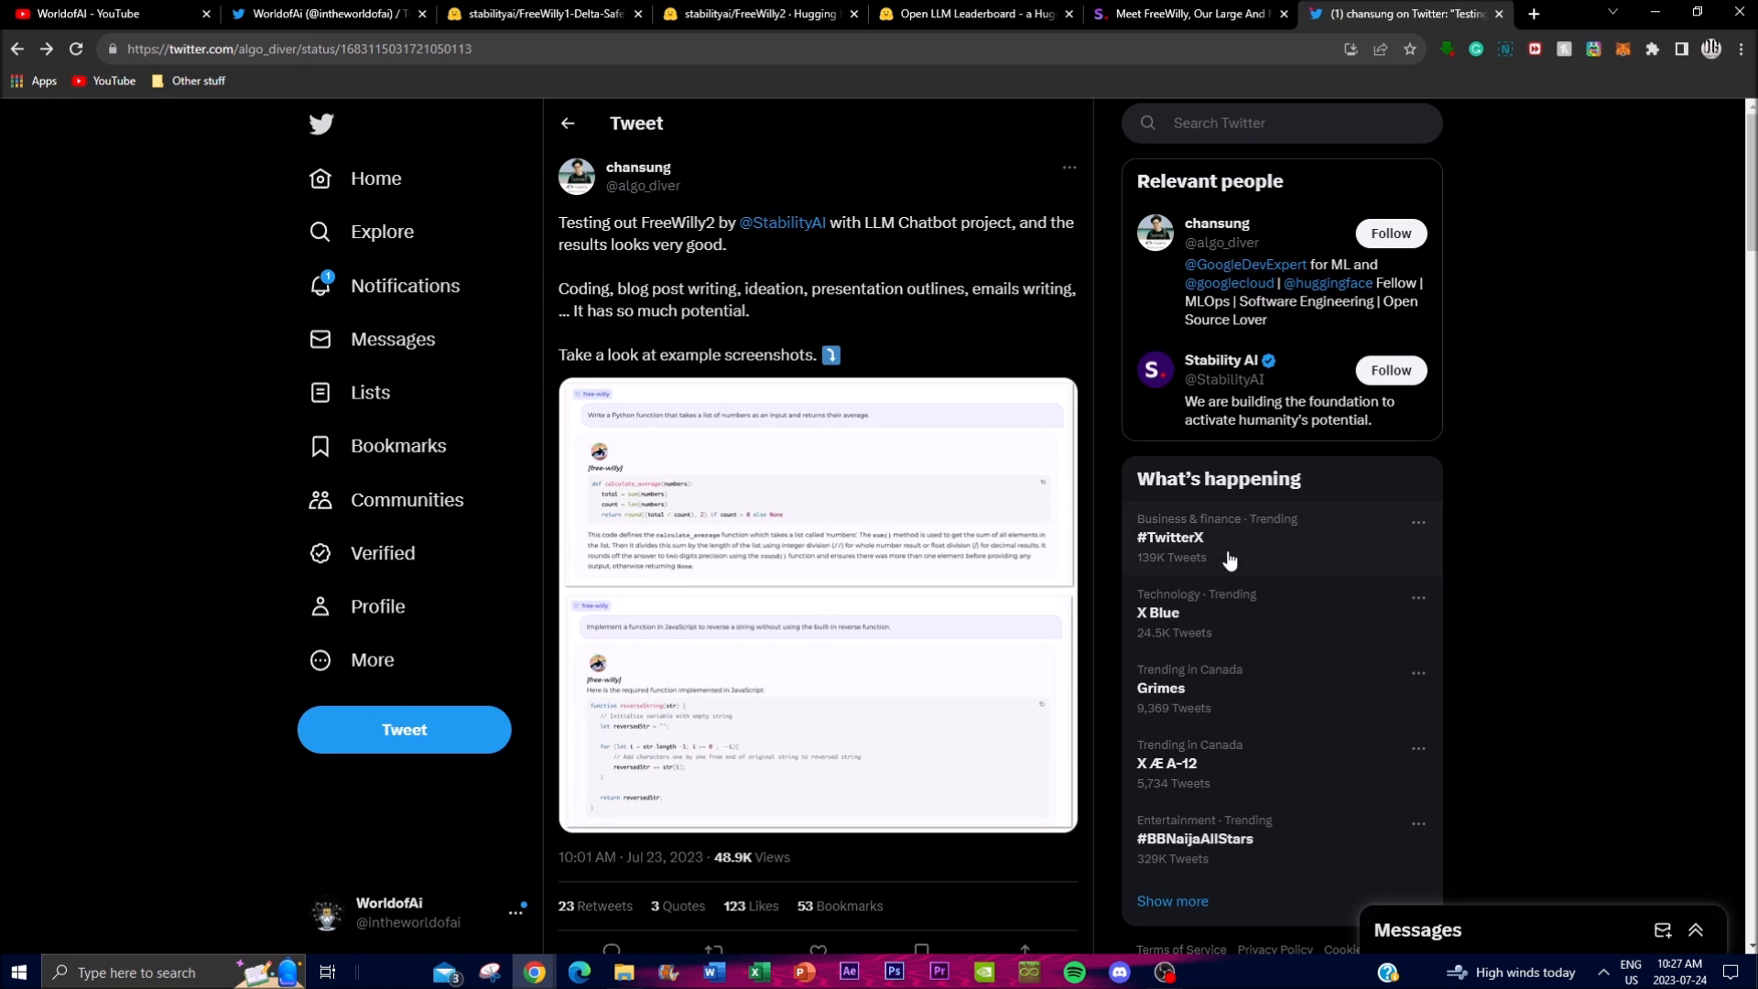
mouse_move(968, 213)
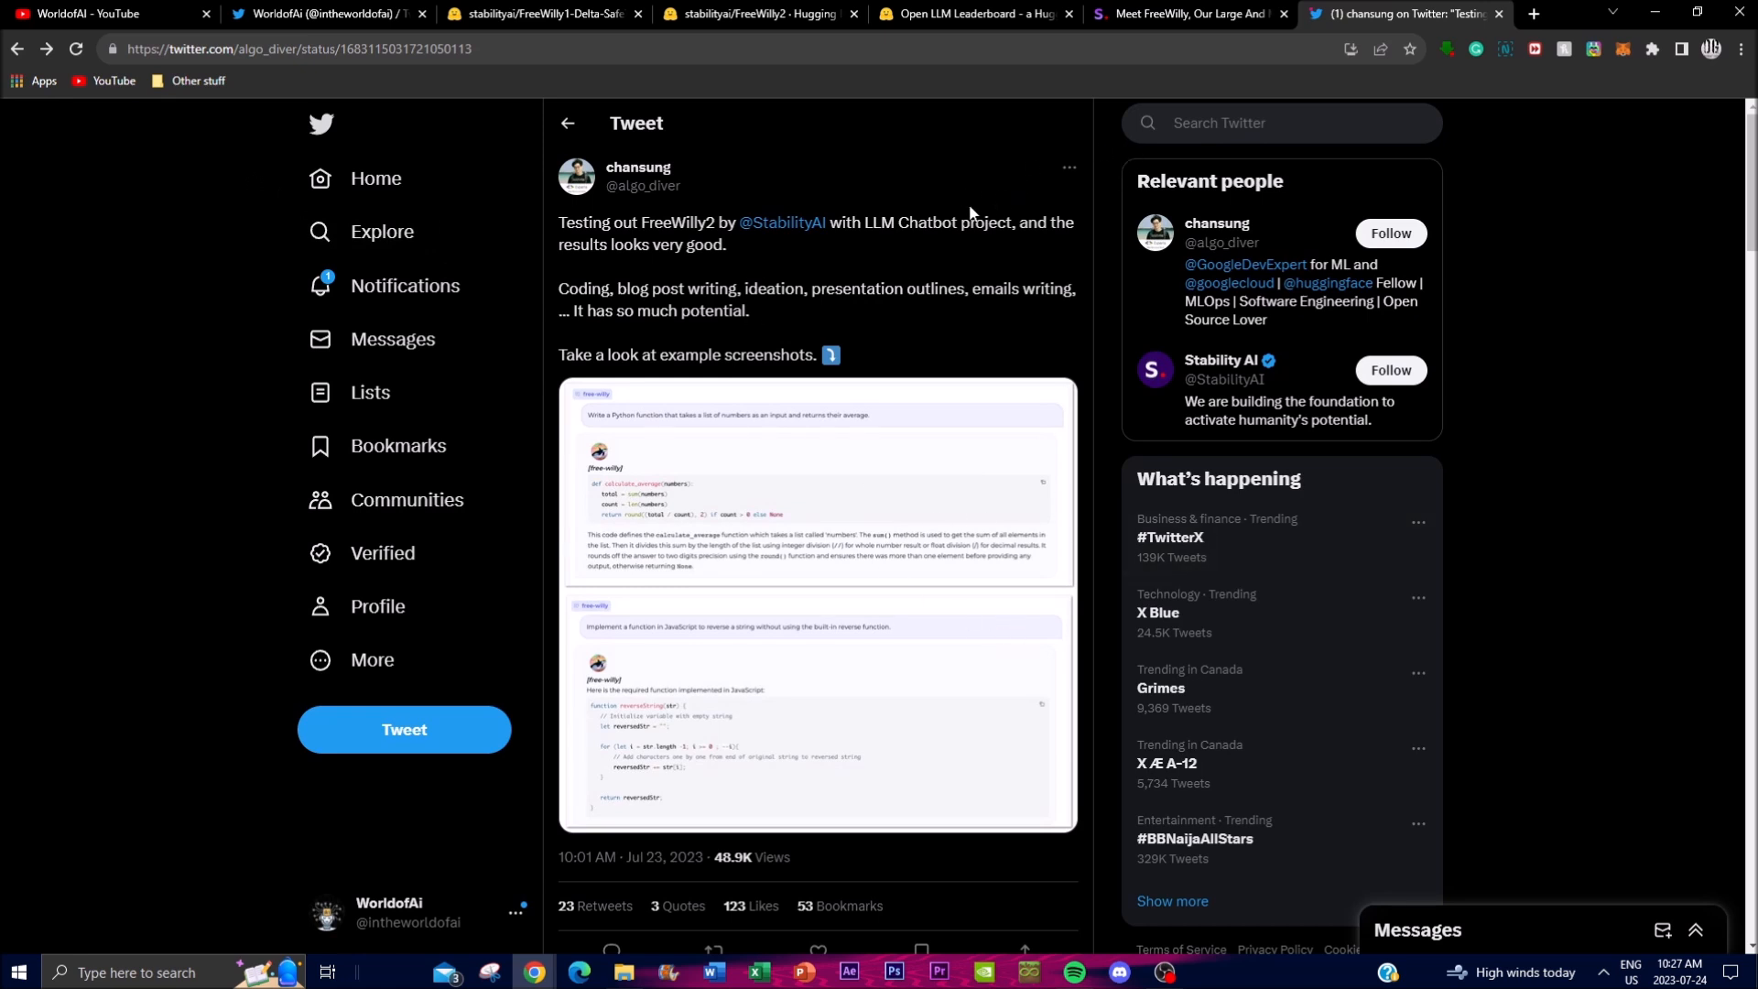
mouse_move(867, 538)
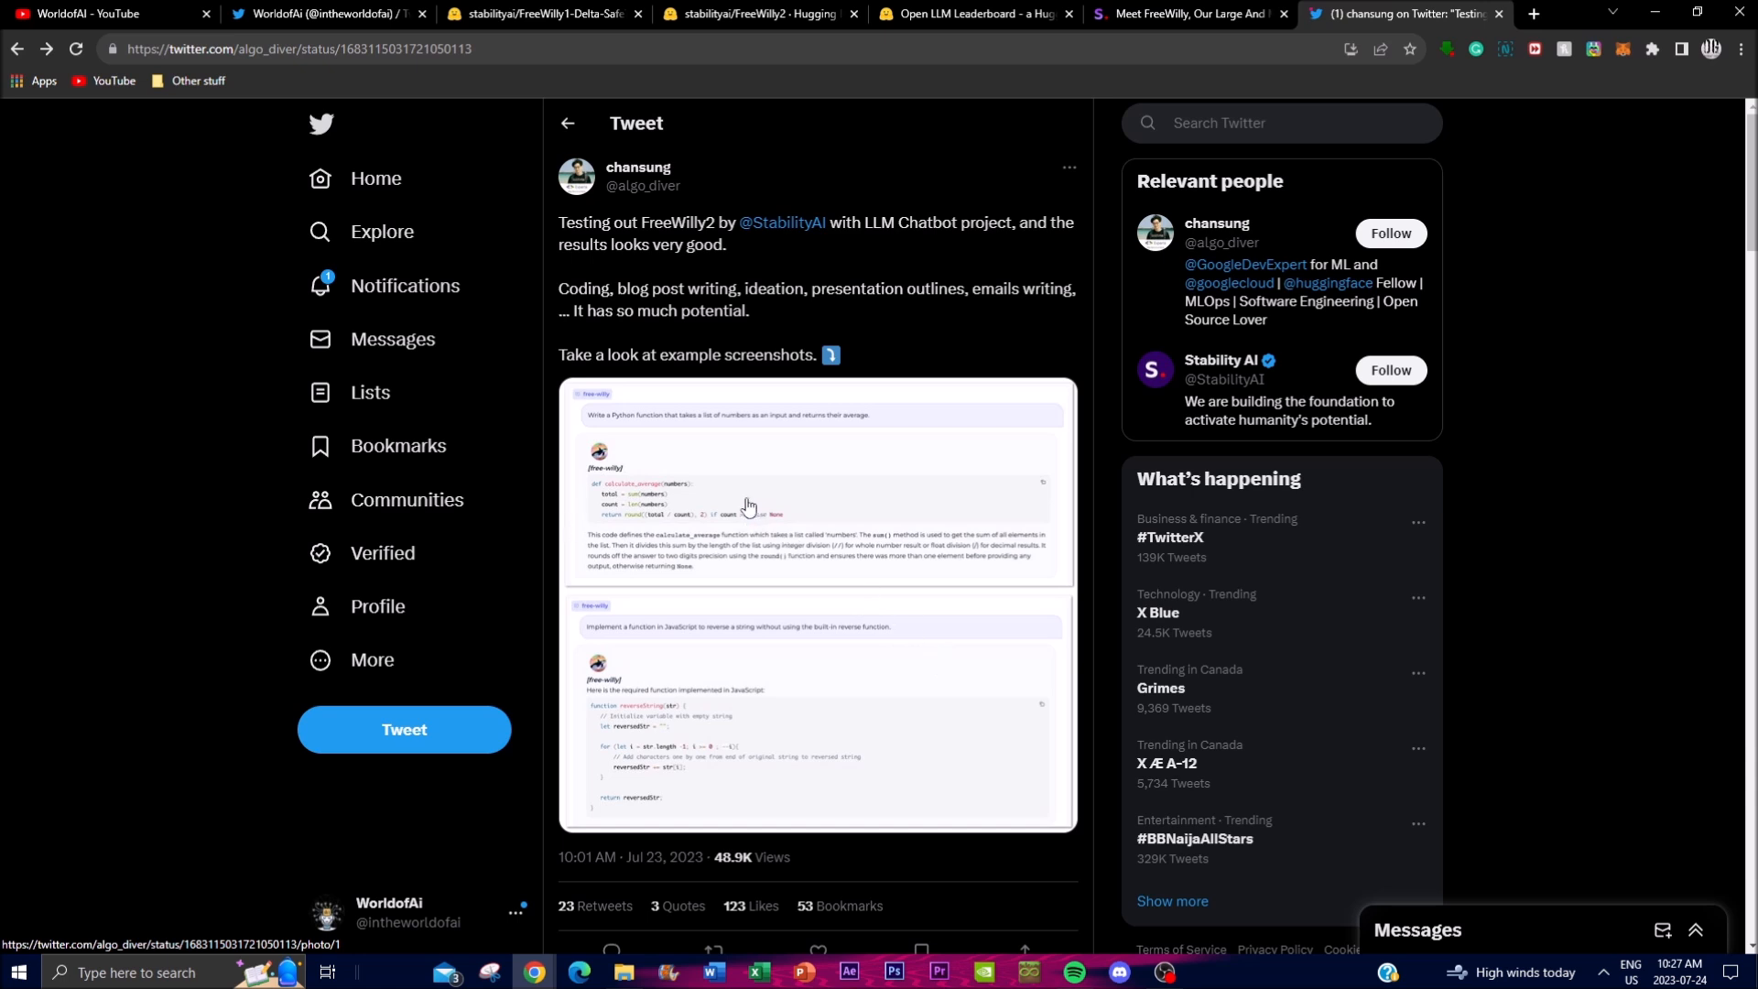
mouse_move(1018, 890)
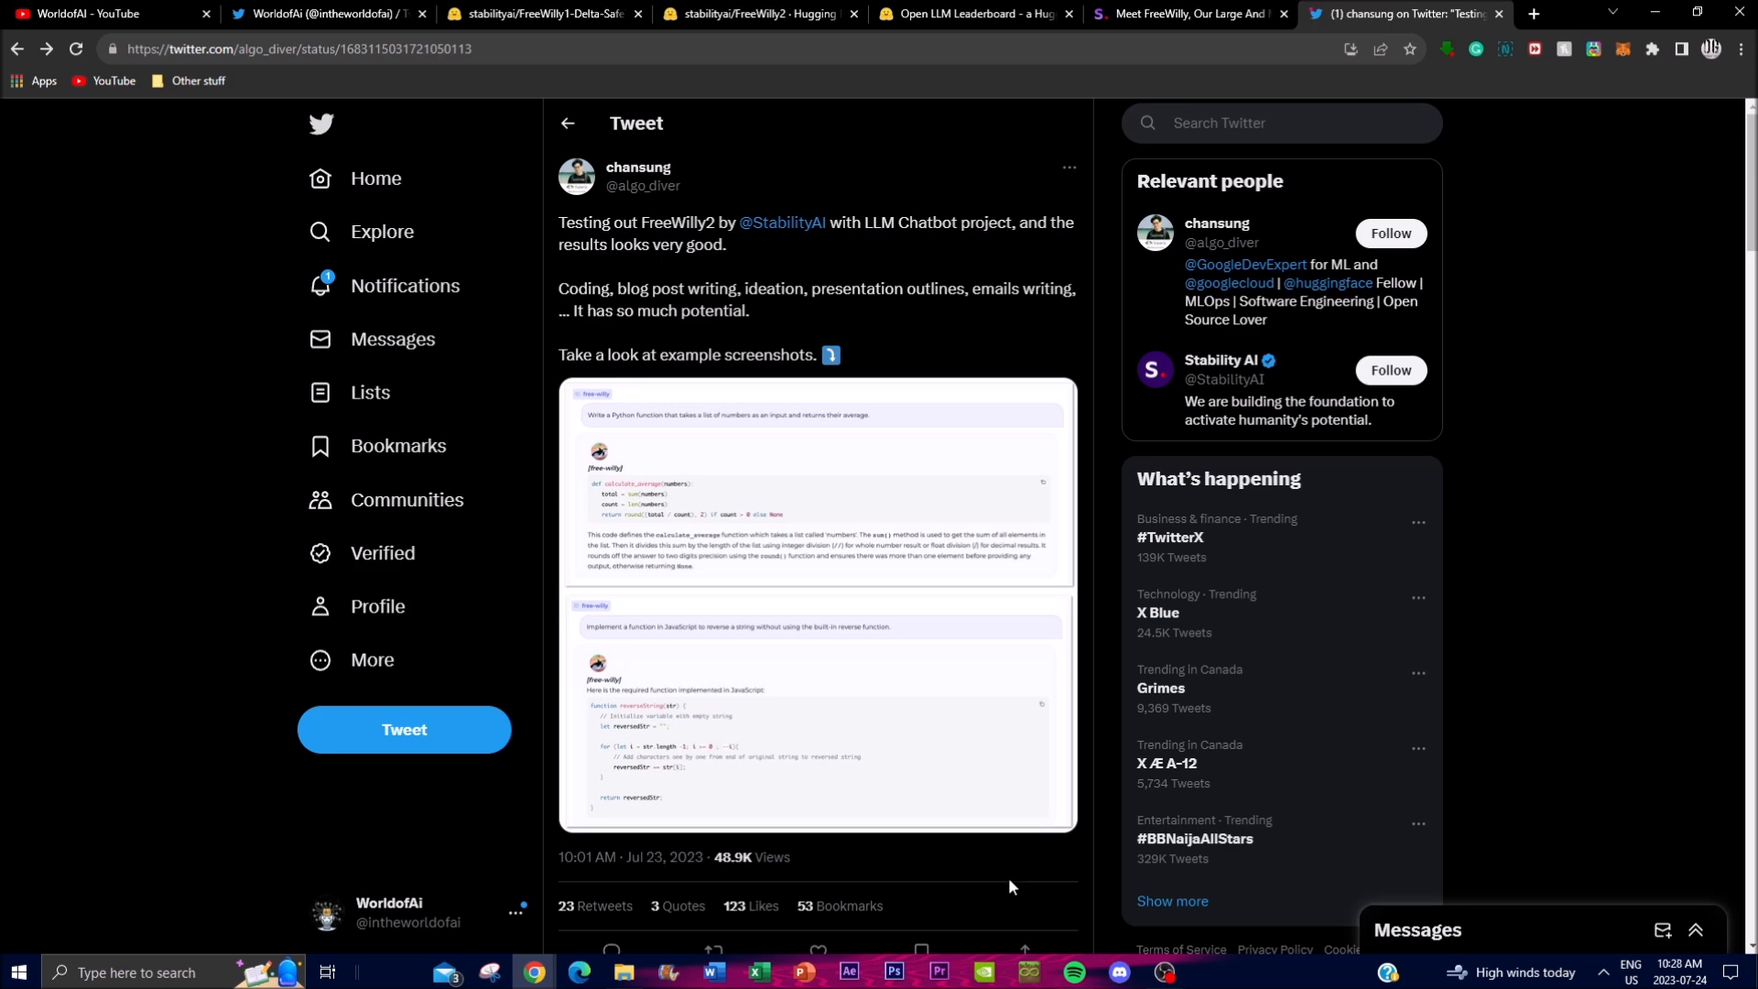
Scroll down toward the tweet's replies and back up on chansung's FreeWilly2 testing tweet
scroll(down, 3)
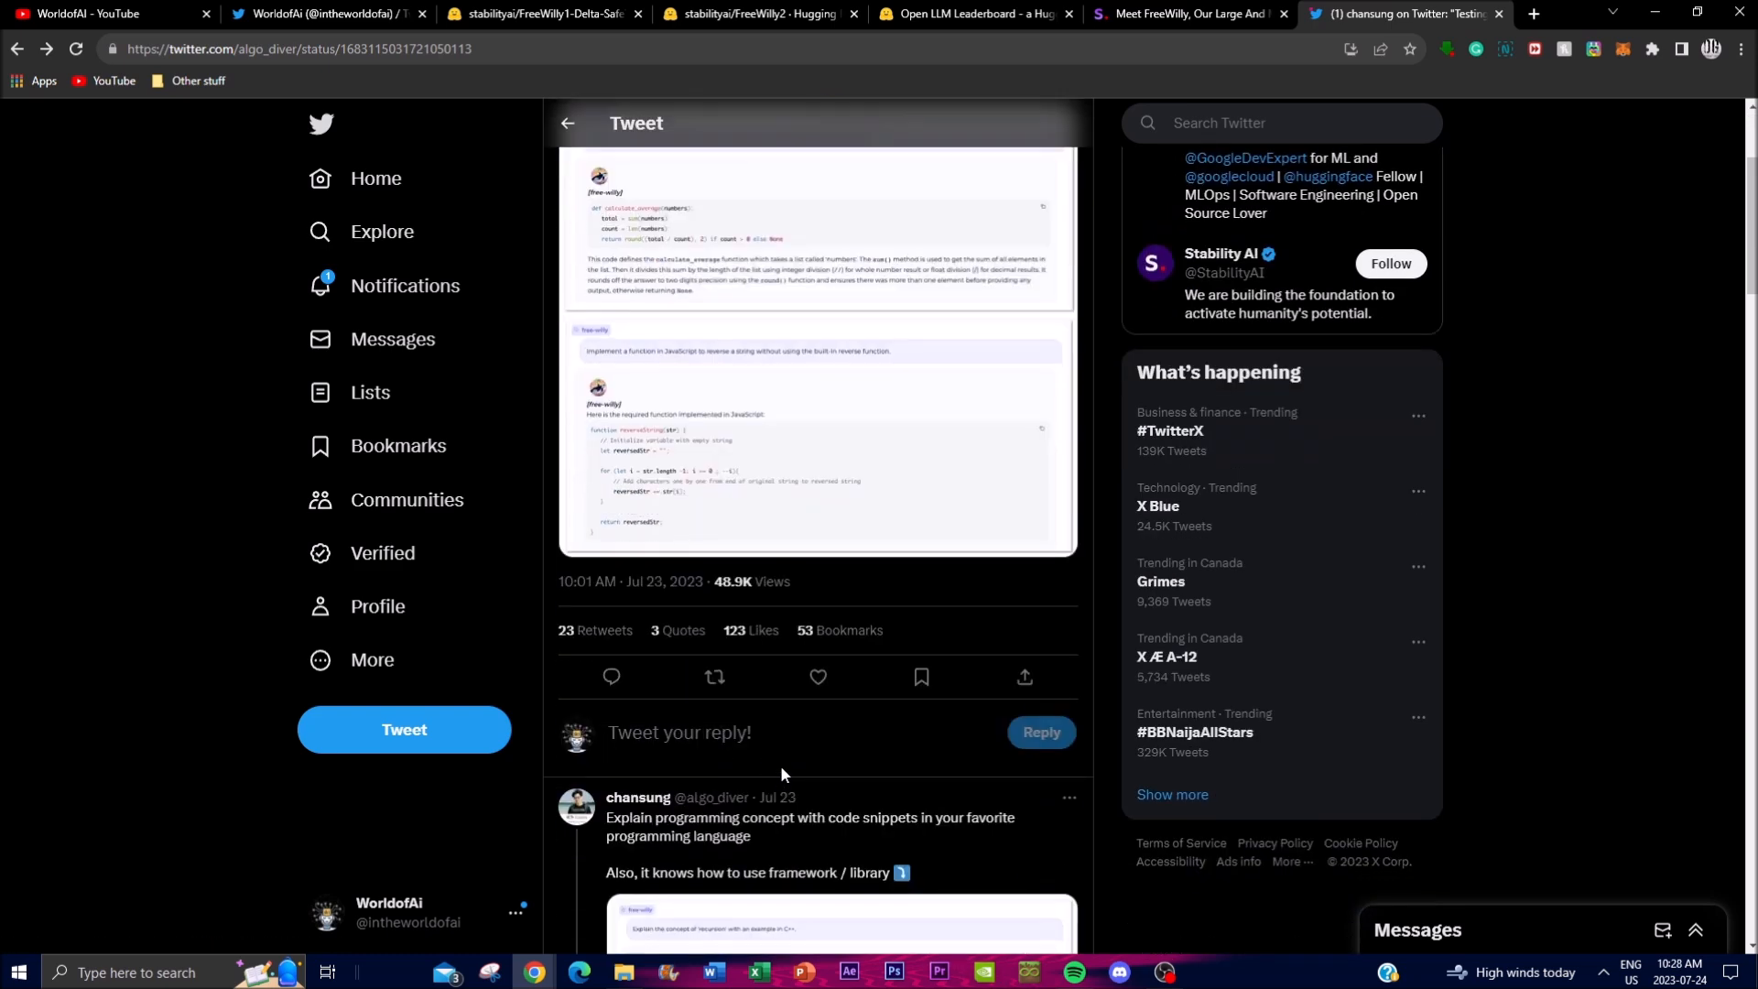
scroll(up, 3)
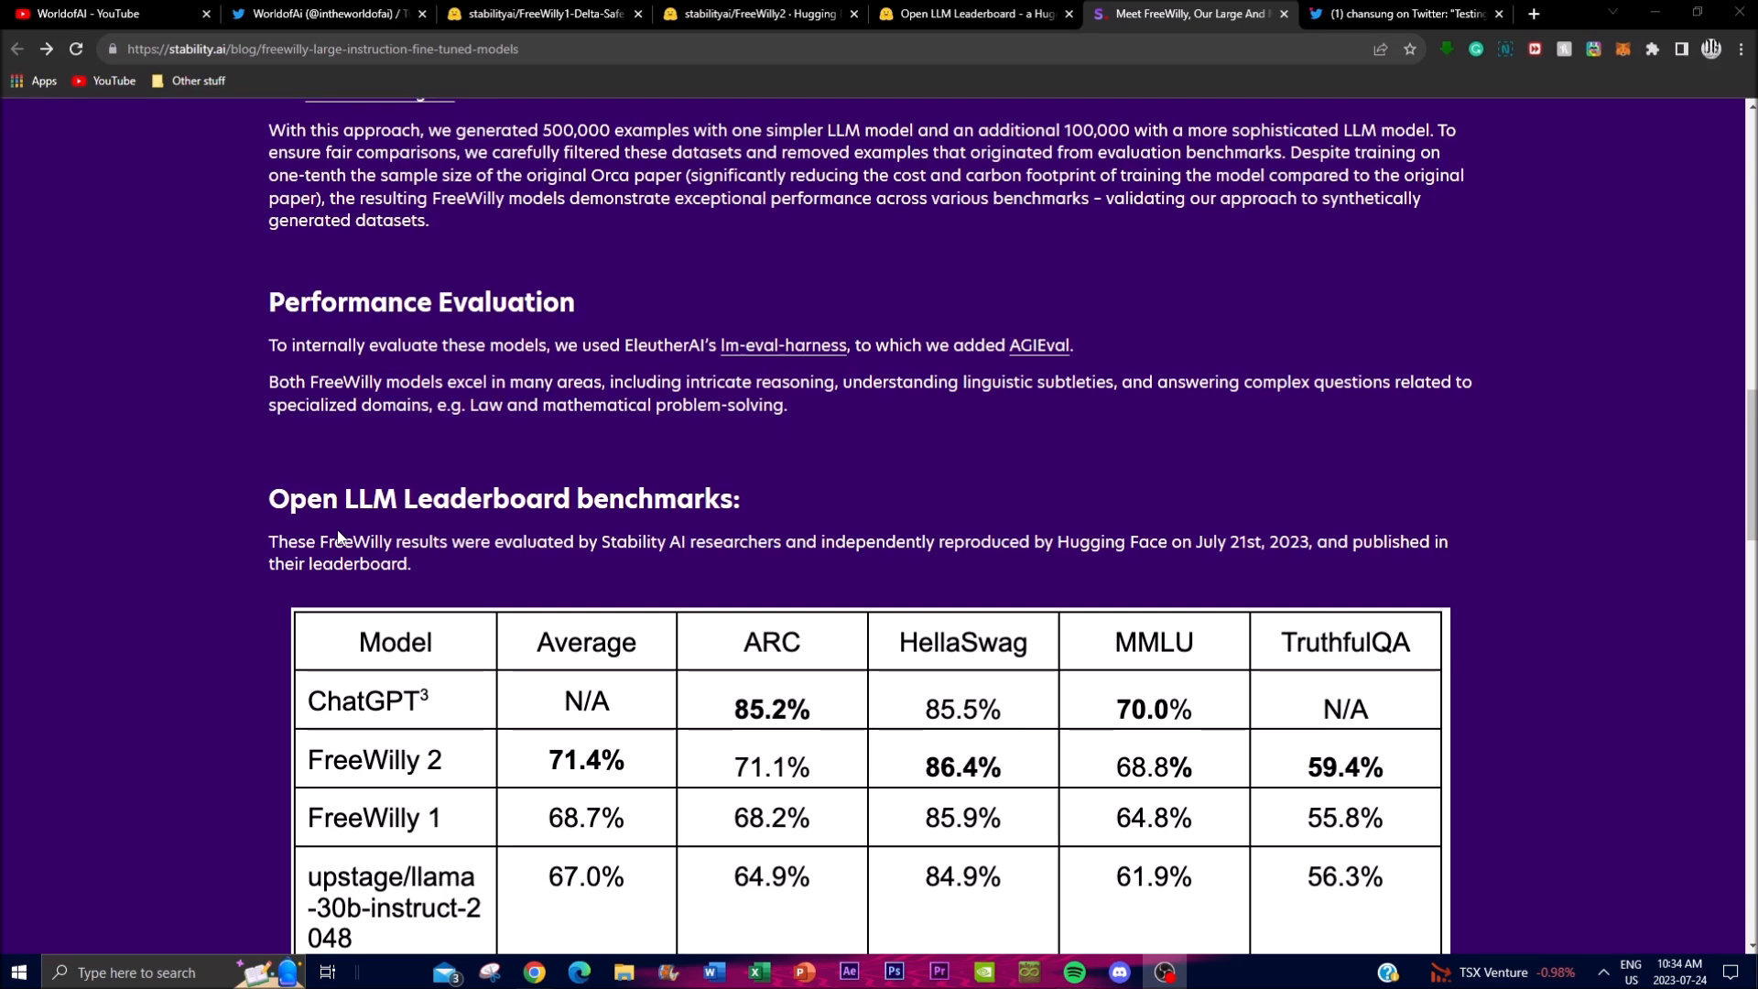
mouse_move(626, 263)
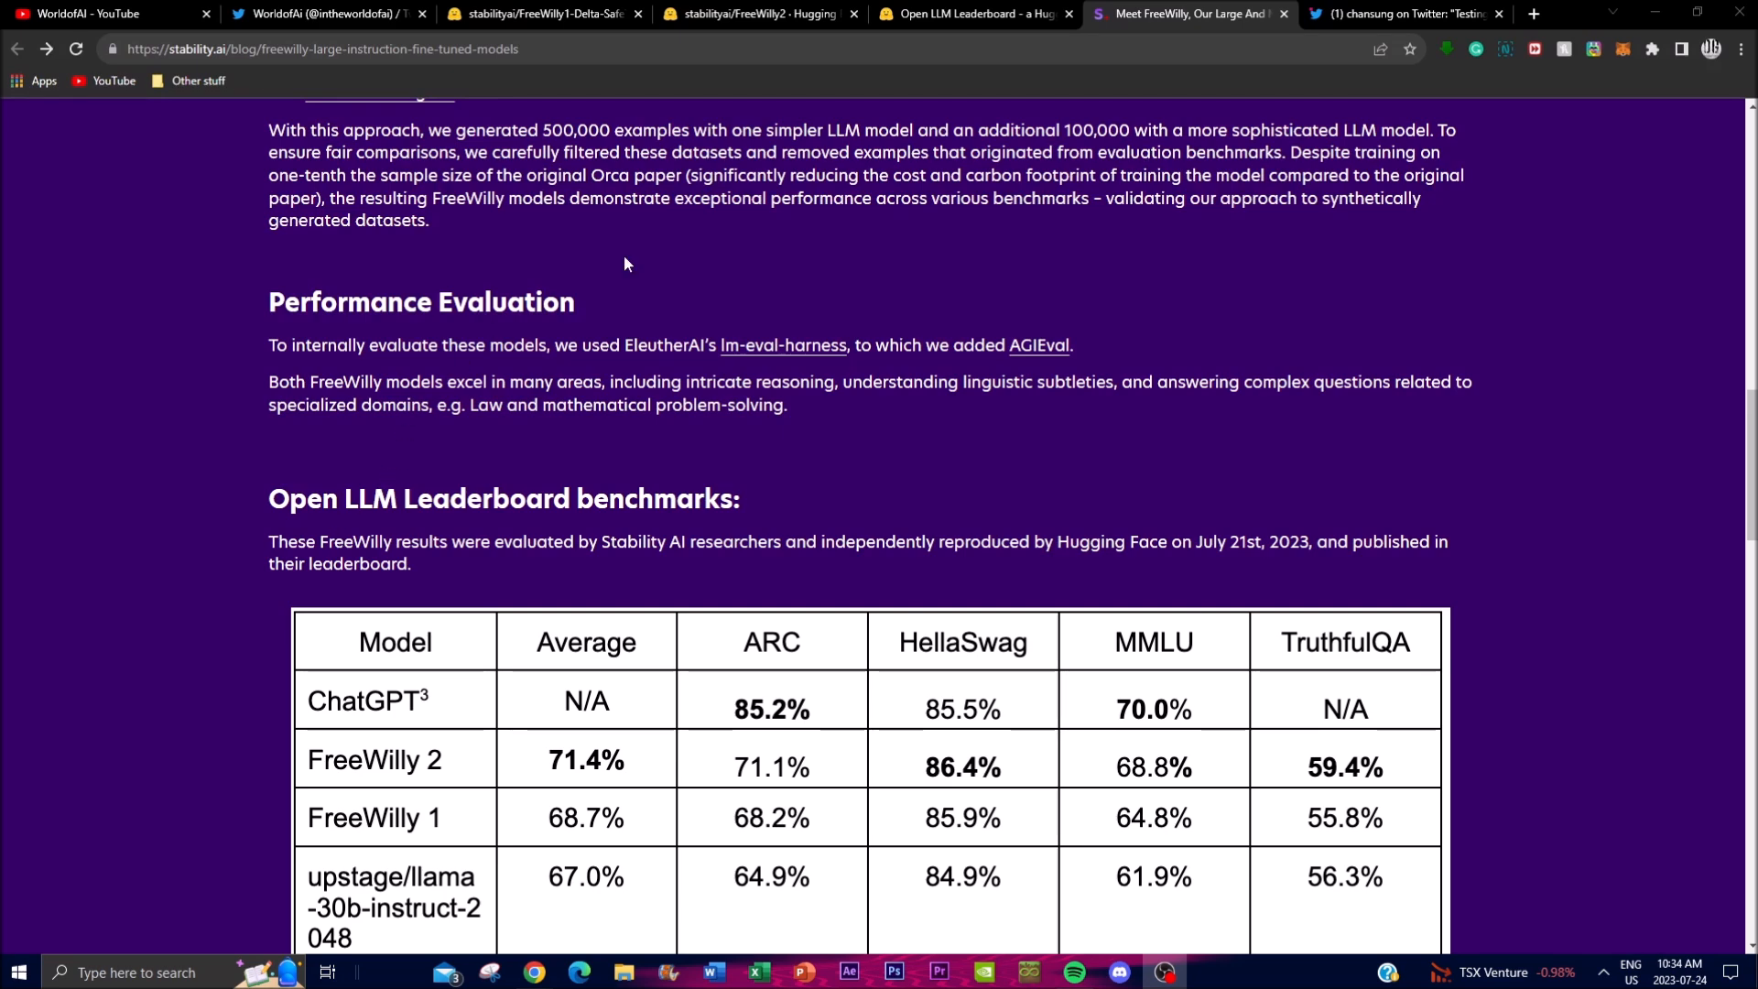
Switch back to Hugging Face's Open LLM Leaderboard with FreeWilly2 ranked first at 71.4
click(970, 13)
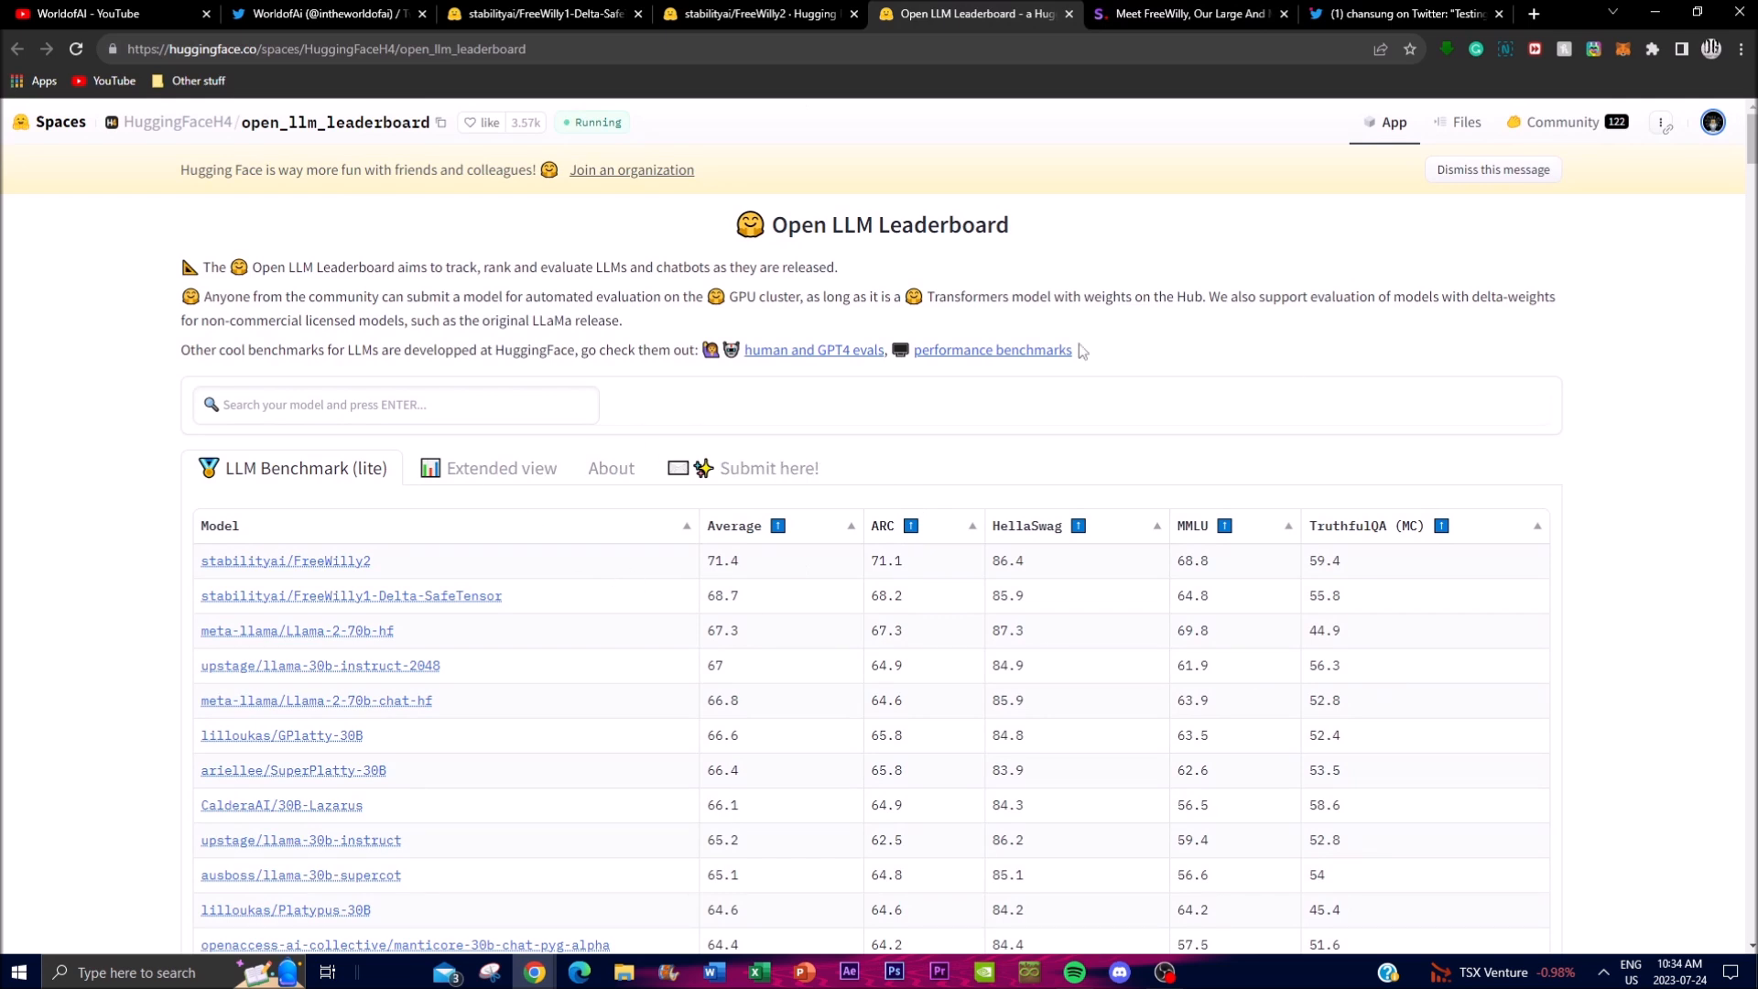
mouse_move(730, 496)
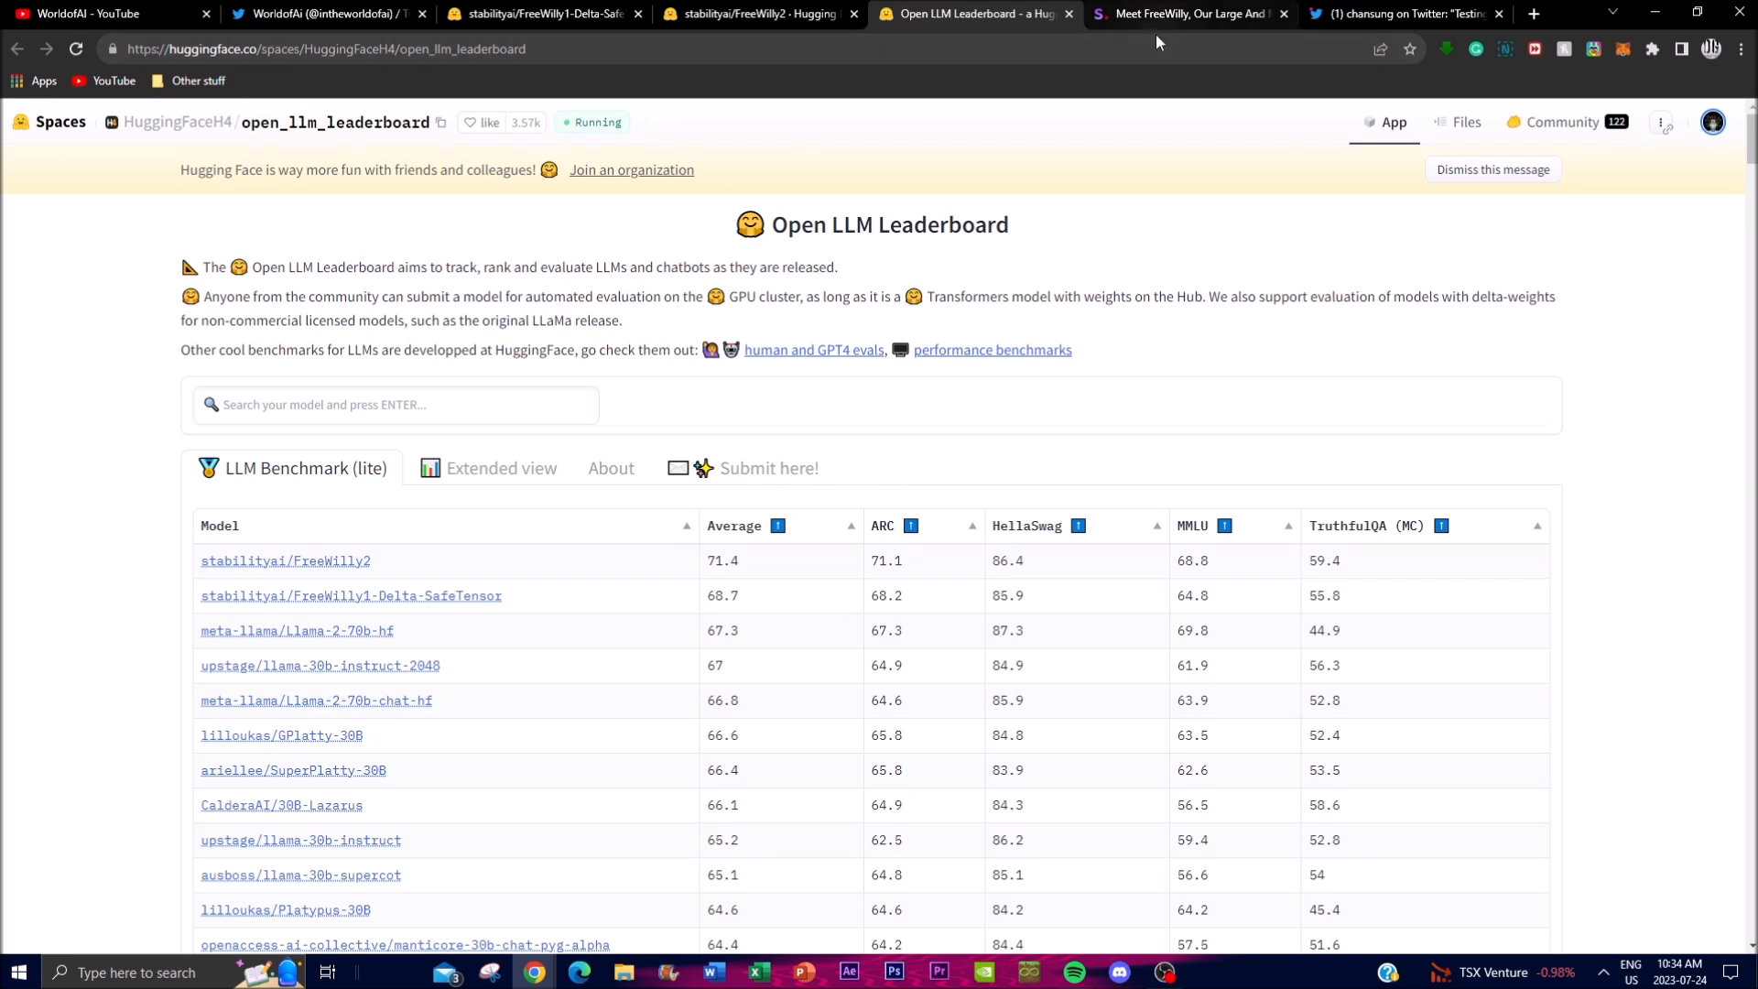
Return to the FreeWilly blog post's Open LLM Leaderboard table with FreeWilly 2 at 71.4%
click(1188, 13)
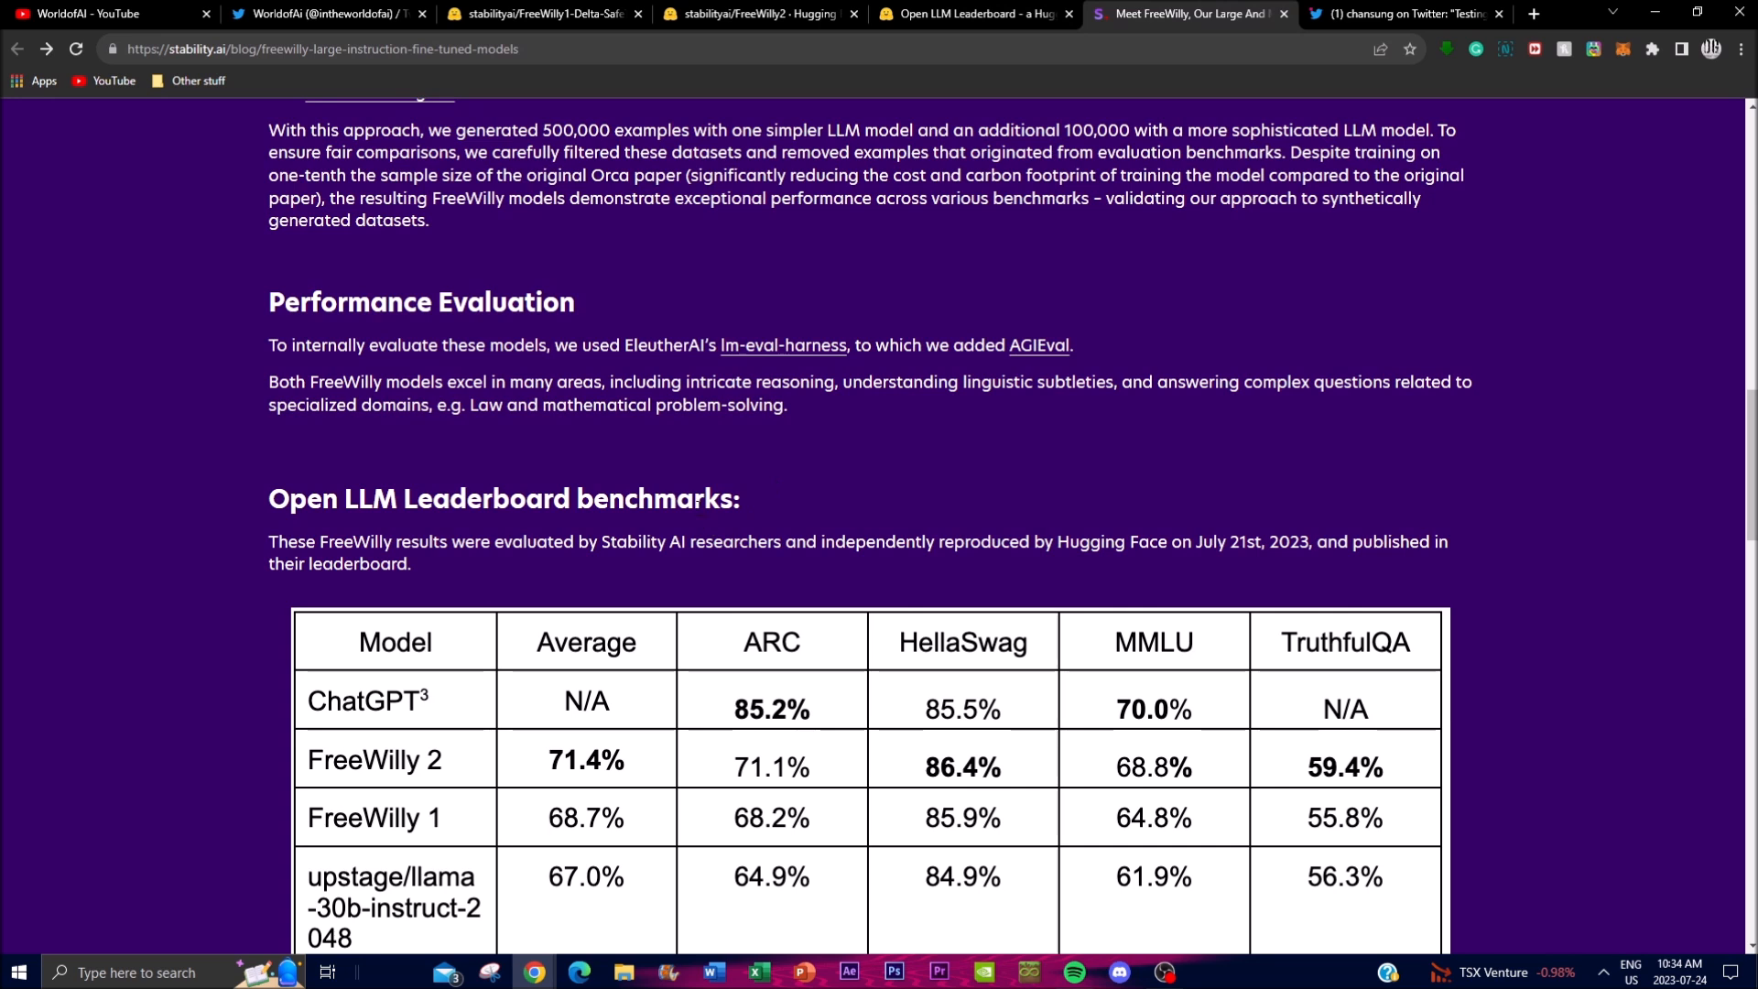
mouse_move(695, 483)
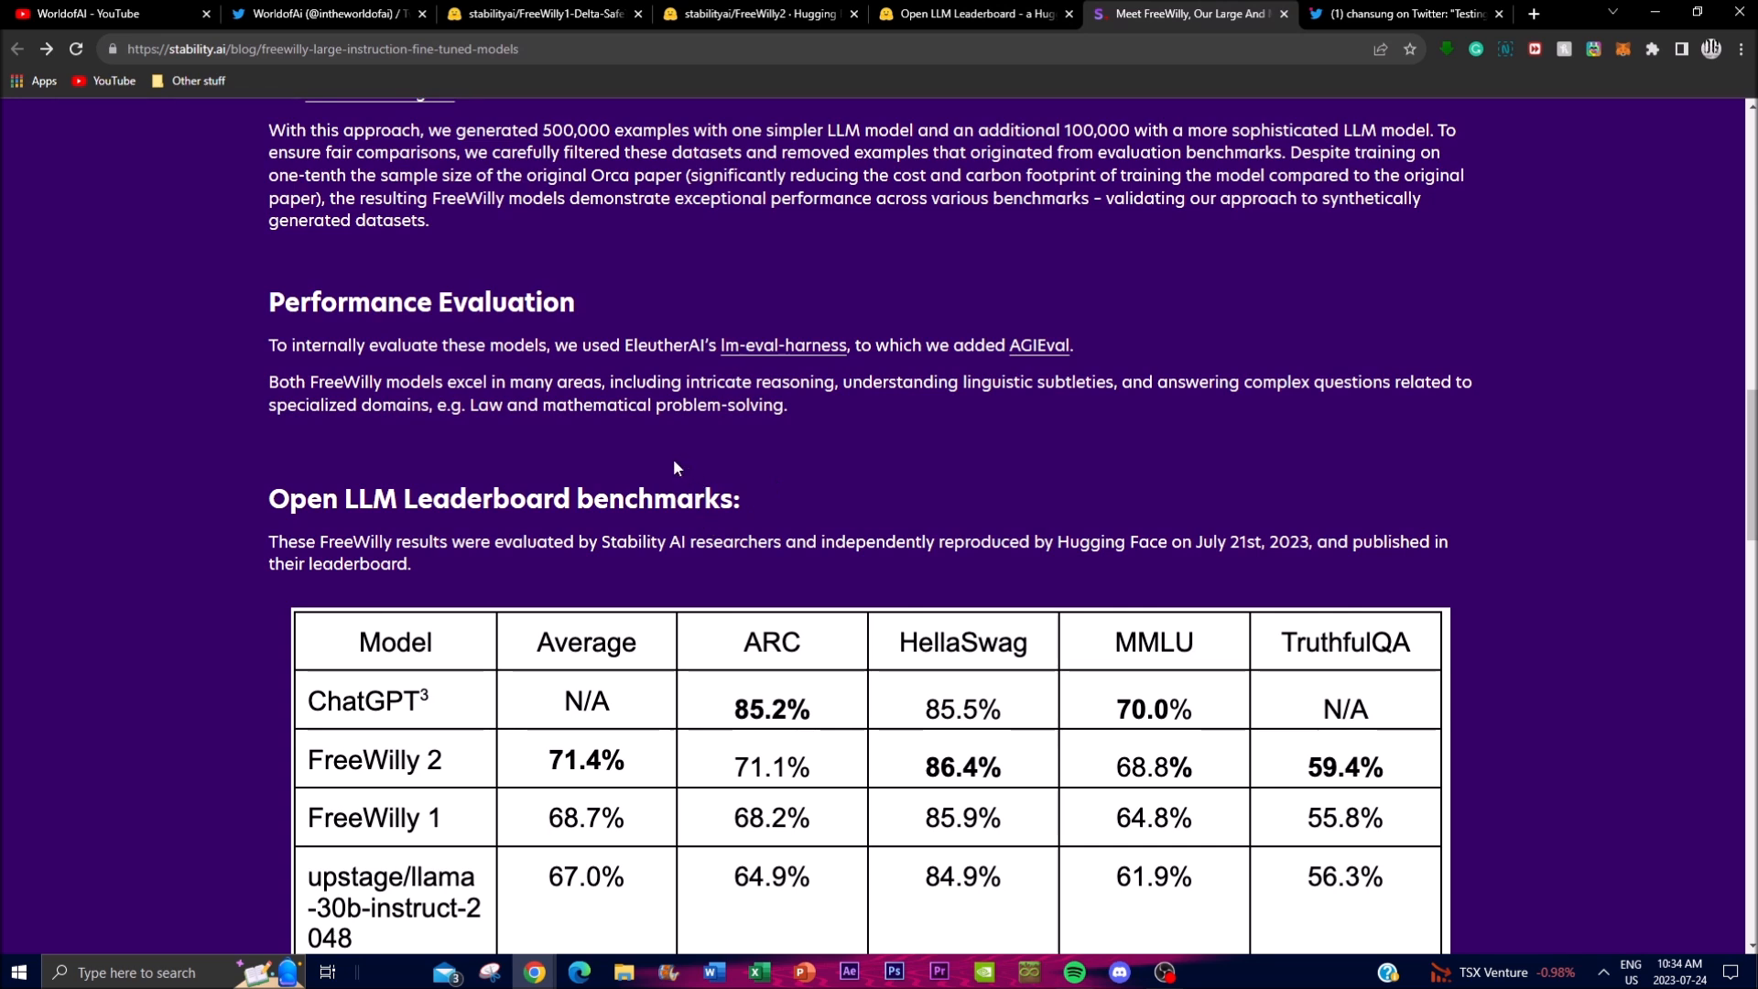
mouse_move(677, 447)
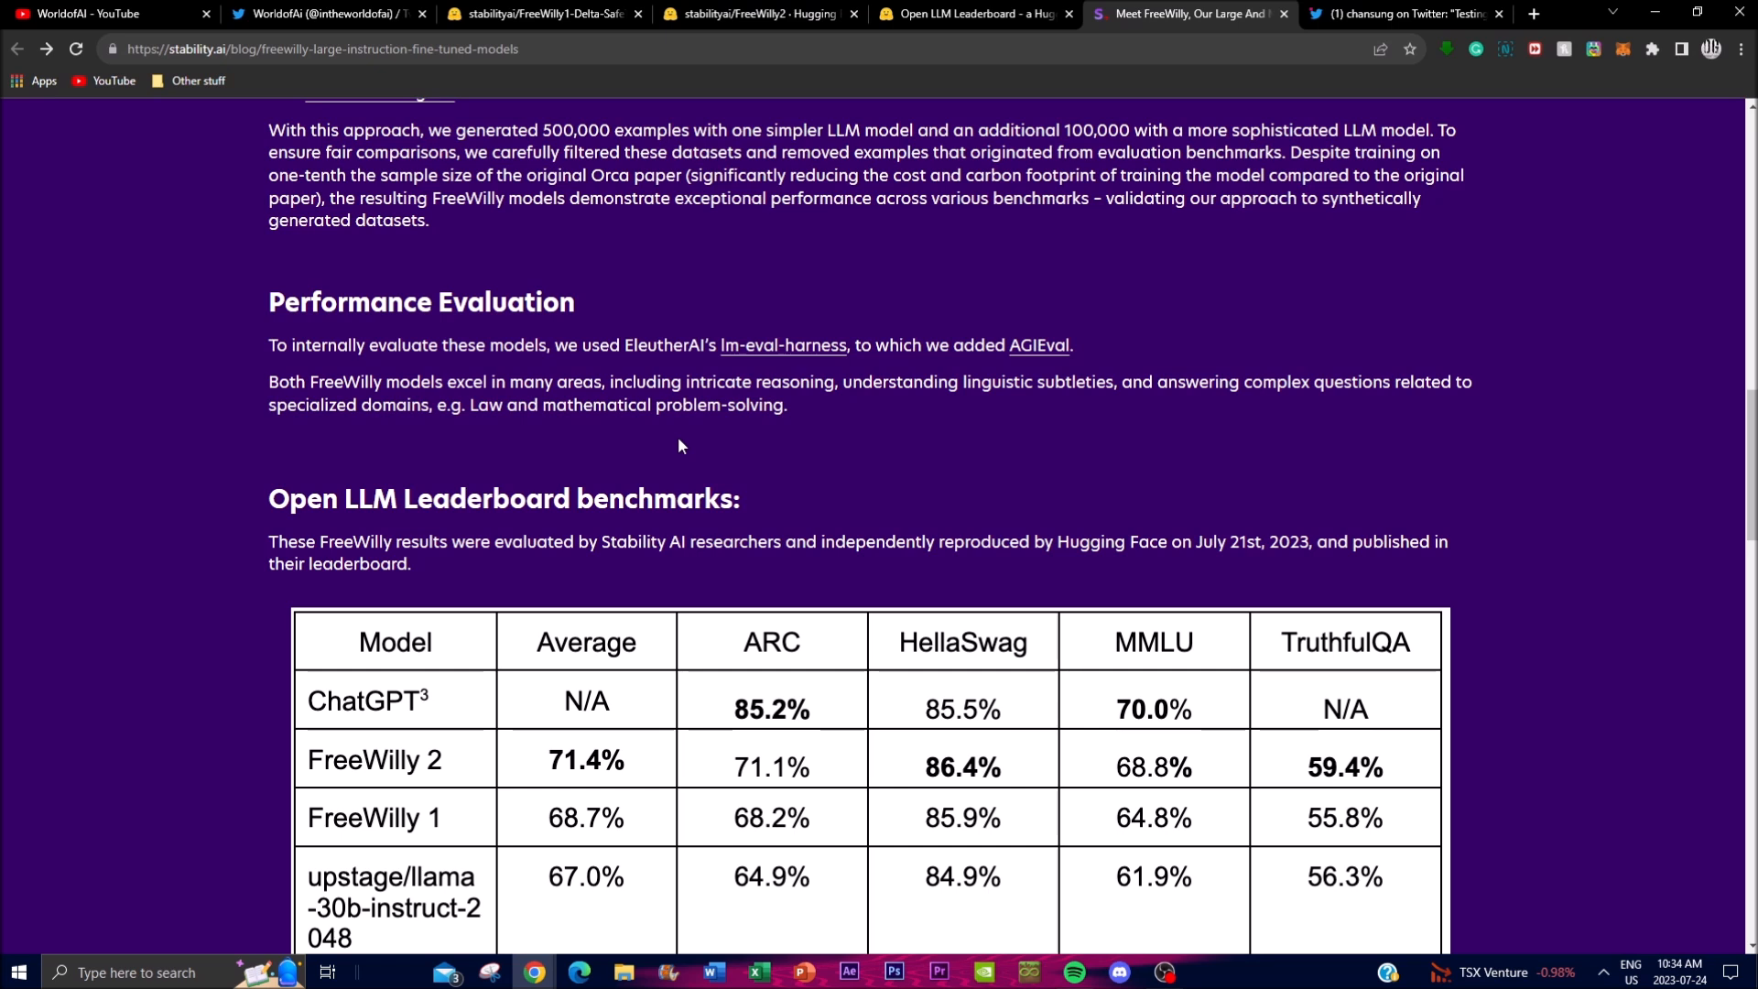
mouse_move(646, 597)
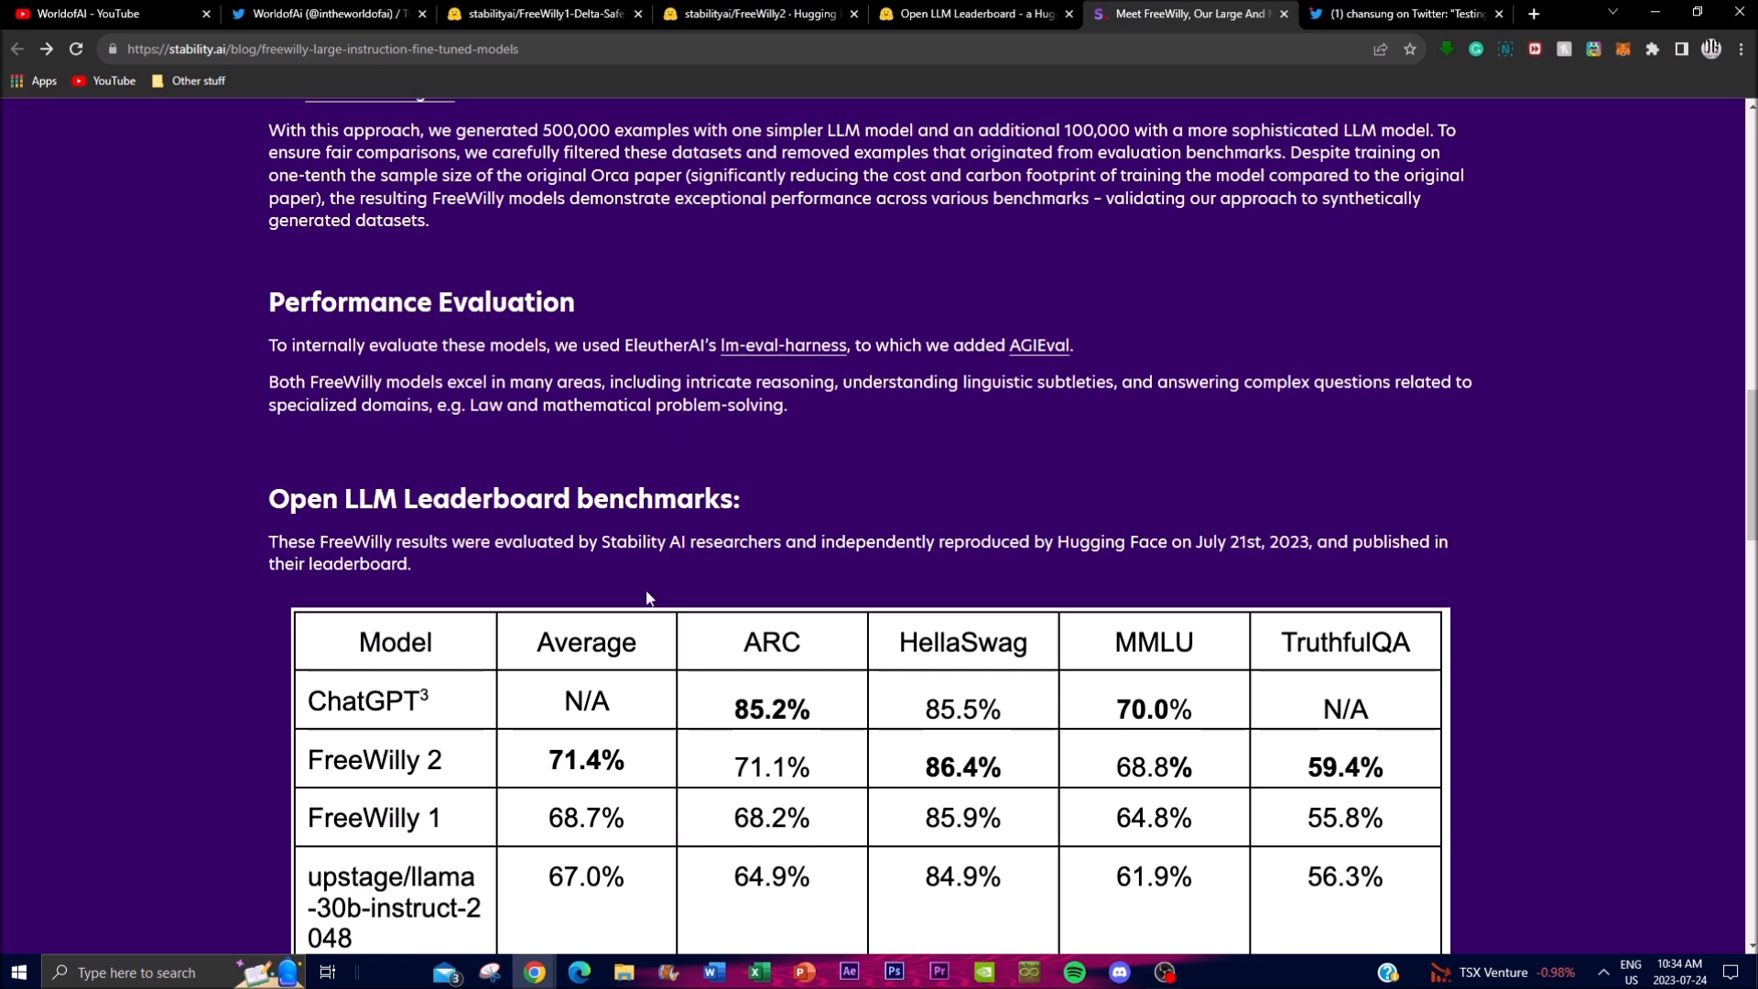
mouse_move(617, 324)
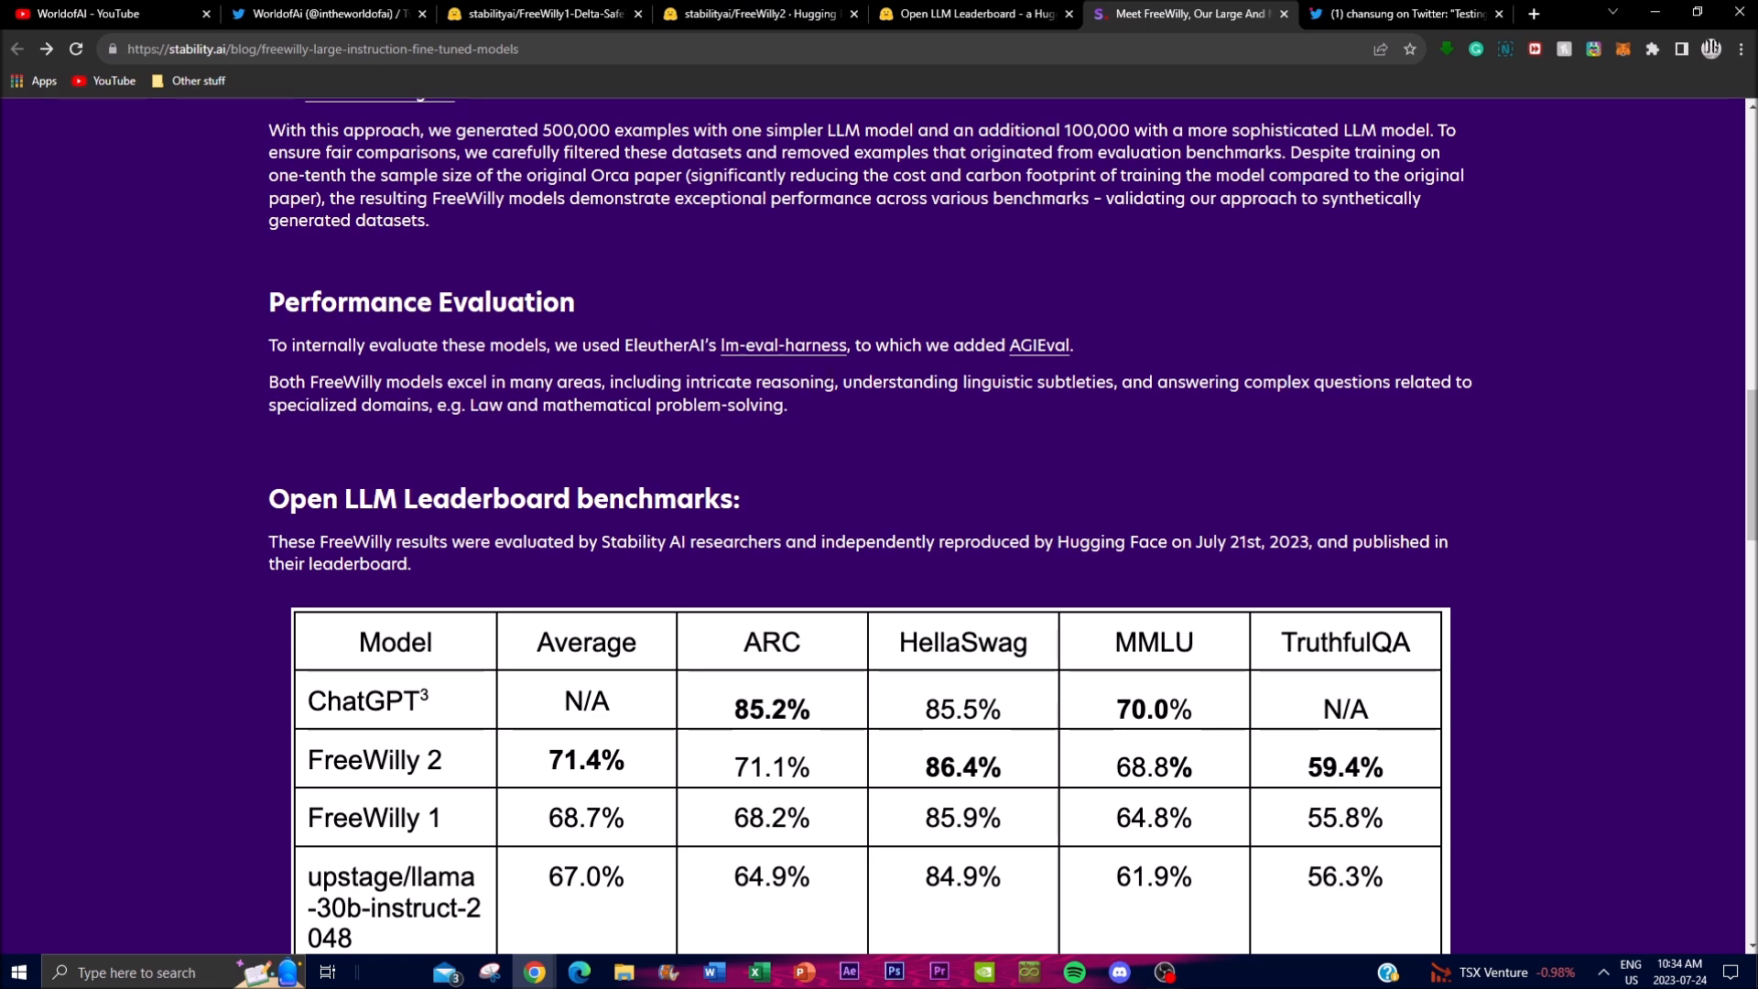
mouse_move(818, 344)
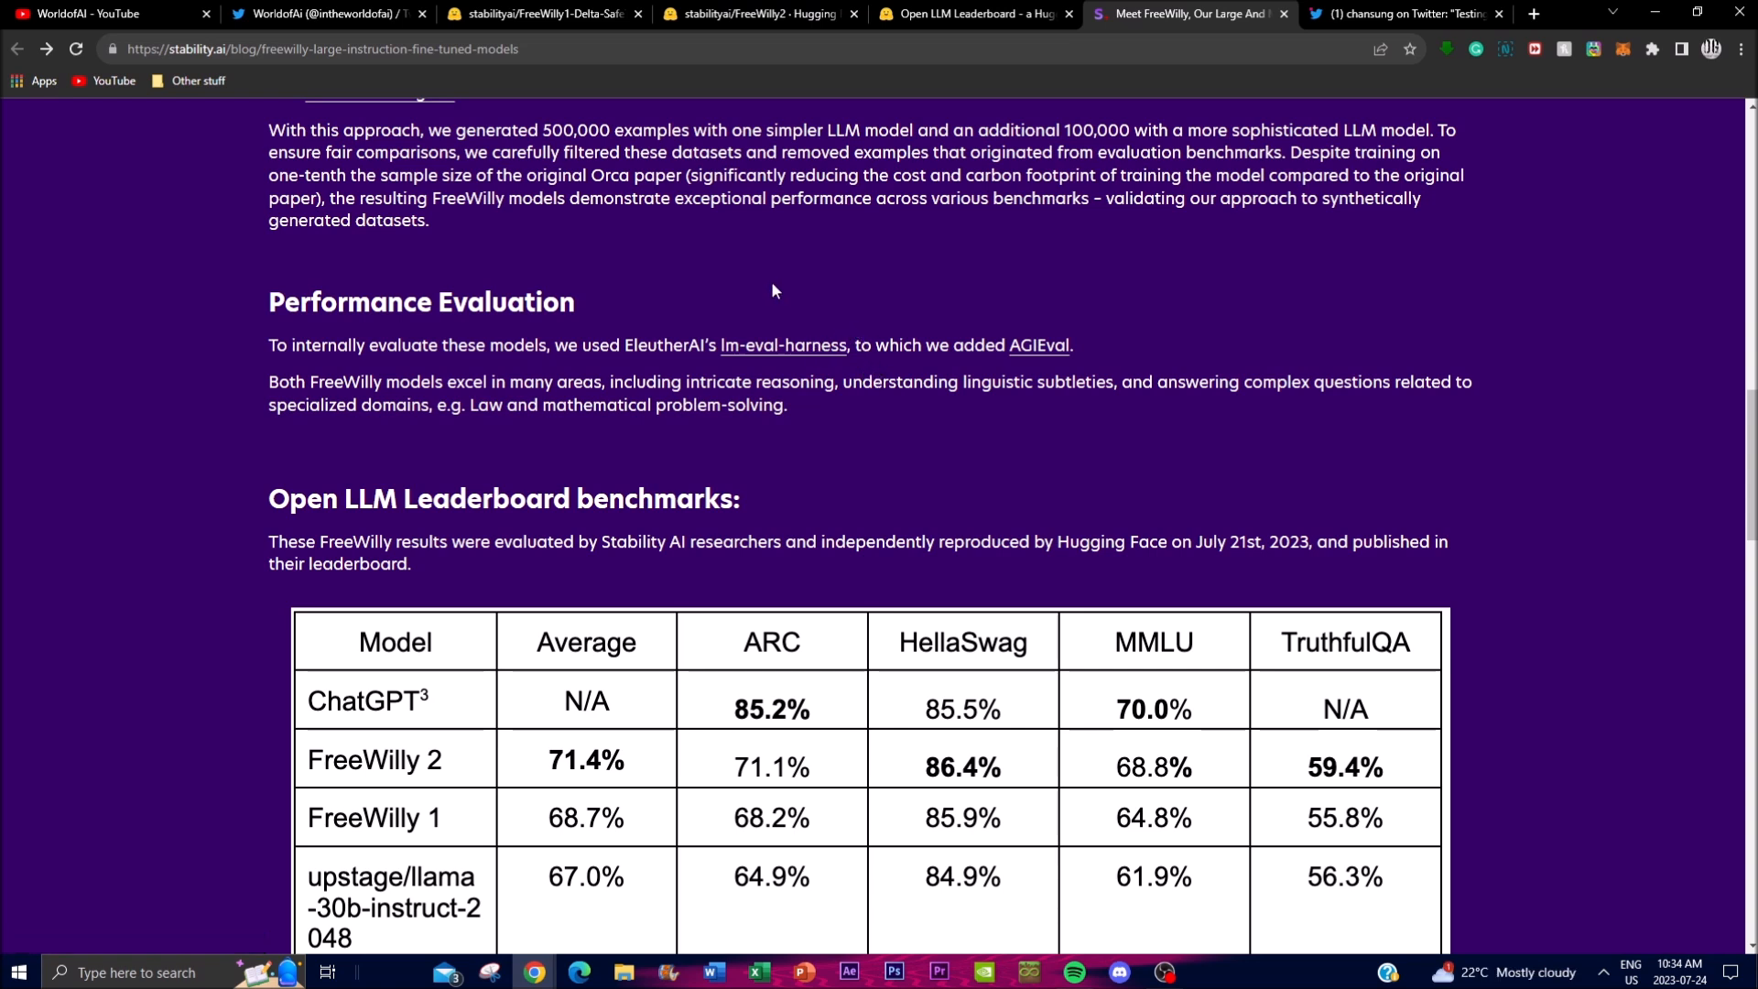
mouse_move(1630, 576)
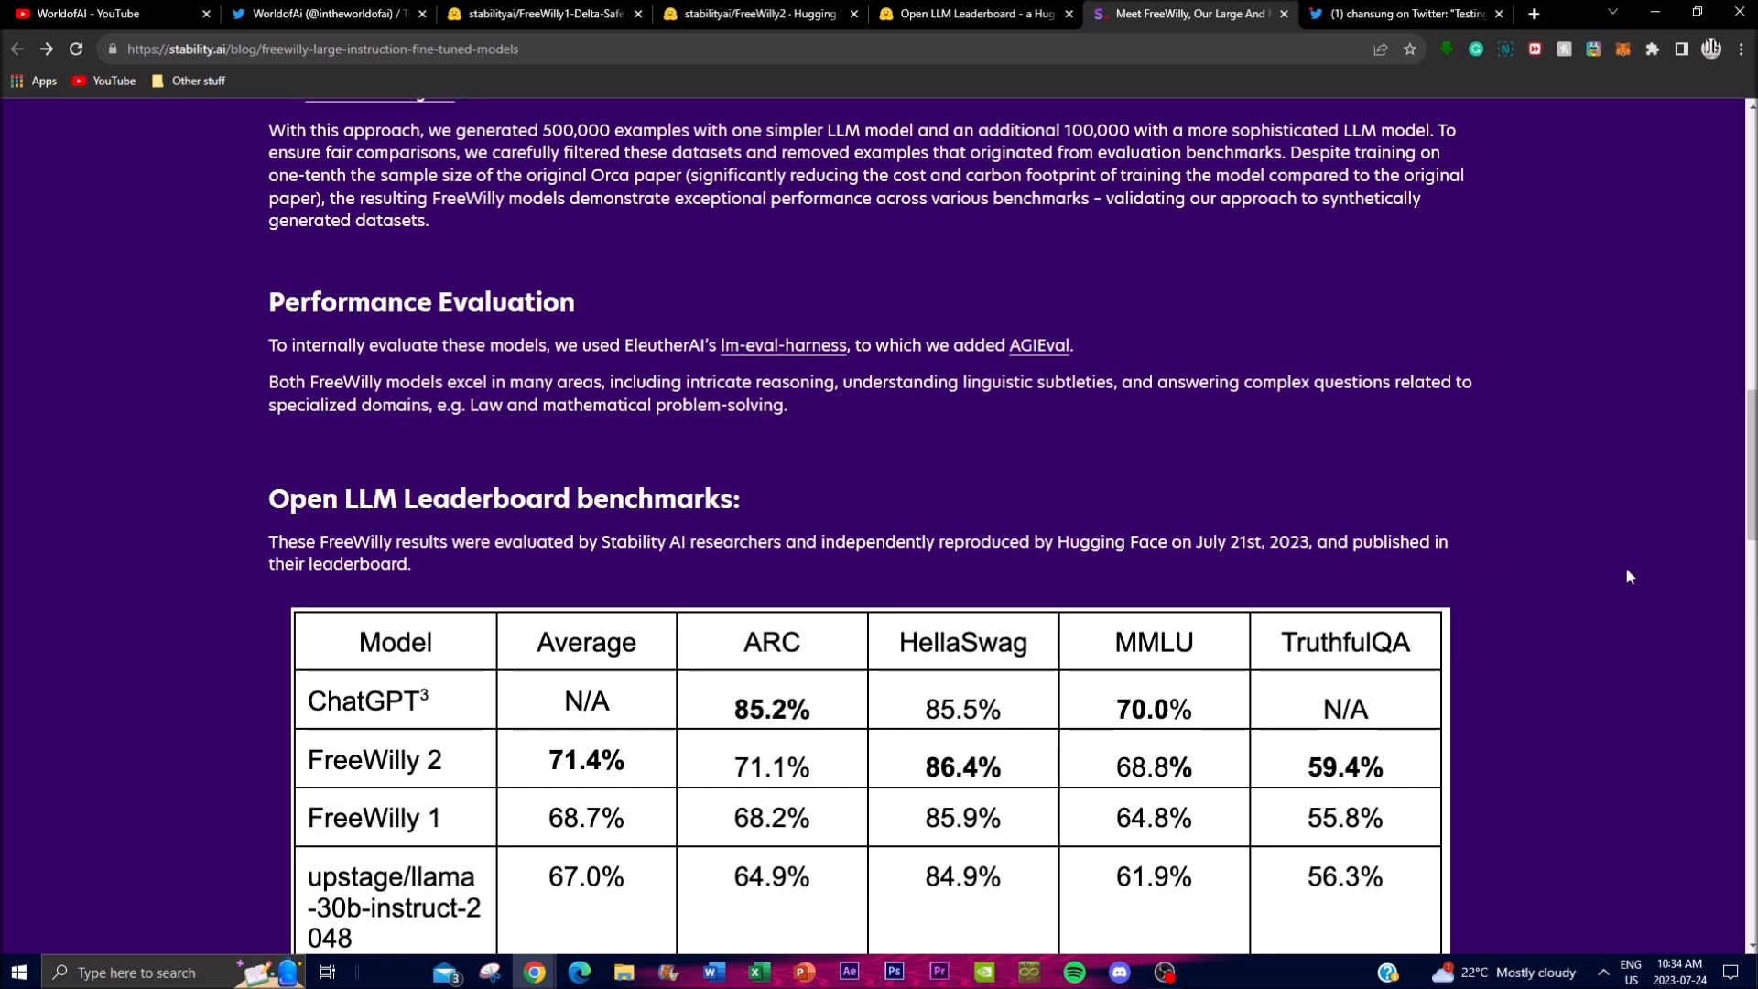
scroll(down, 3)
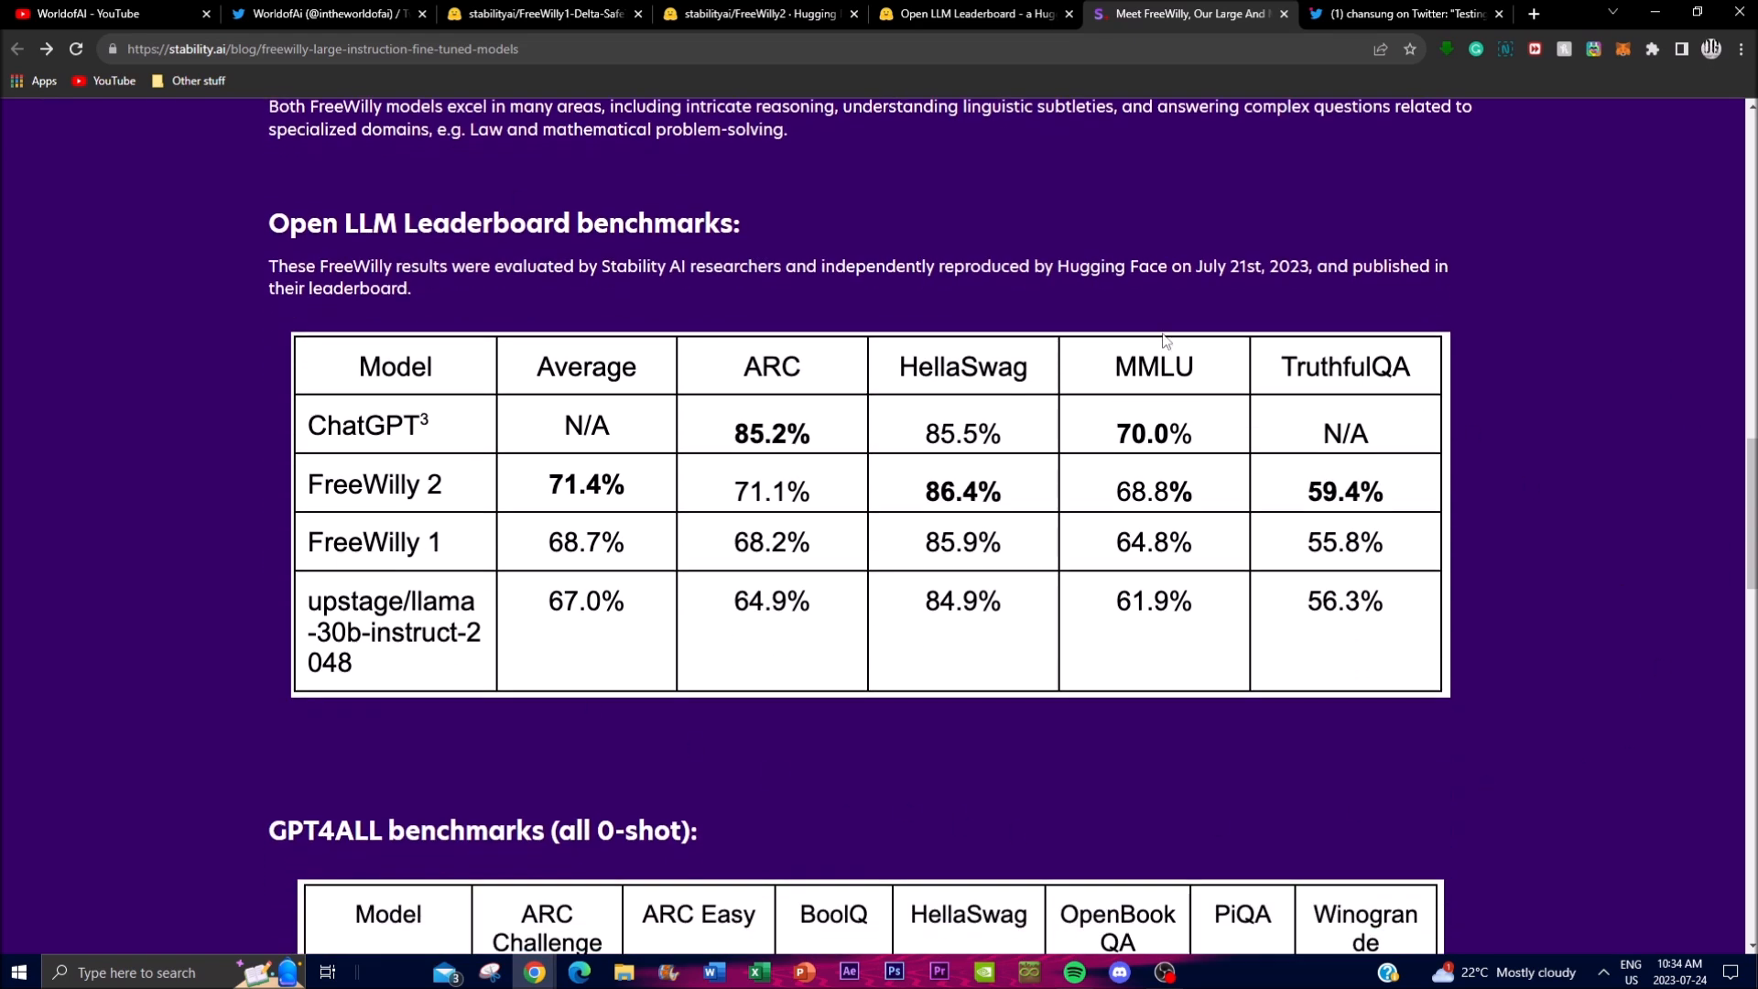
mouse_move(731, 370)
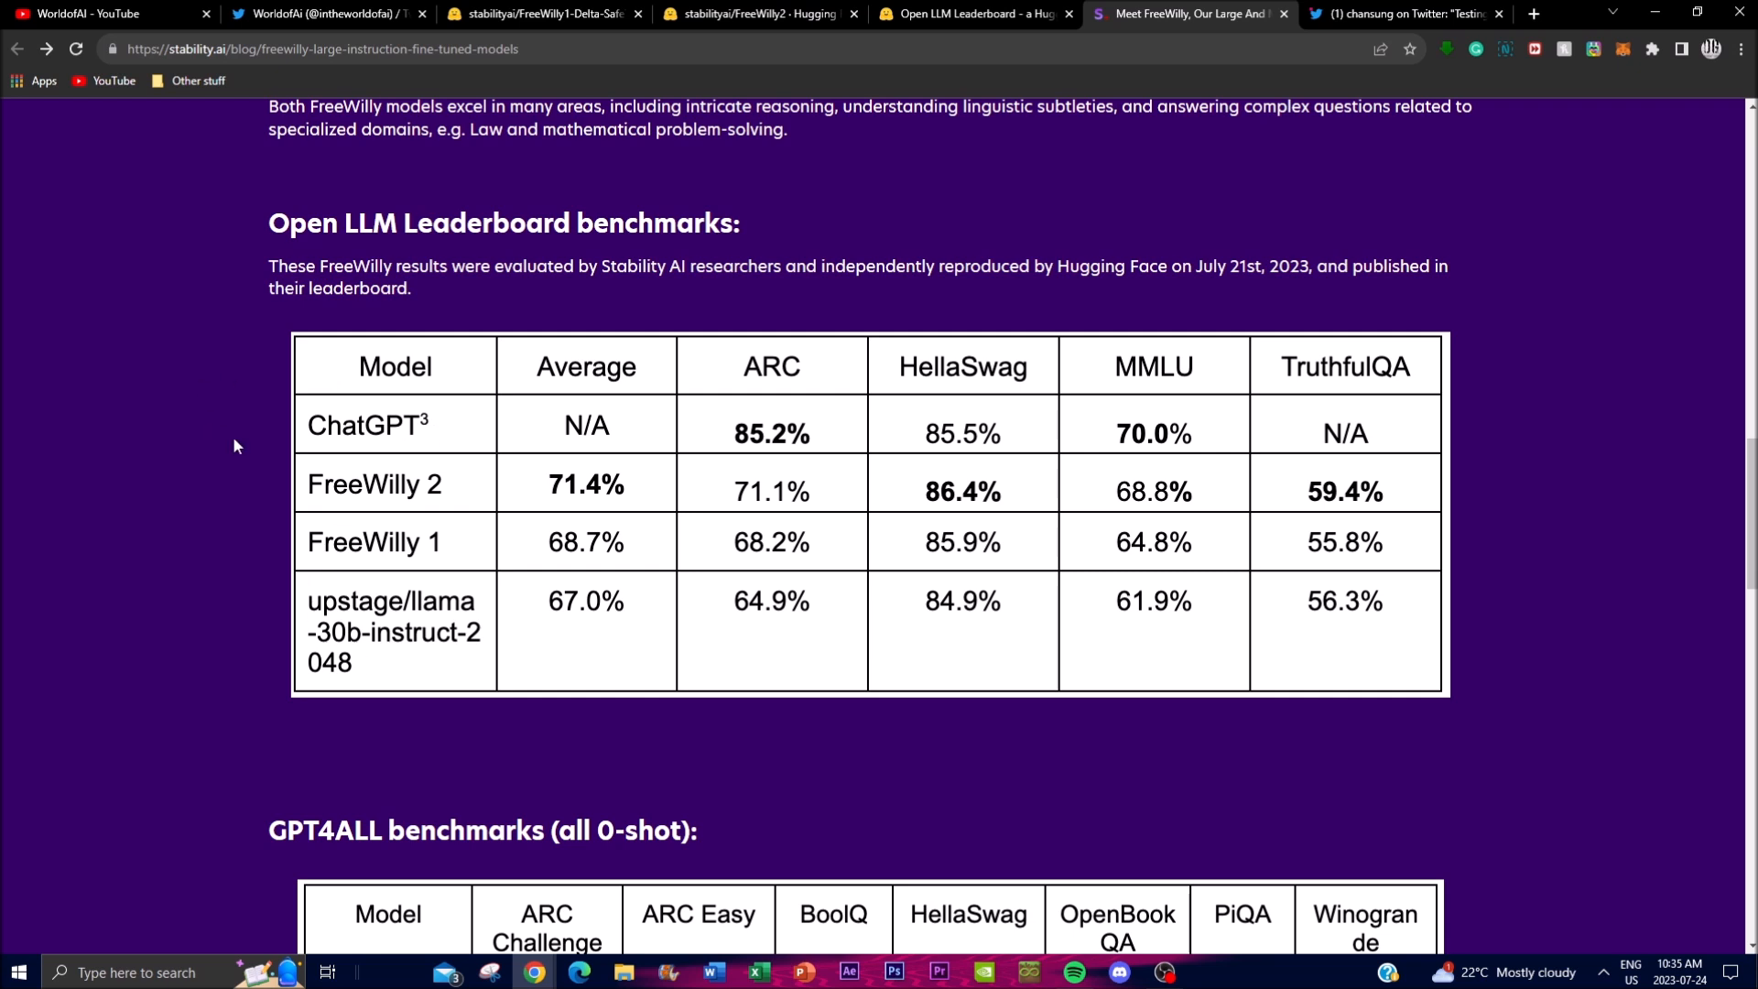
mouse_move(822, 502)
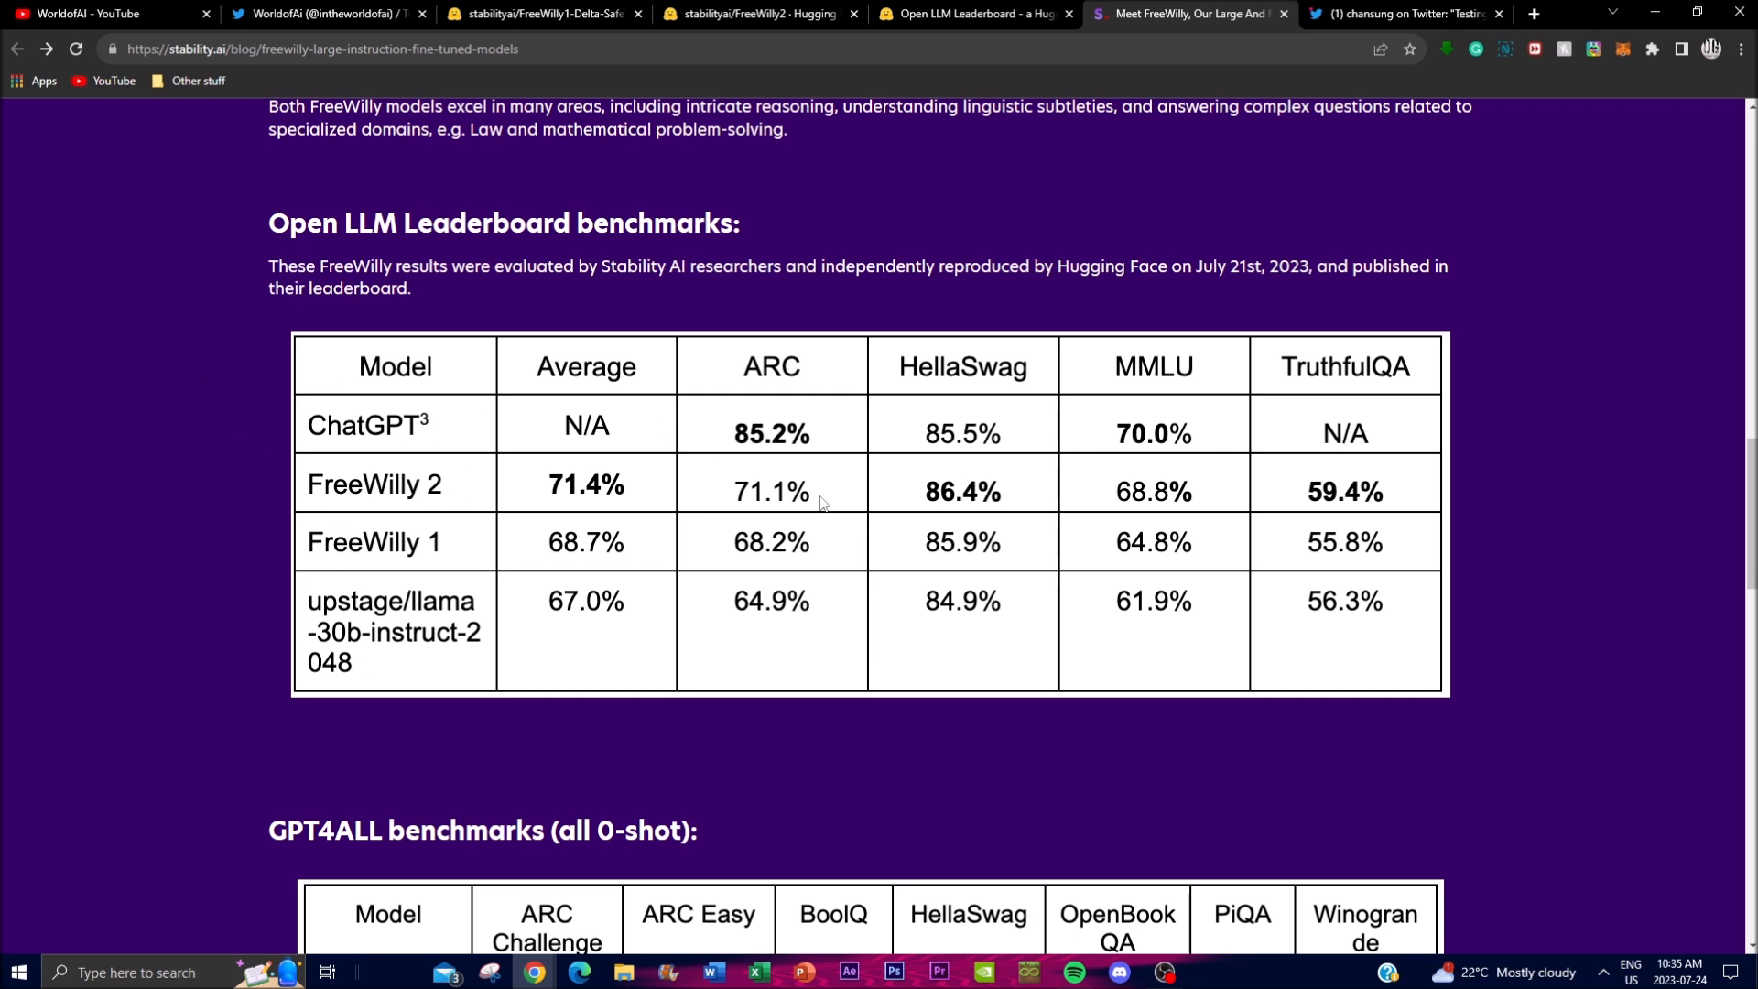
mouse_move(782, 625)
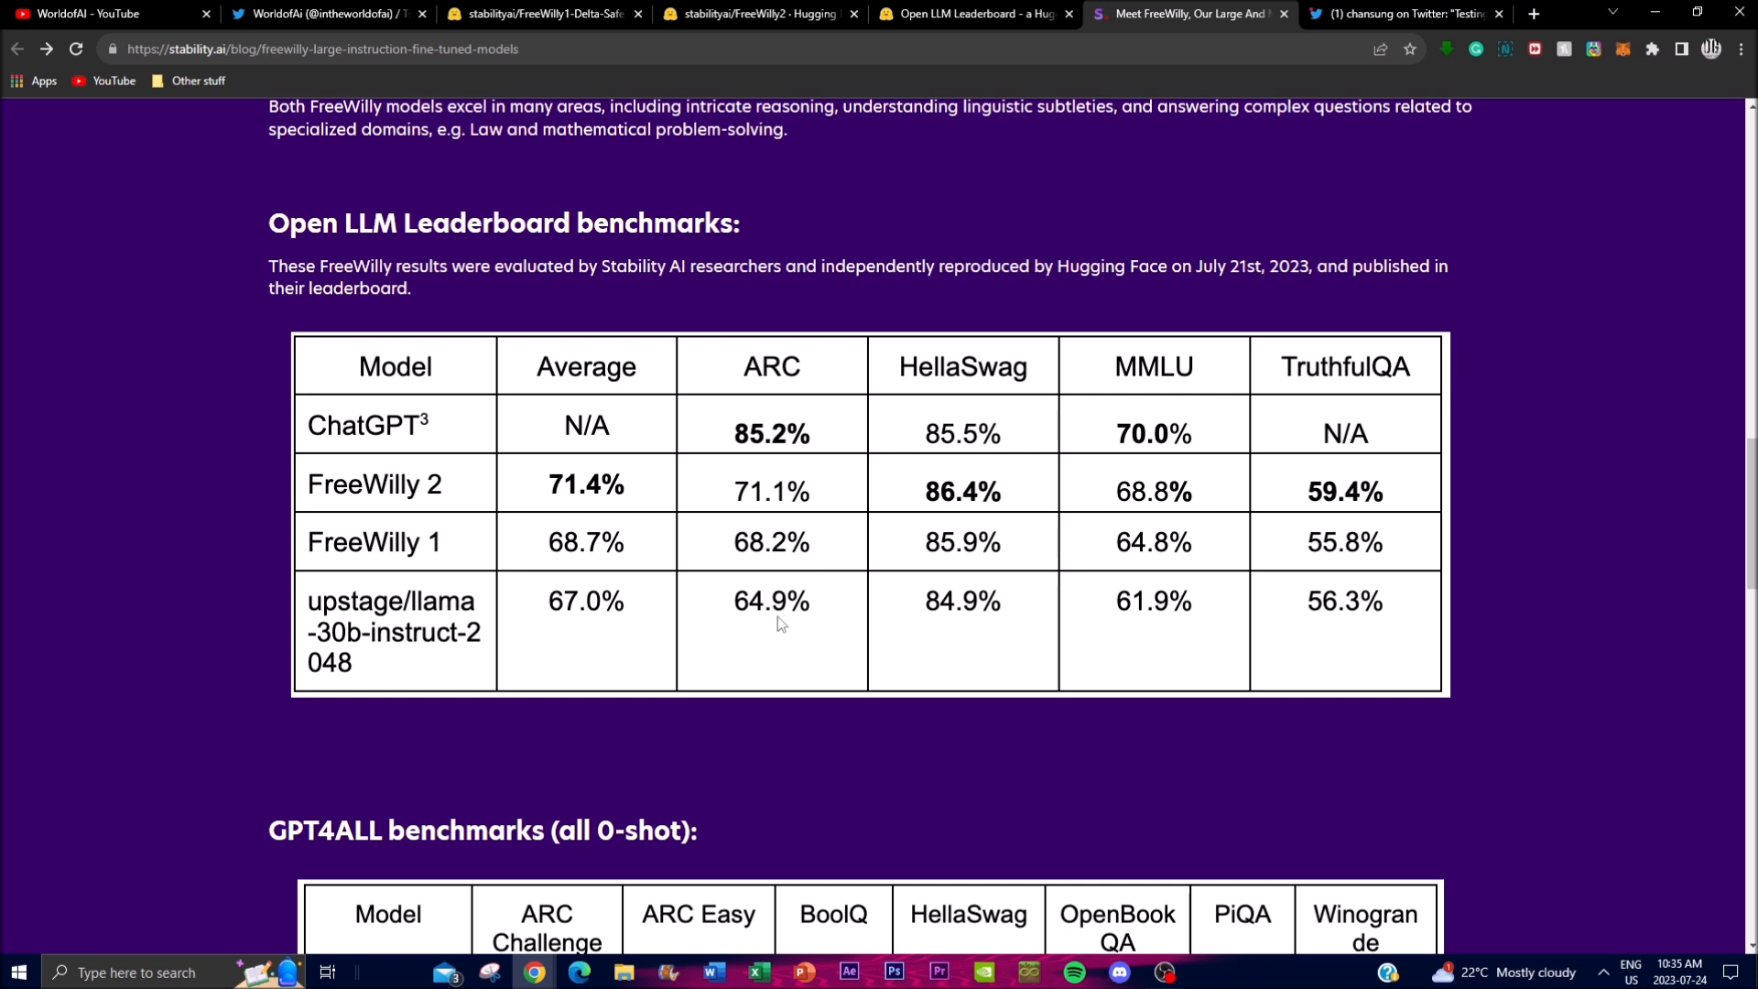
mouse_move(326, 527)
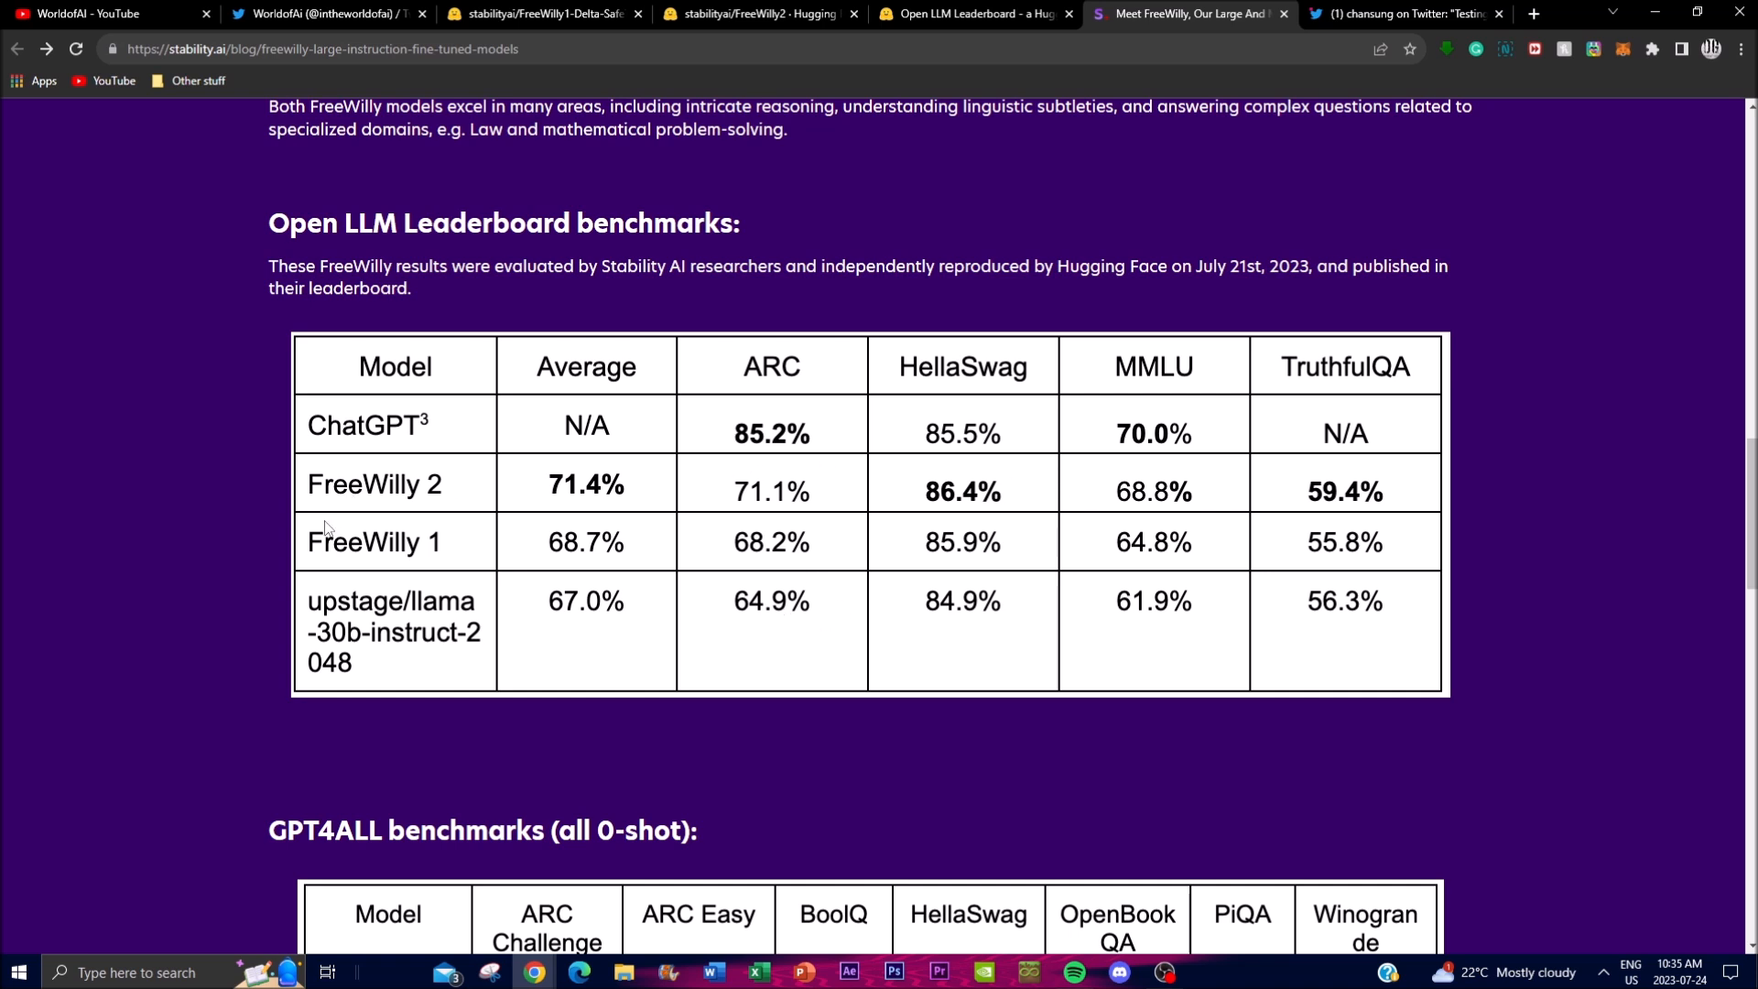
mouse_move(1342, 855)
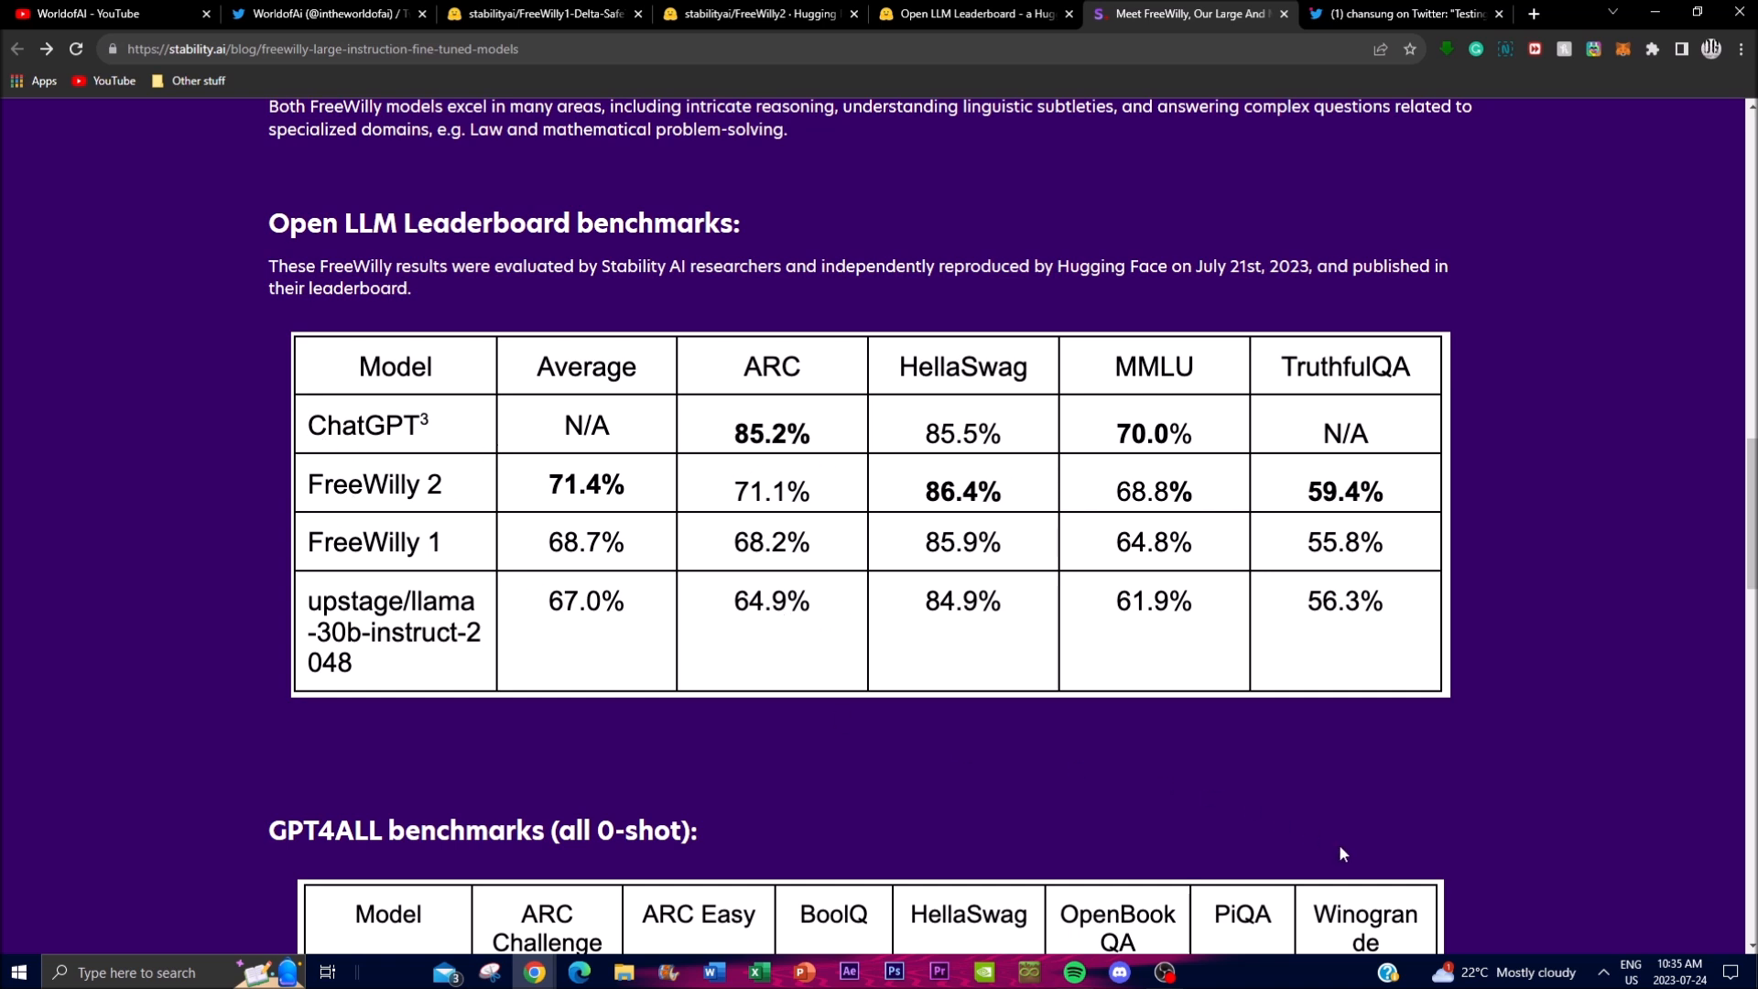
mouse_move(703, 419)
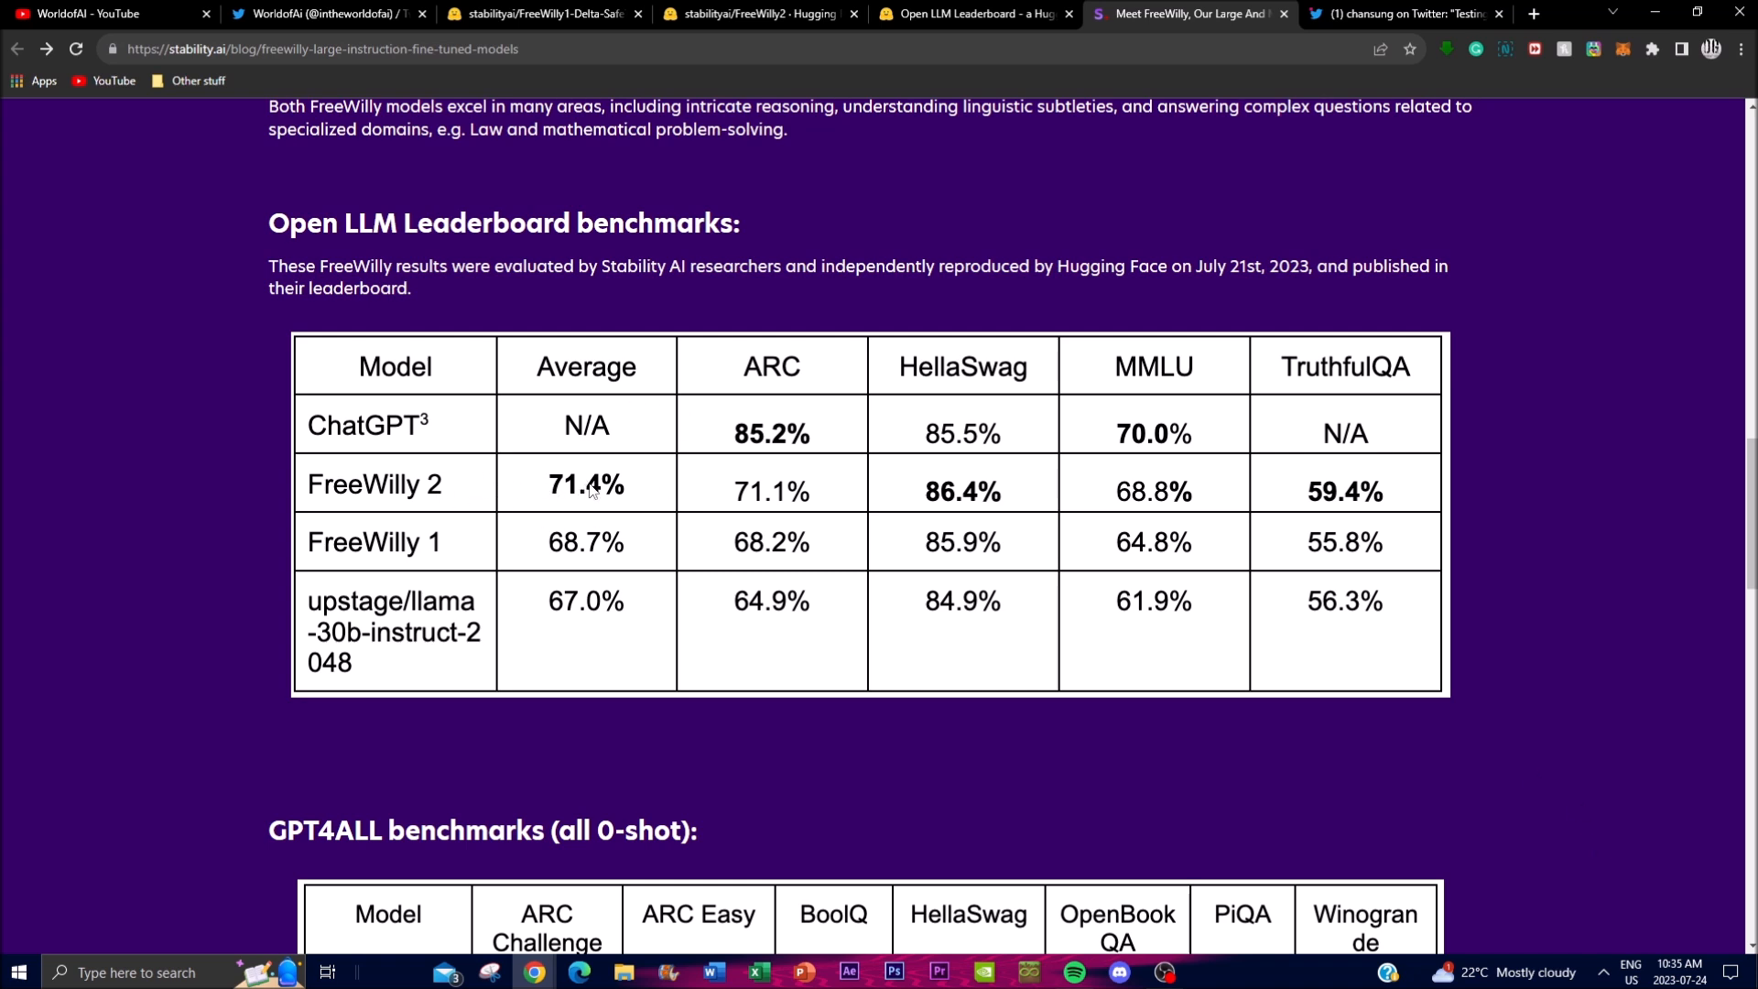
mouse_move(637, 526)
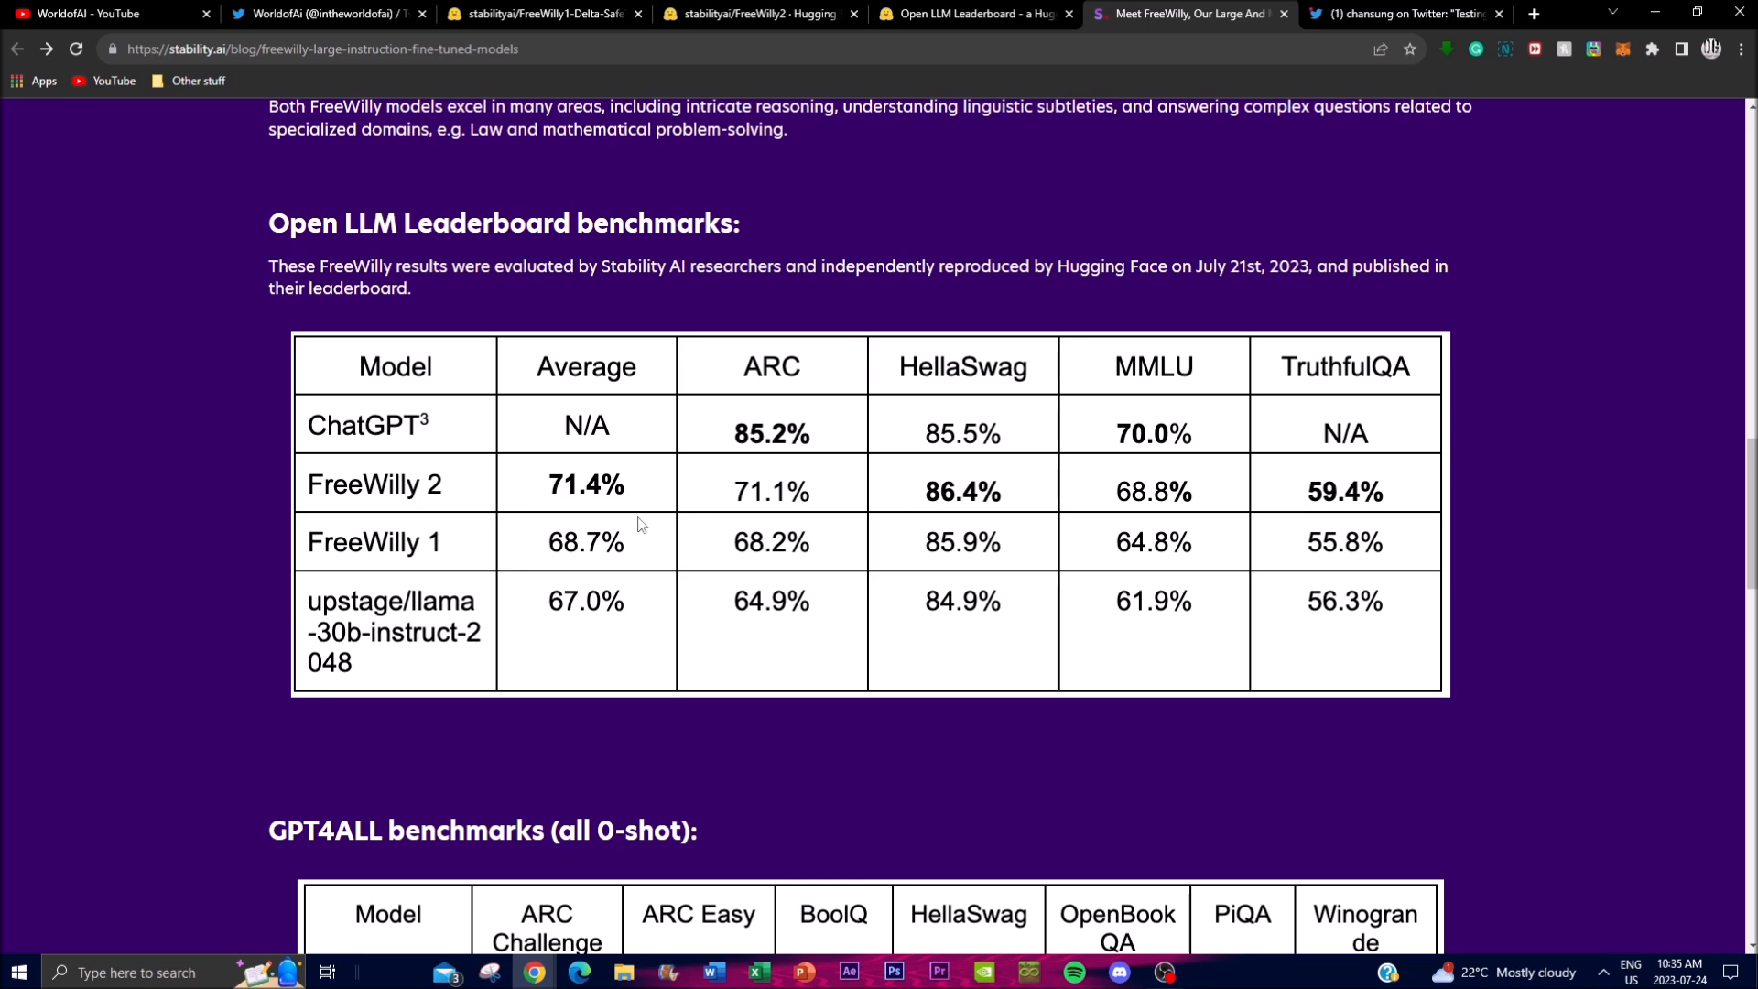
mouse_move(1150, 597)
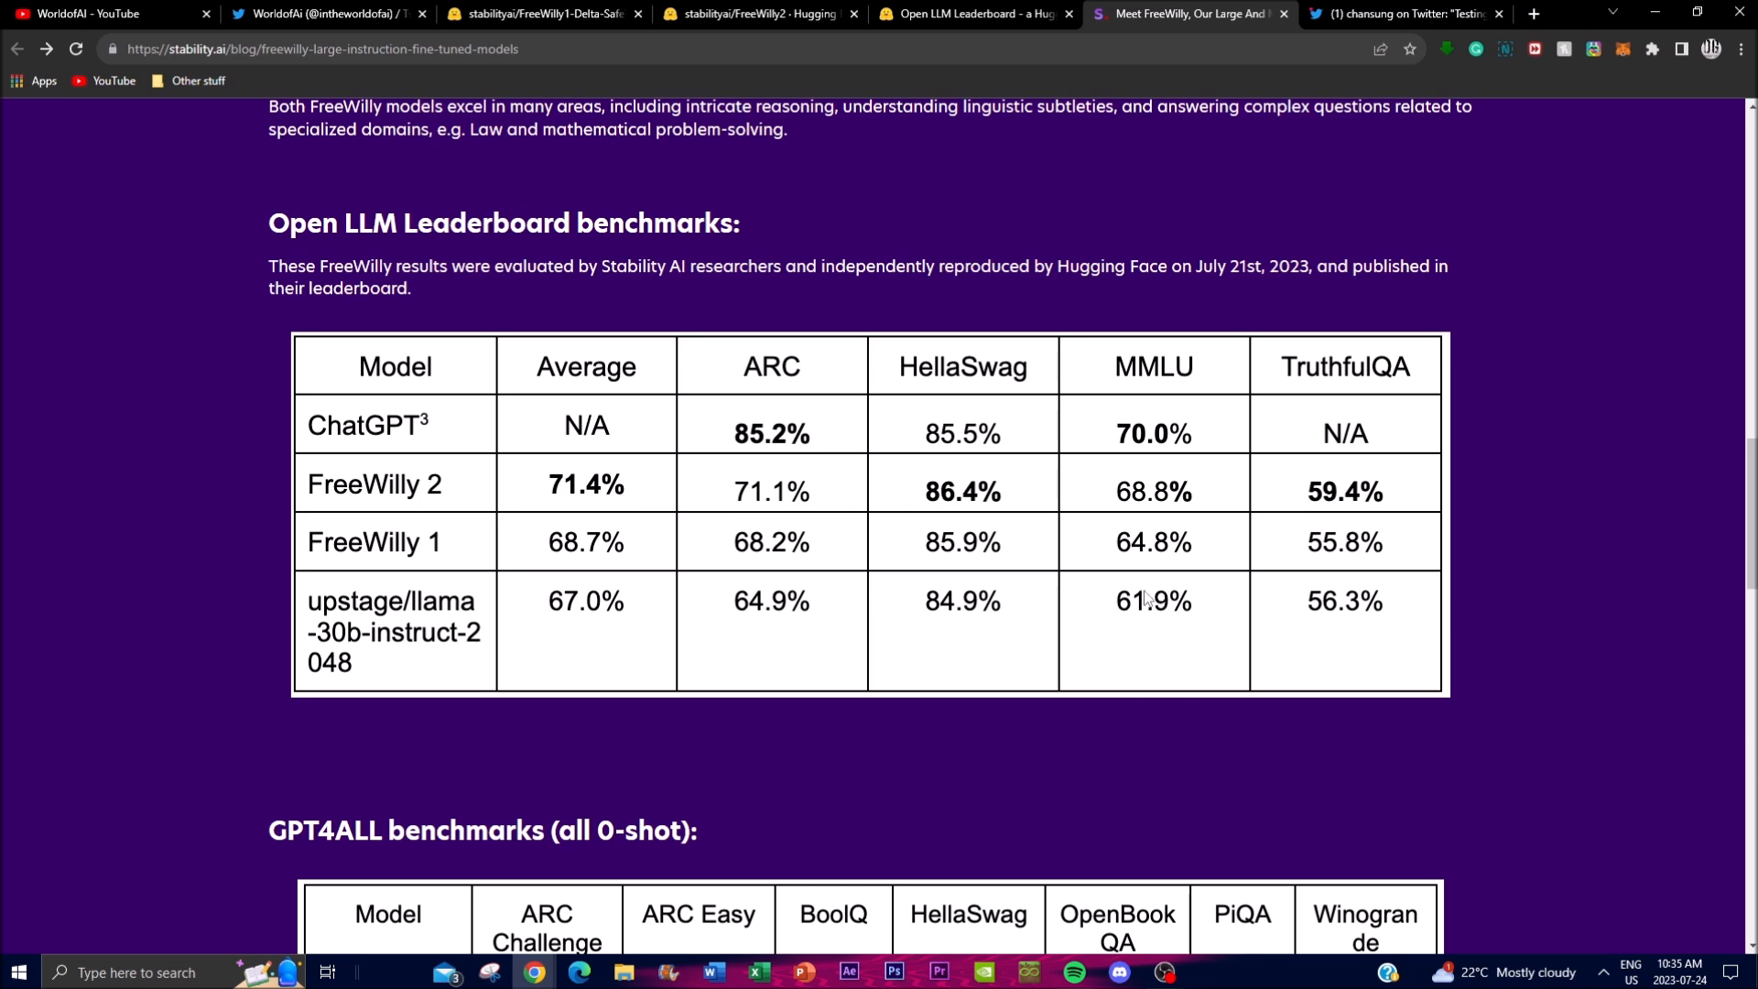
Scroll through the GPT4ALL and AGI Eval tables down to 'Contributing to an open future'
scroll(down, 3)
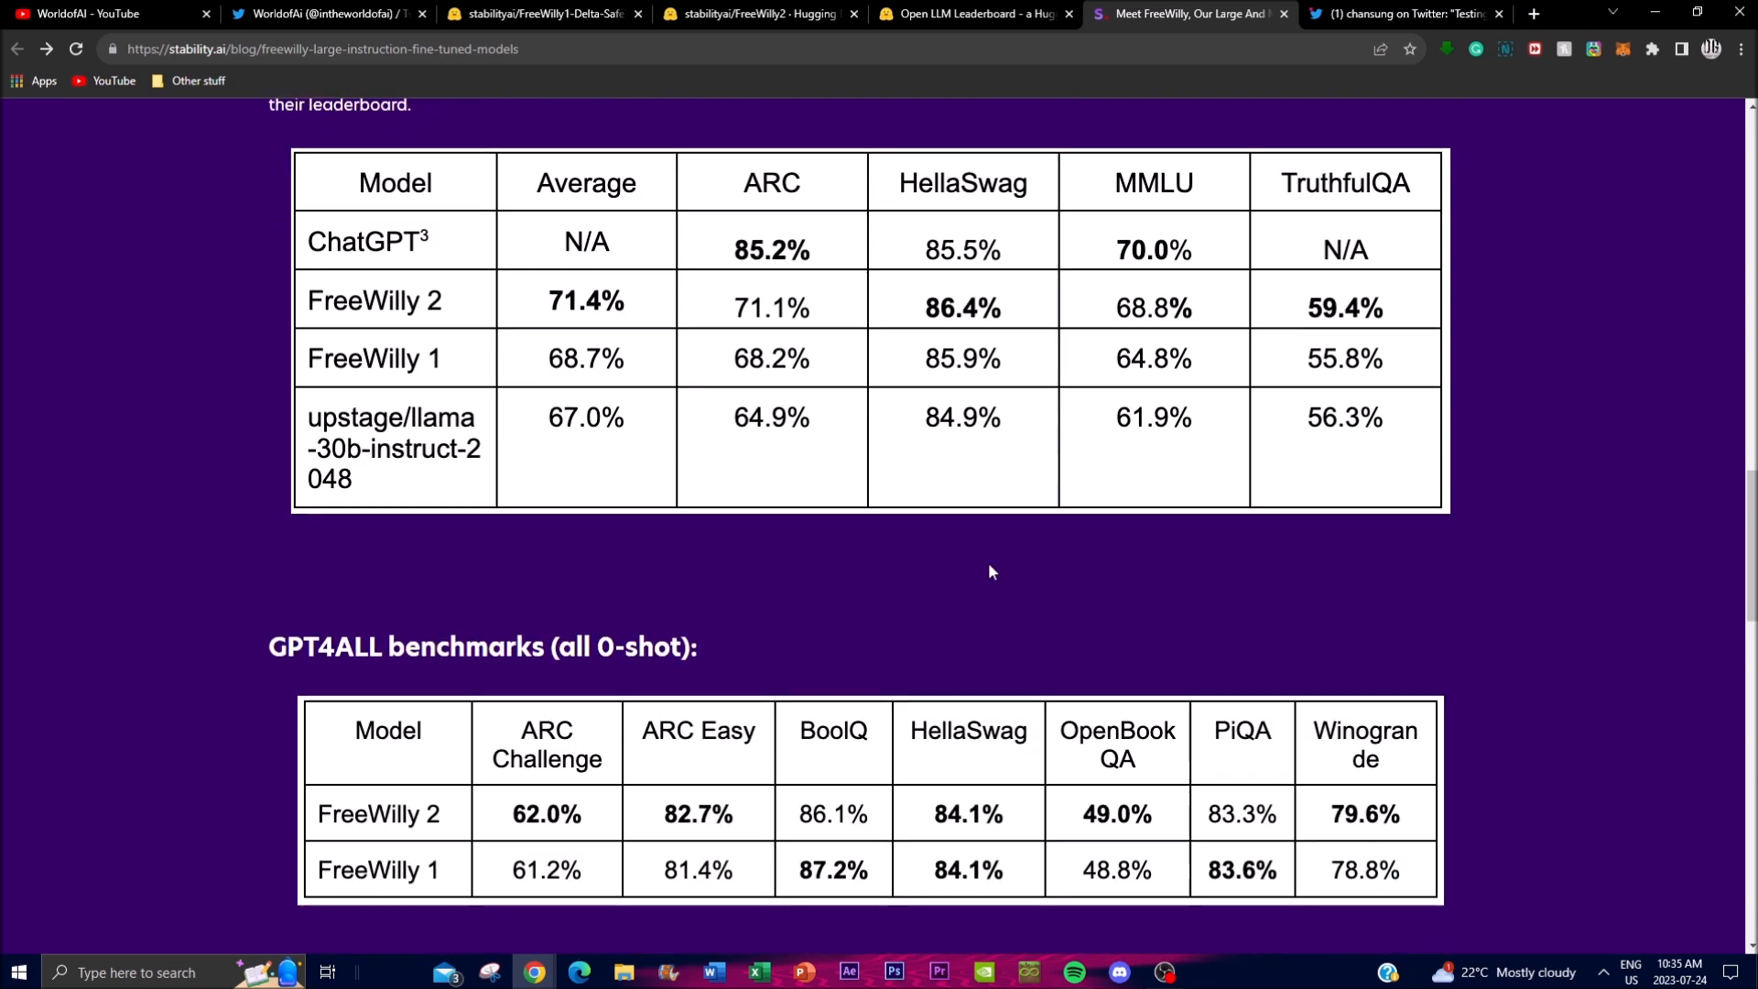
scroll(down, 3)
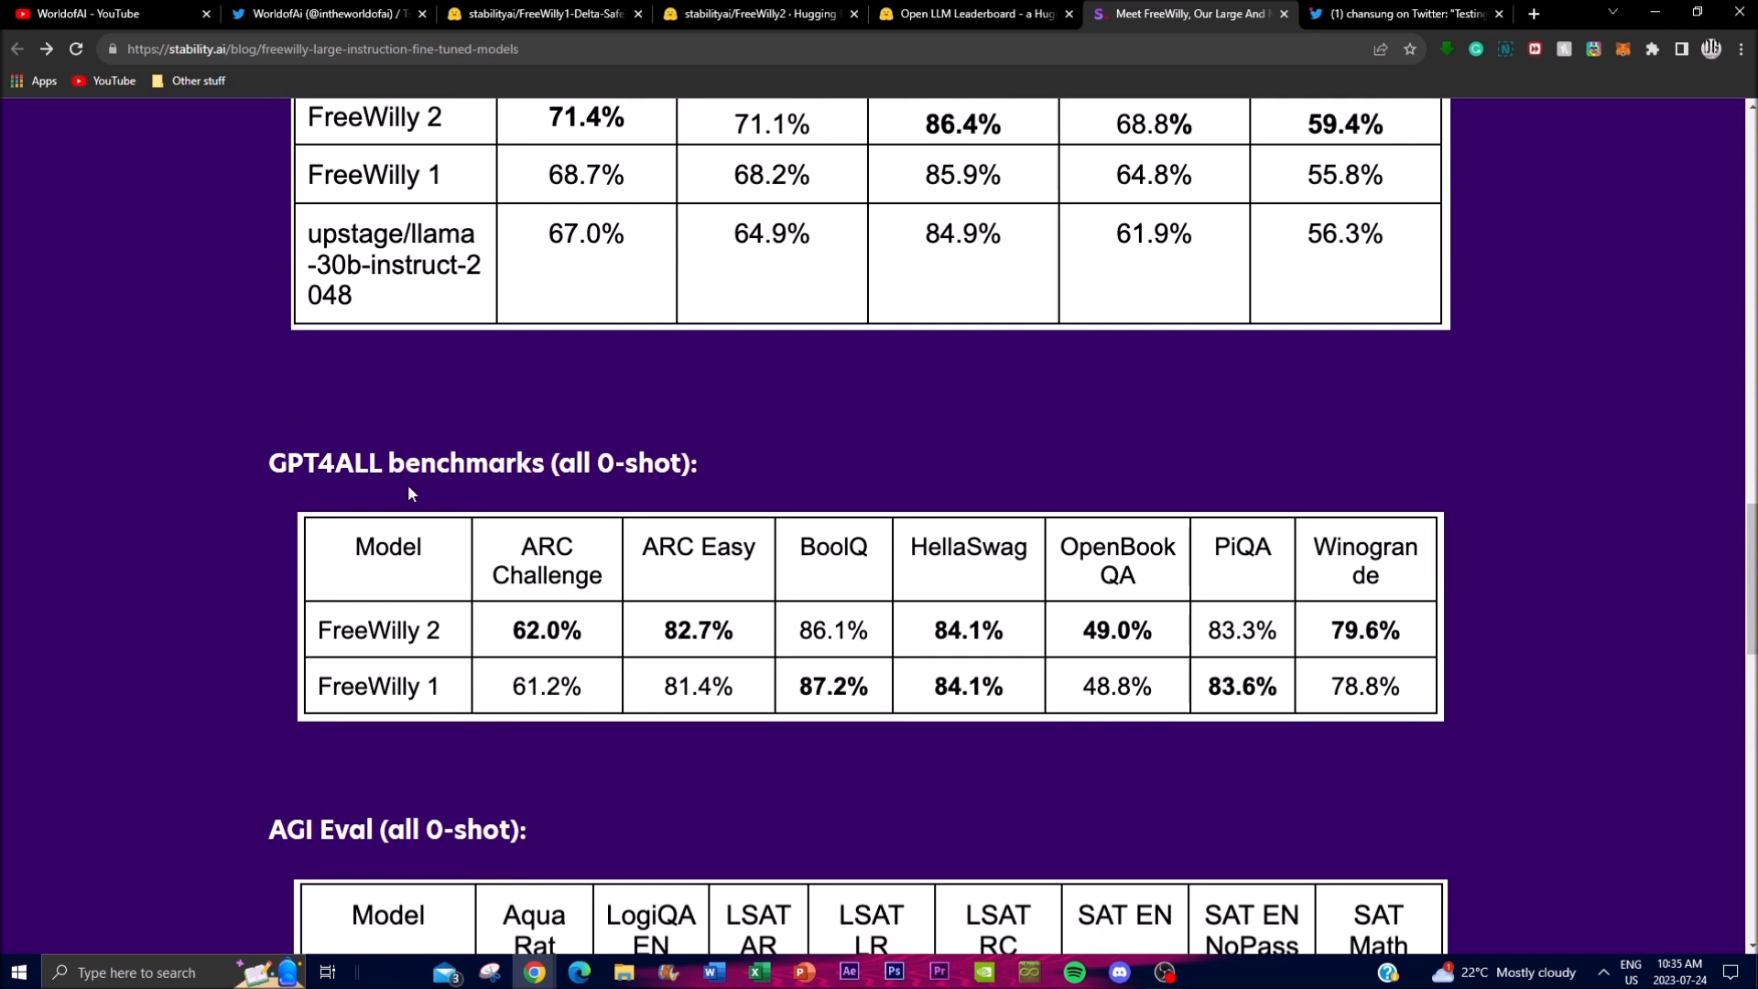
mouse_move(1401, 727)
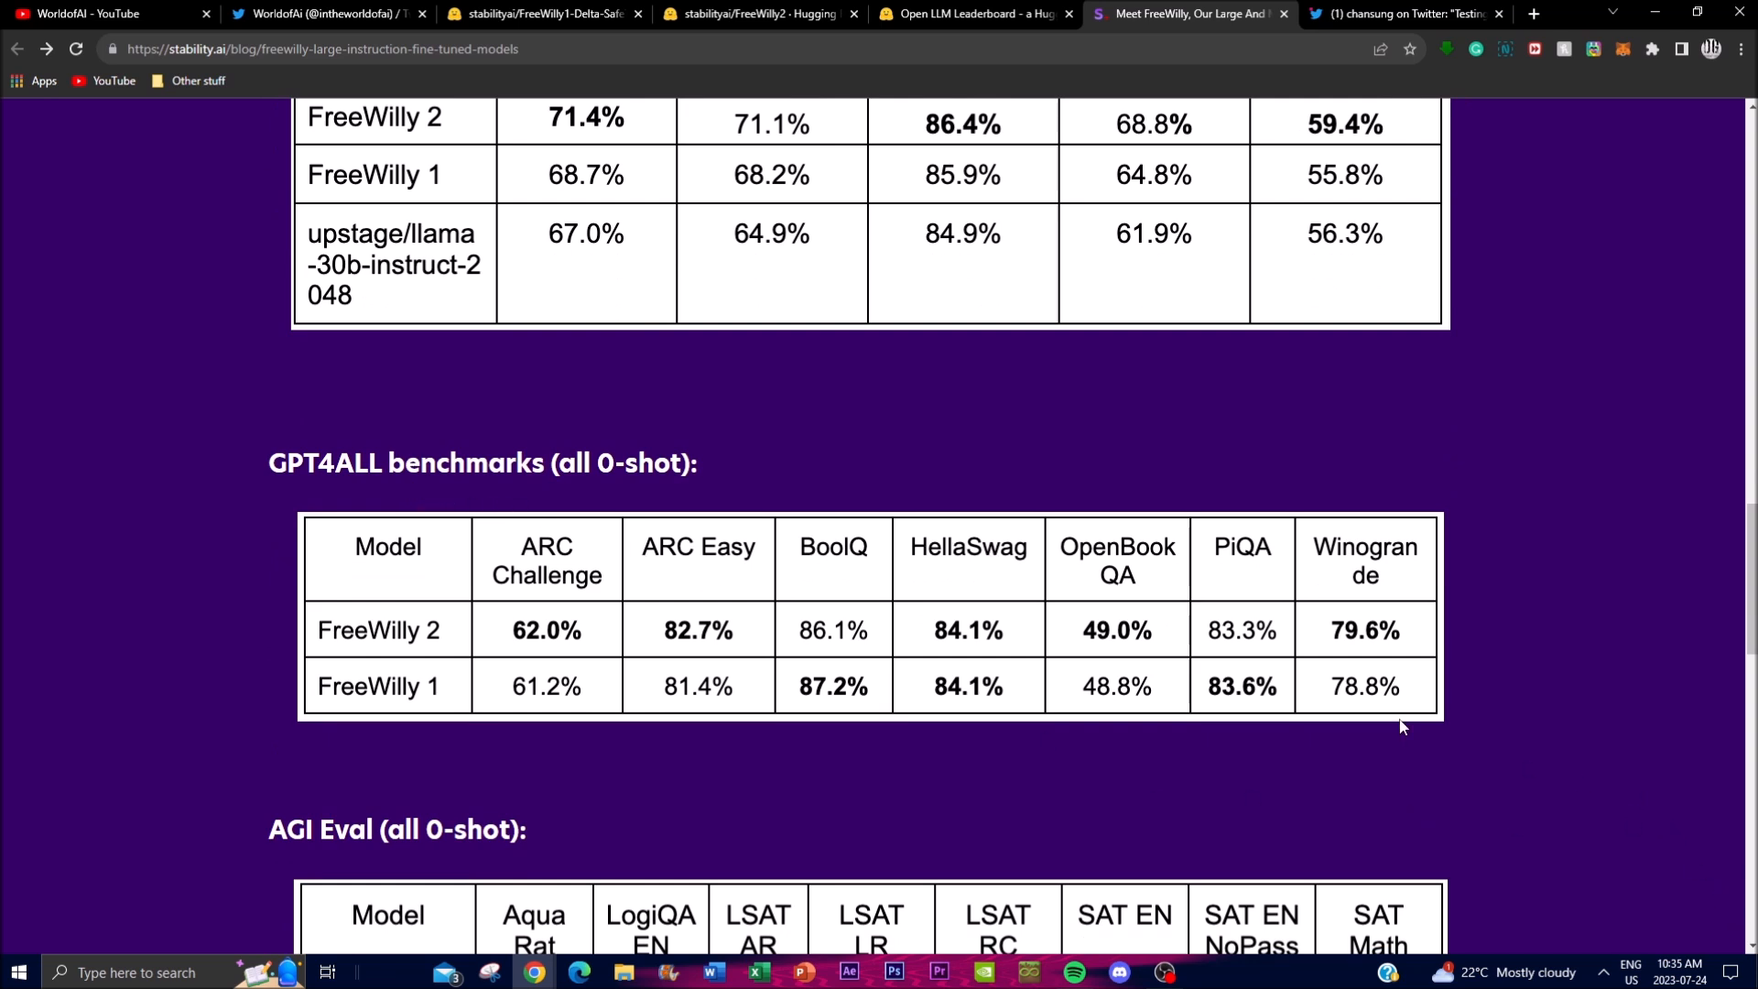
mouse_move(1285, 510)
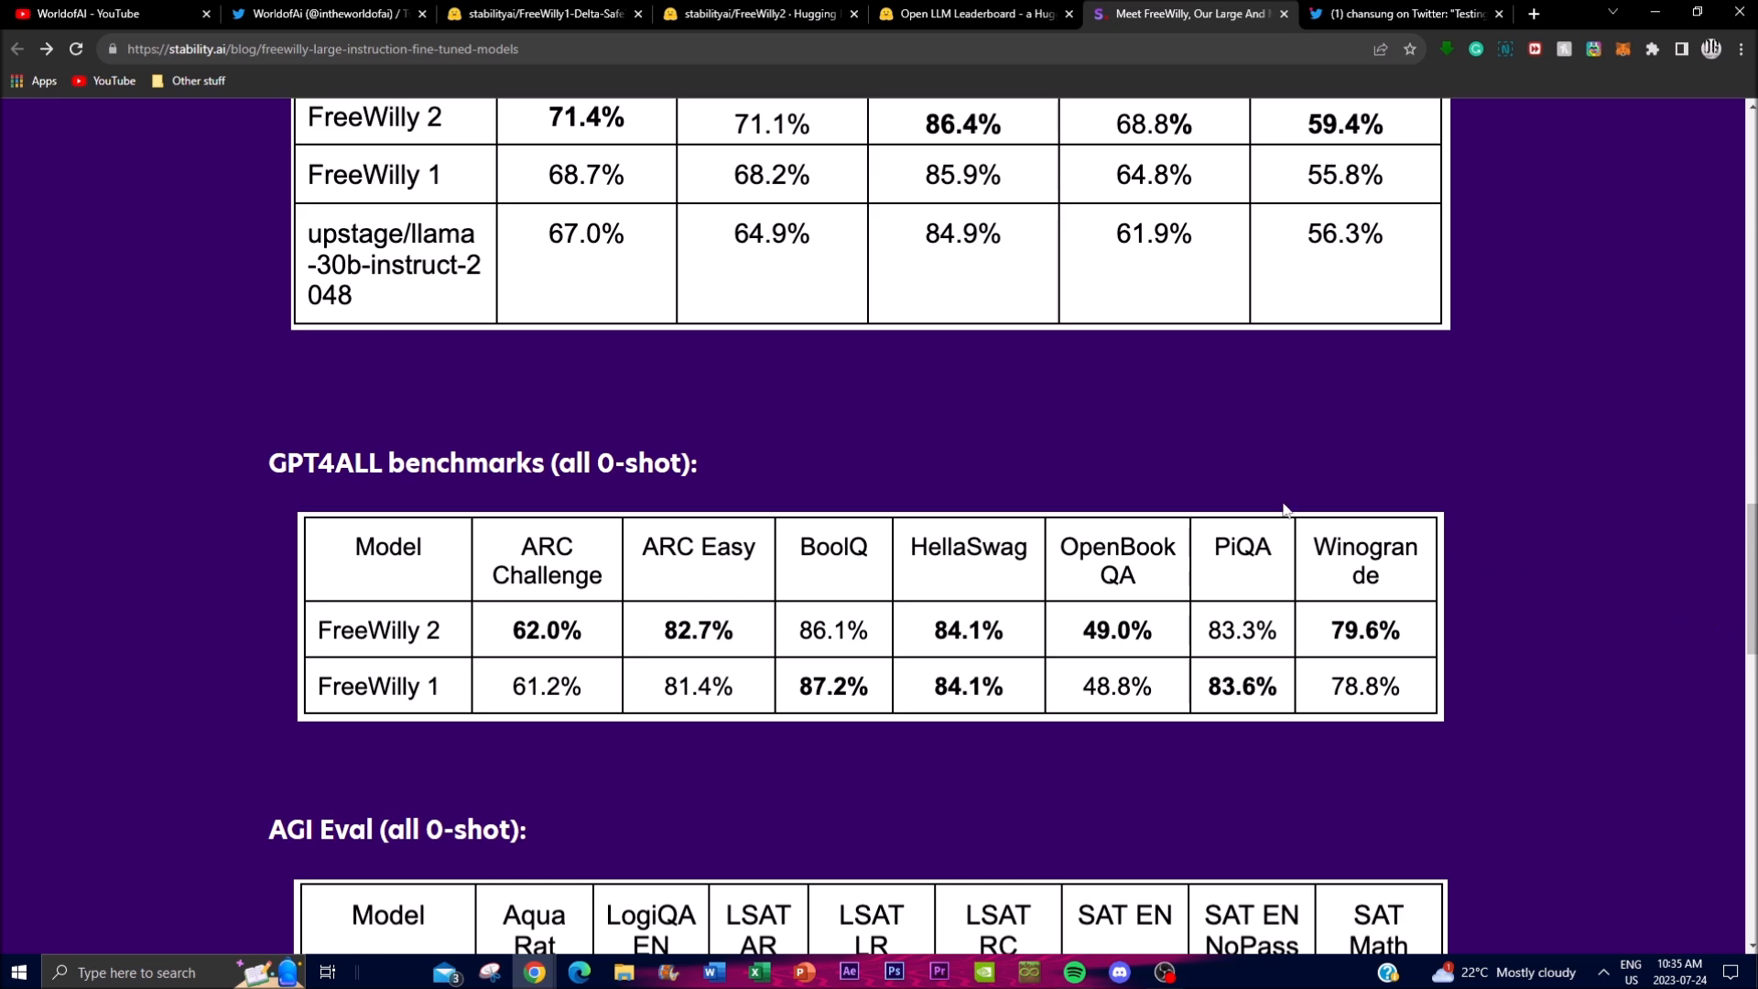
scroll(down, 3)
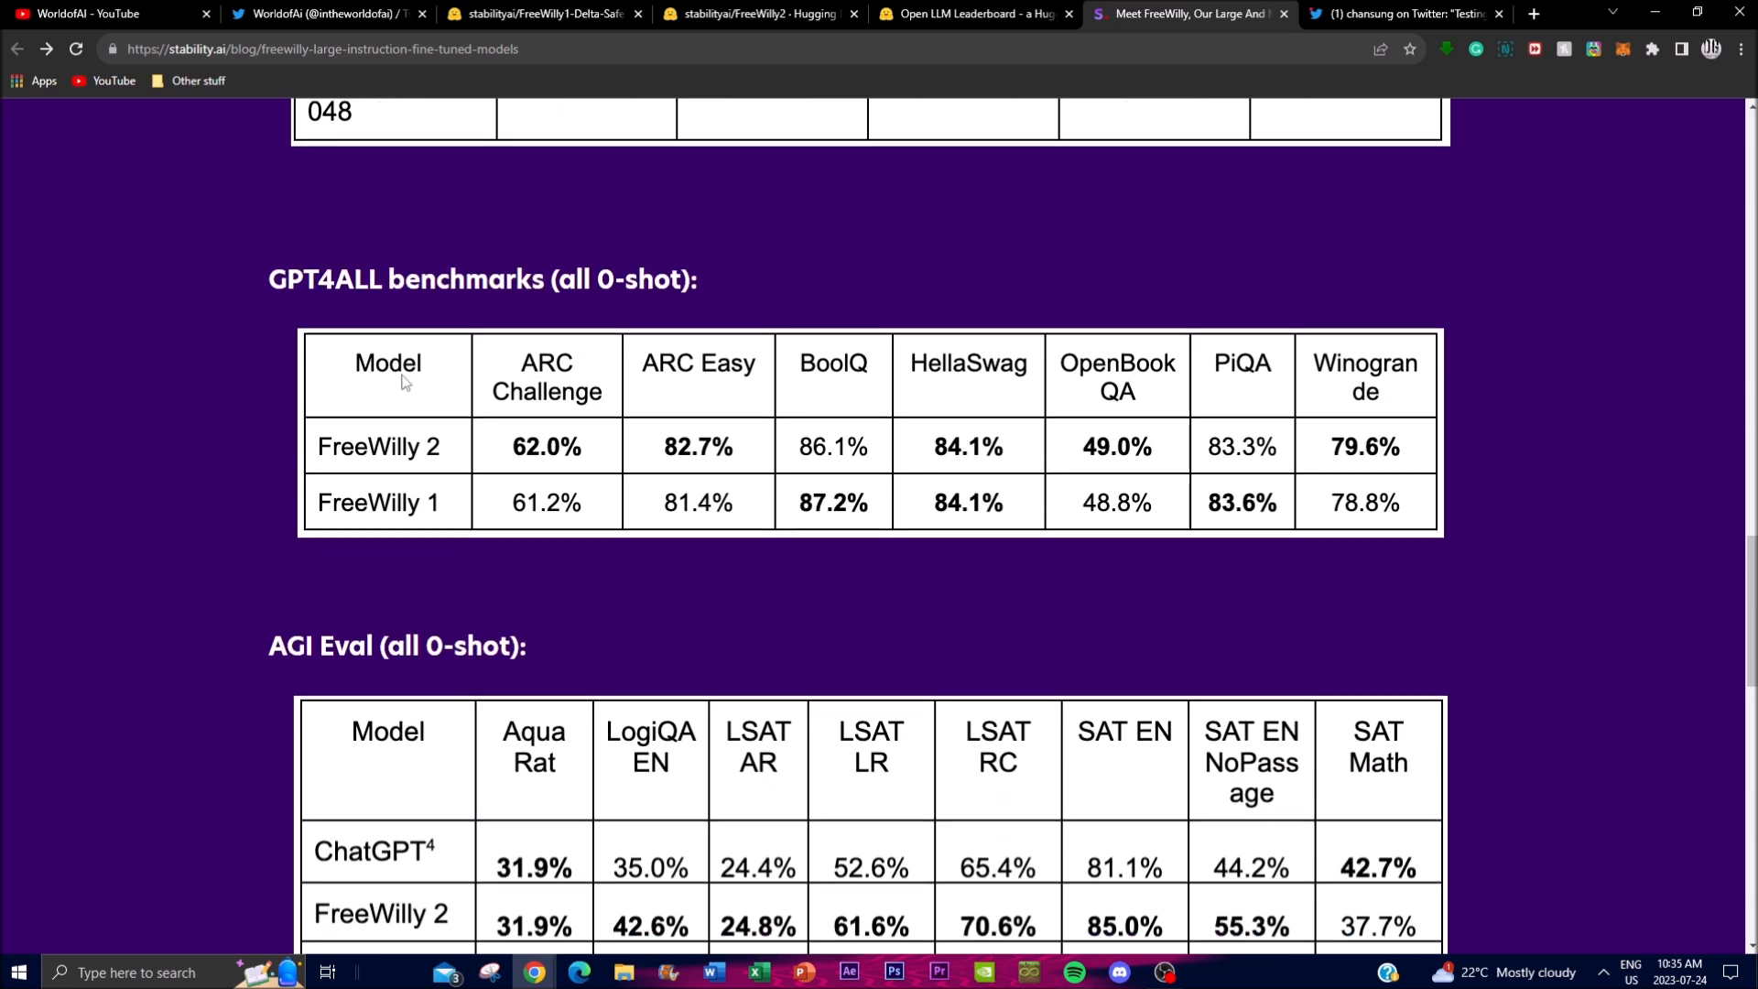
scroll(down, 3)
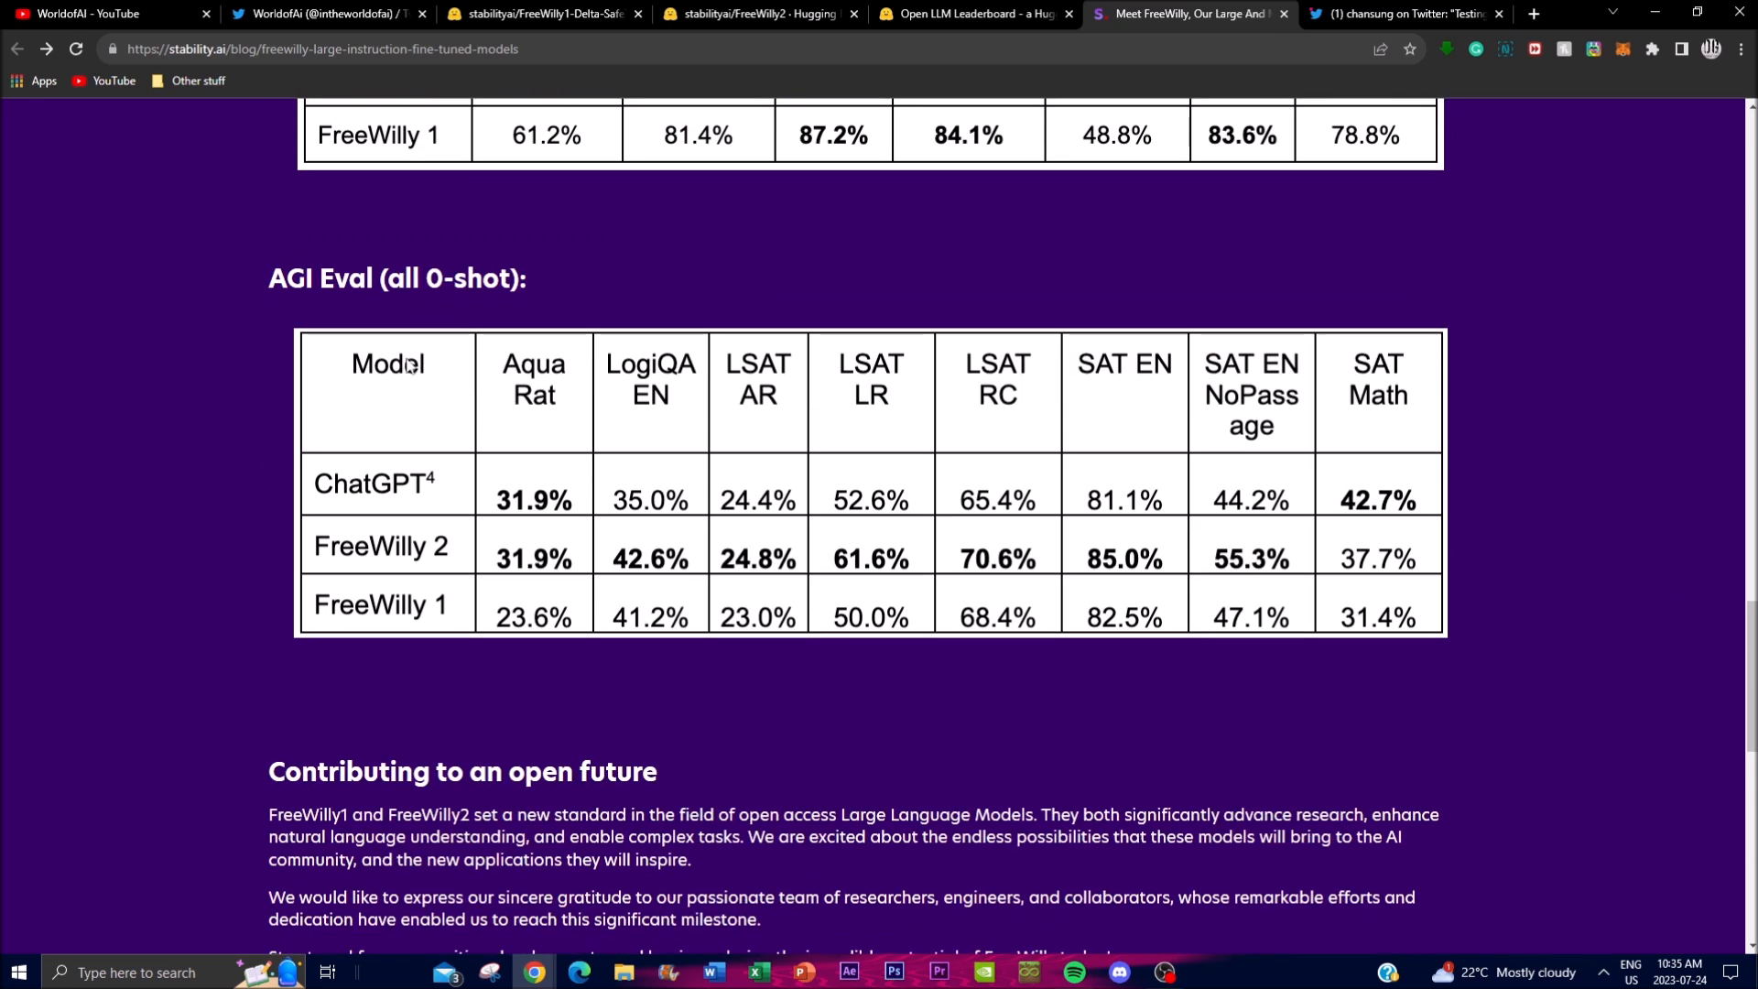
scroll(down, 3)
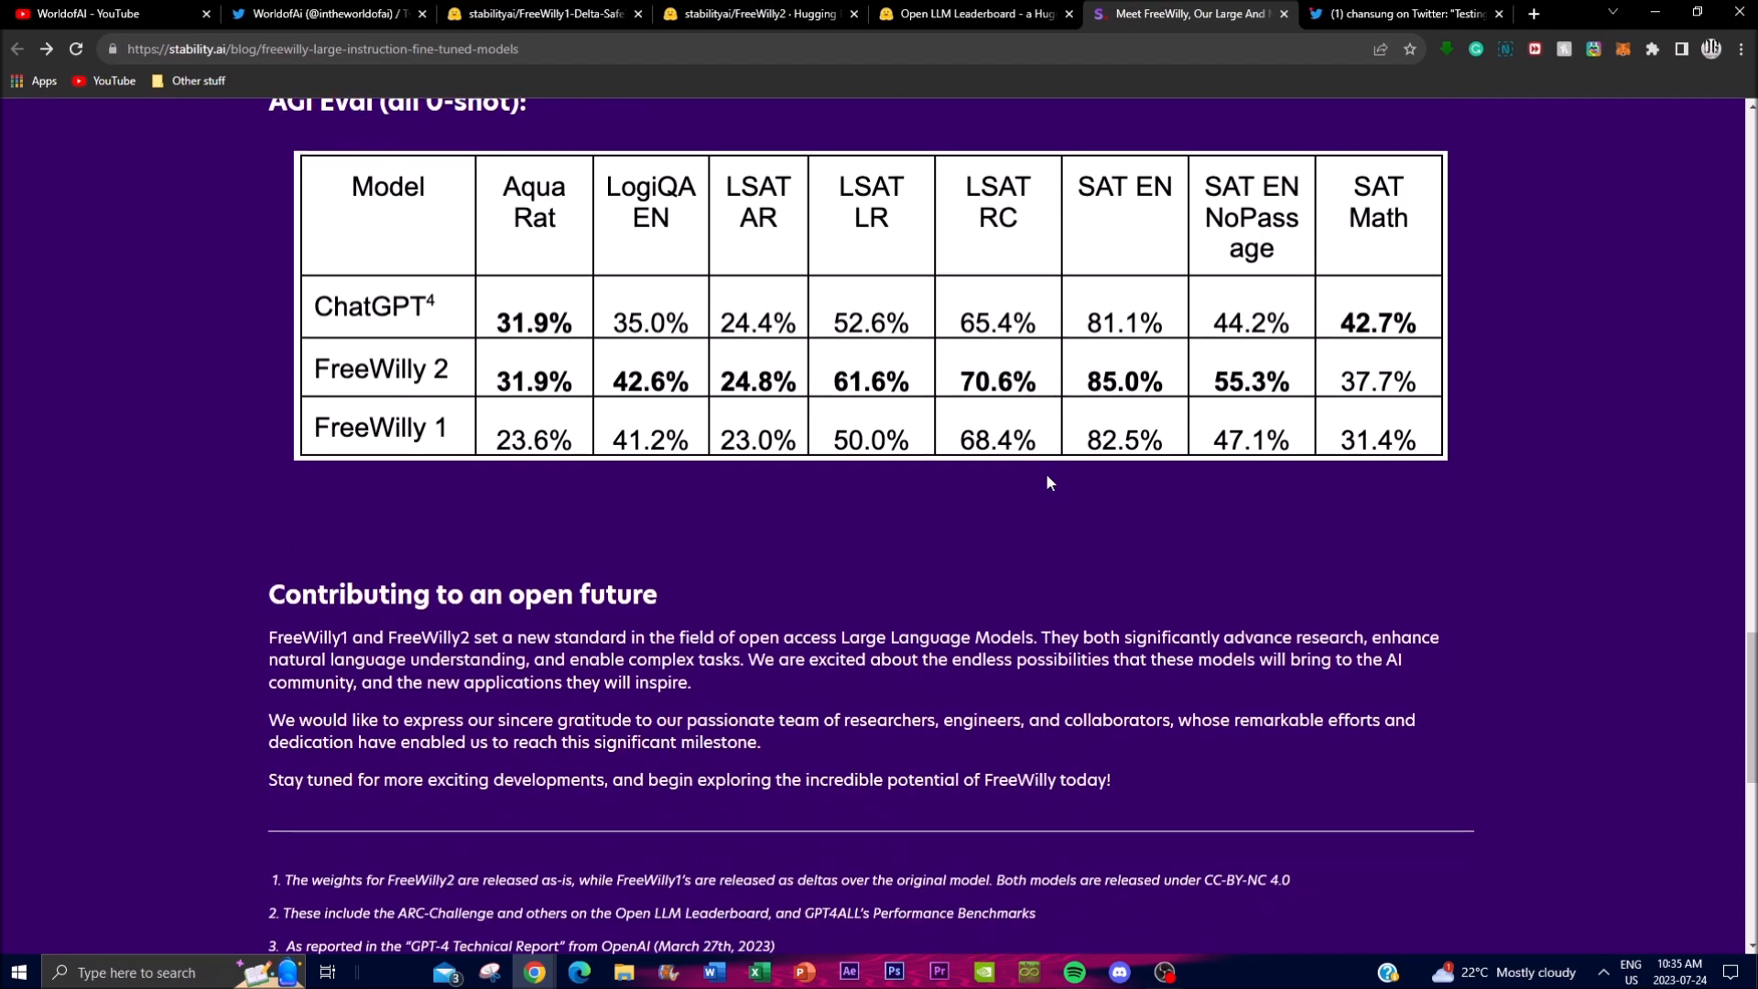
scroll(down, 3)
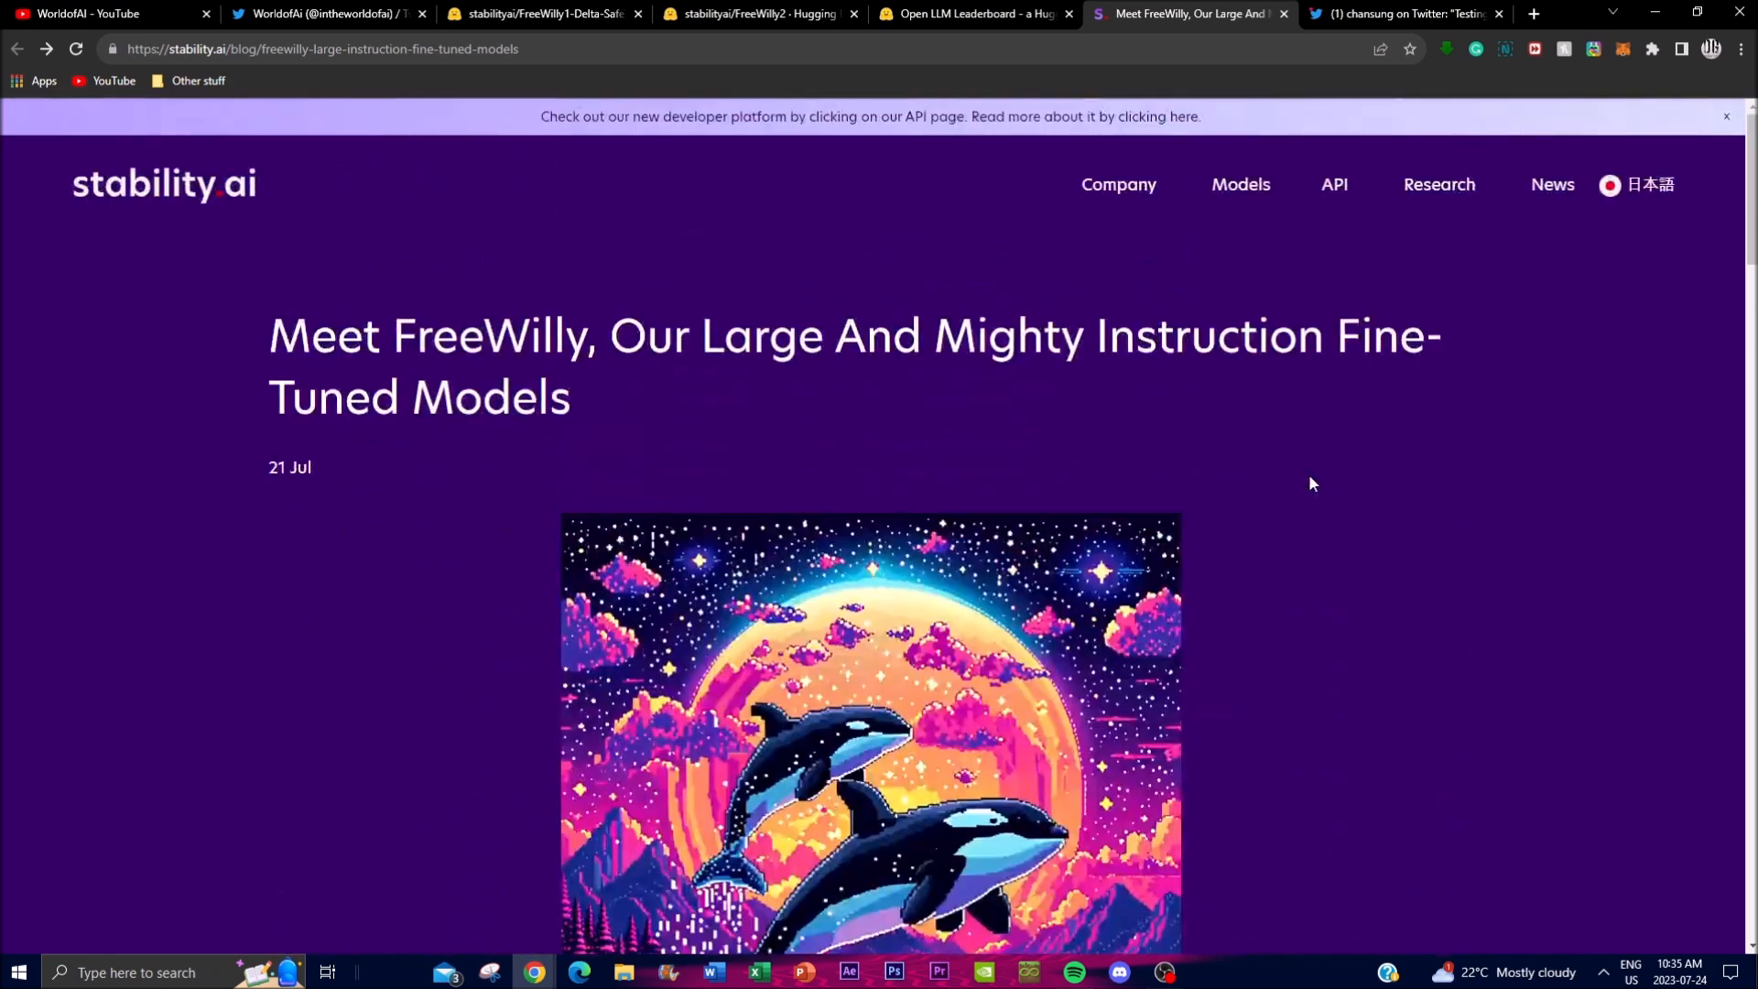
mouse_move(1547, 571)
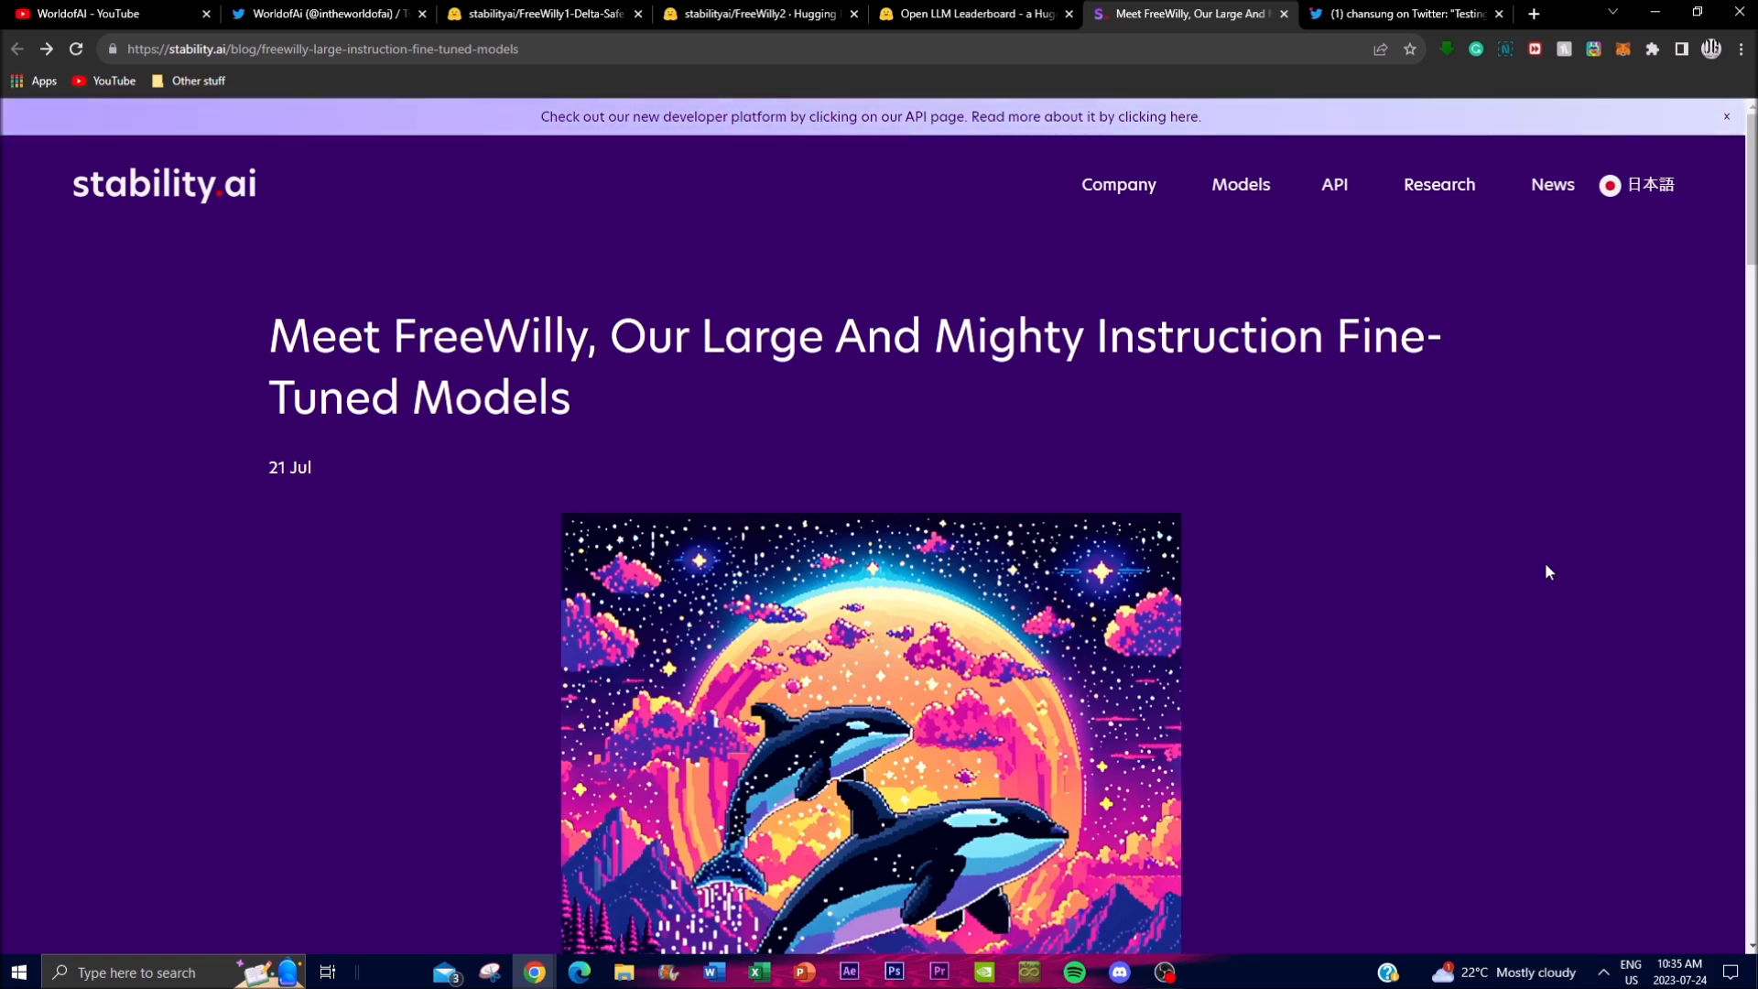
mouse_move(1166, 594)
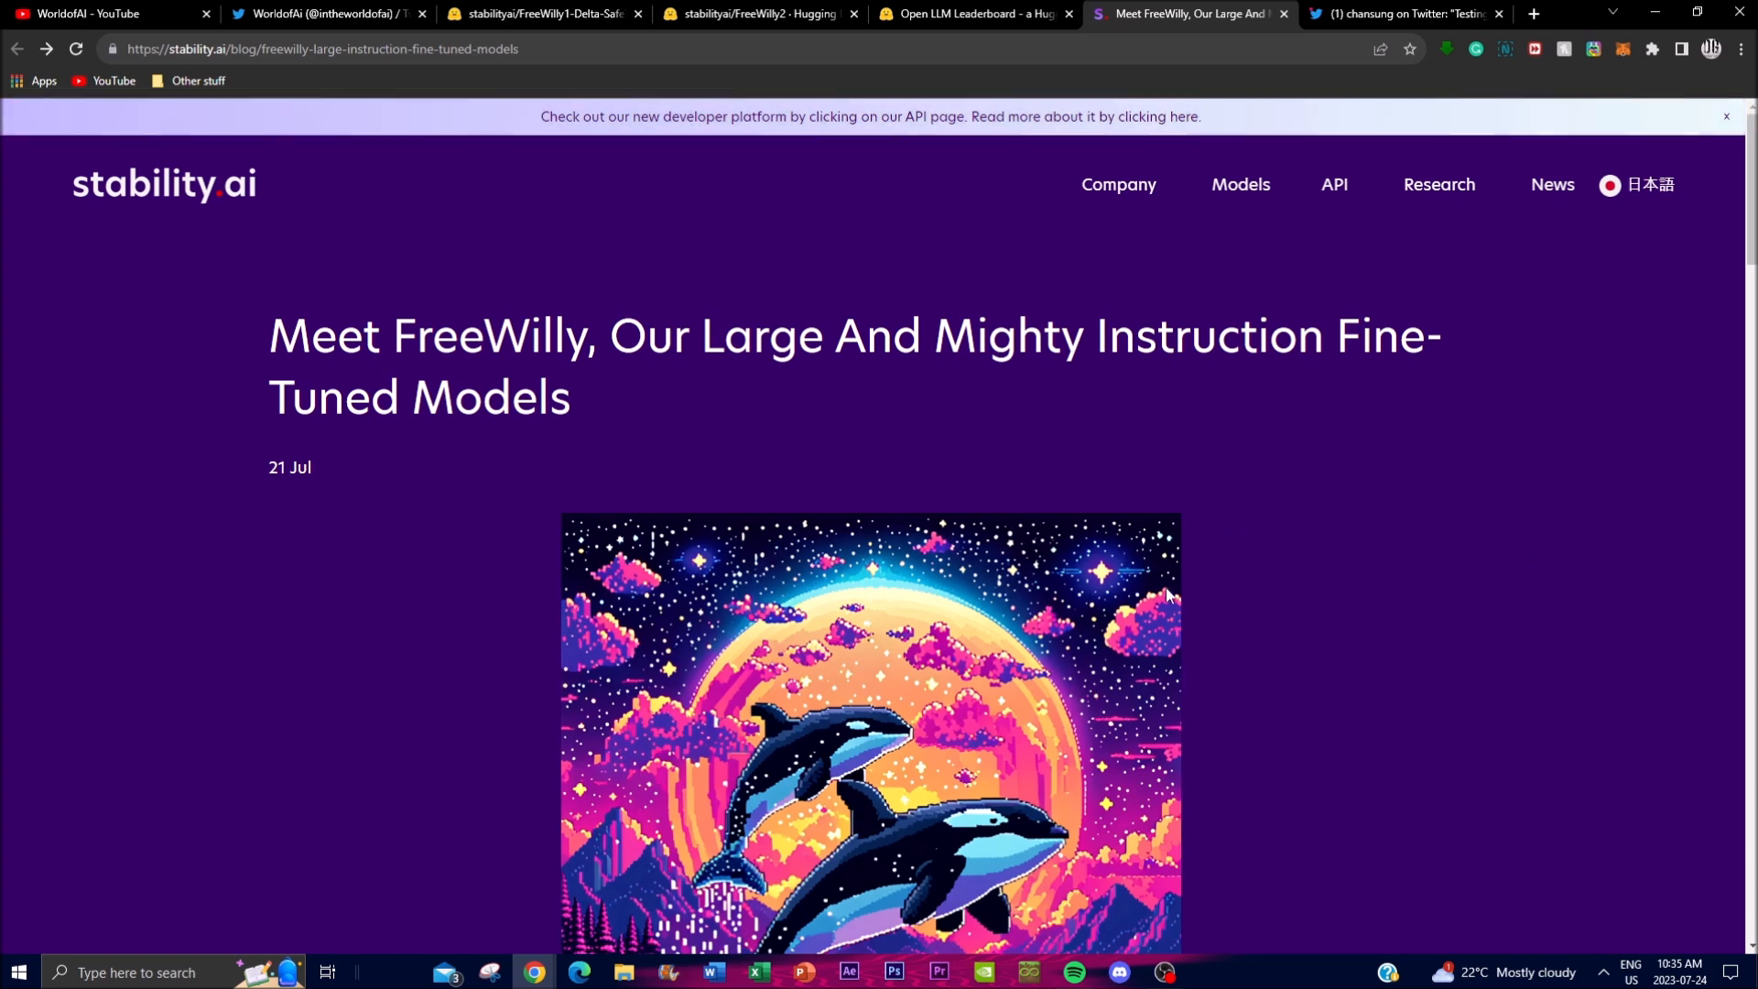
mouse_move(812, 646)
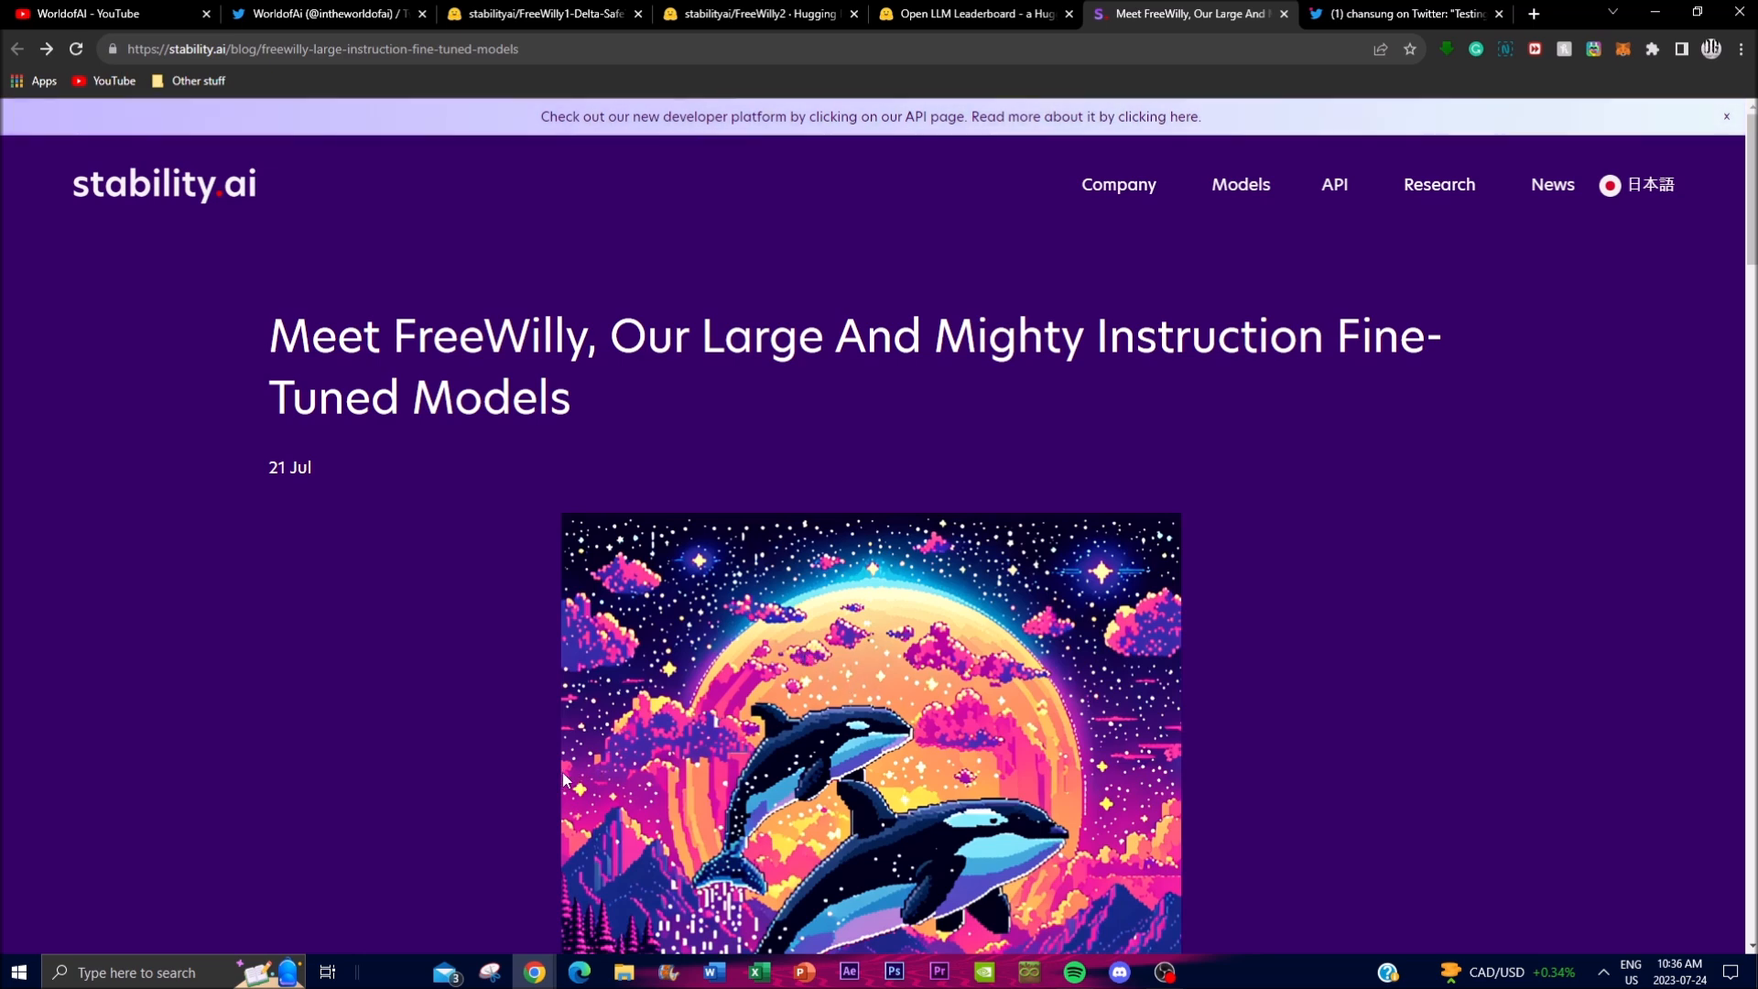
mouse_move(880, 718)
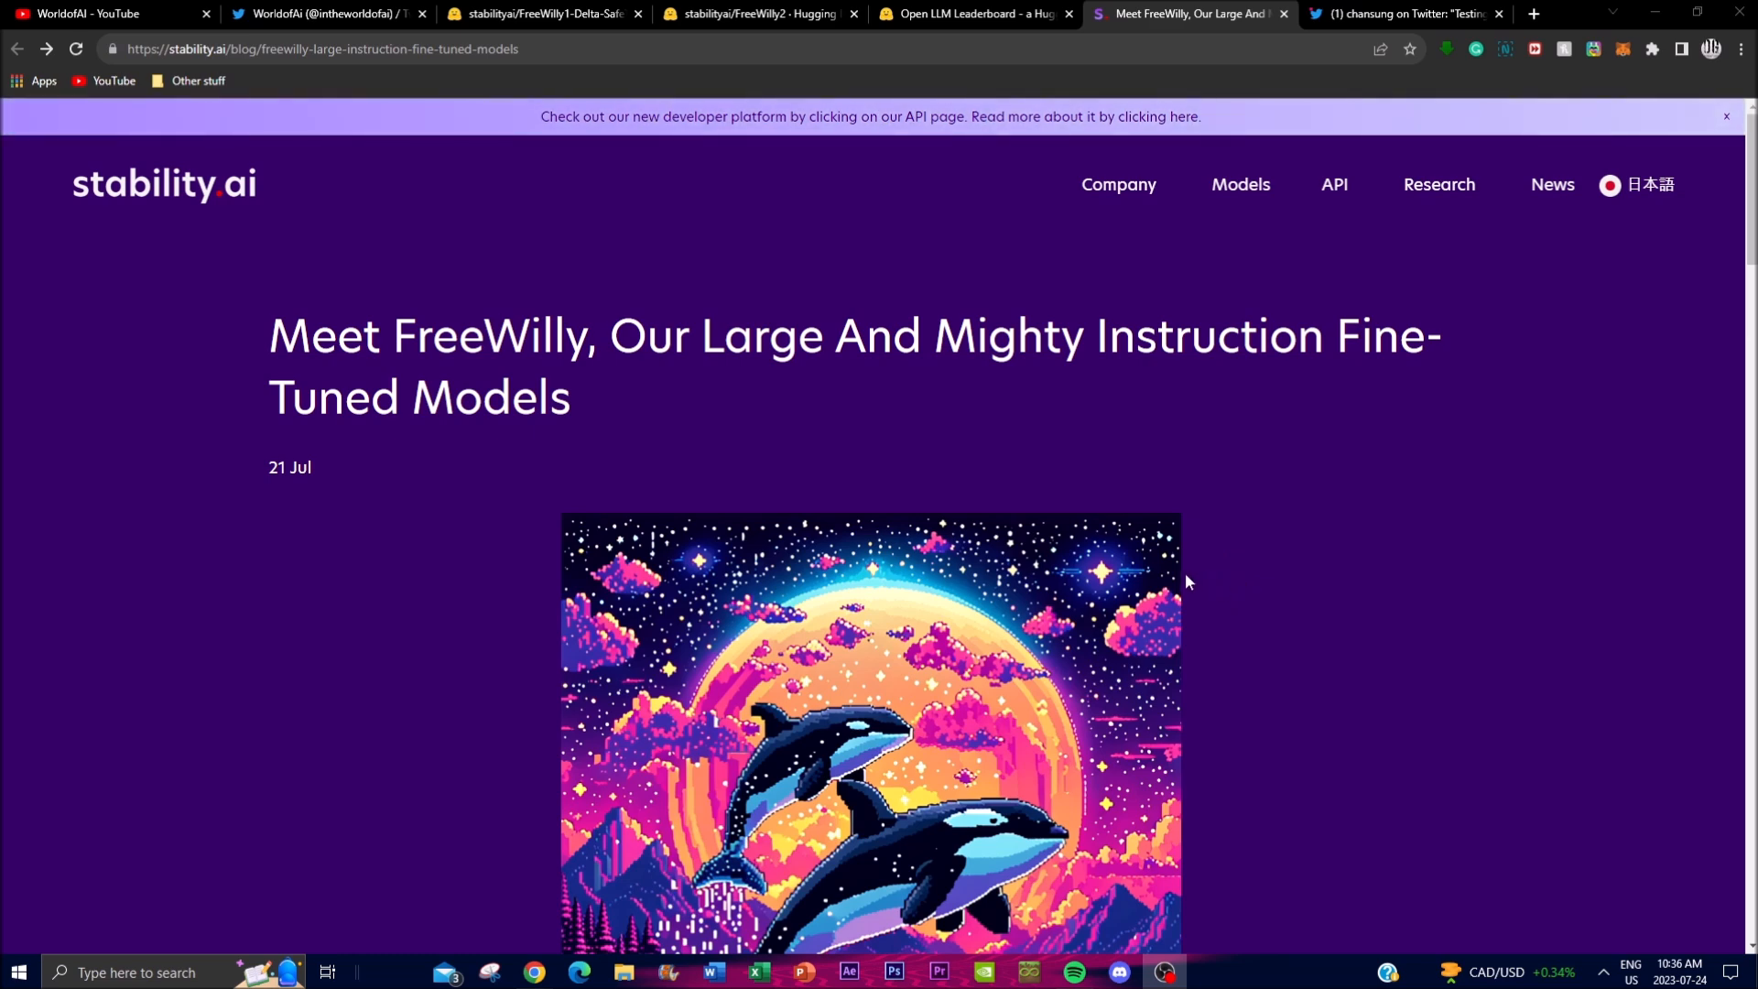
mouse_move(1150, 549)
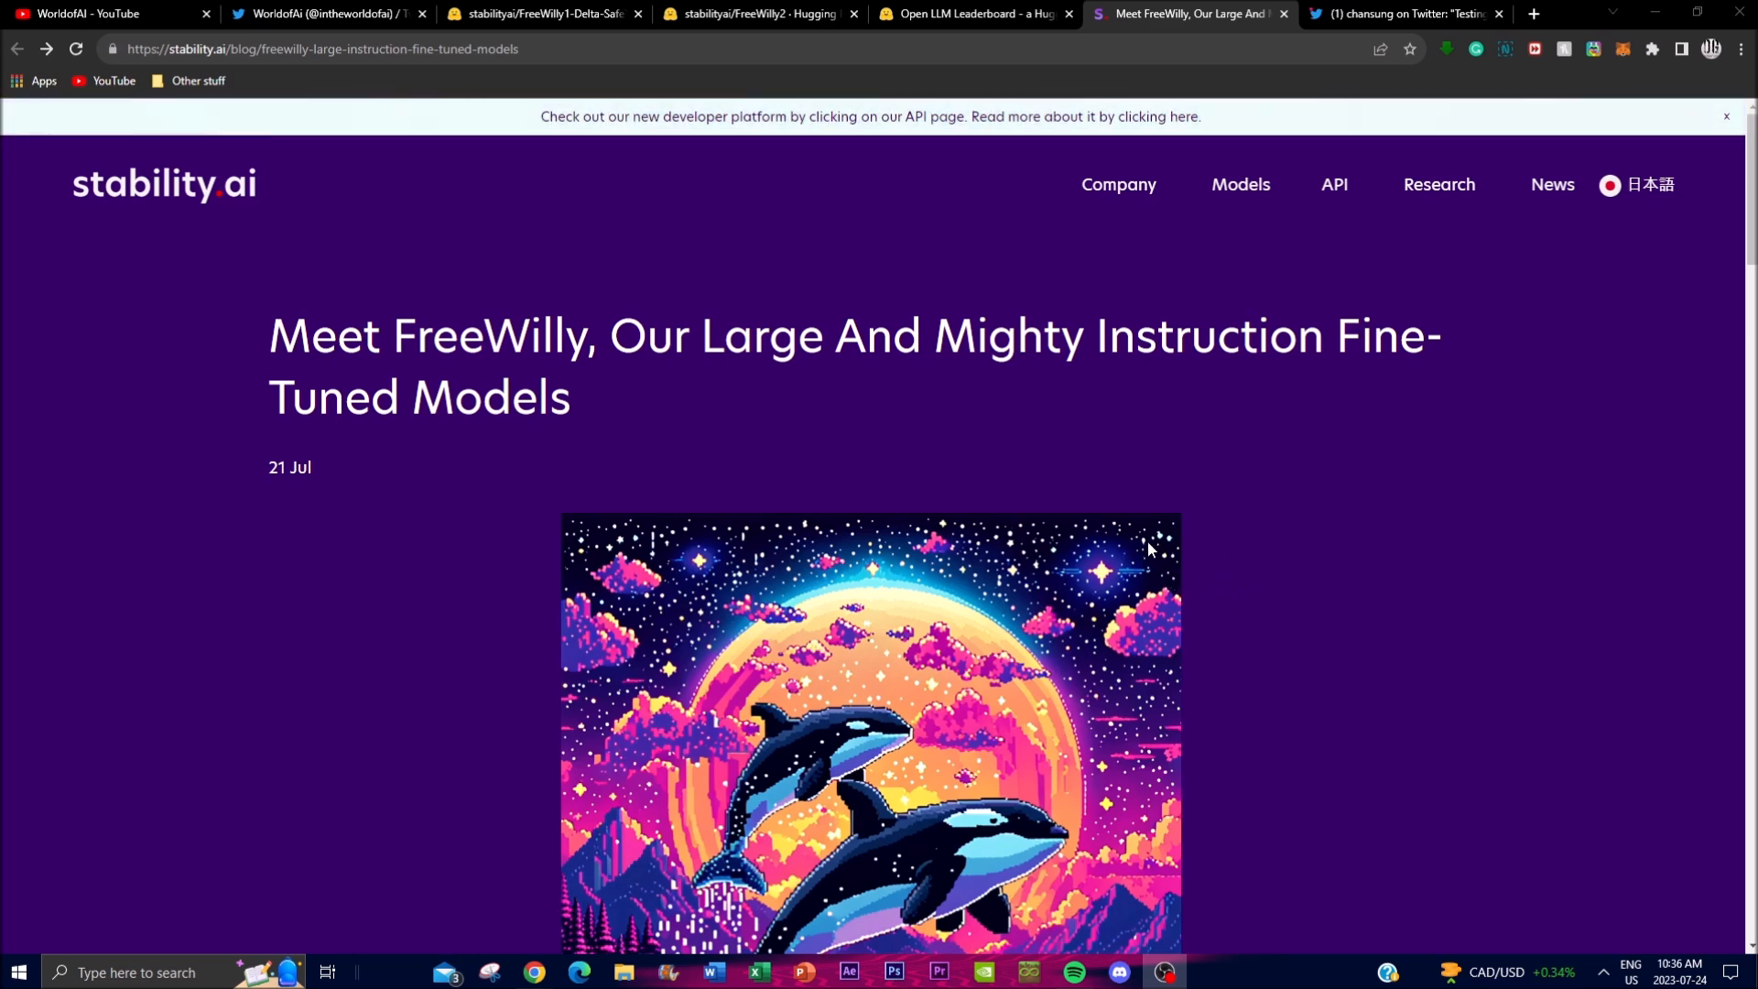
mouse_move(1130, 527)
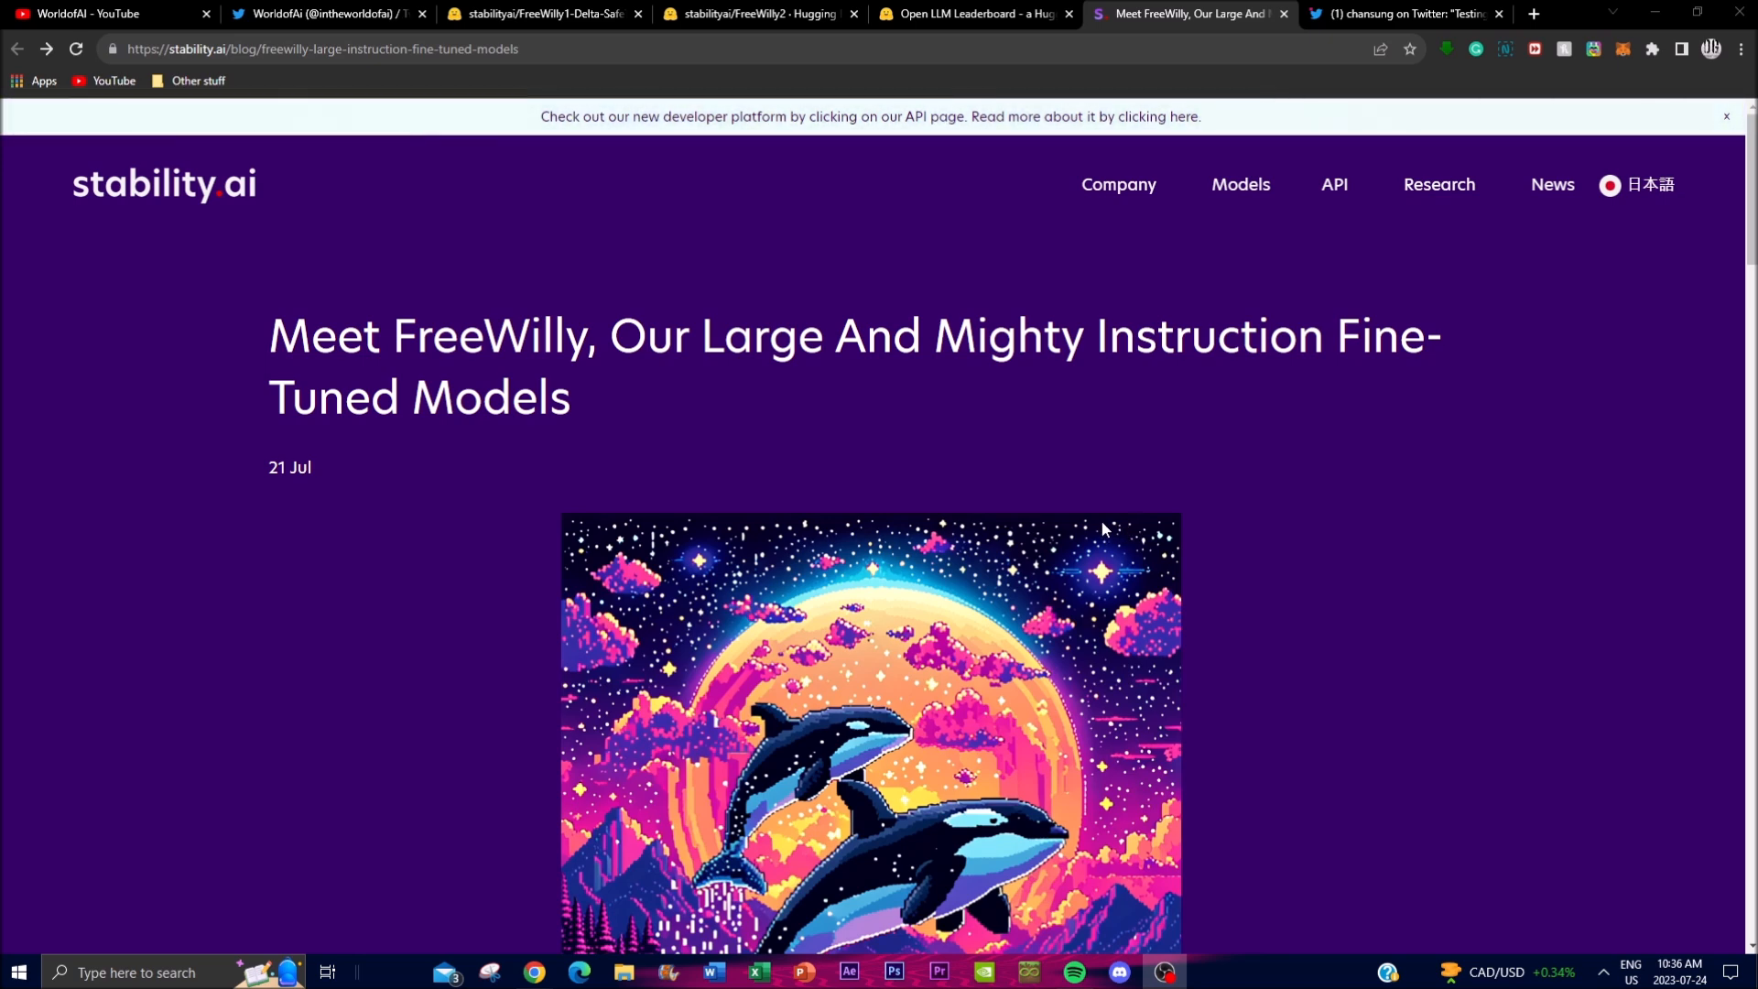
mouse_move(1096, 470)
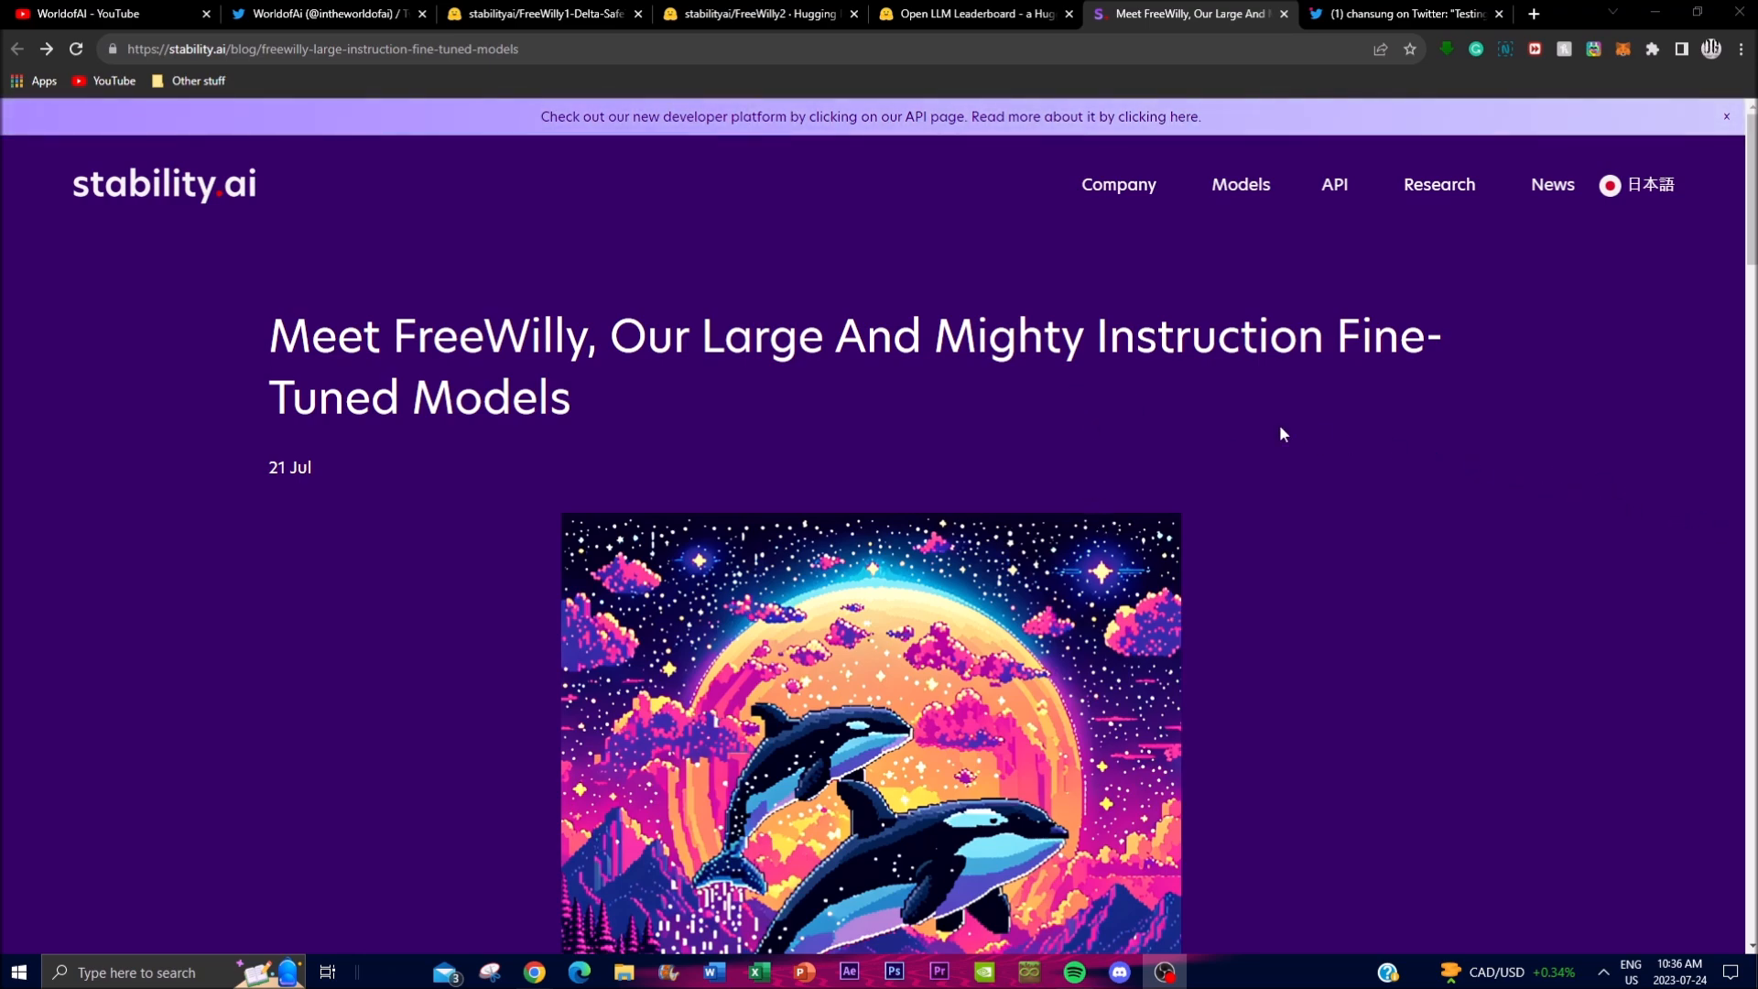
Scroll past the header image down to the 'Data Generation and Collection' section
scroll(down, 3)
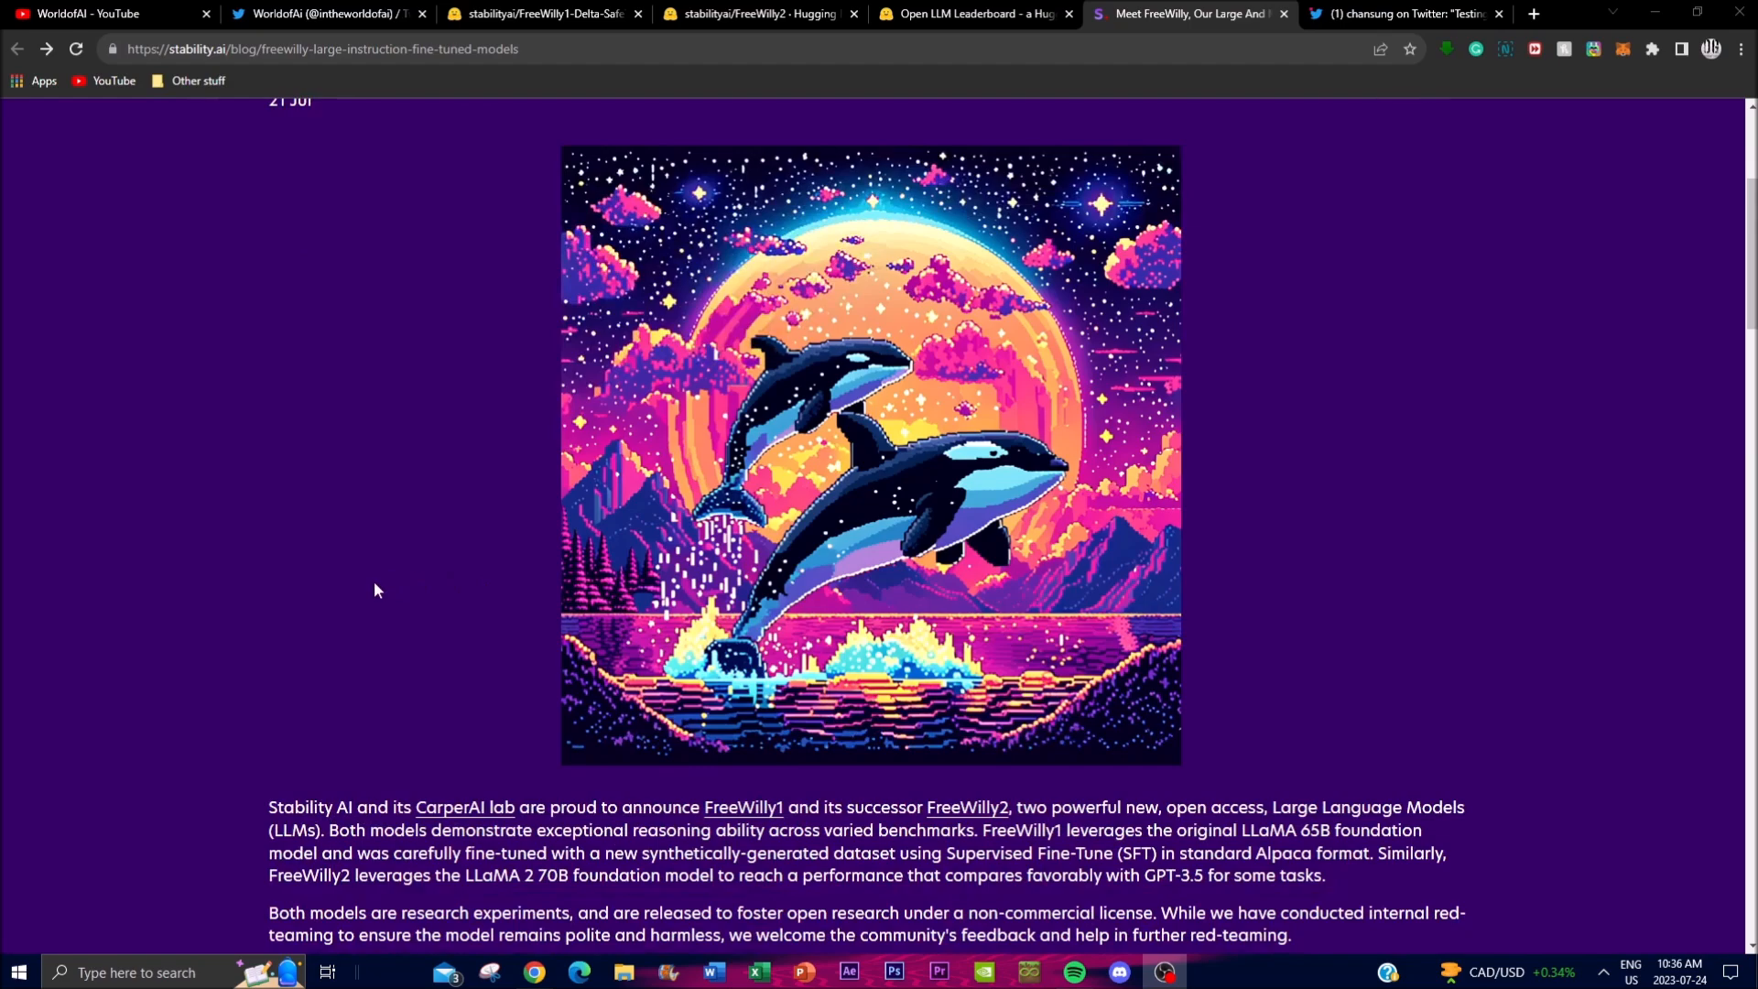
scroll(down, 3)
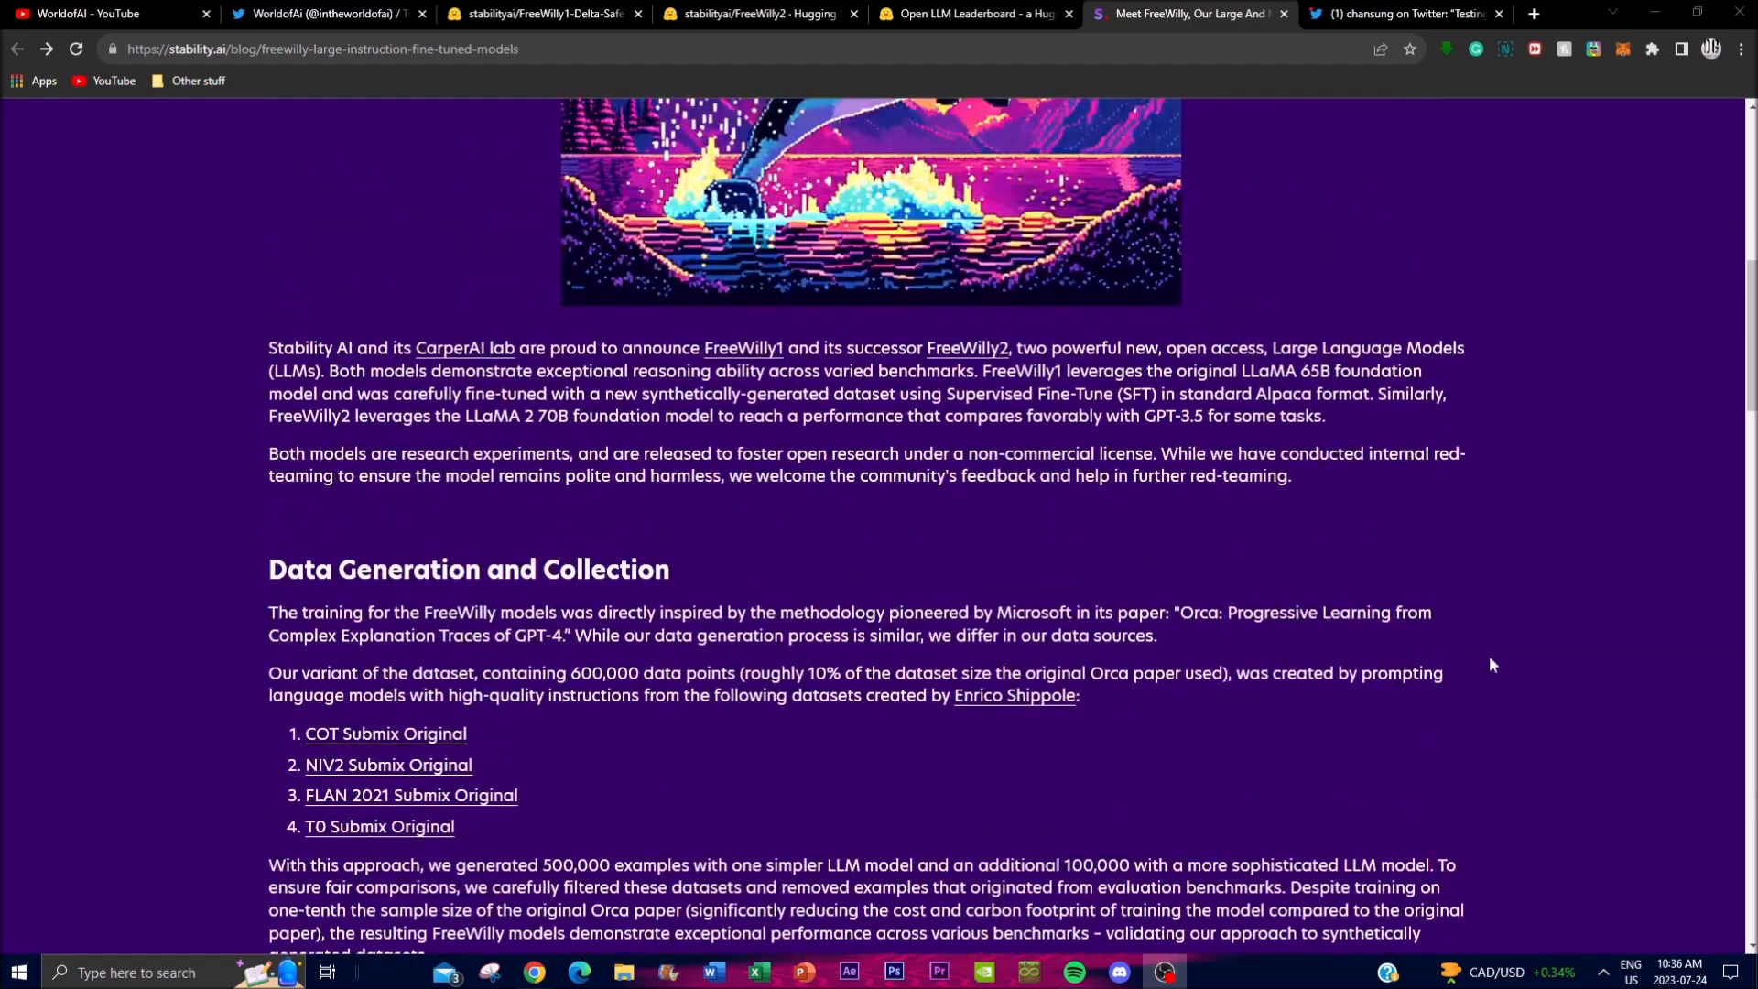
Visit the FreeWilly2 and FreeWilly1-Delta-SafeTensor model cards, the Twitter profile, then the WorldofAI YouTube Videos tab
click(762, 13)
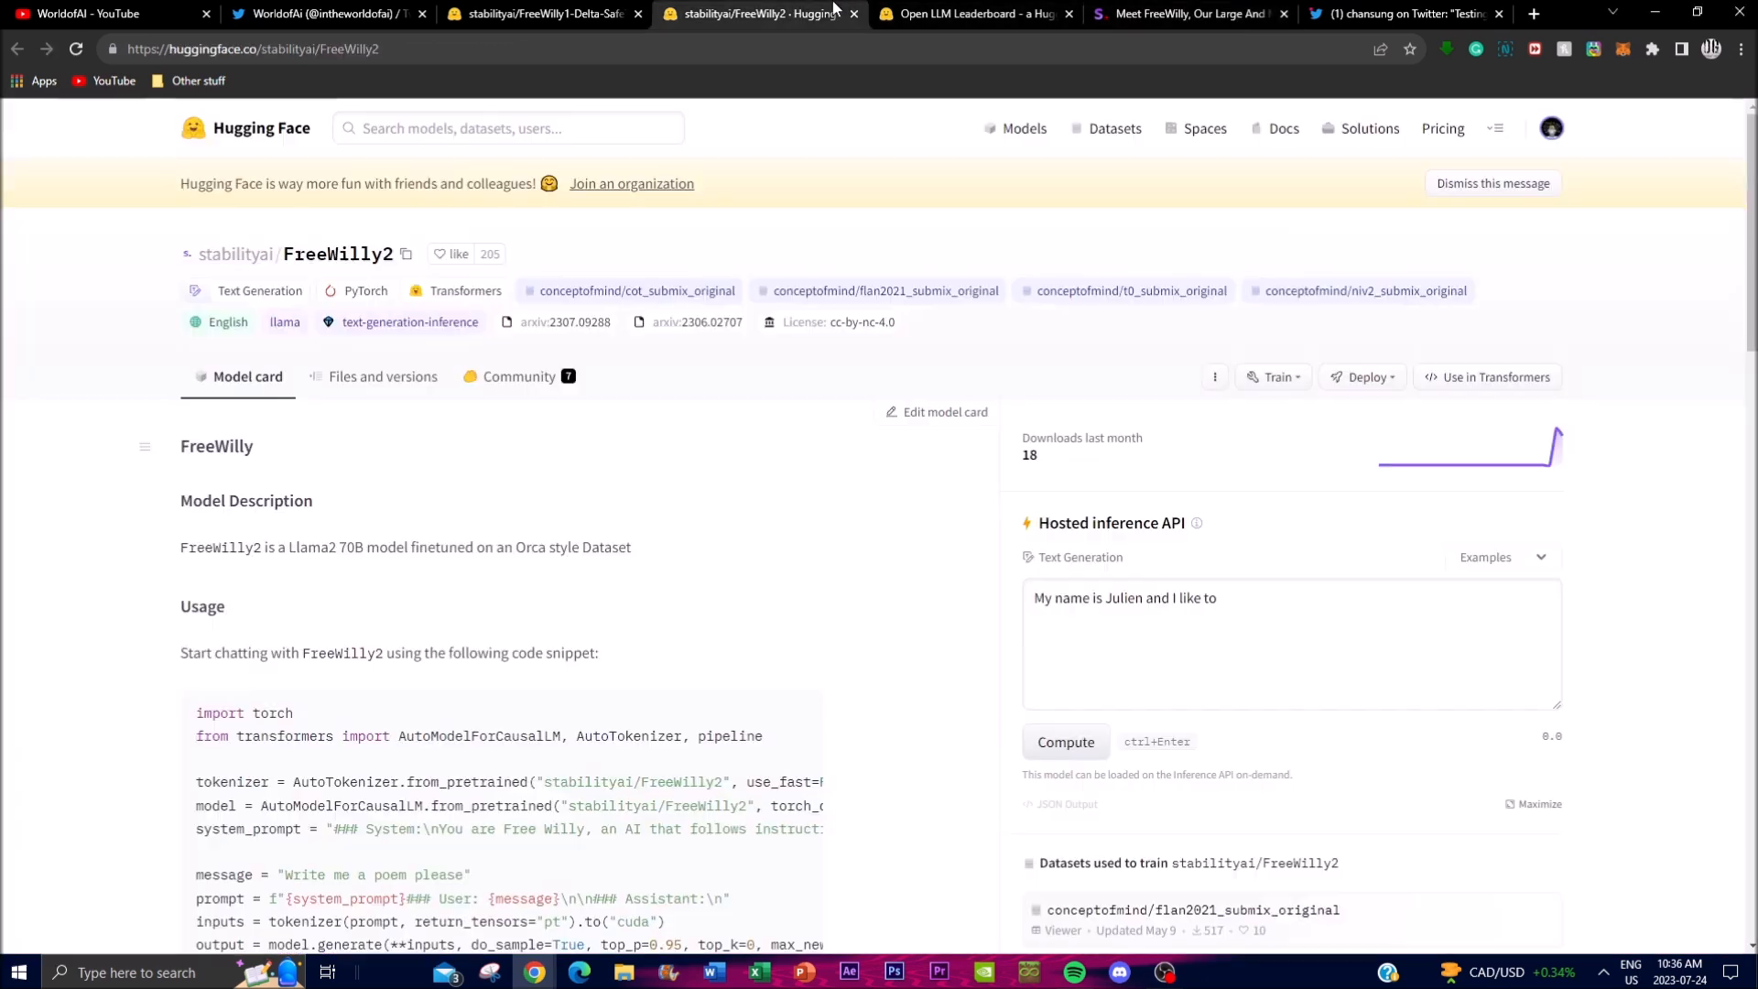
mouse_move(754, 617)
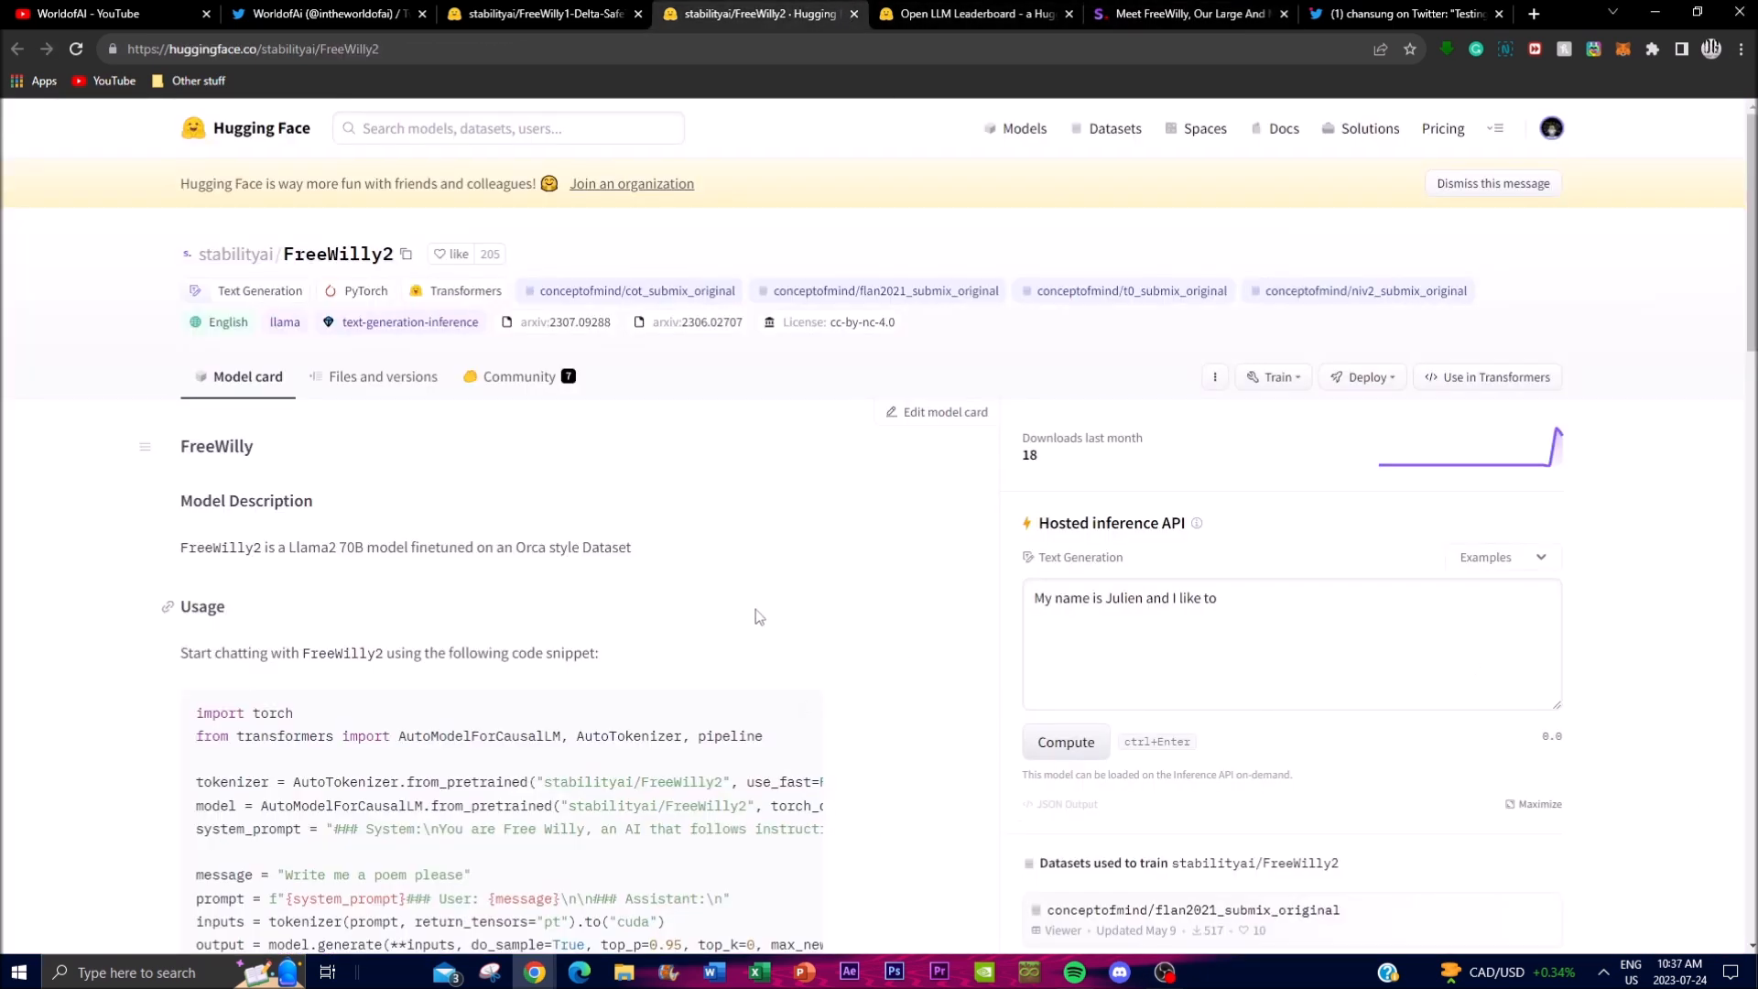
mouse_move(644, 588)
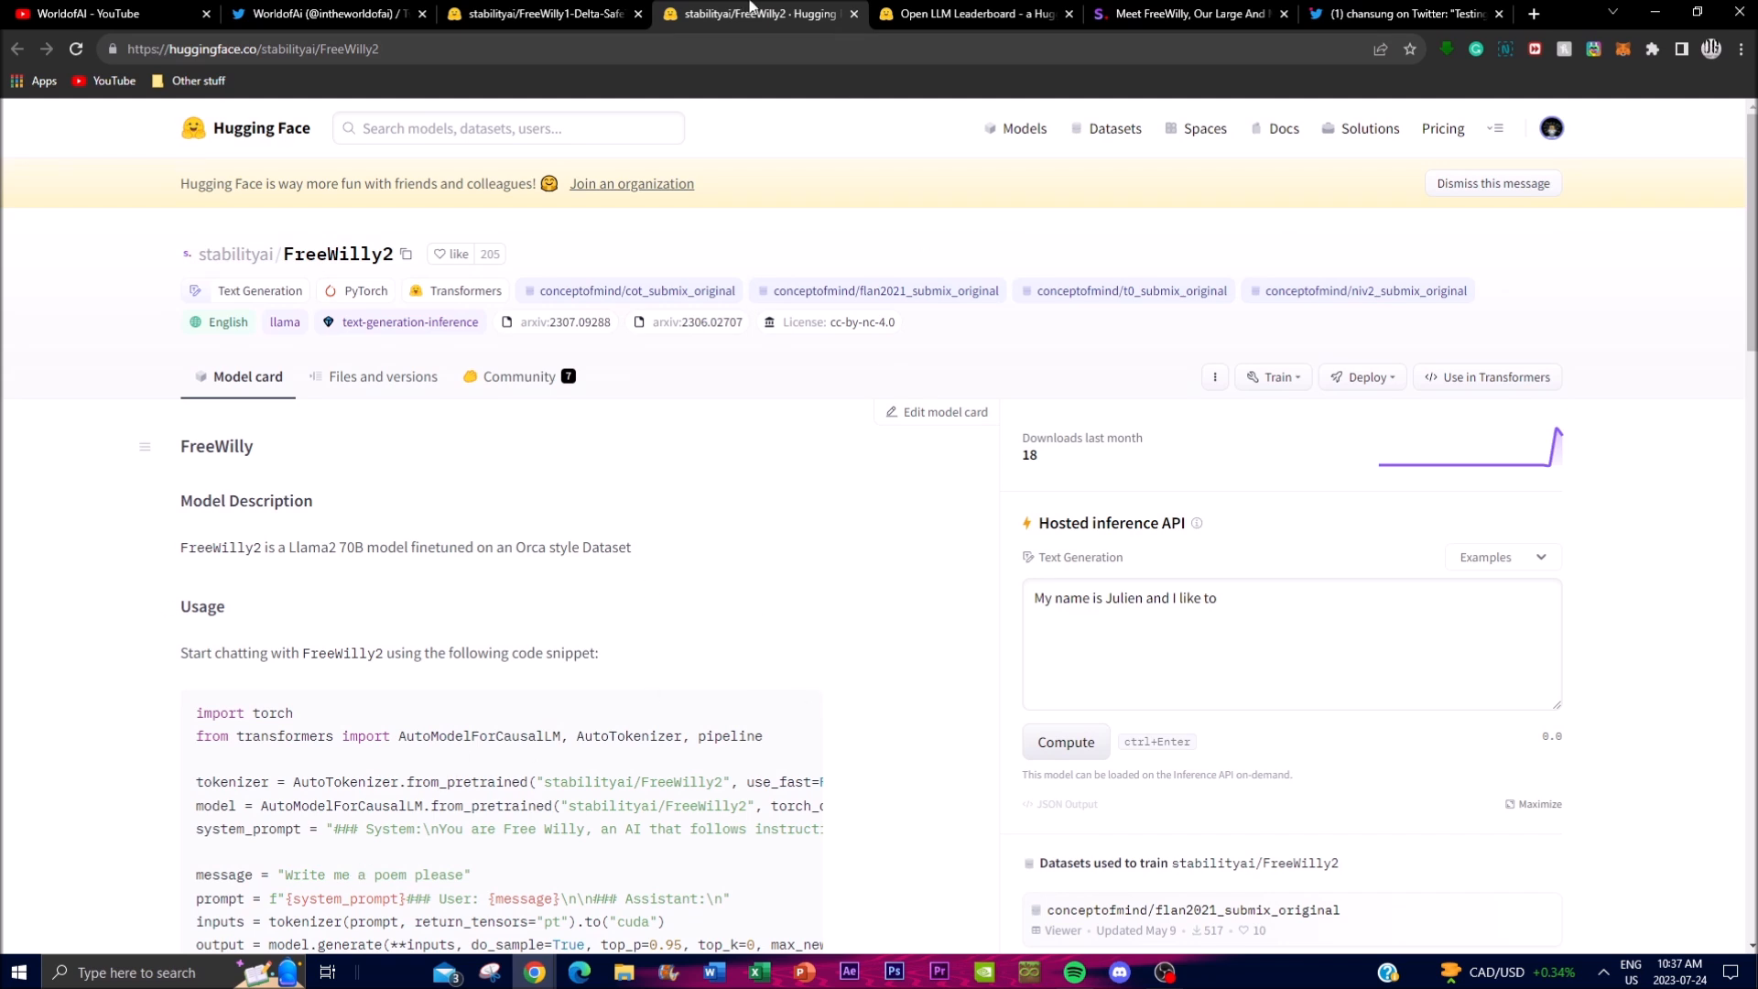
click(542, 13)
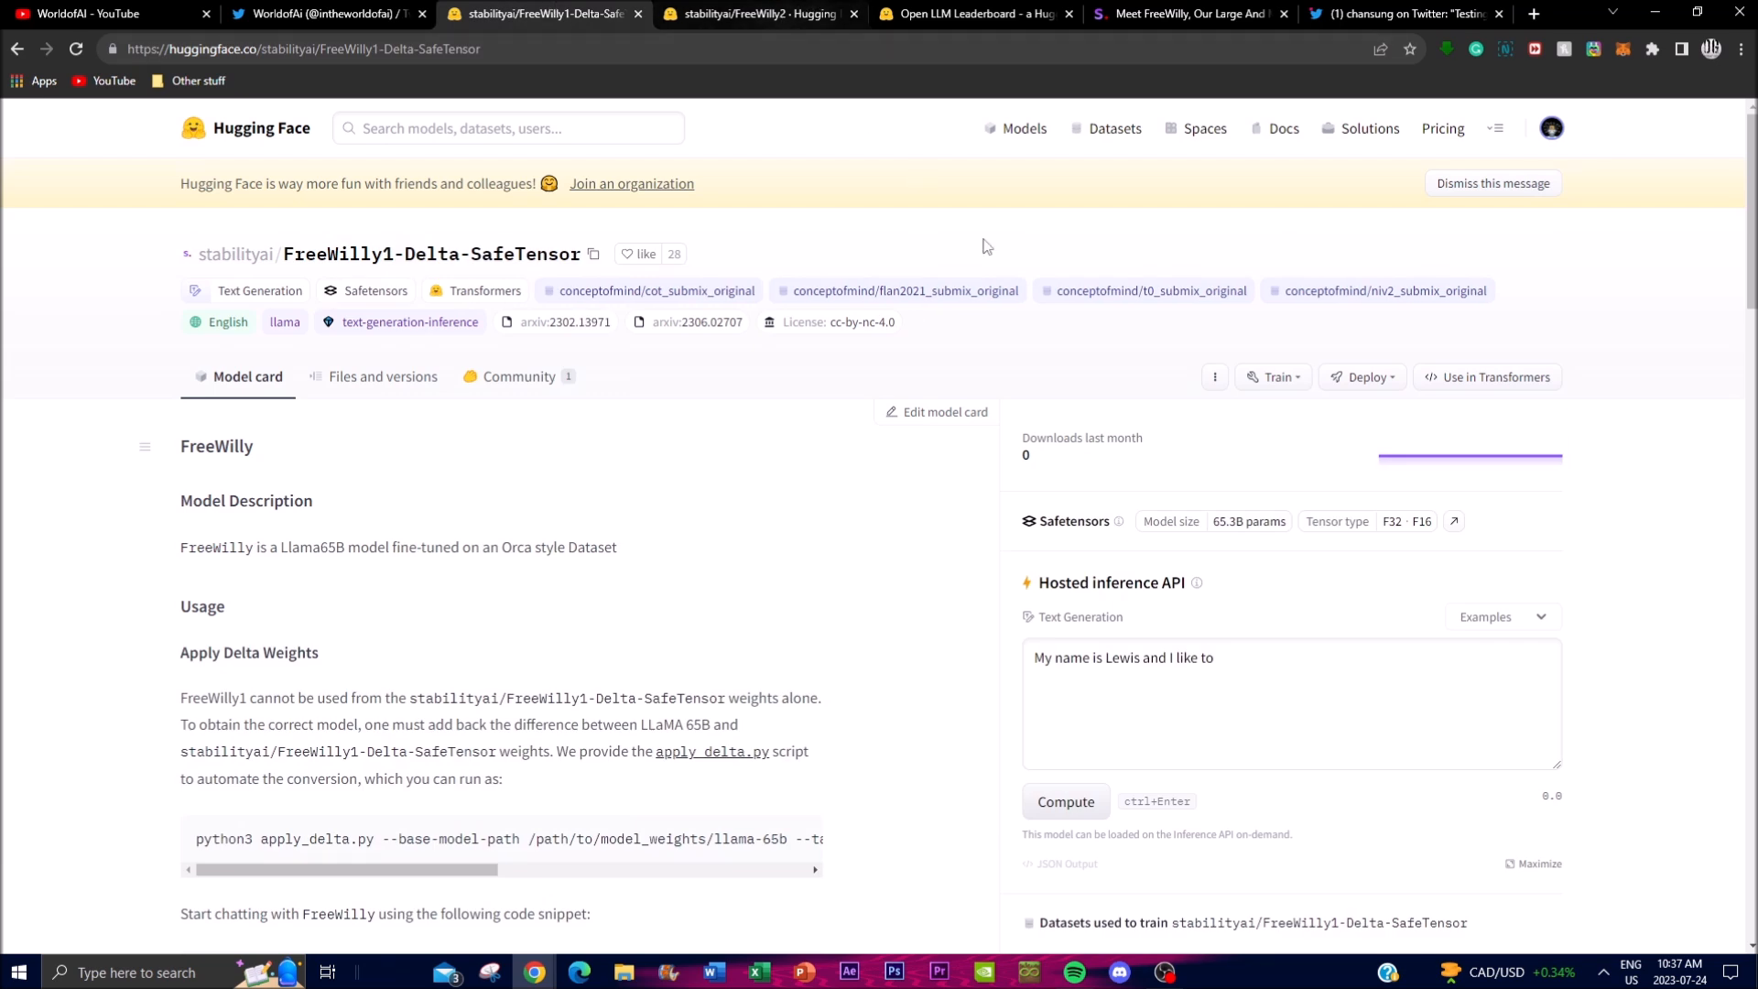
mouse_move(684, 531)
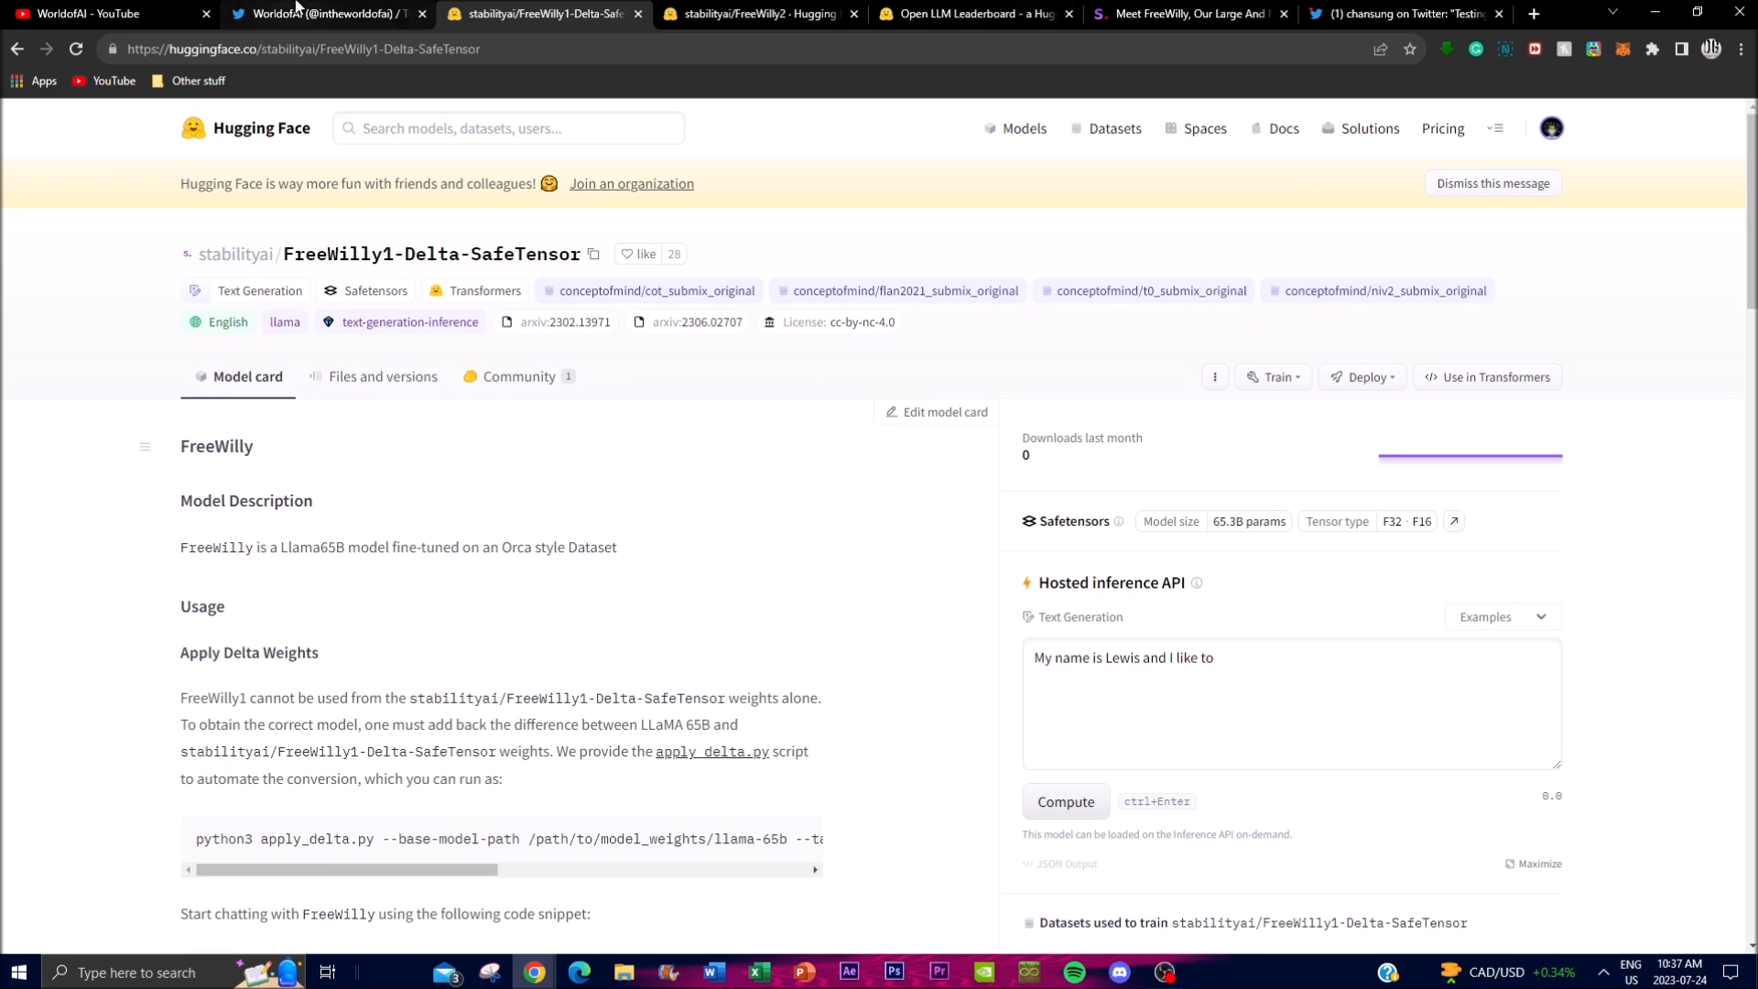
click(322, 13)
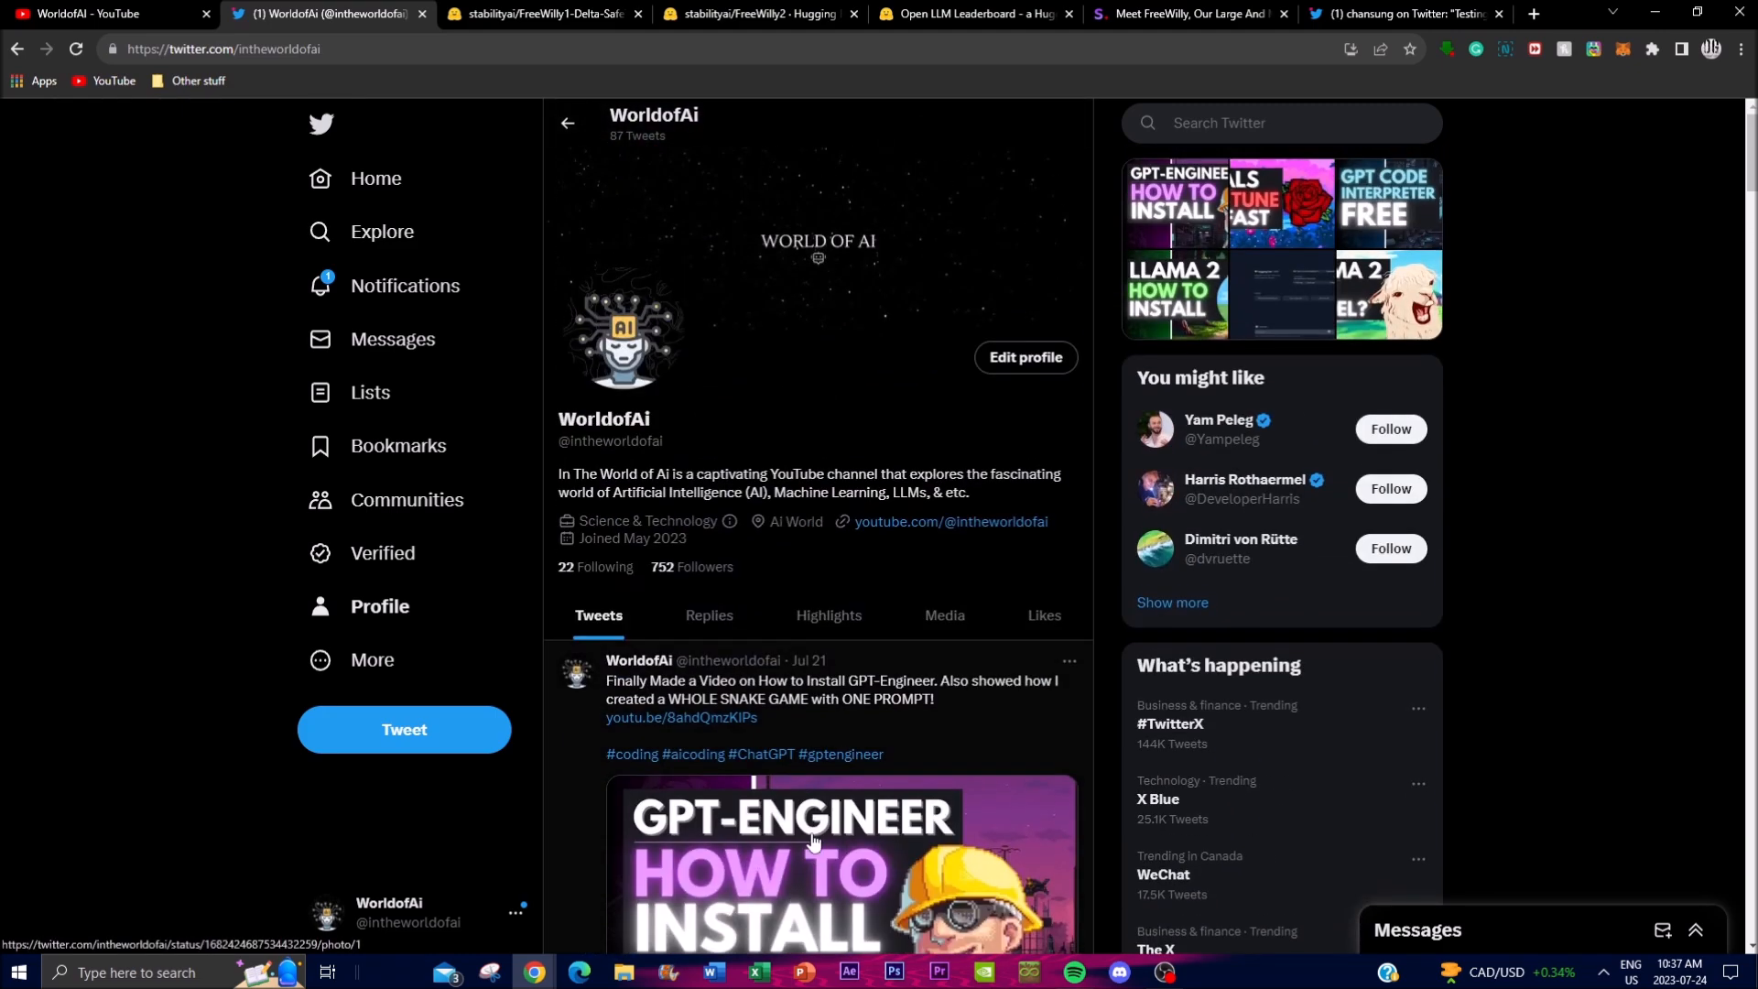
click(101, 13)
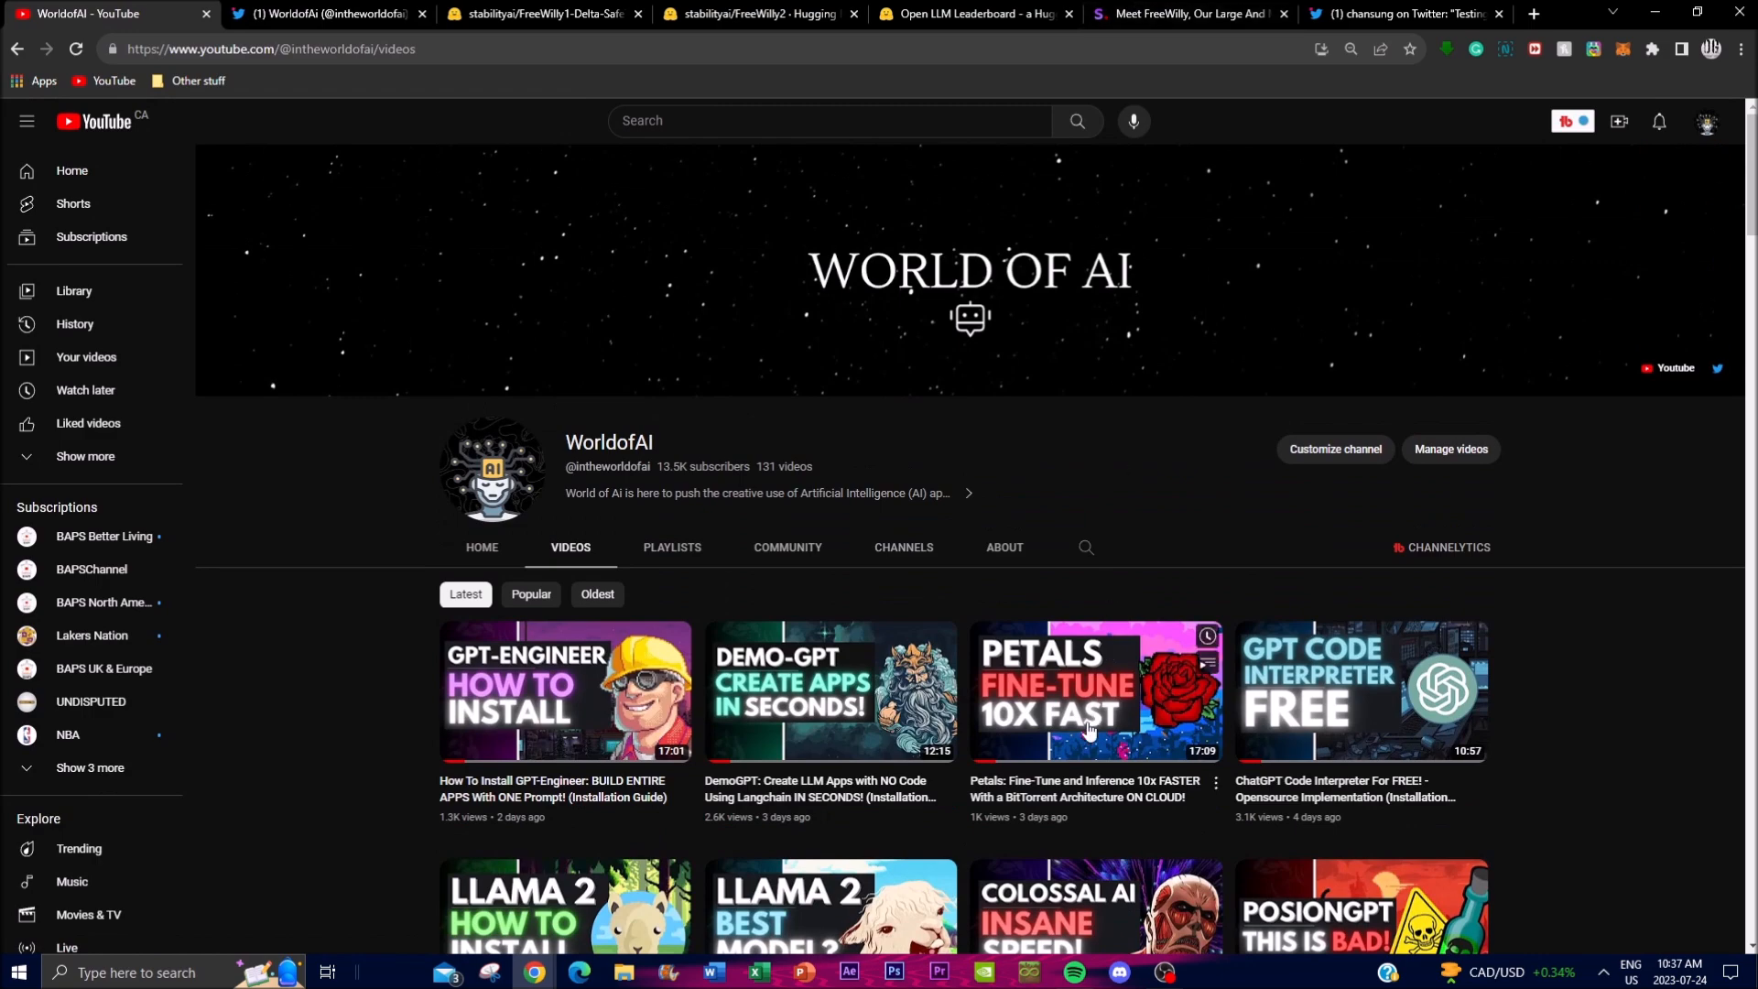
mouse_move(1132, 650)
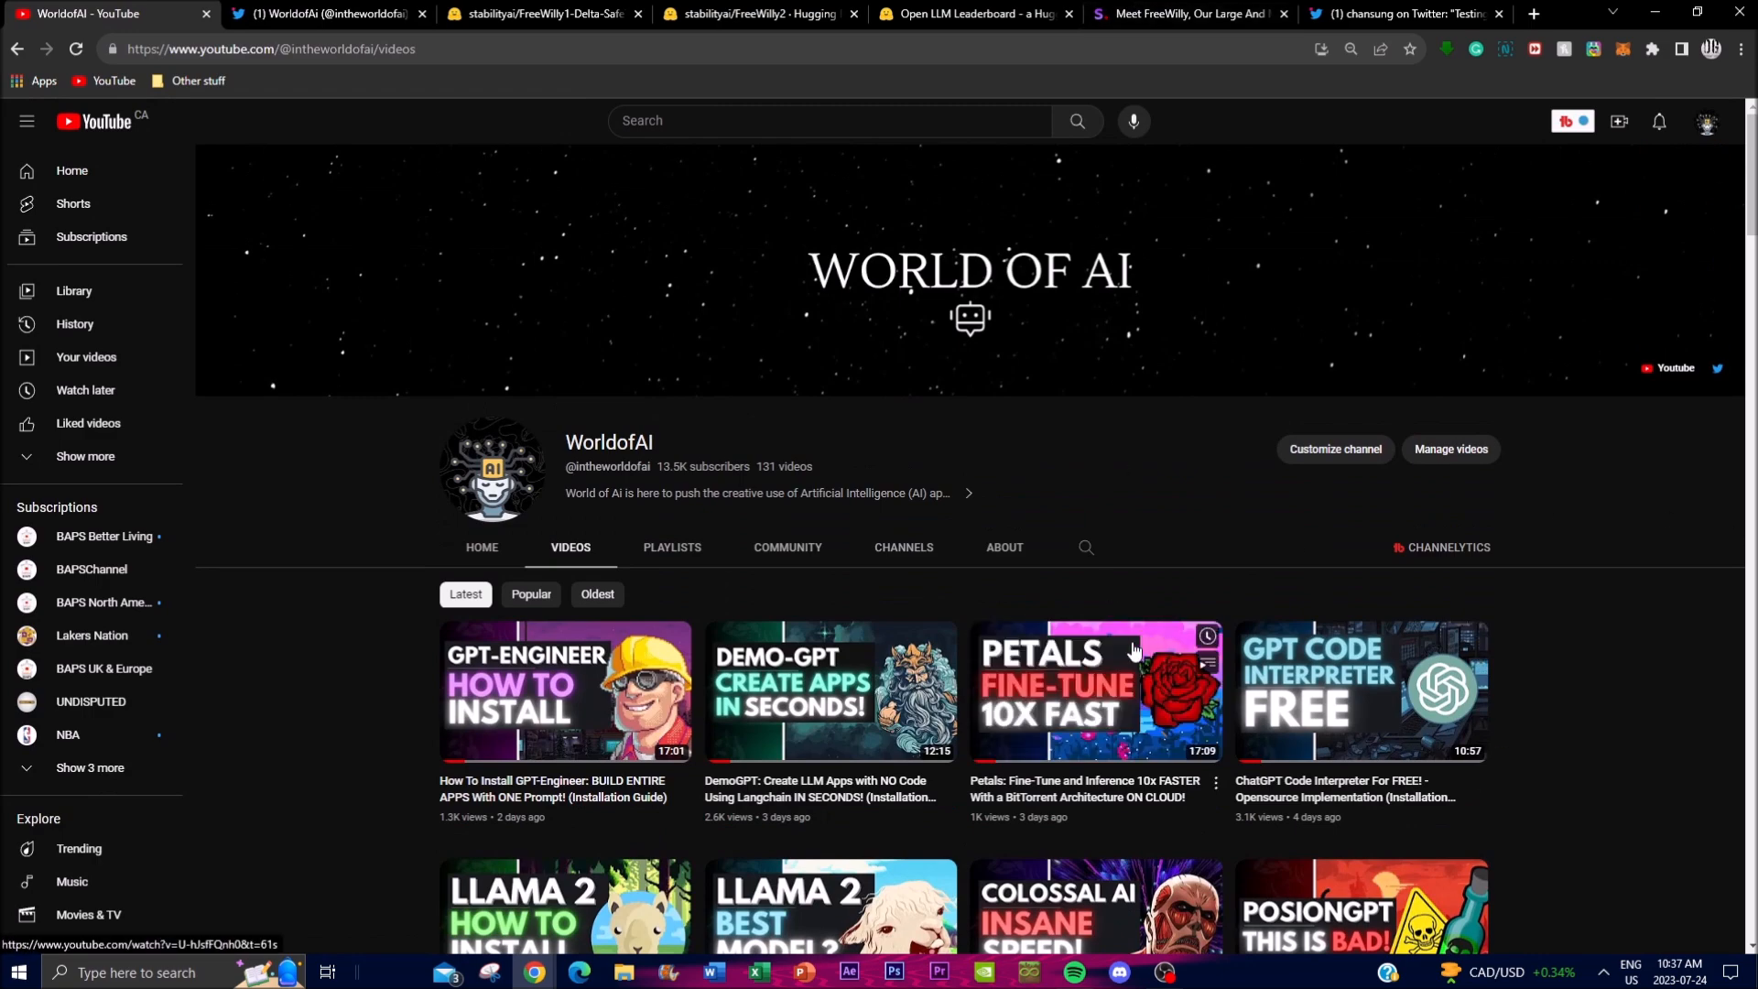
scroll(down, 3)
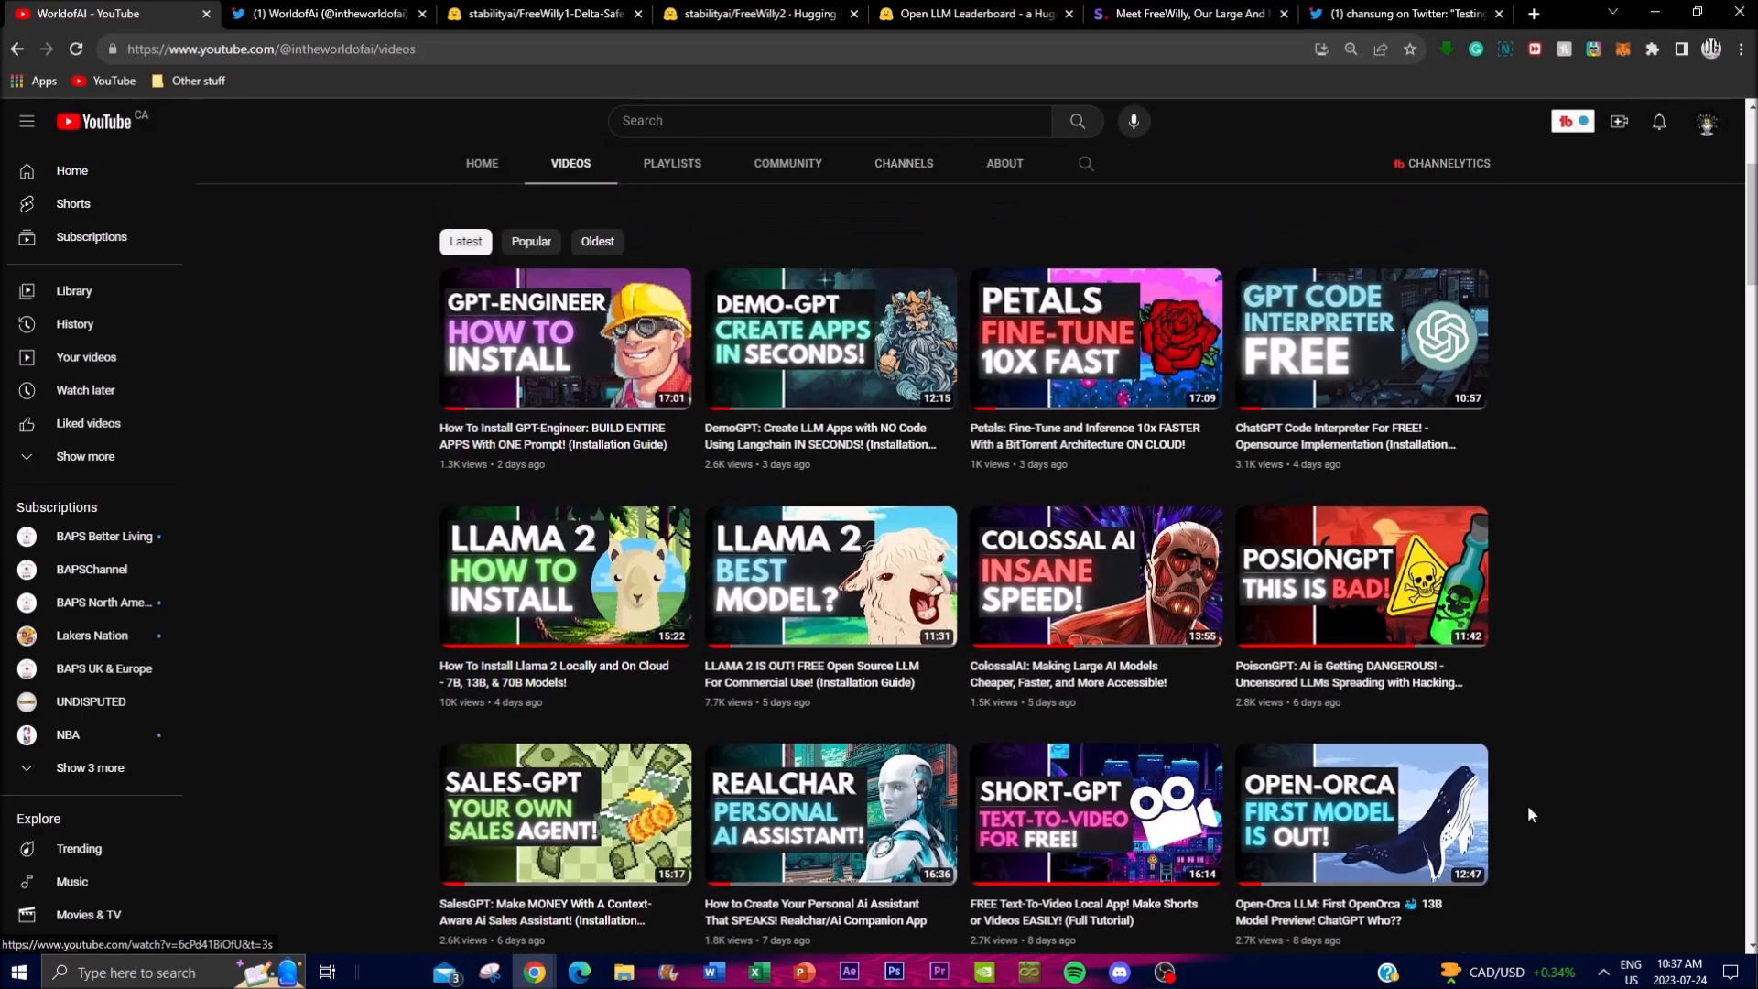
scroll(up, 3)
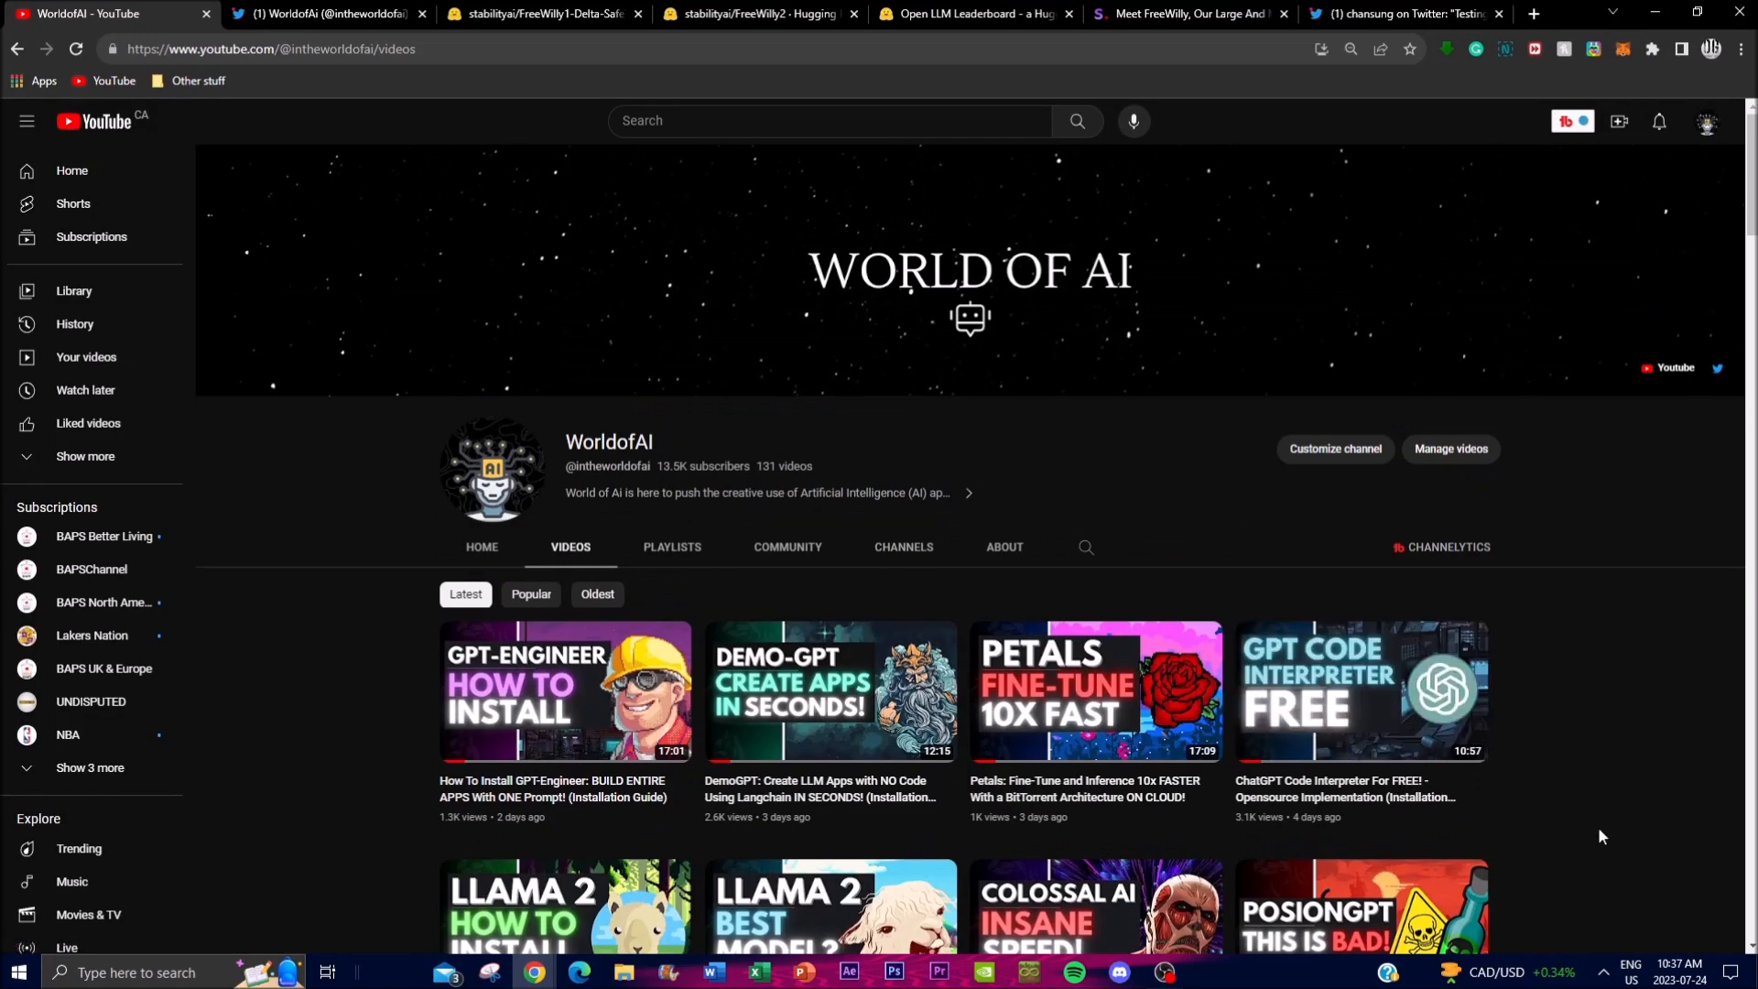
mouse_move(1686, 855)
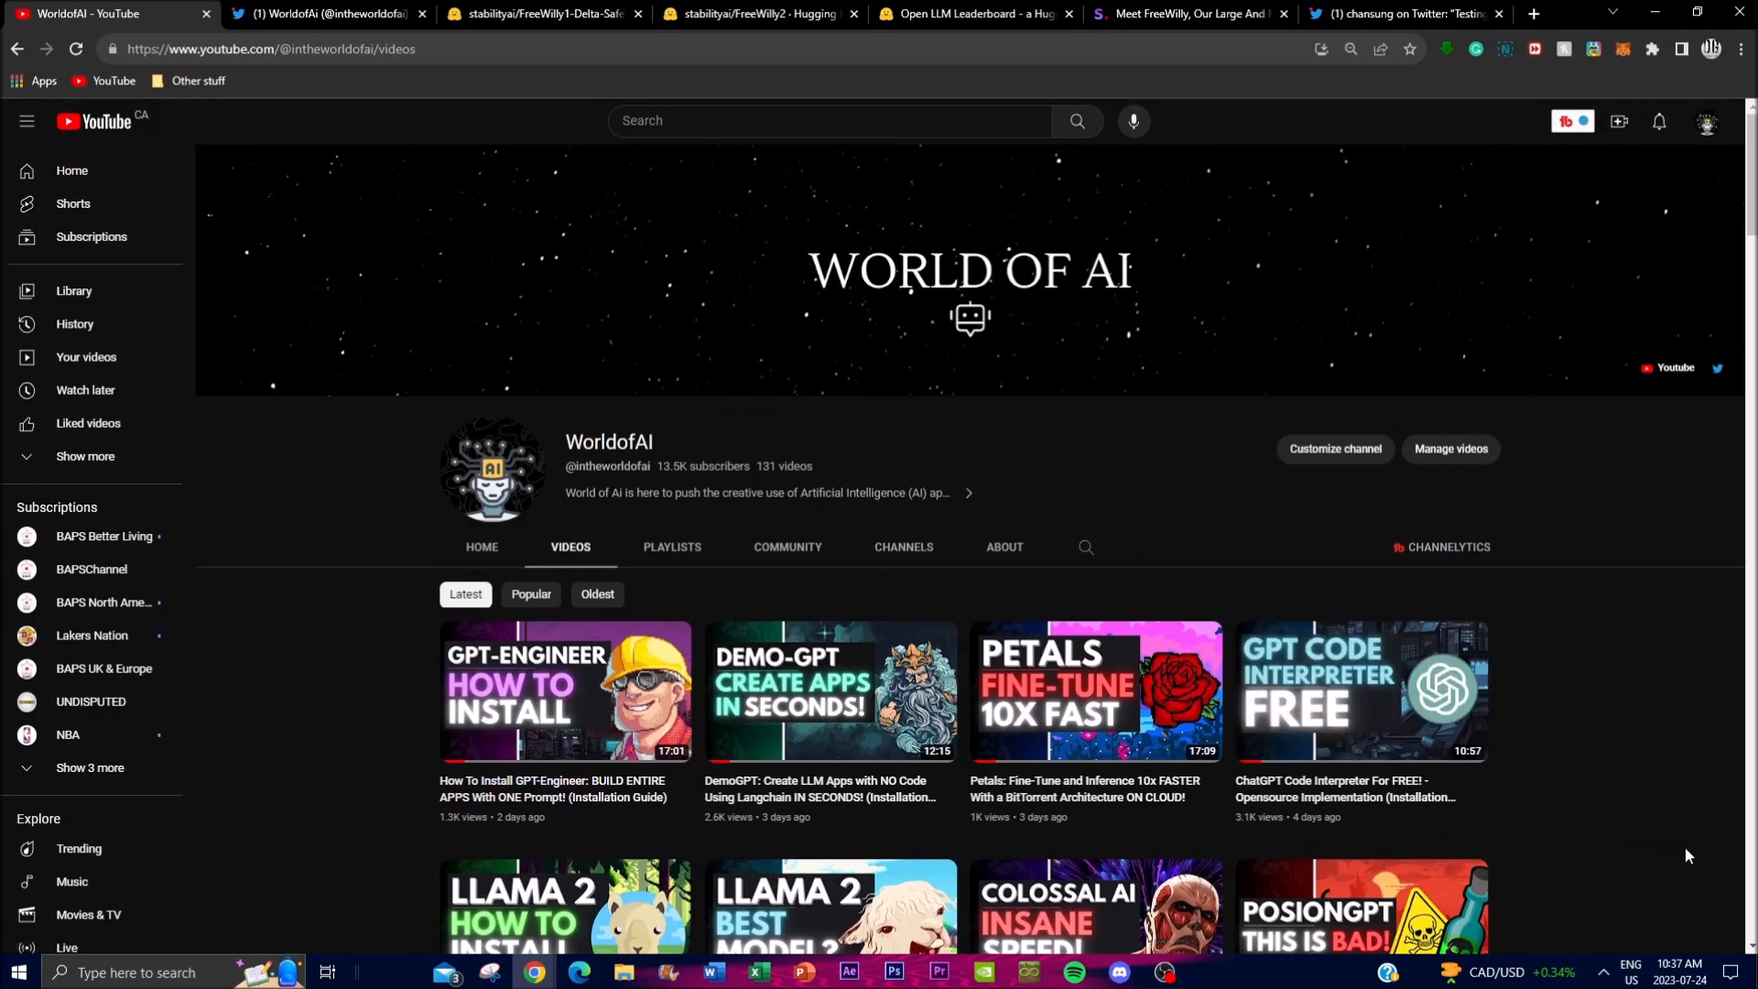
mouse_move(1736, 839)
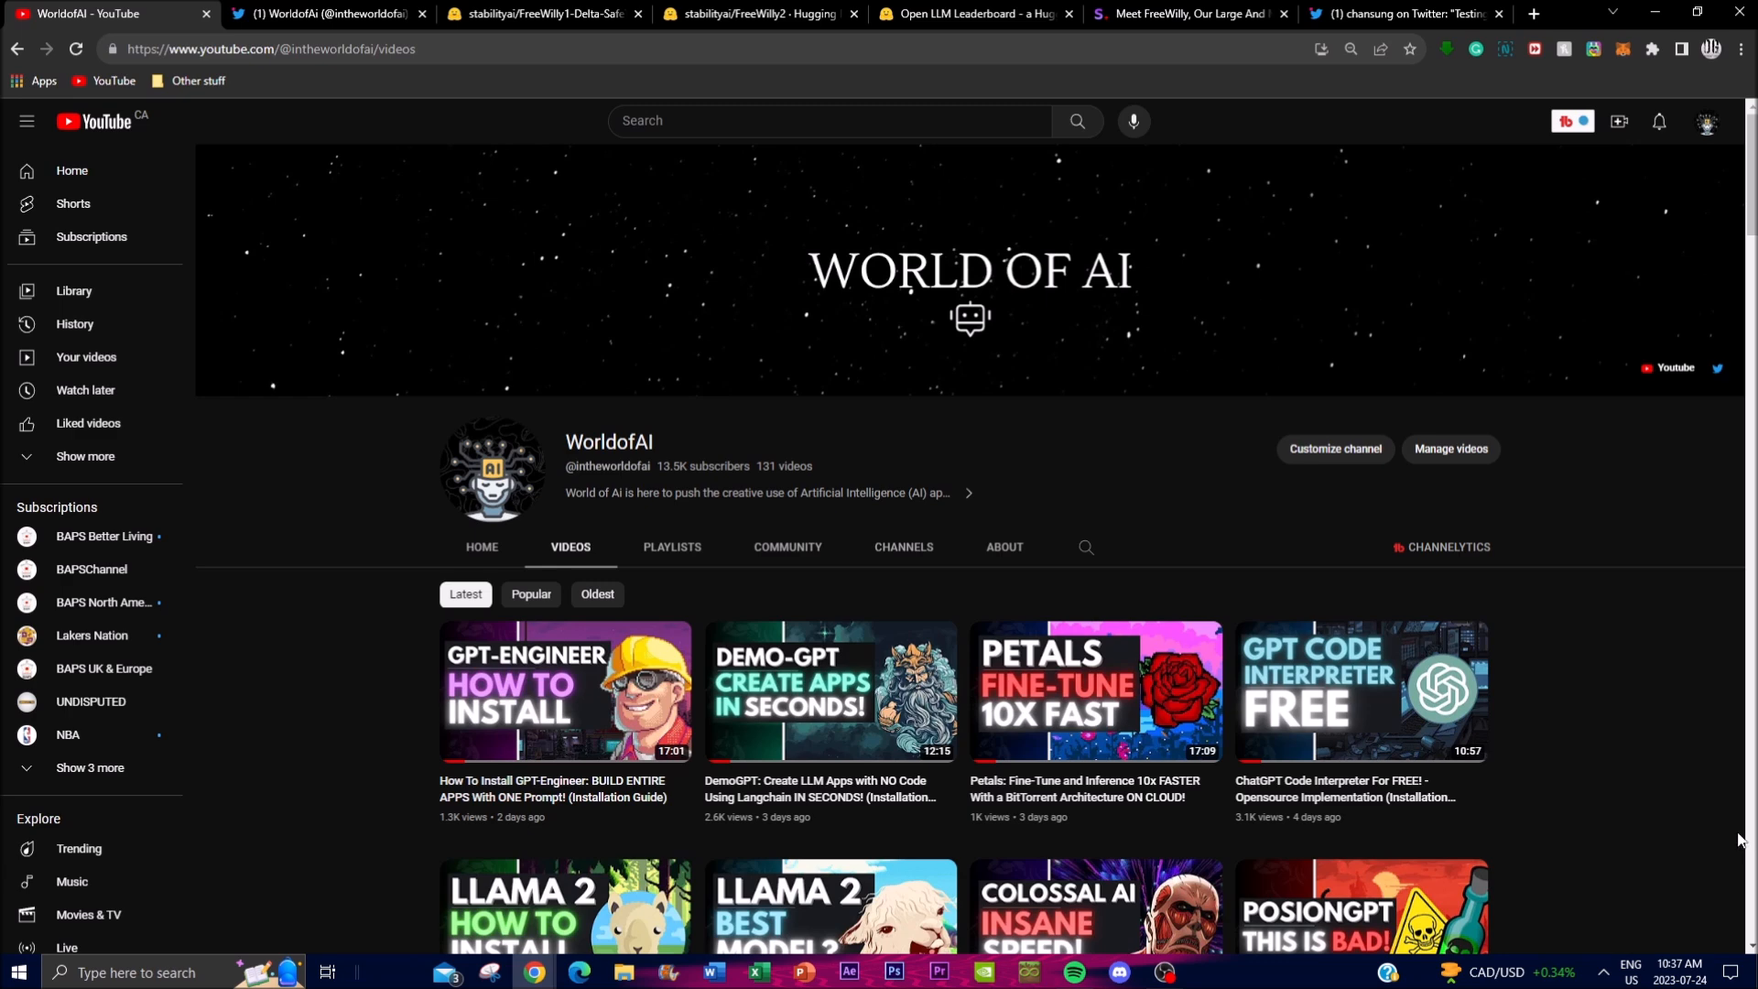
mouse_move(1106, 432)
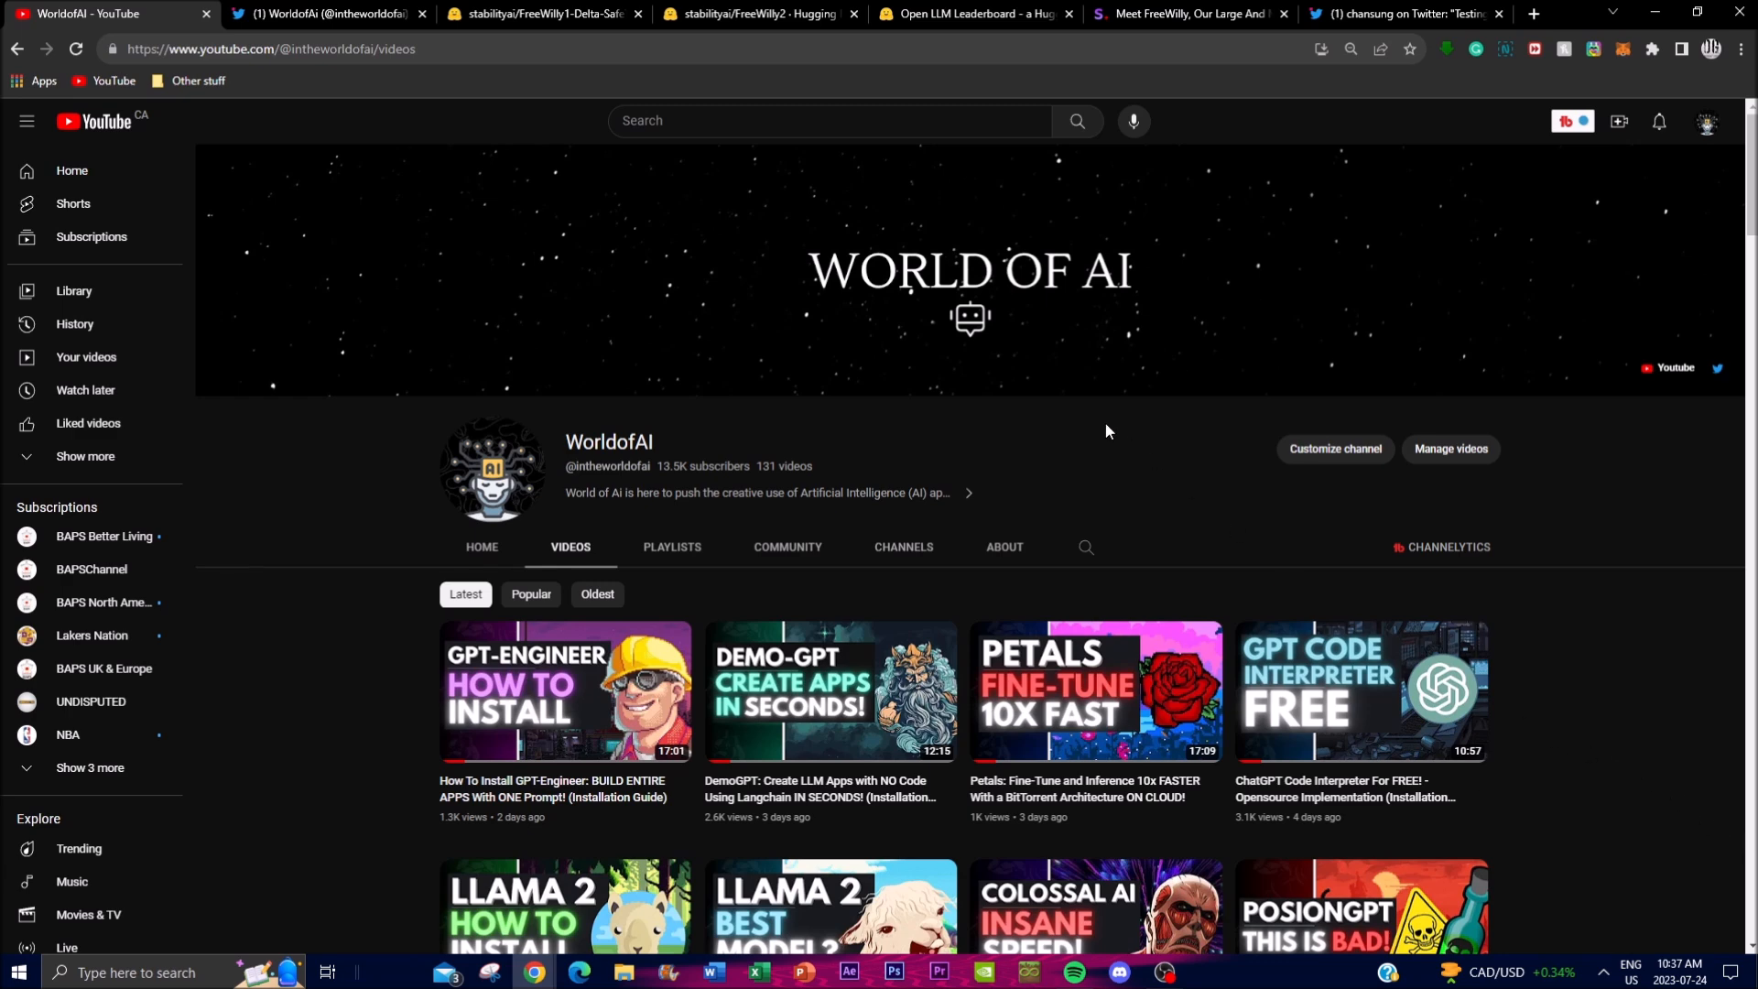
scroll(down, 3)
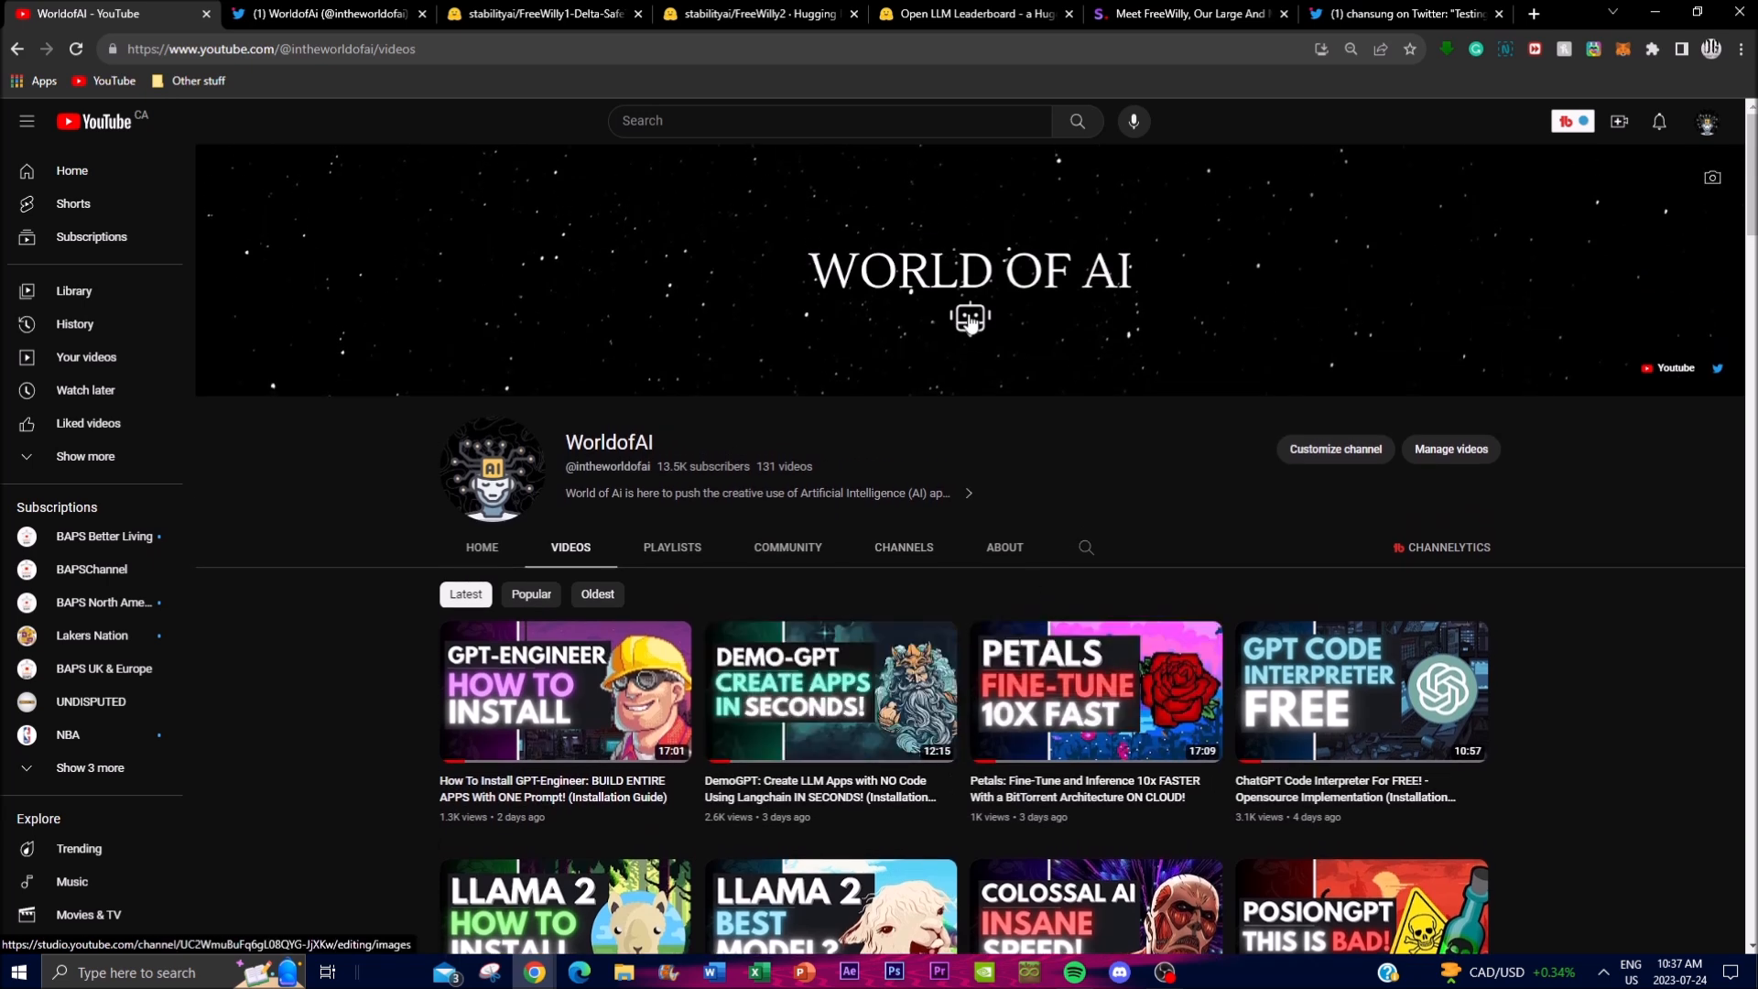
mouse_move(967, 342)
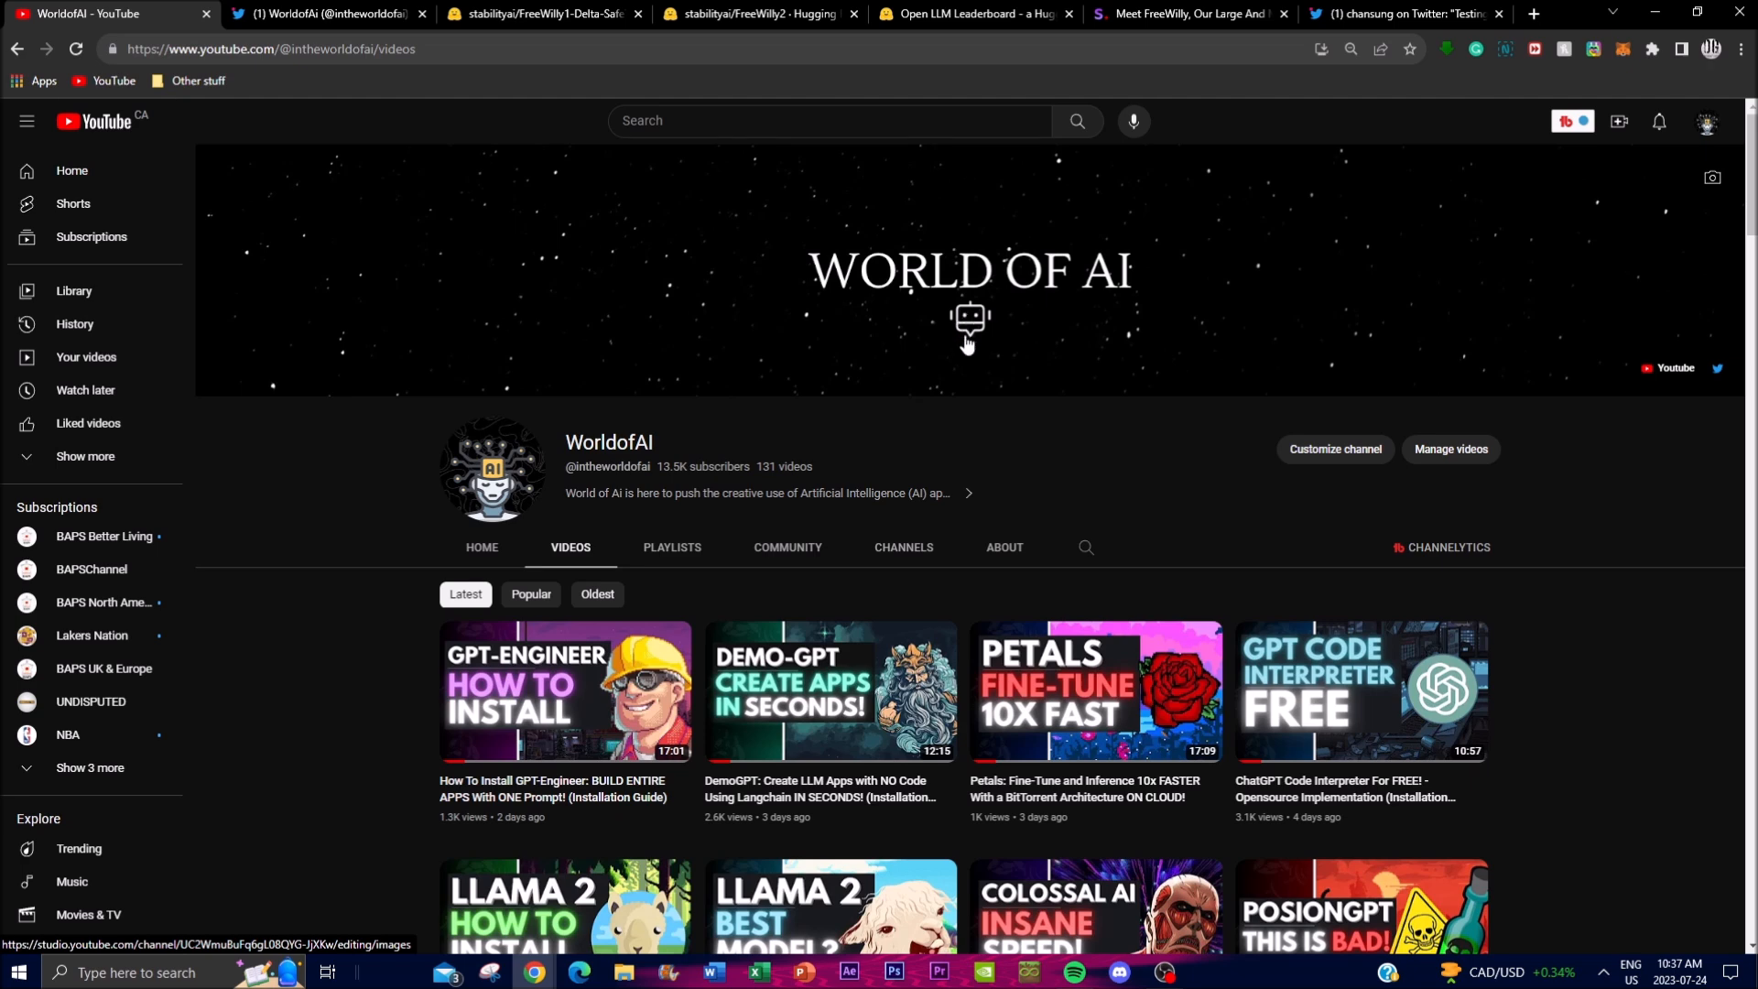